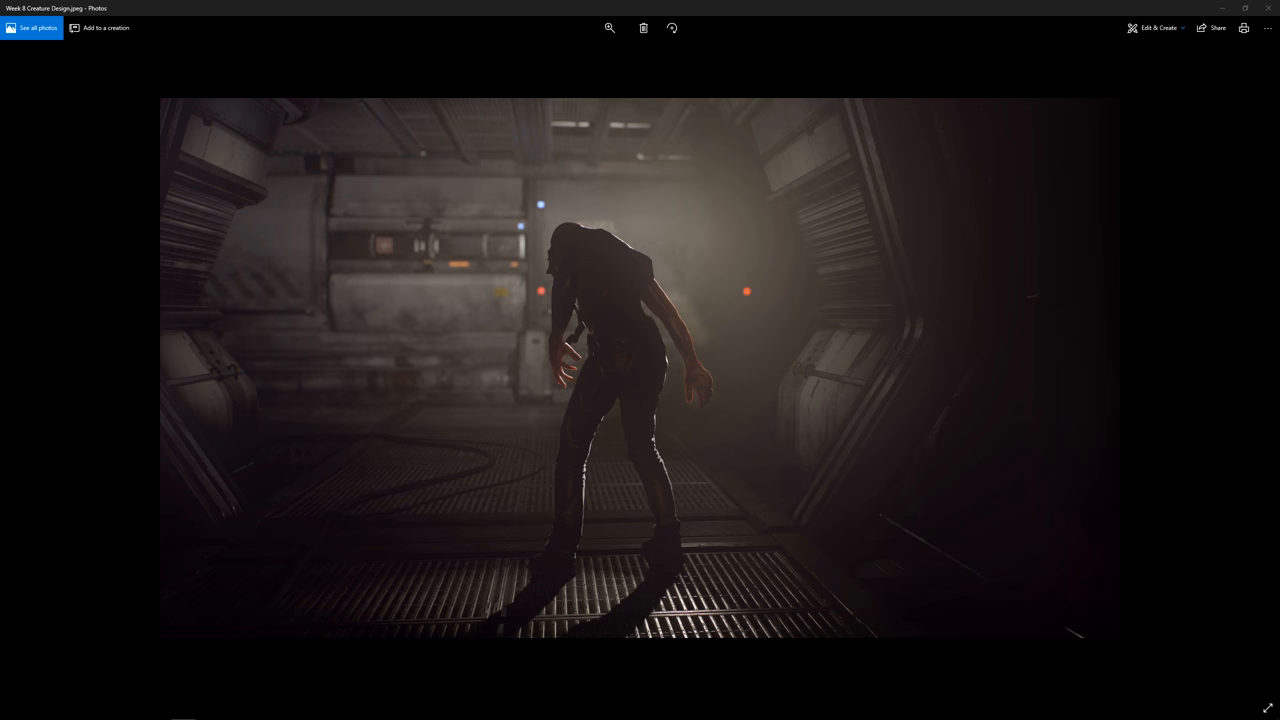
pyautogui.moveTo(798, 400)
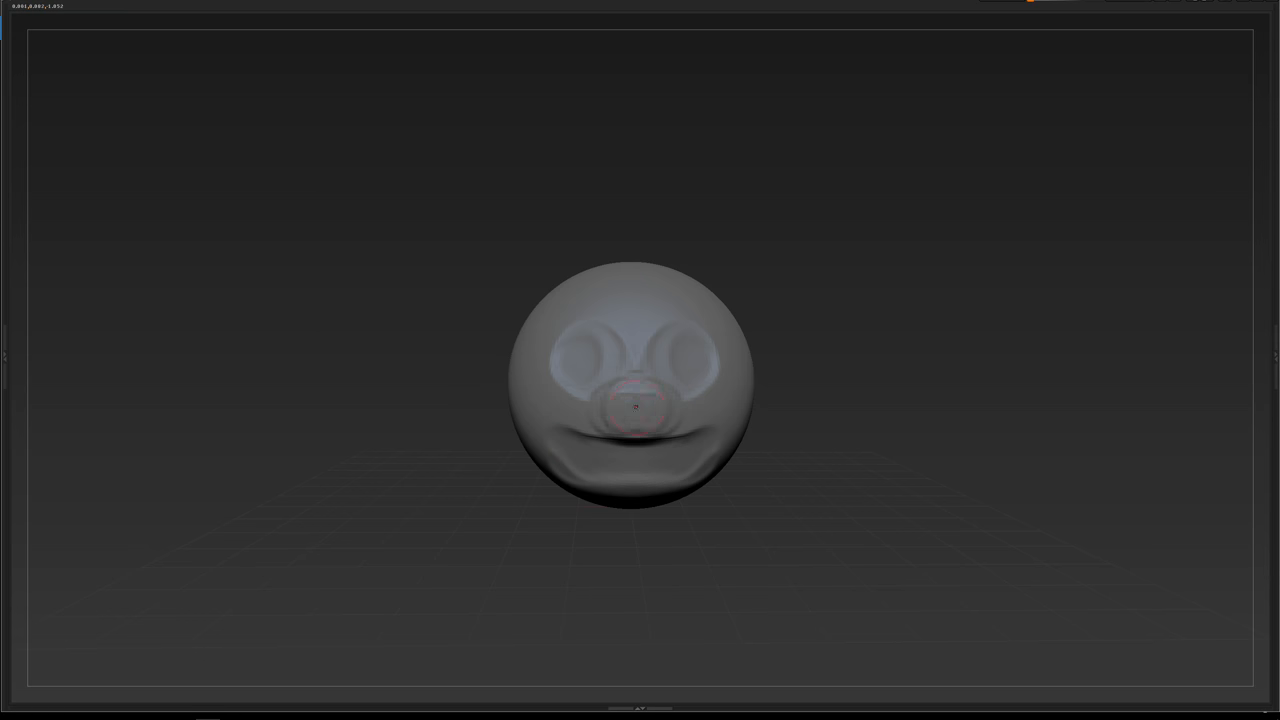
# Drag the Photos window with the zombie head side view toward the upper left.
pyautogui.moveTo(640, 390); pyautogui.dragTo(680, 390)
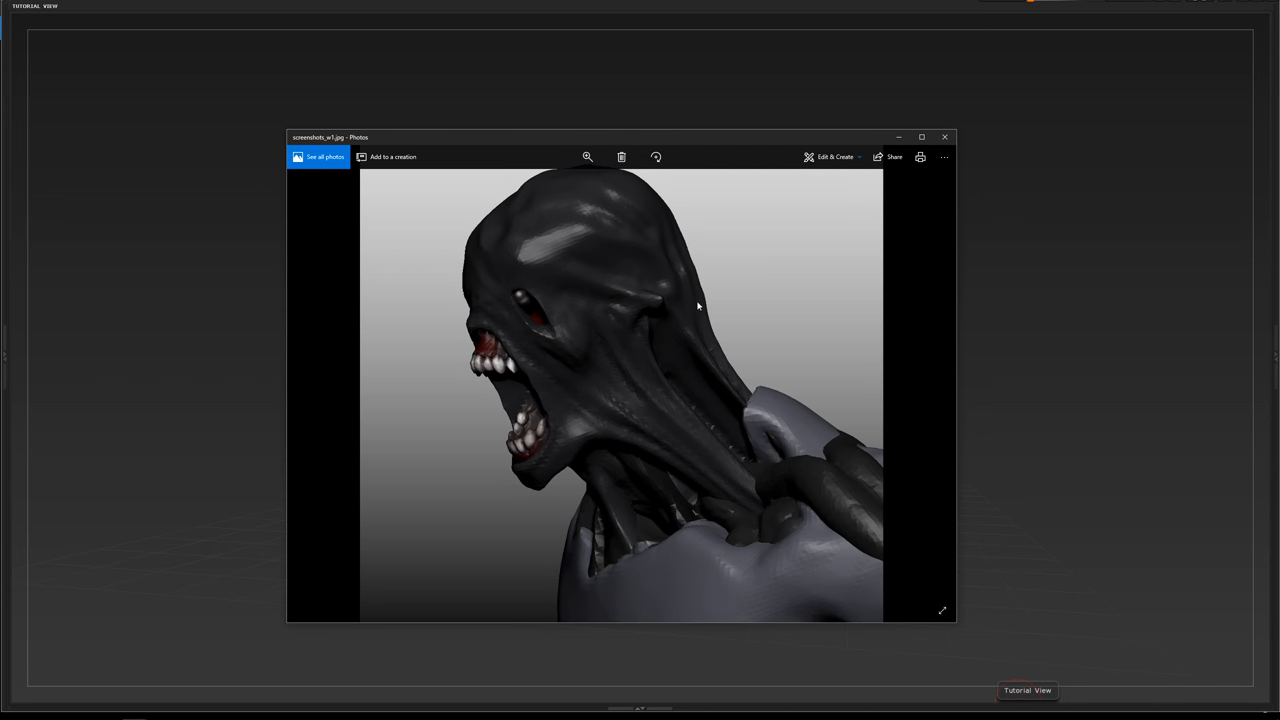
pyautogui.moveTo(656, 144)
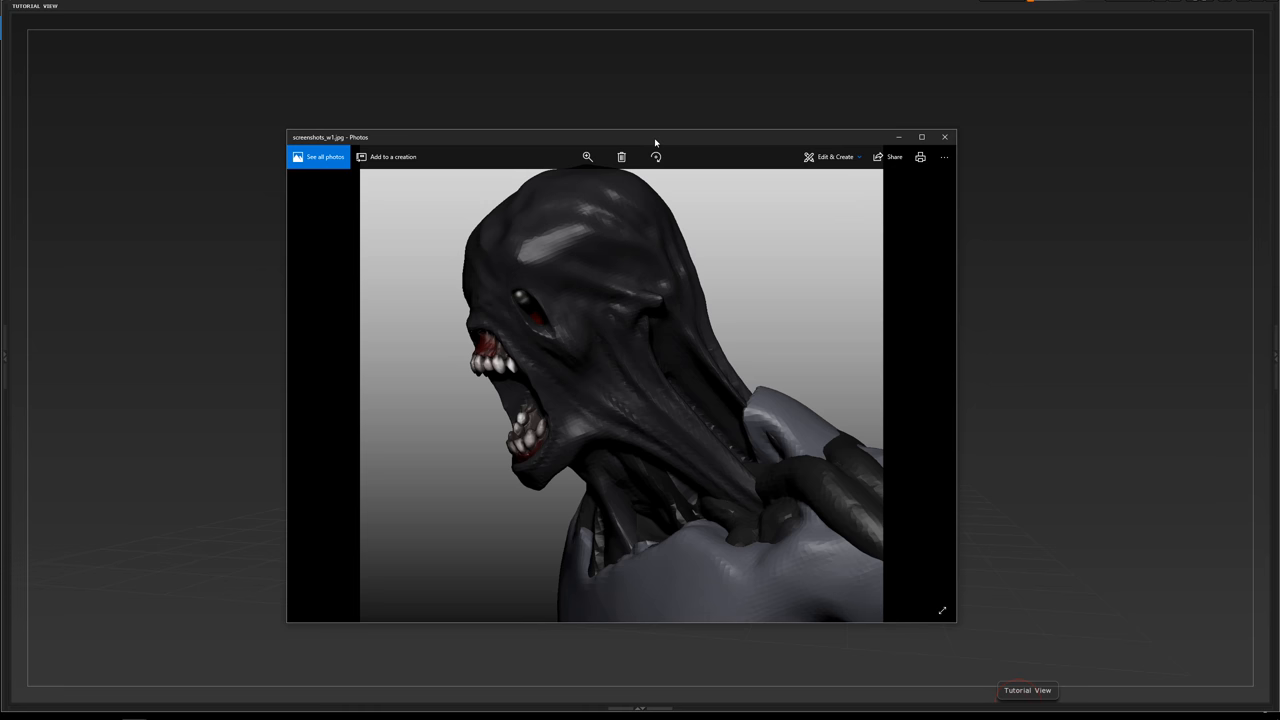
pyautogui.moveTo(656, 136); pyautogui.dragTo(514, 108)
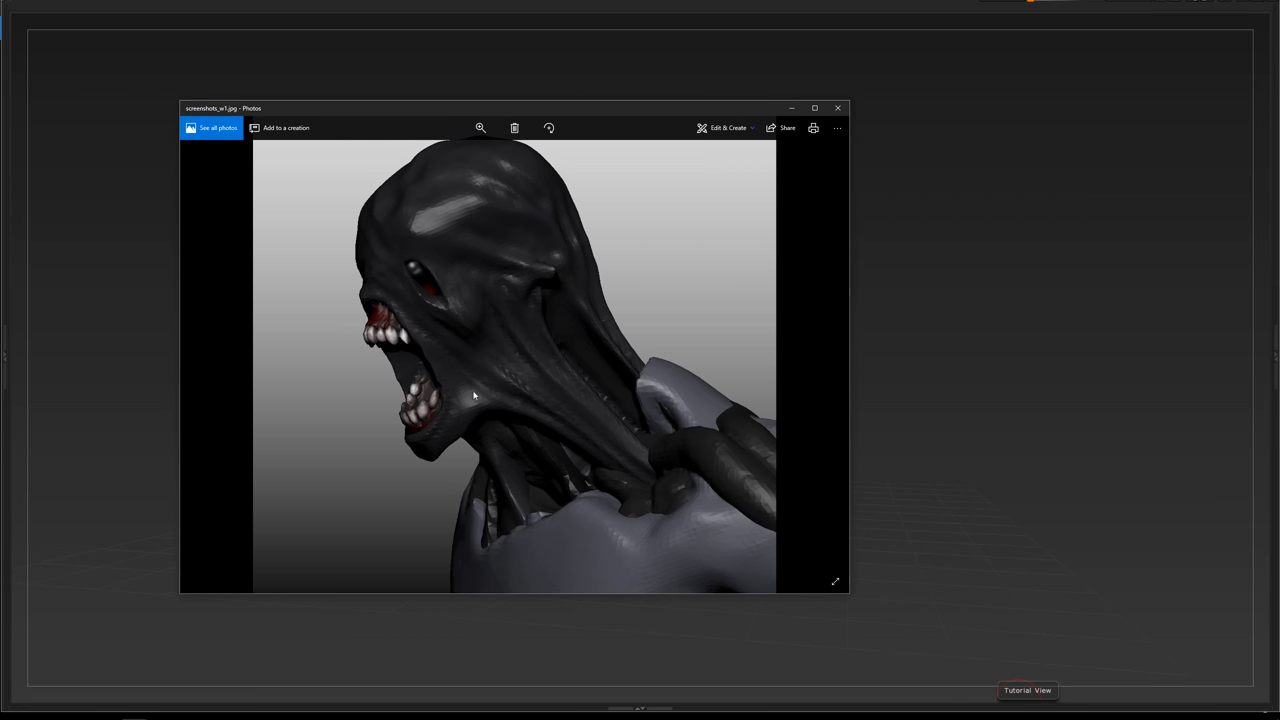
pyautogui.moveTo(596, 396)
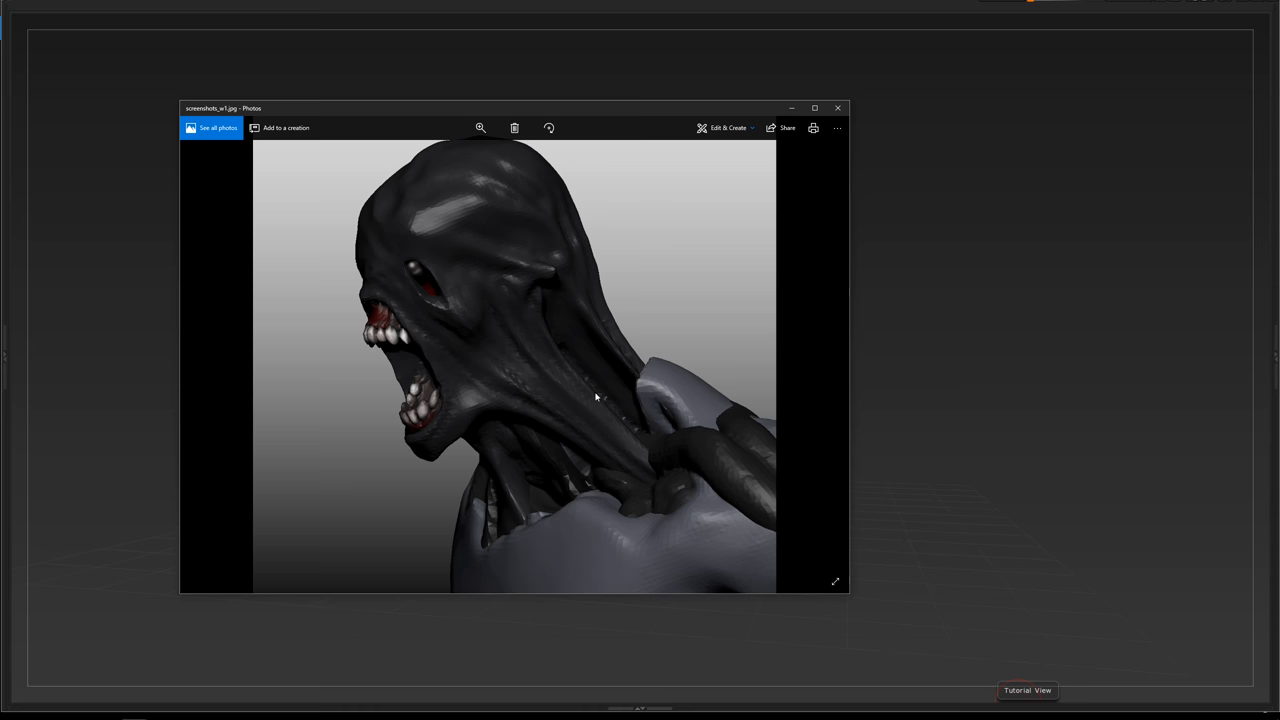
pyautogui.moveTo(752, 420)
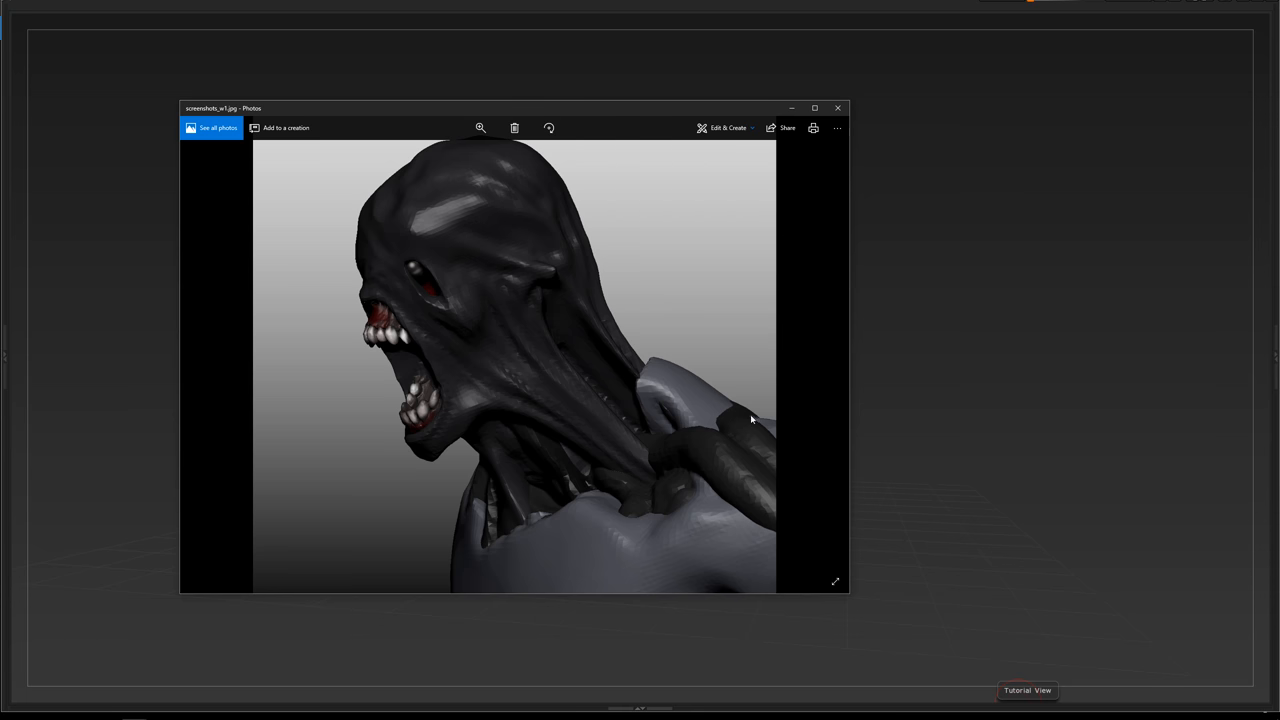
pyautogui.moveTo(600, 432)
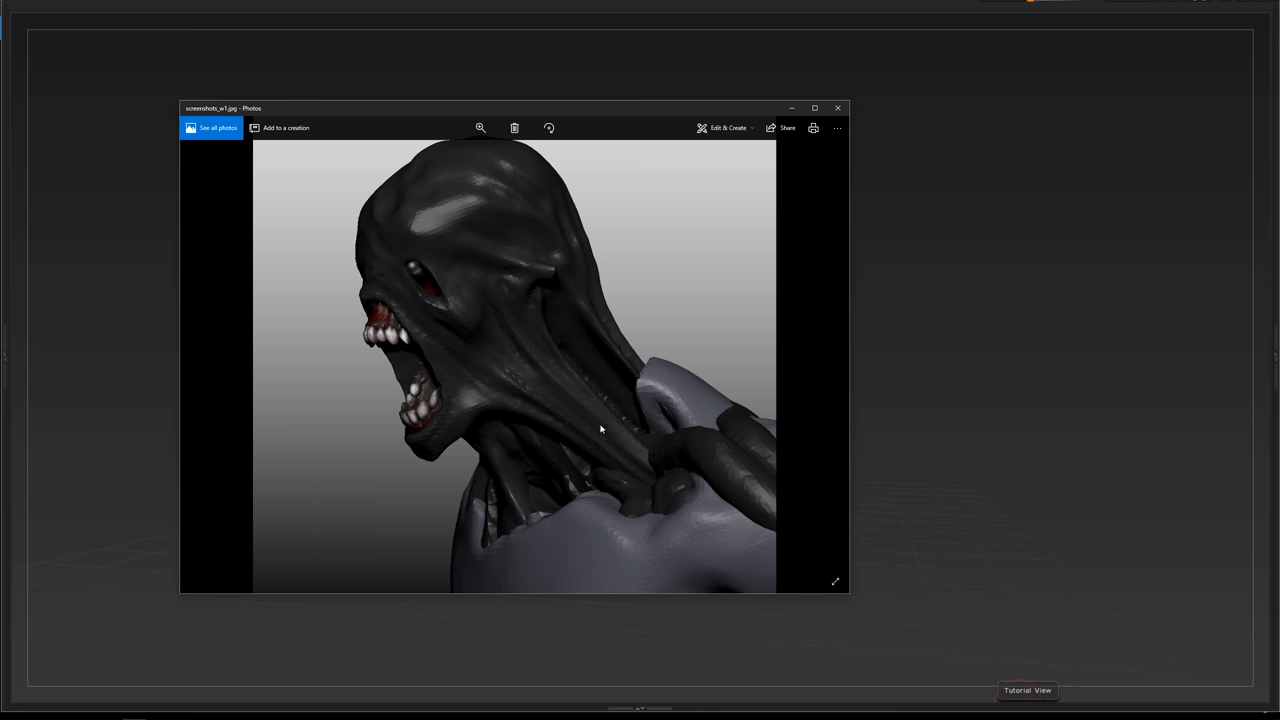
pyautogui.moveTo(520, 410)
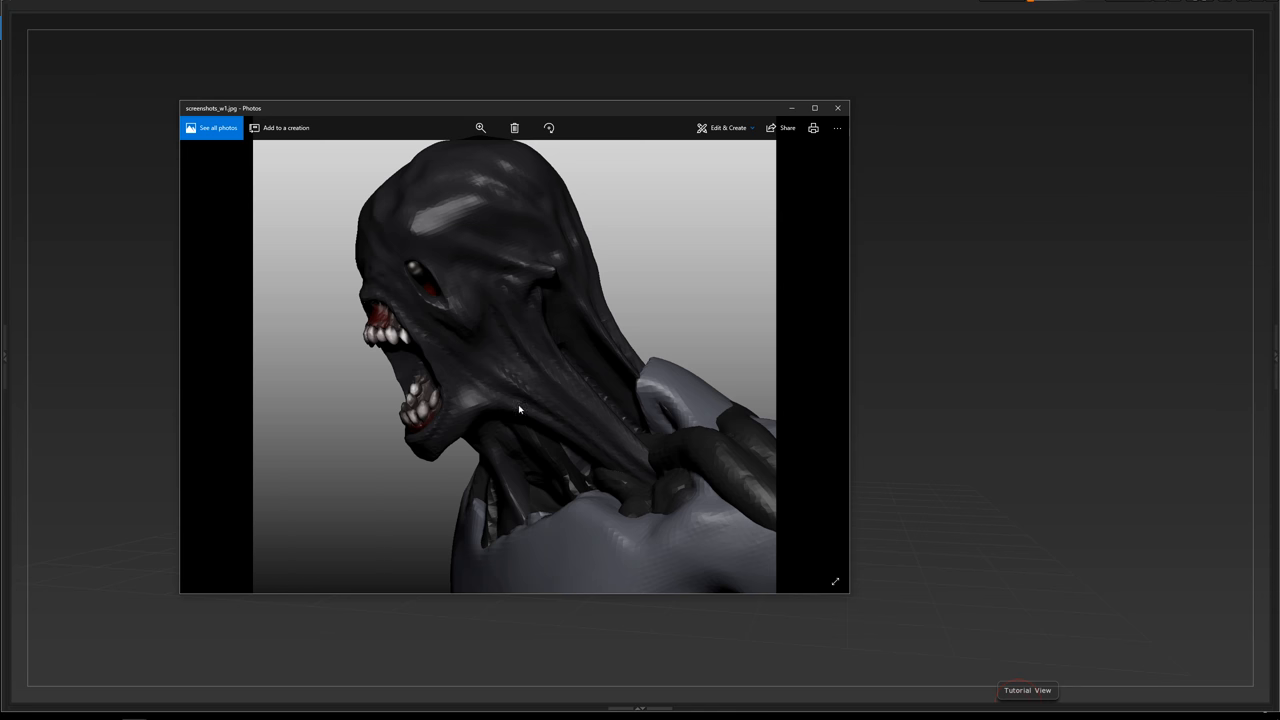
pyautogui.moveTo(406, 196)
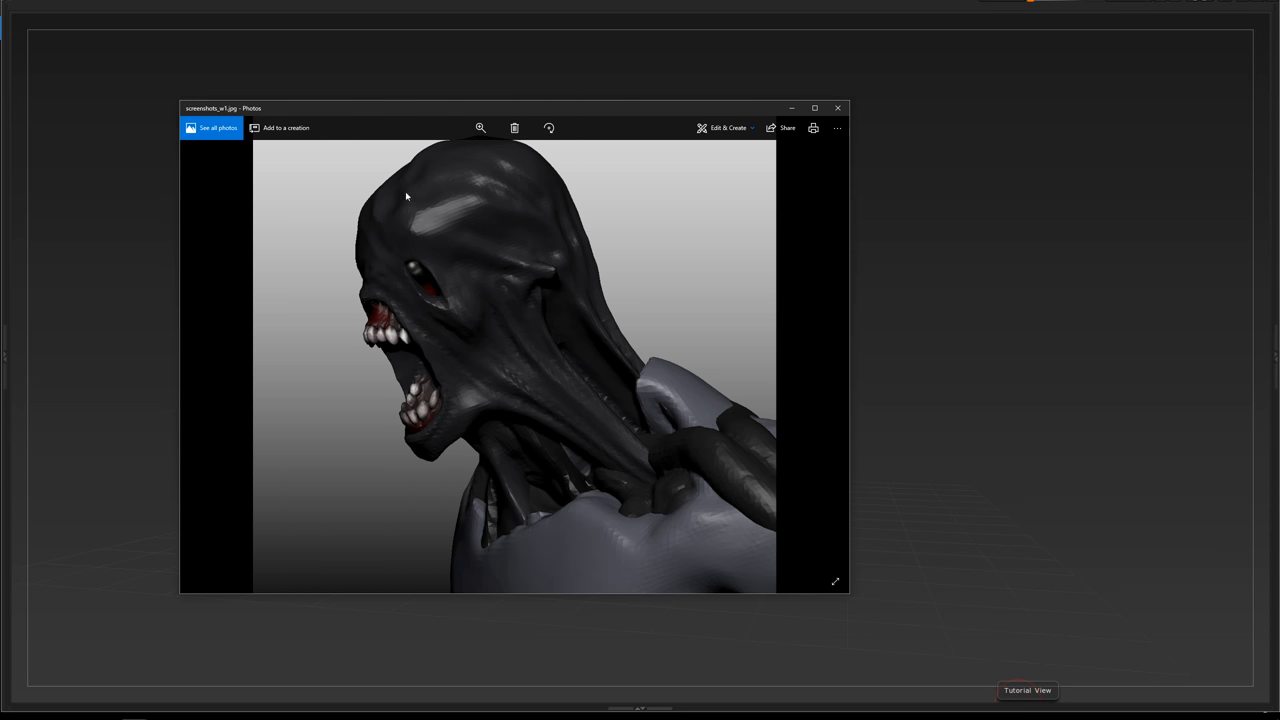
pyautogui.moveTo(416, 228)
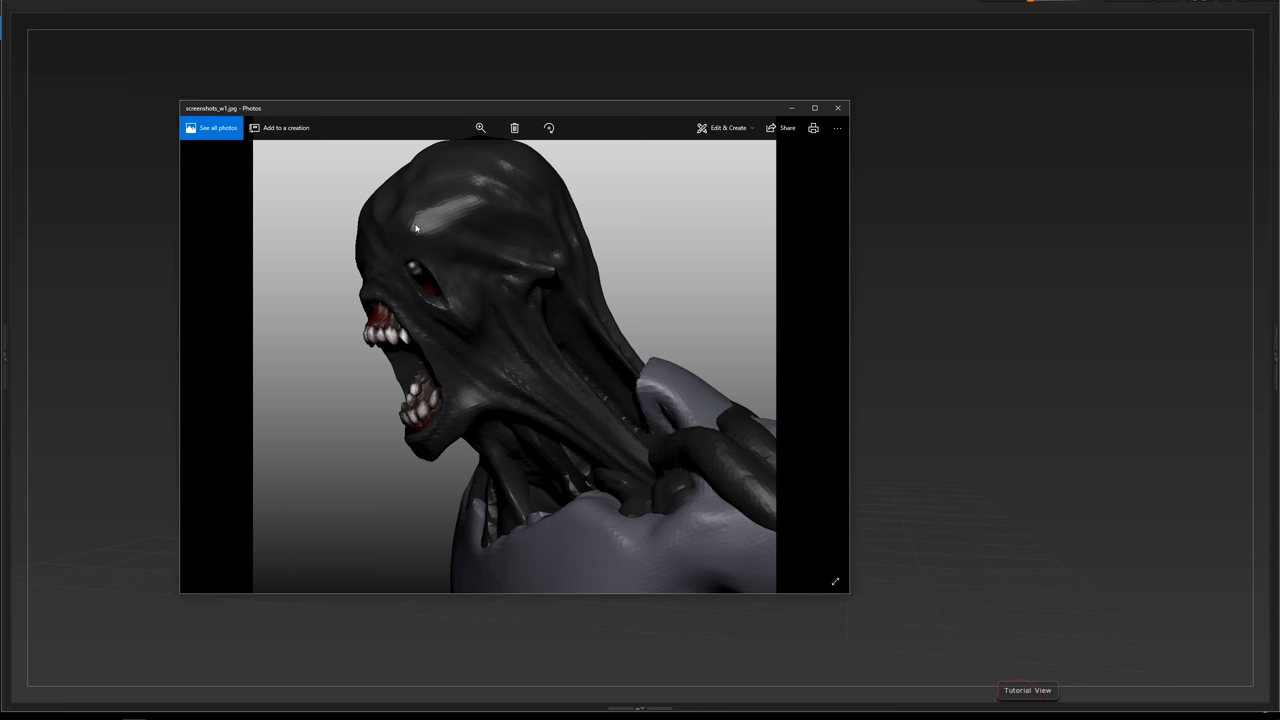
pyautogui.moveTo(488, 376)
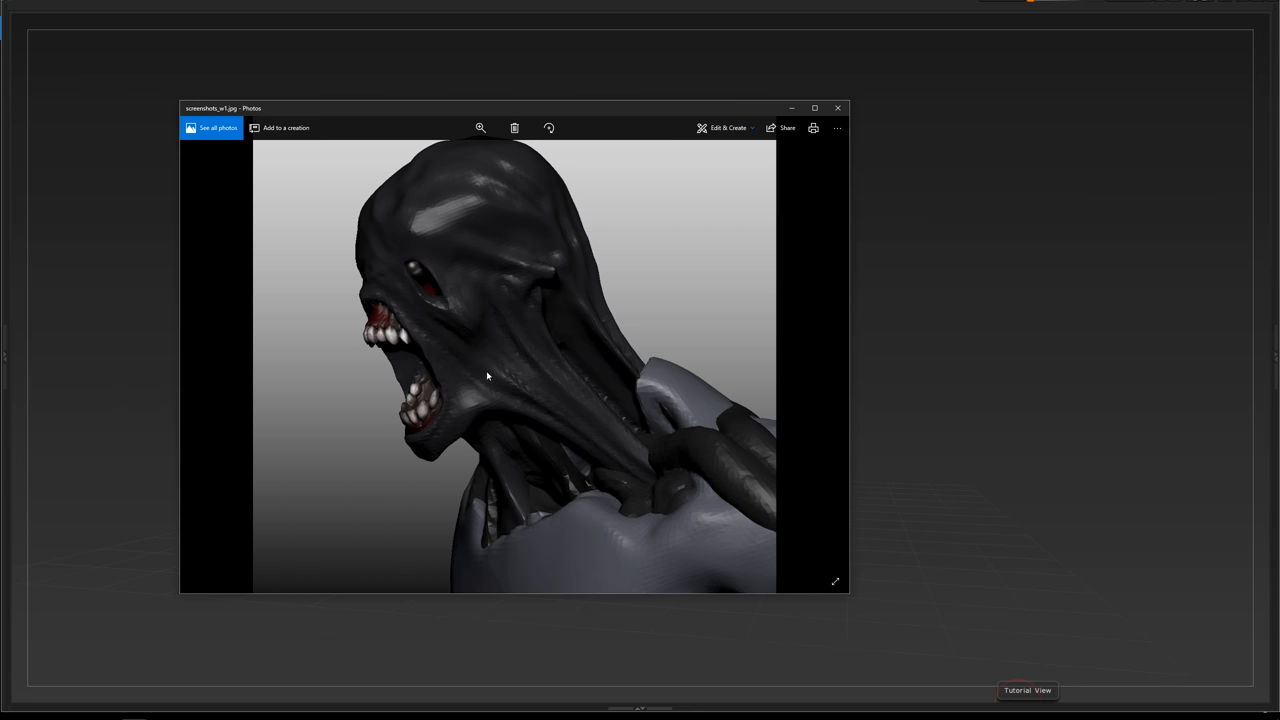
pyautogui.moveTo(568, 316)
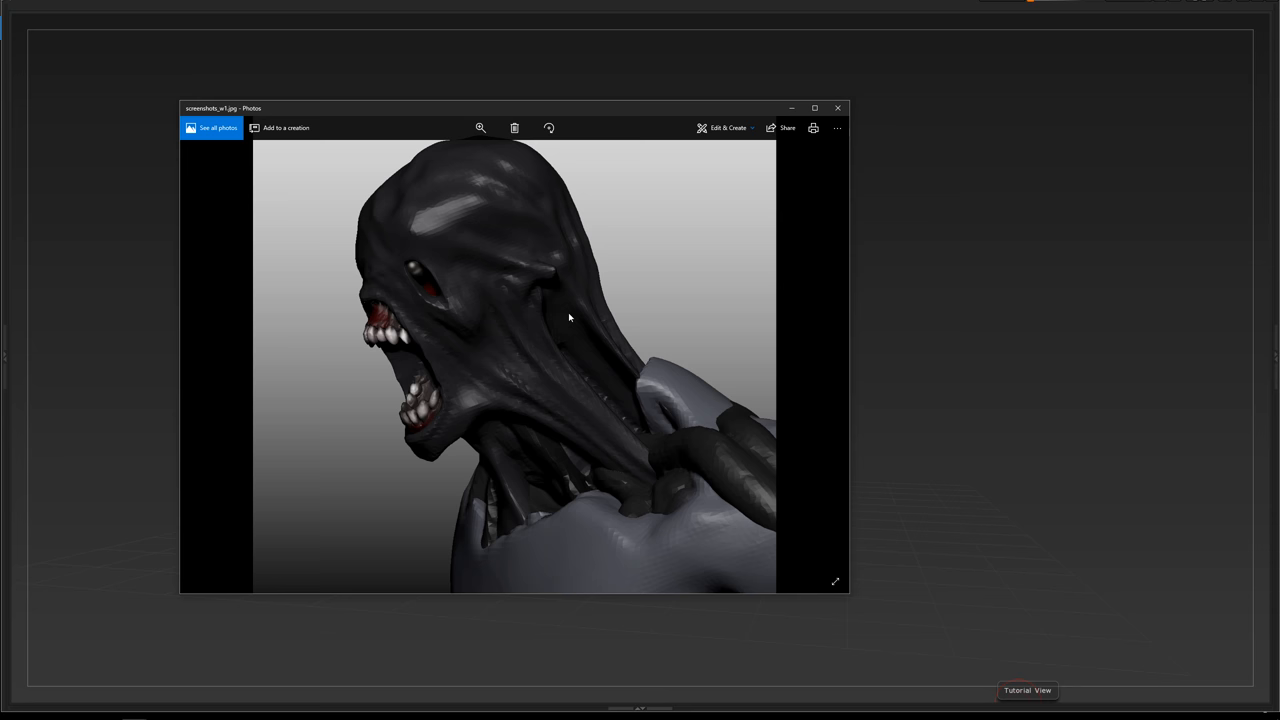
pyautogui.moveTo(824, 356)
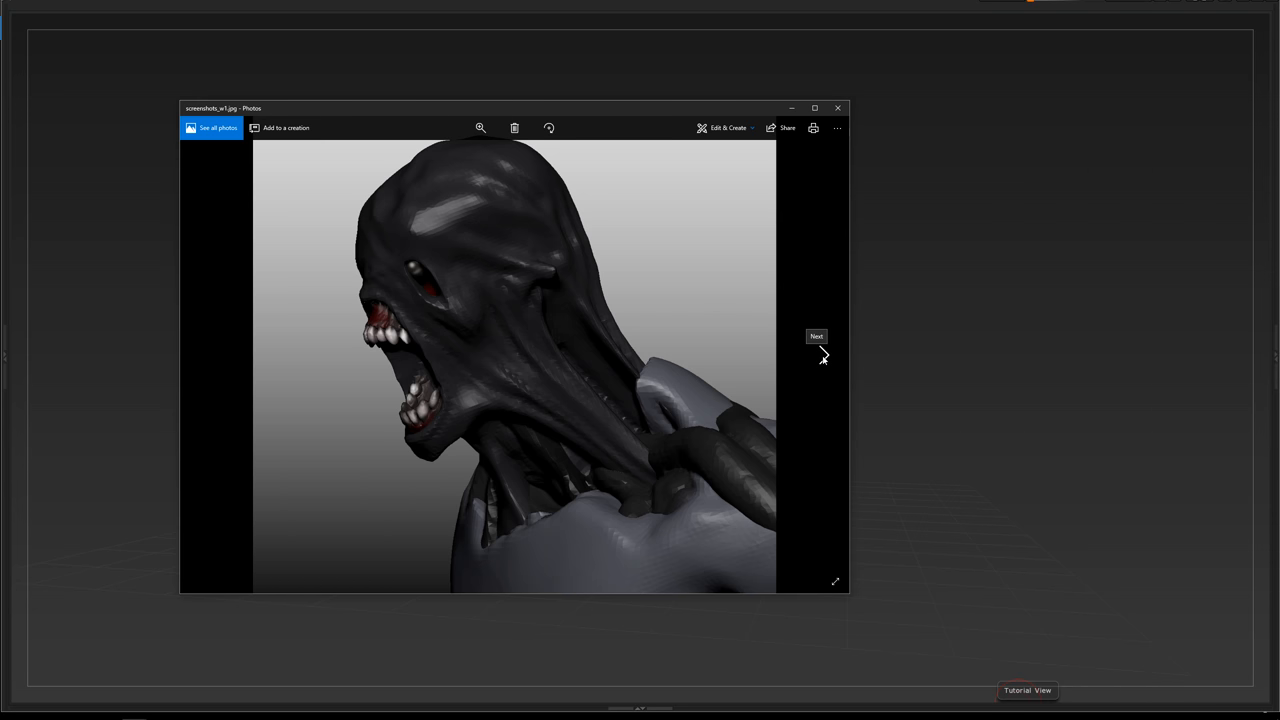
pyautogui.moveTo(356, 268)
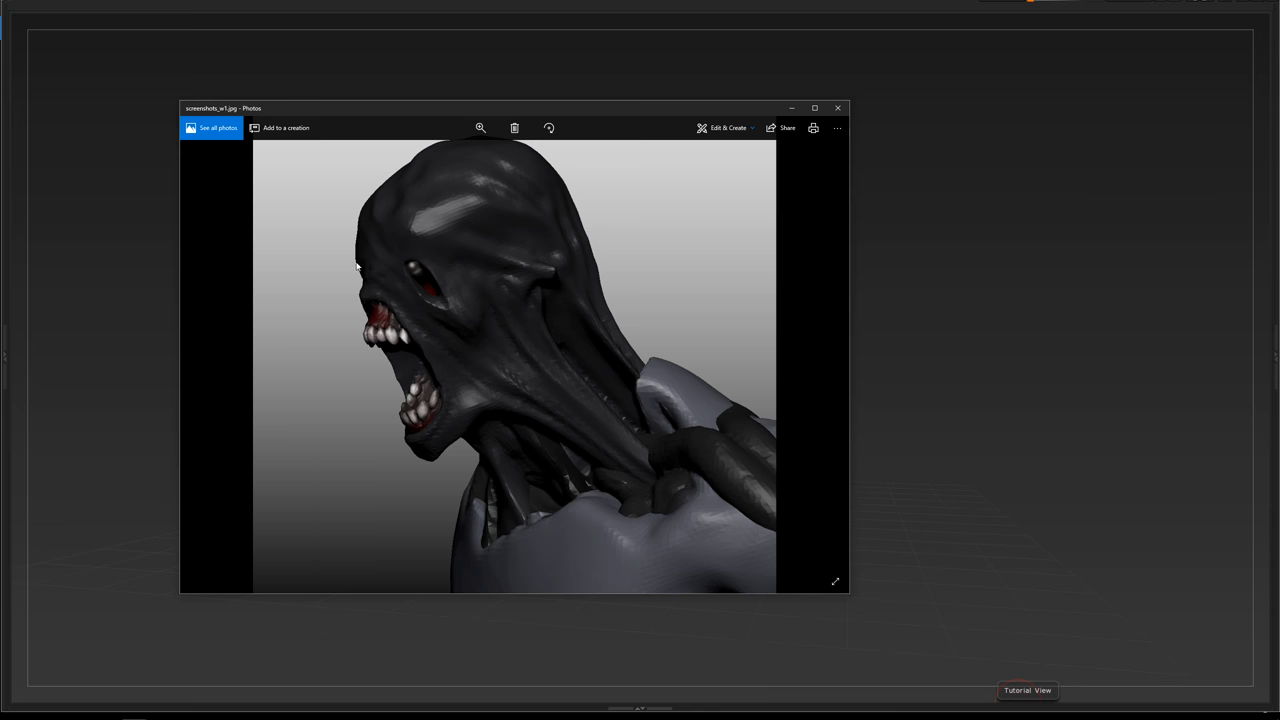
pyautogui.moveTo(824, 356)
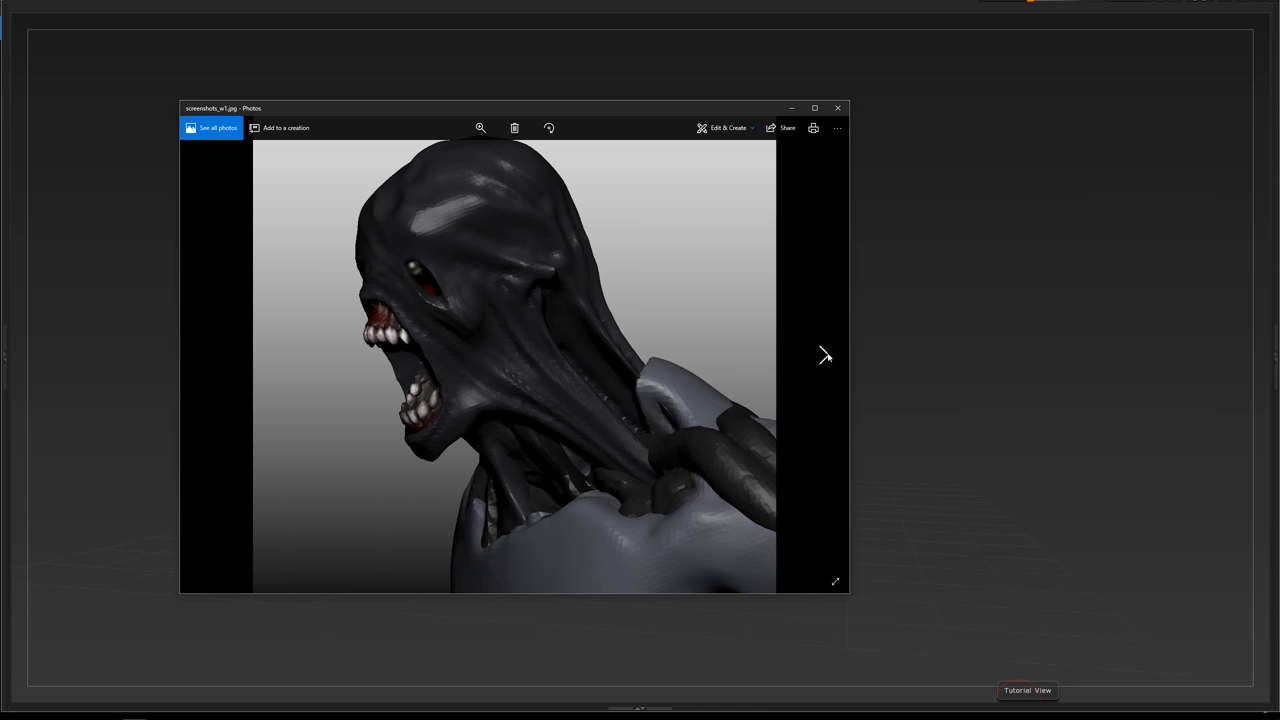
# Advance two images, past the spiky-crest head to the dreadlocked zombie torso in a grey shirt.
pyautogui.click(824, 356)
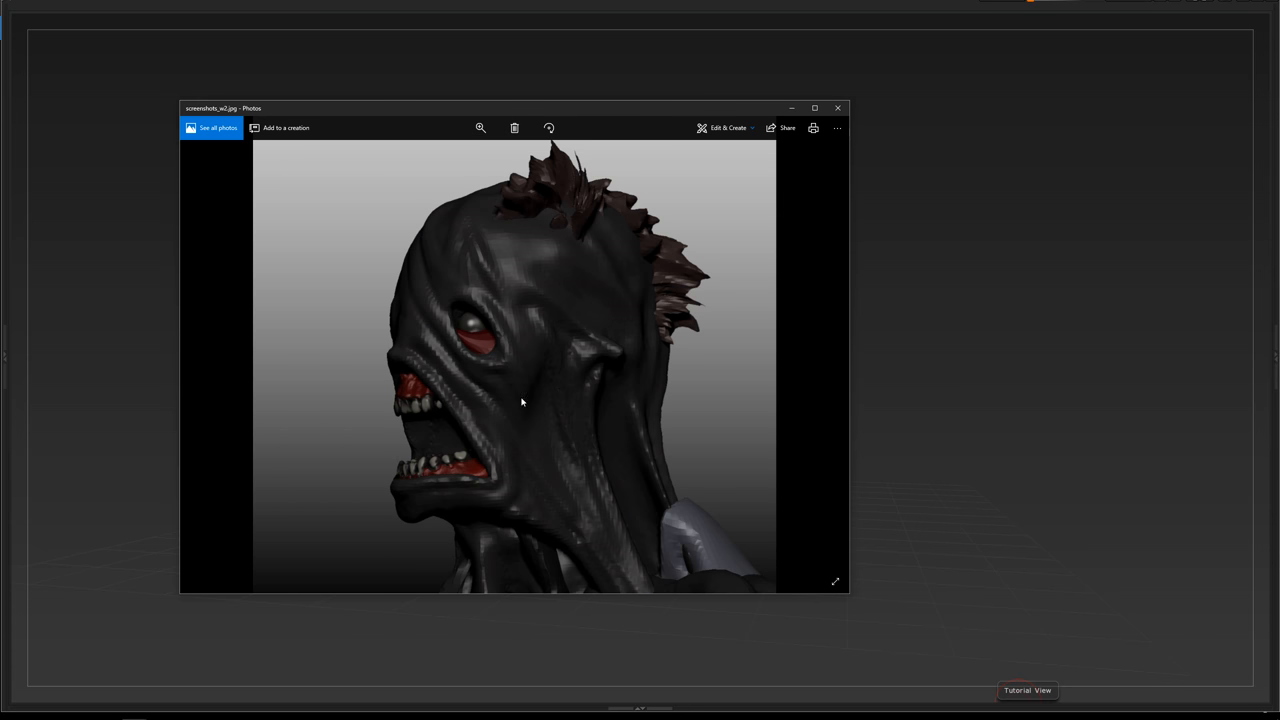
pyautogui.moveTo(510, 380)
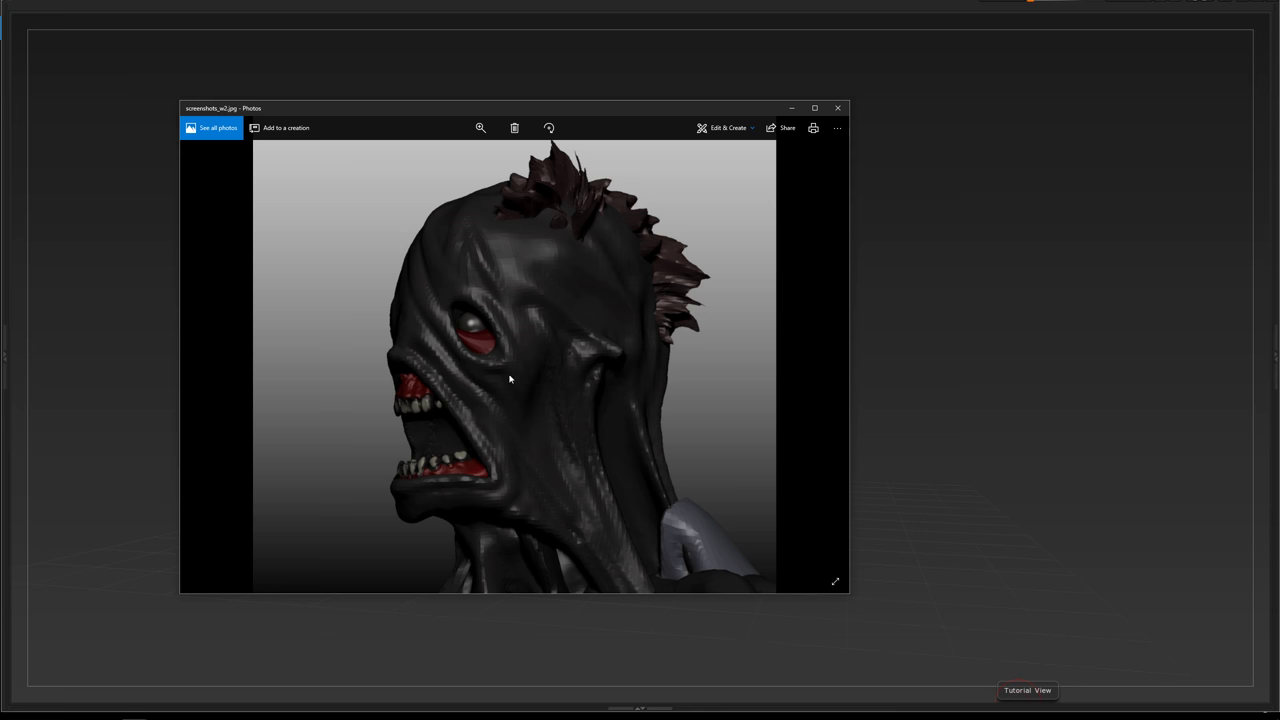
pyautogui.moveTo(490, 256)
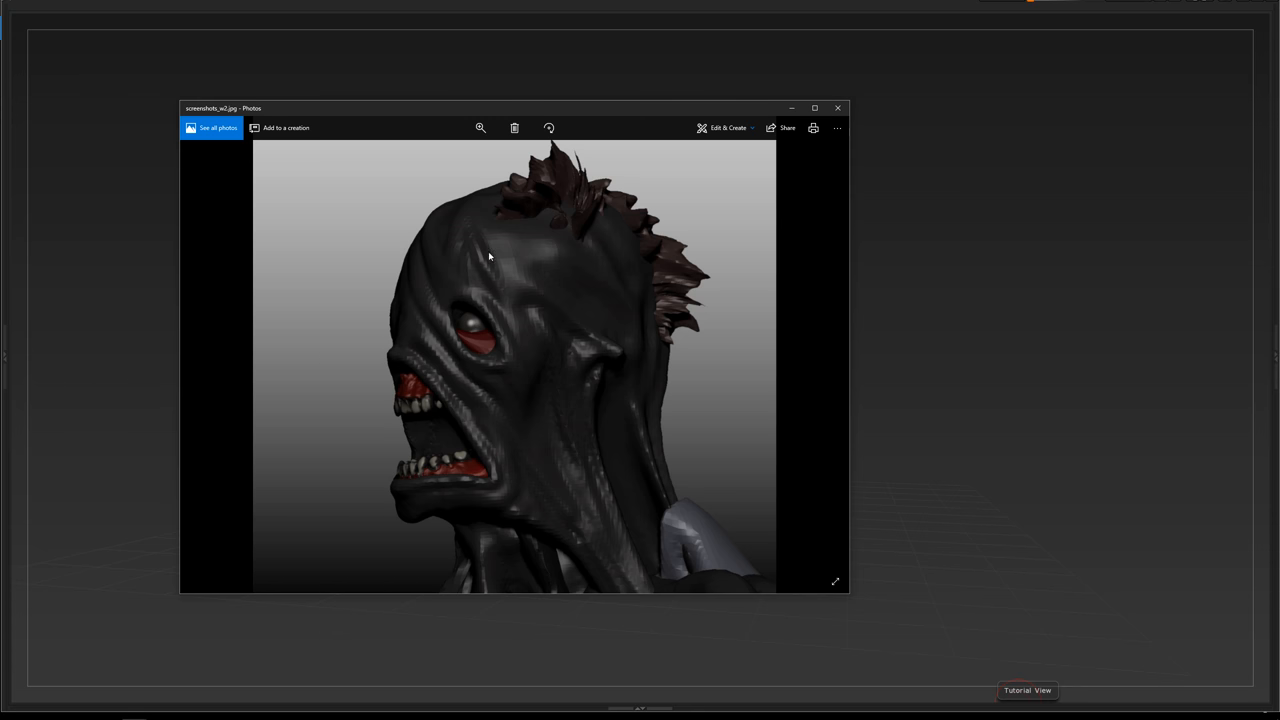
pyautogui.moveTo(564, 200)
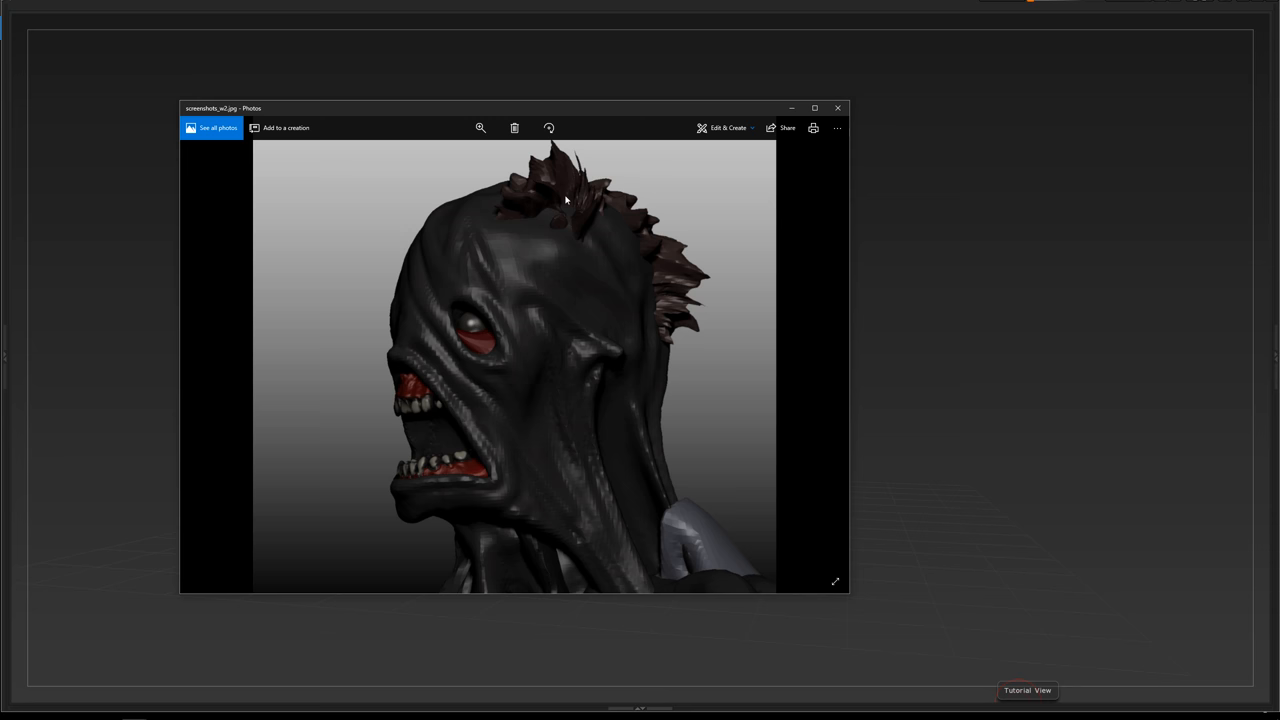
pyautogui.moveTo(668, 262)
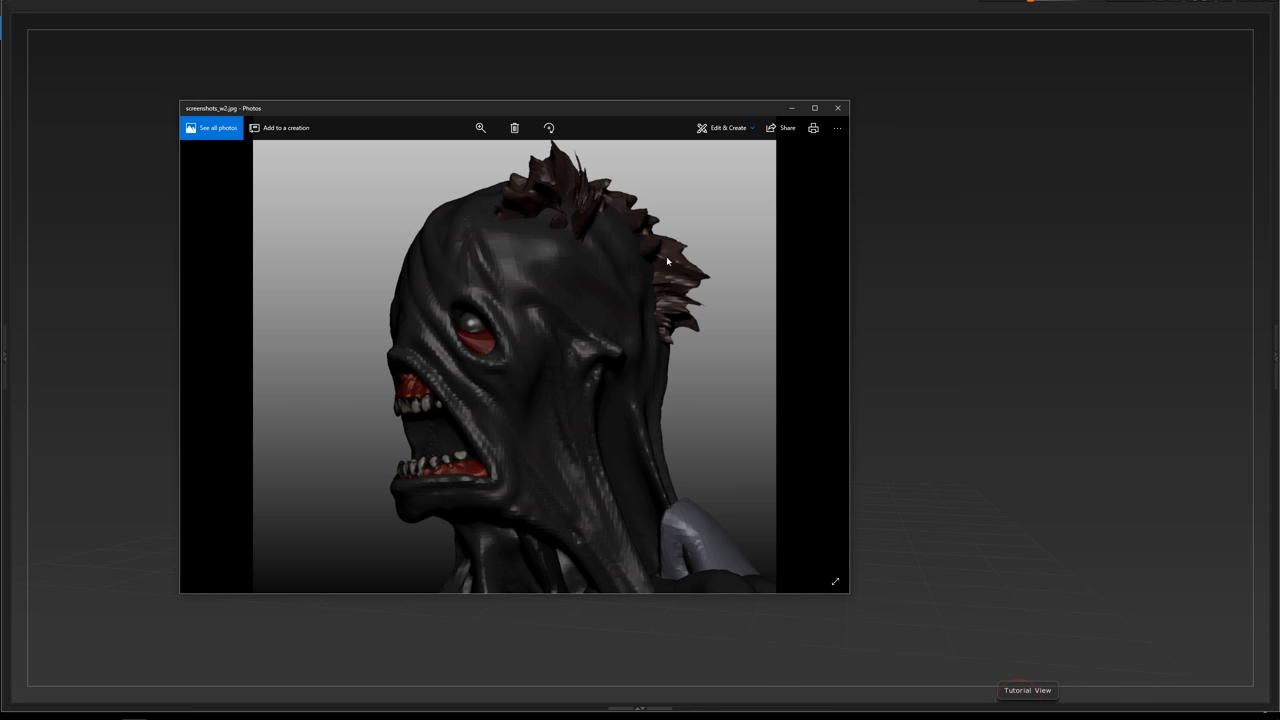
pyautogui.moveTo(824, 358)
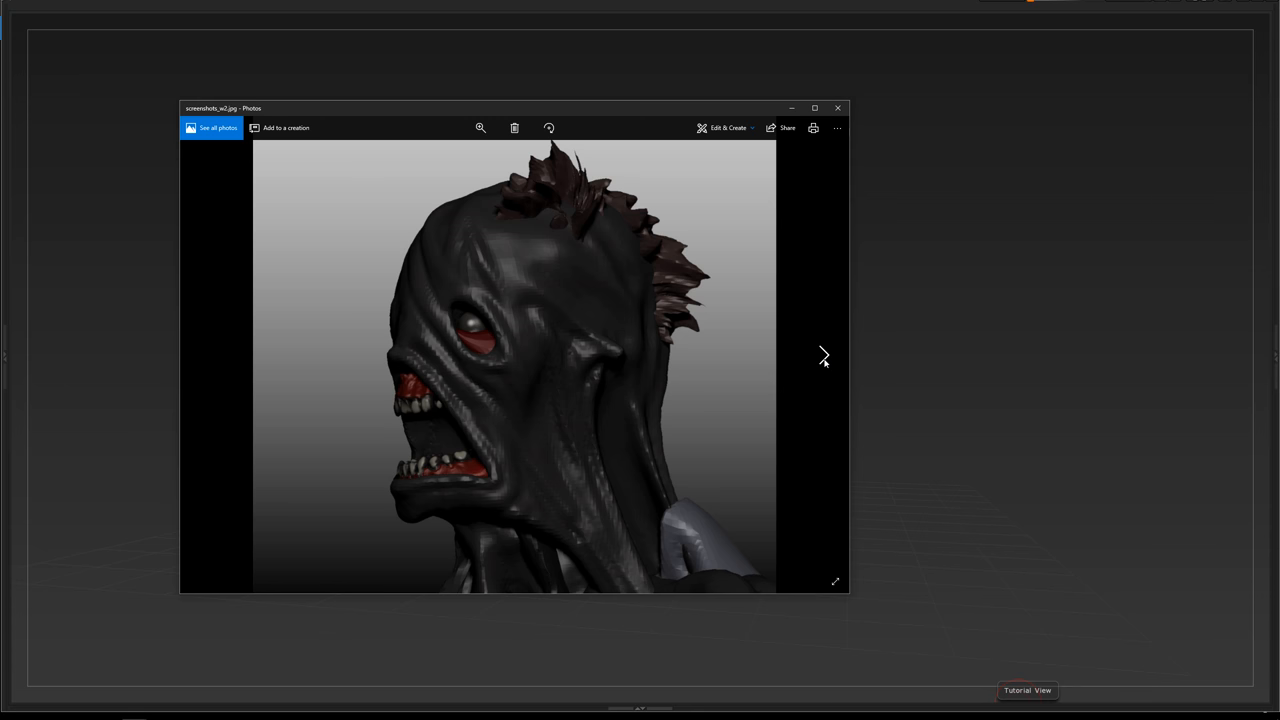
pyautogui.click(824, 356)
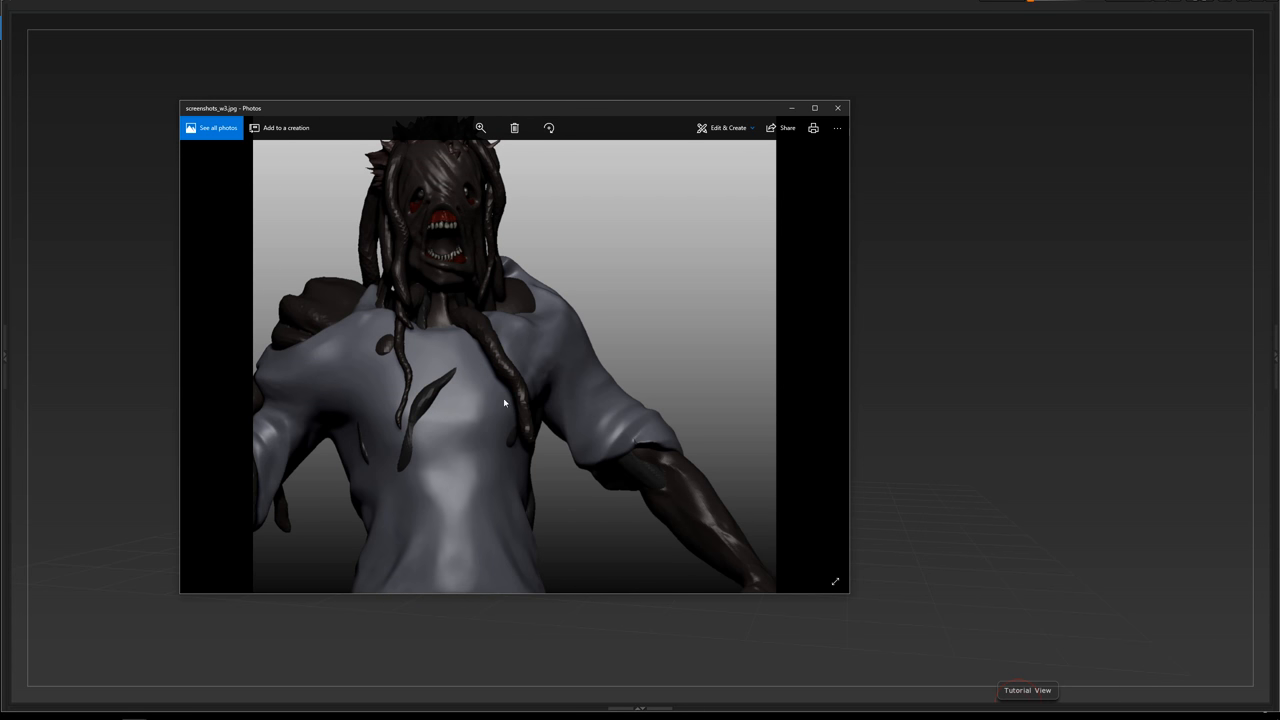
pyautogui.moveTo(520, 400)
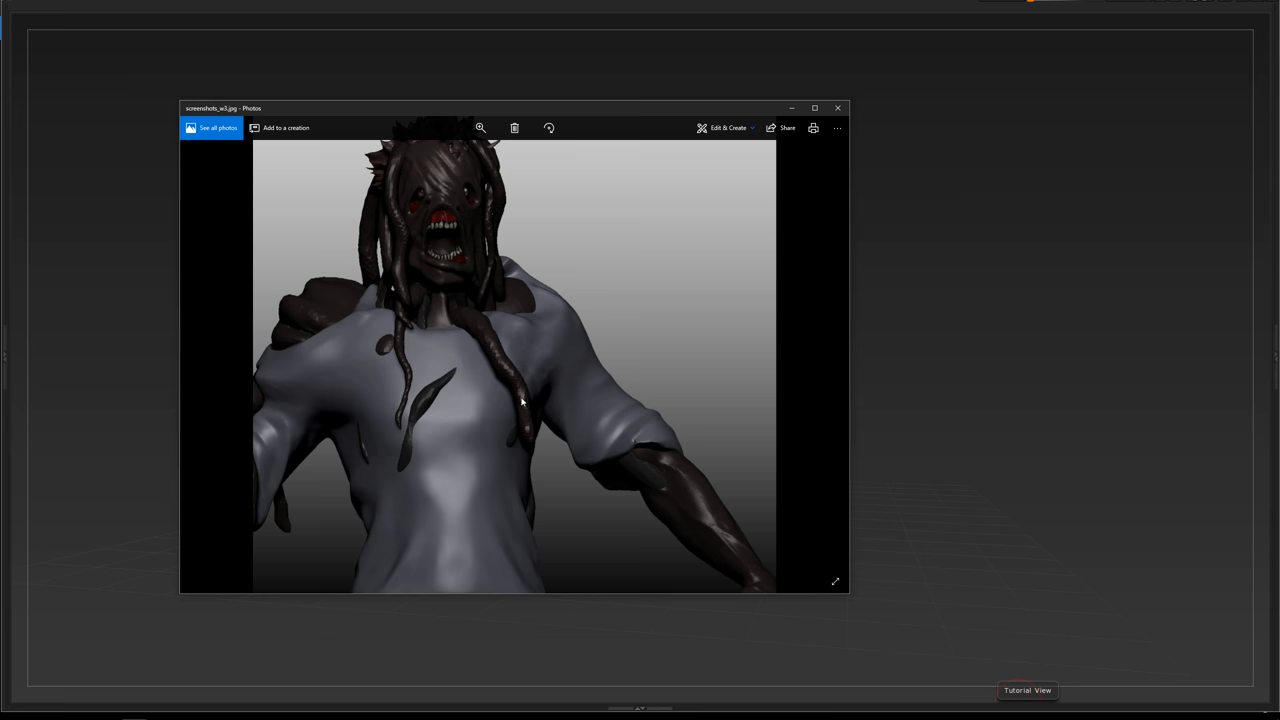
pyautogui.moveTo(616, 408)
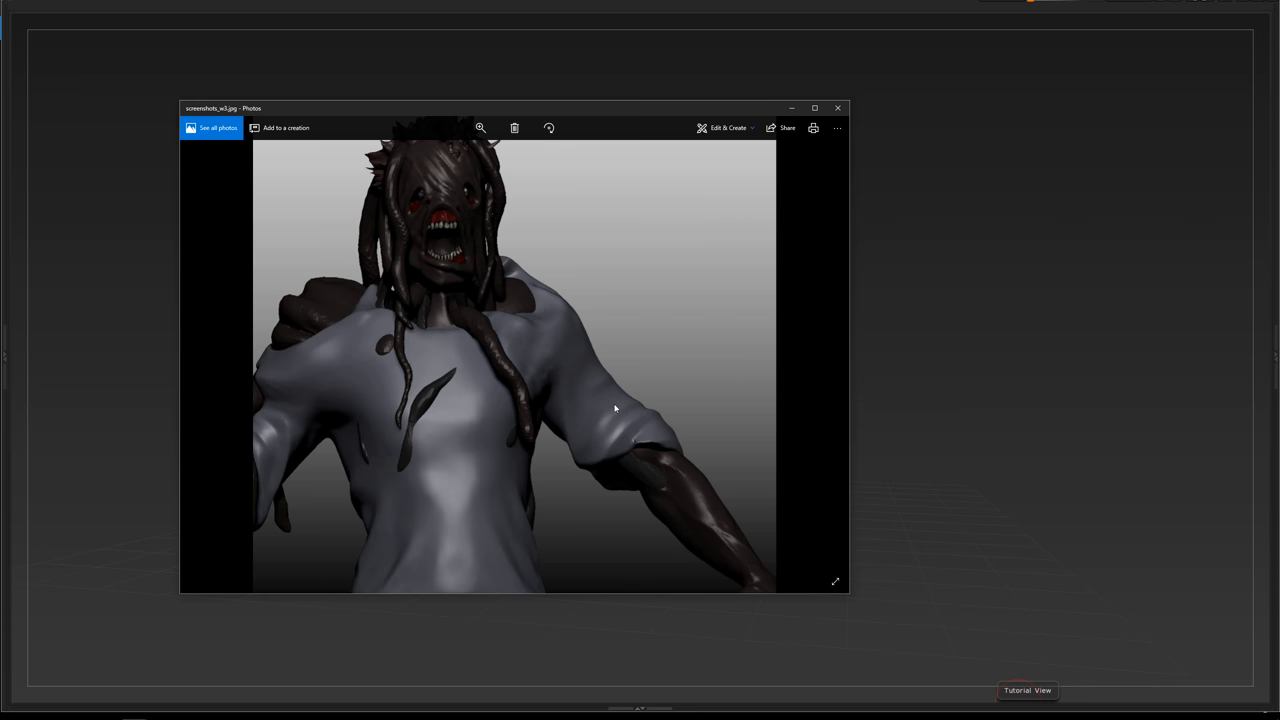
pyautogui.moveTo(824, 356)
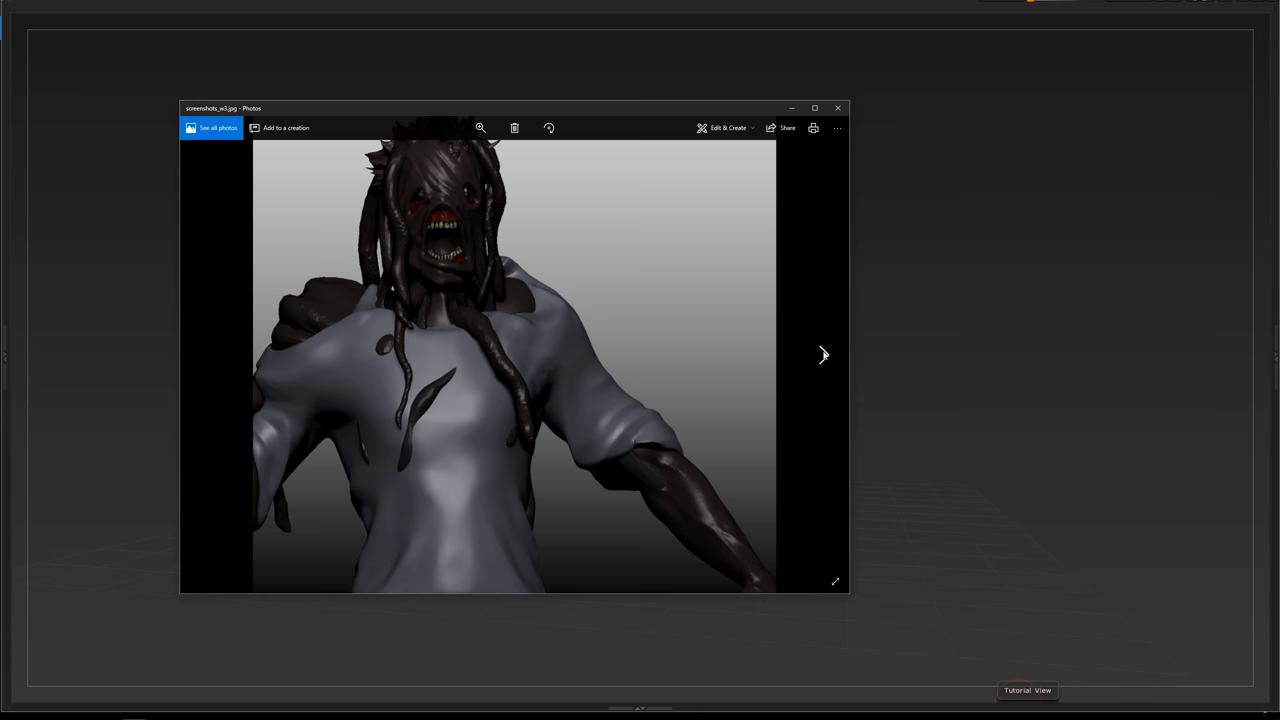
pyautogui.moveTo(740, 316)
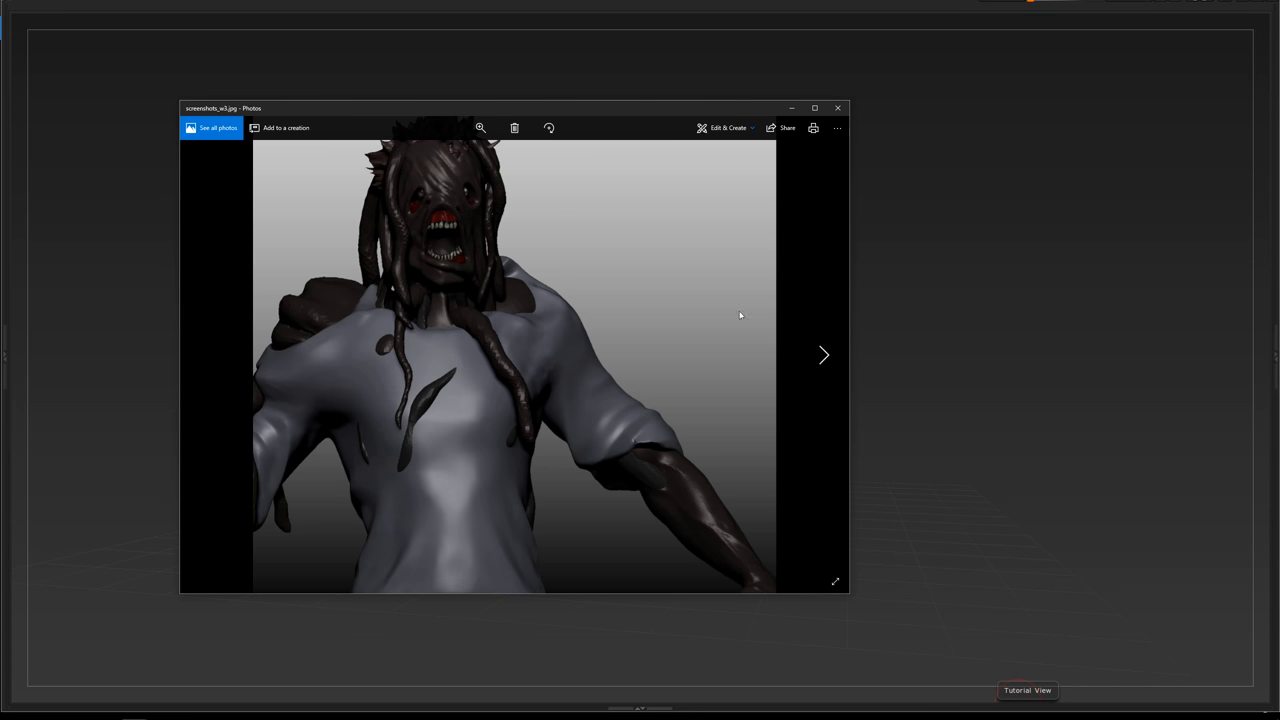
# Advance to the red skinless zombie head shown in side view with exposed teeth.
pyautogui.click(824, 356)
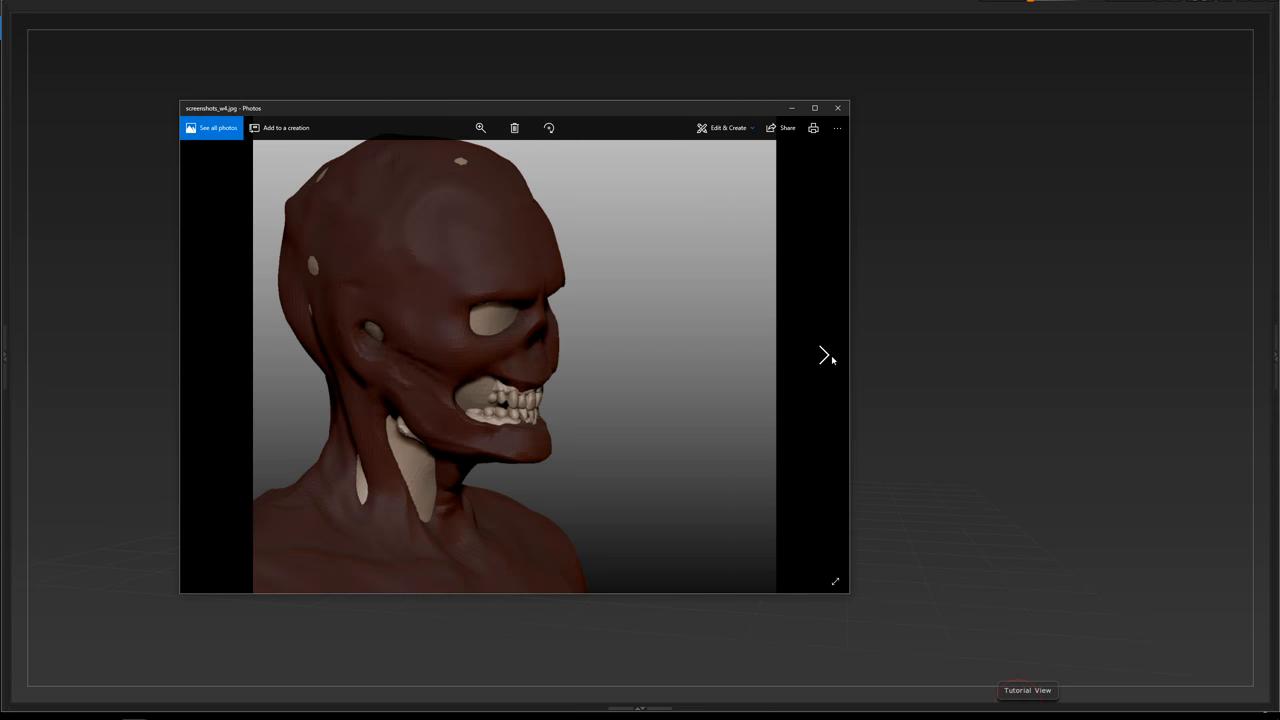
pyautogui.moveTo(464, 442)
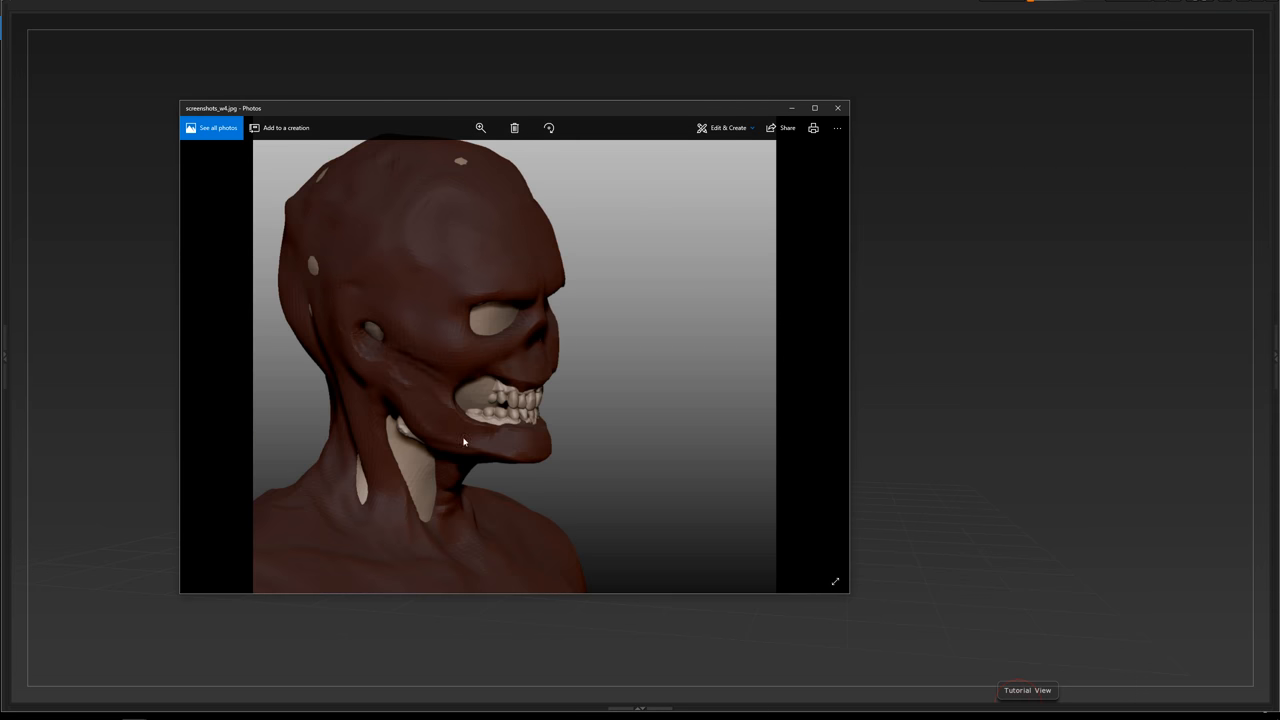
pyautogui.moveTo(422, 388)
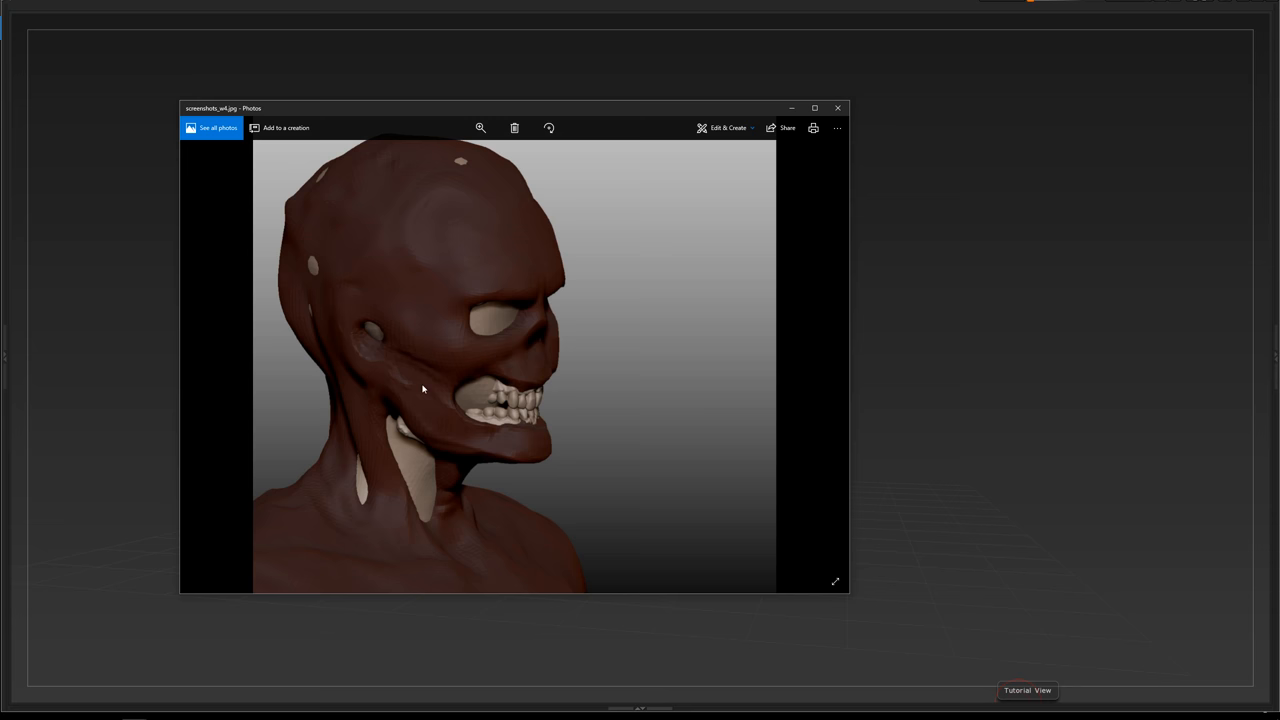
pyautogui.moveTo(396, 218)
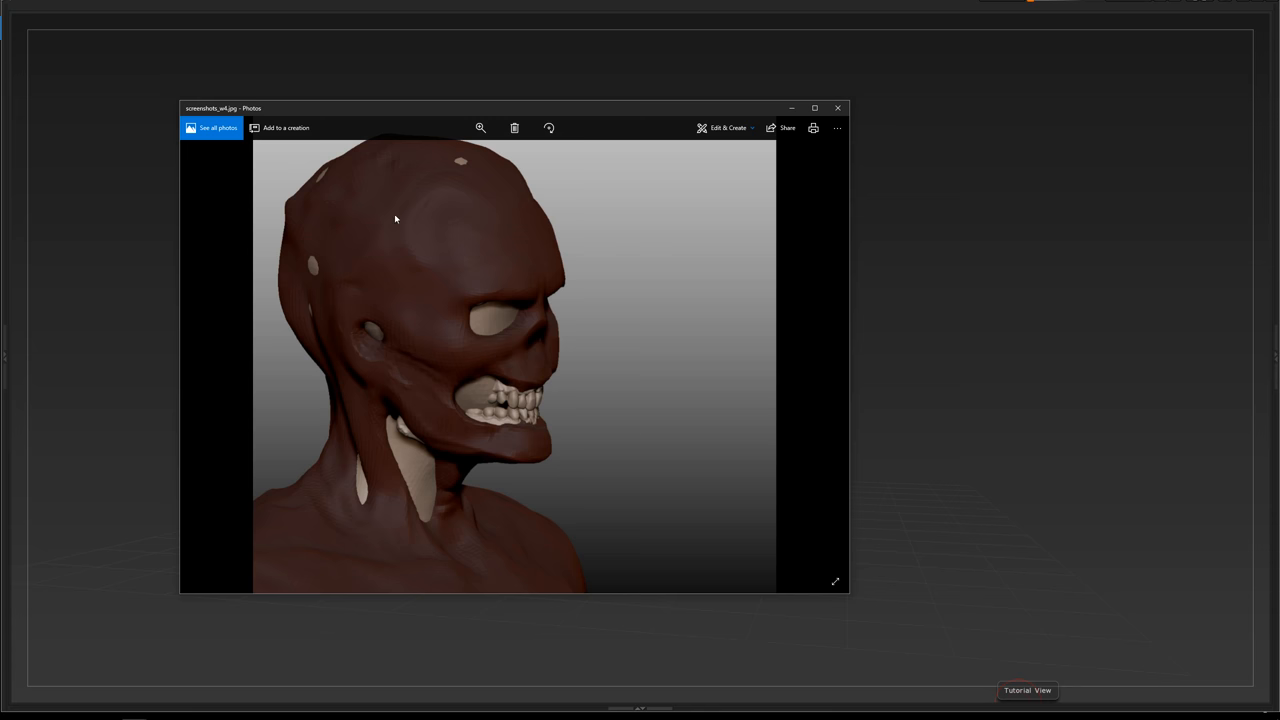
pyautogui.moveTo(368, 342)
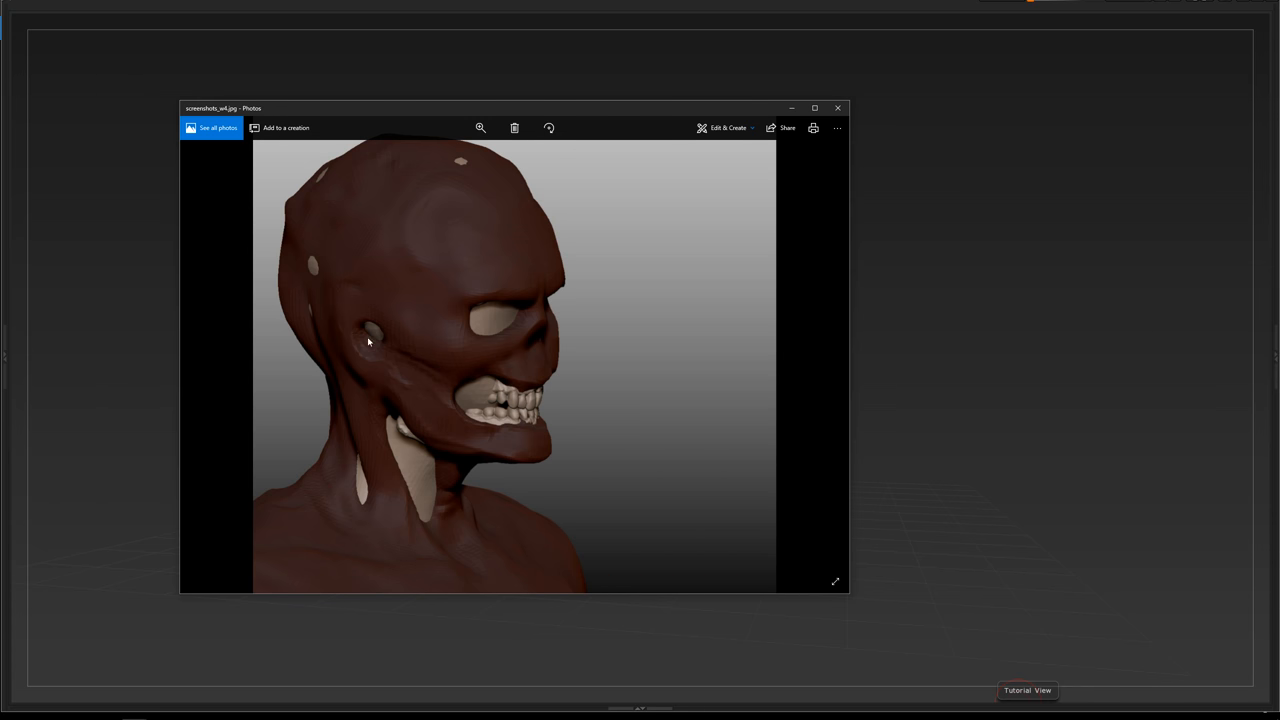
pyautogui.moveTo(824, 356)
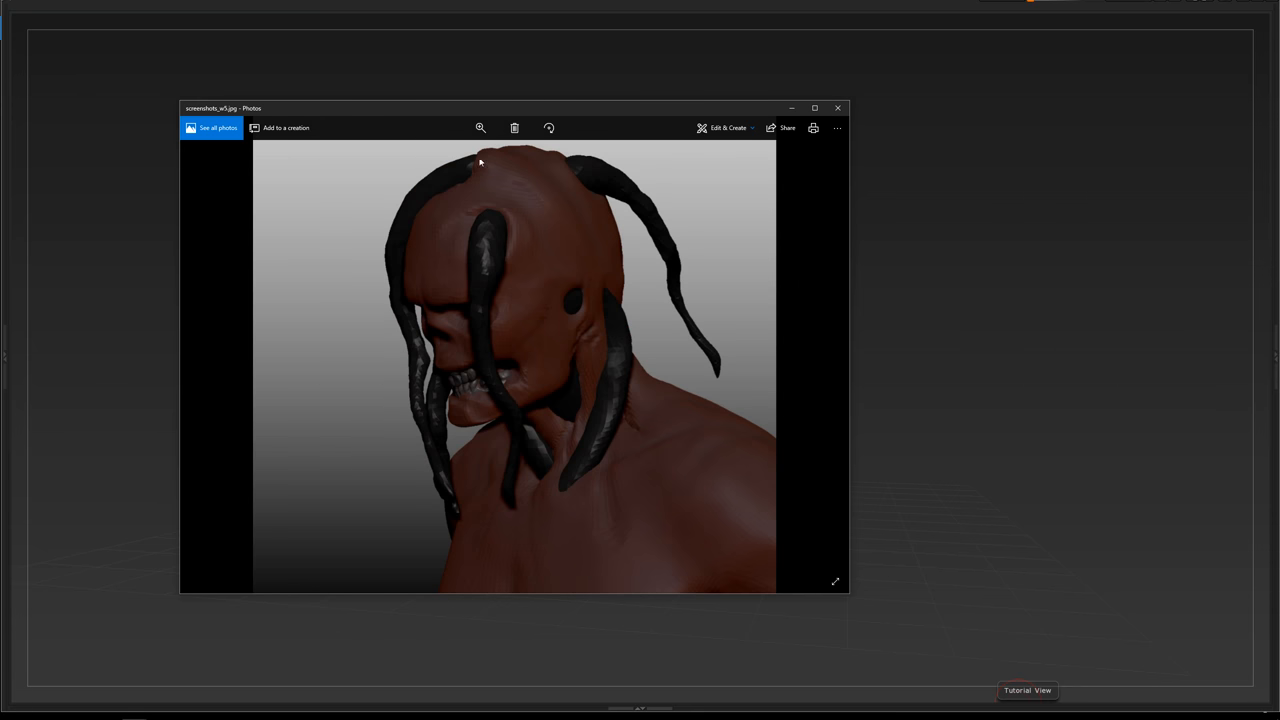
pyautogui.moveTo(456, 526)
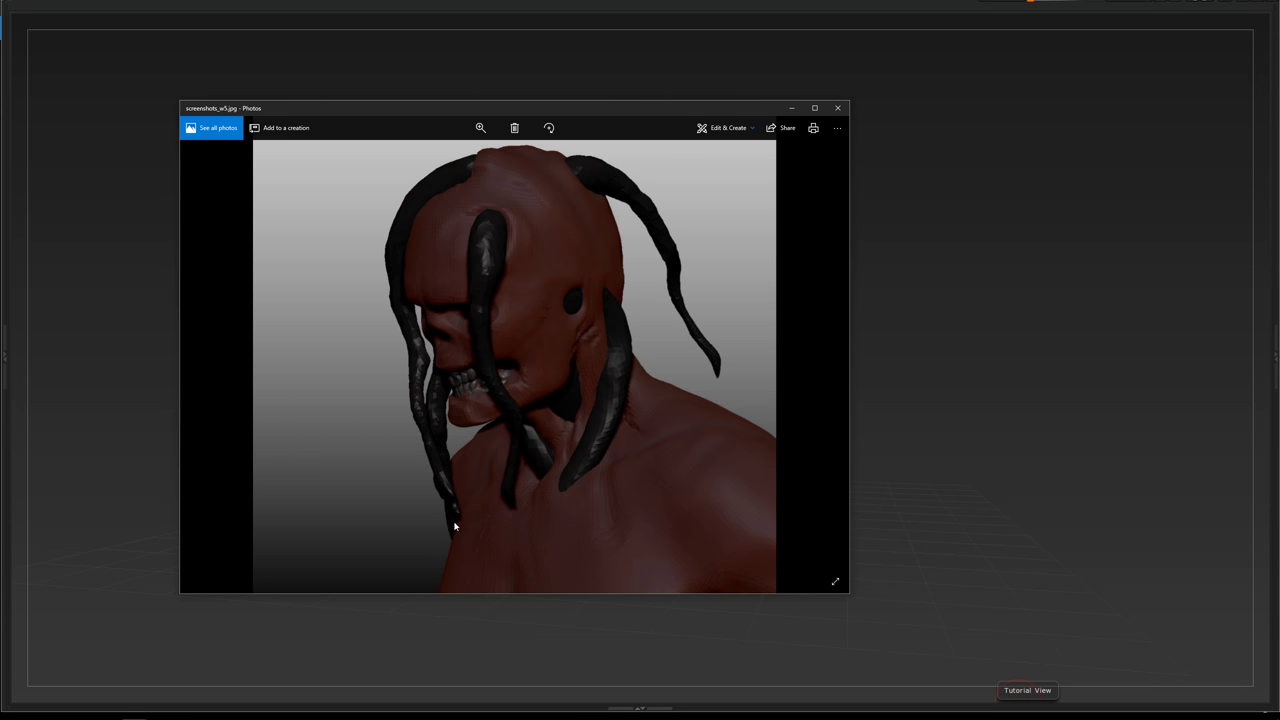
pyautogui.moveTo(462, 436)
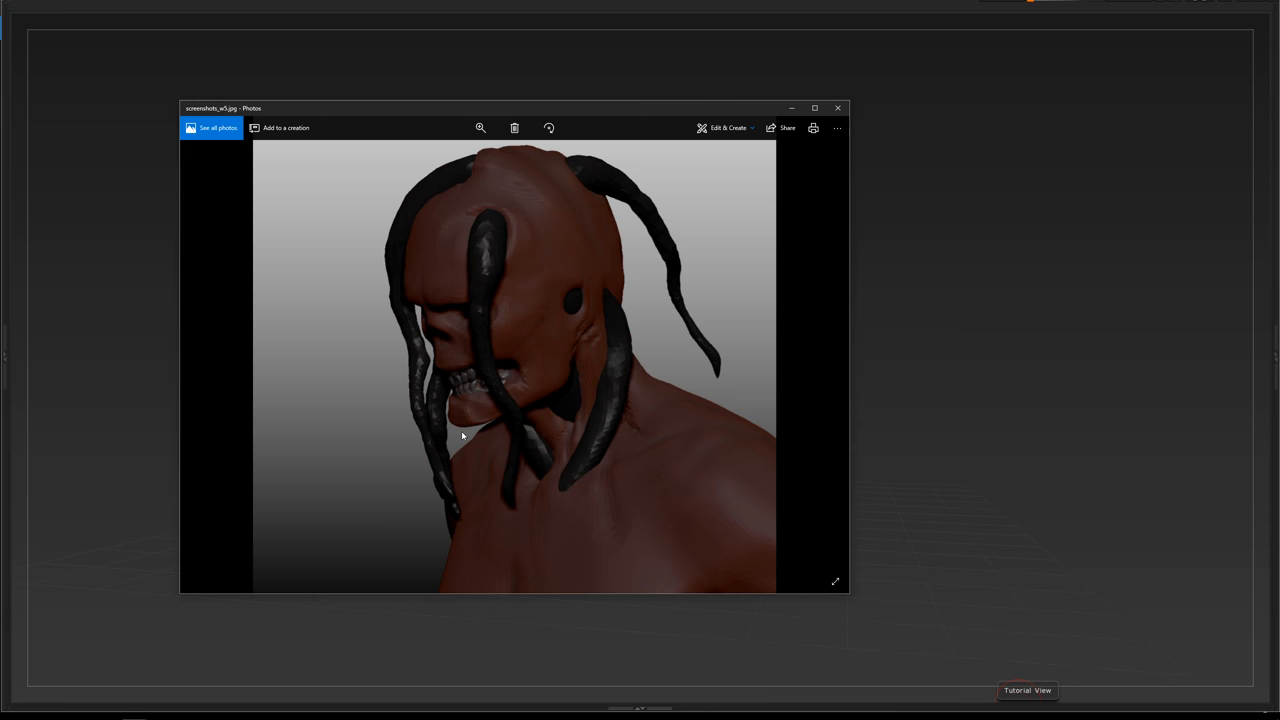
pyautogui.moveTo(464, 298)
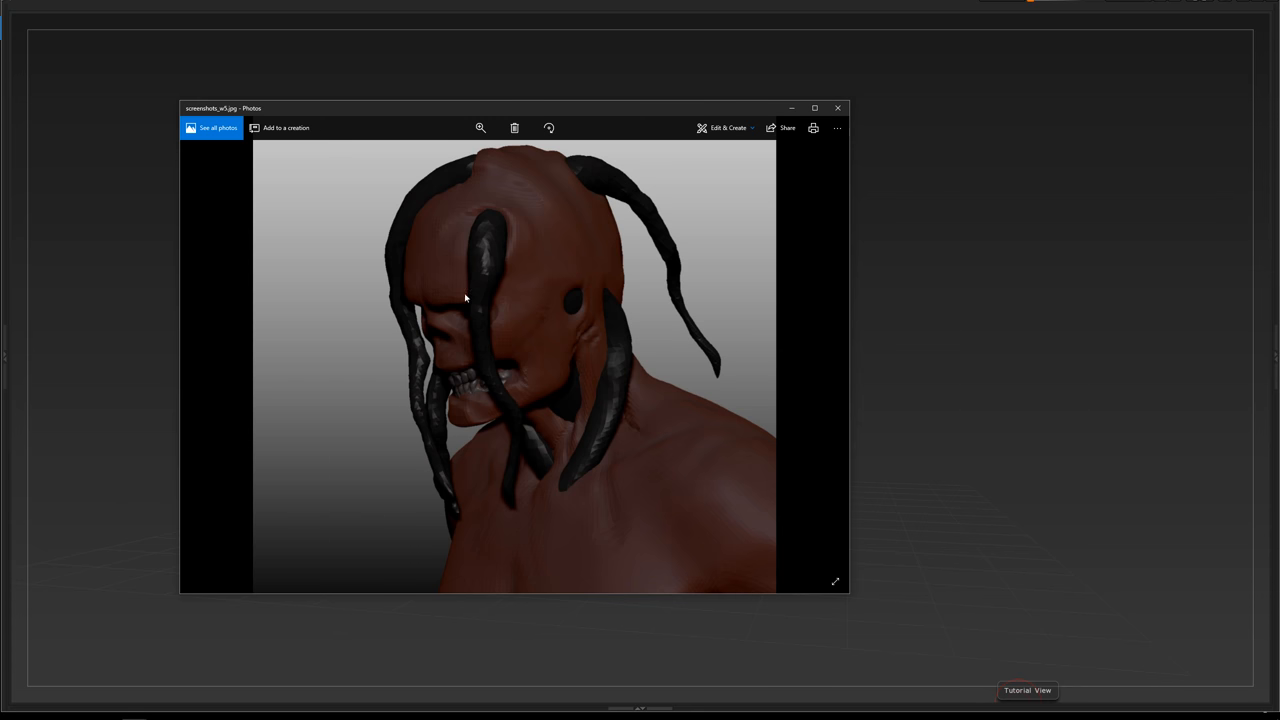
pyautogui.moveTo(408, 216)
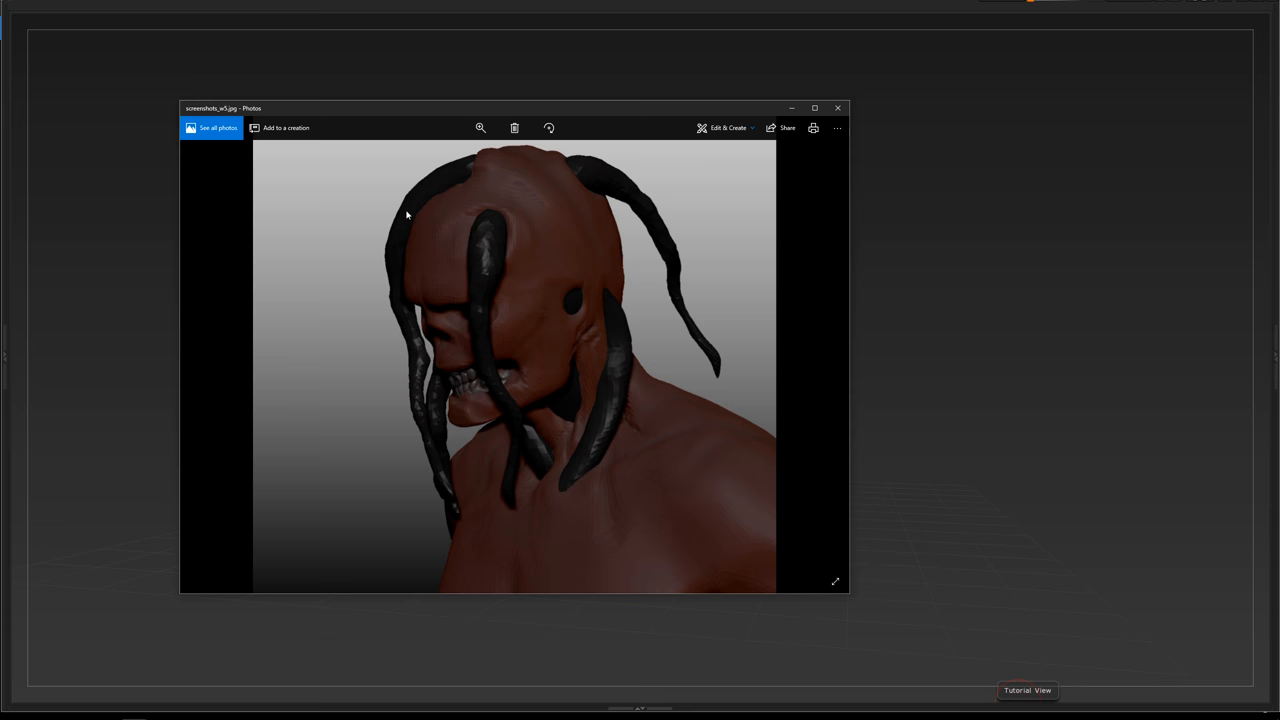
pyautogui.moveTo(512, 424)
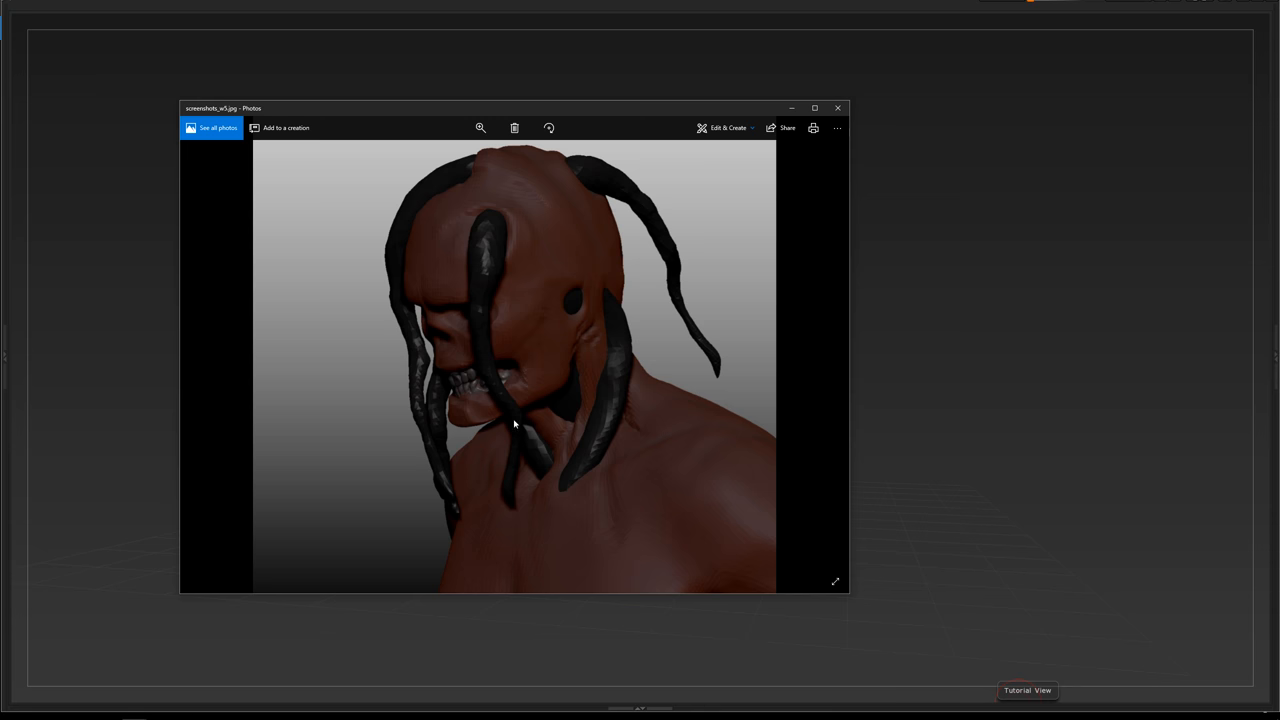
pyautogui.moveTo(336, 304)
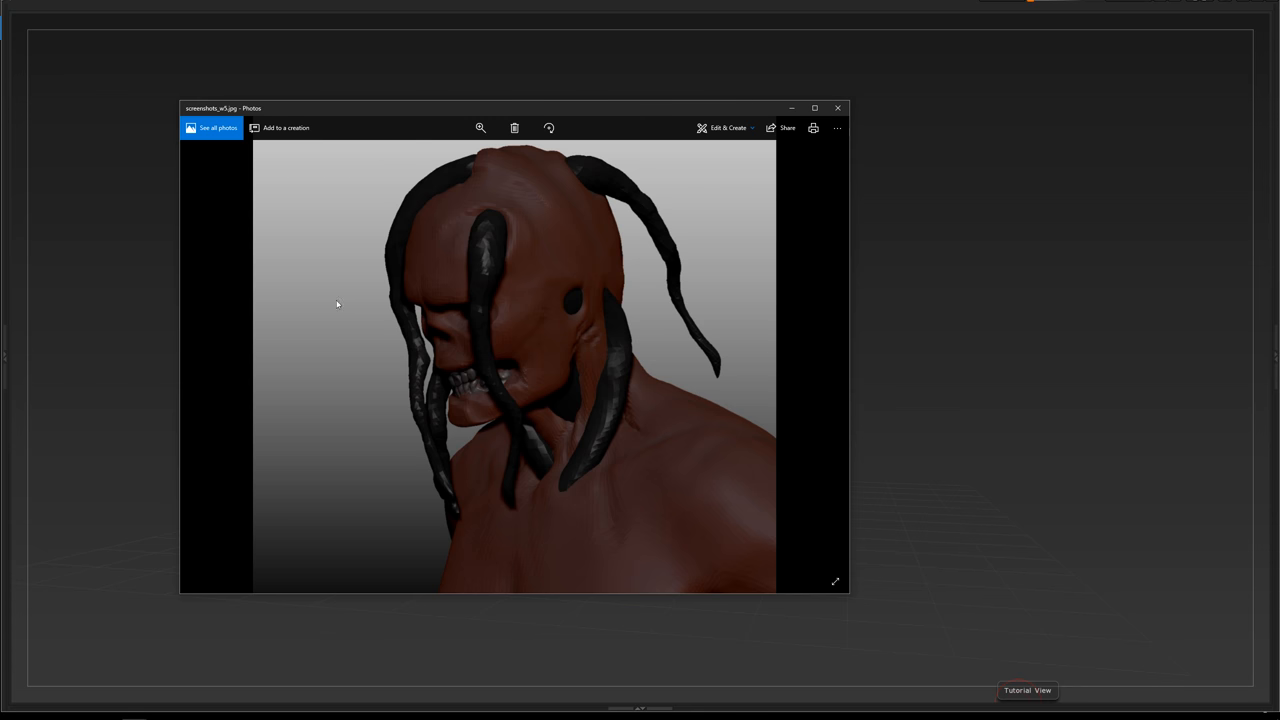
pyautogui.moveTo(328, 246)
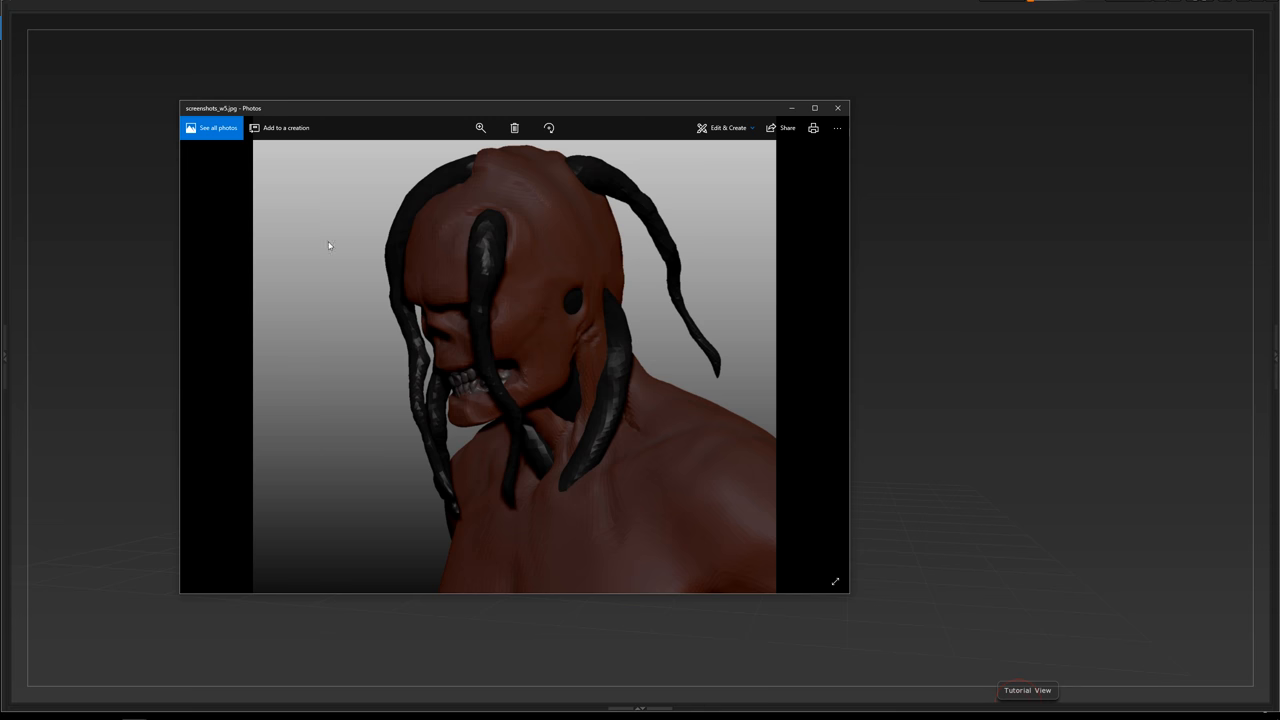
pyautogui.moveTo(472, 176)
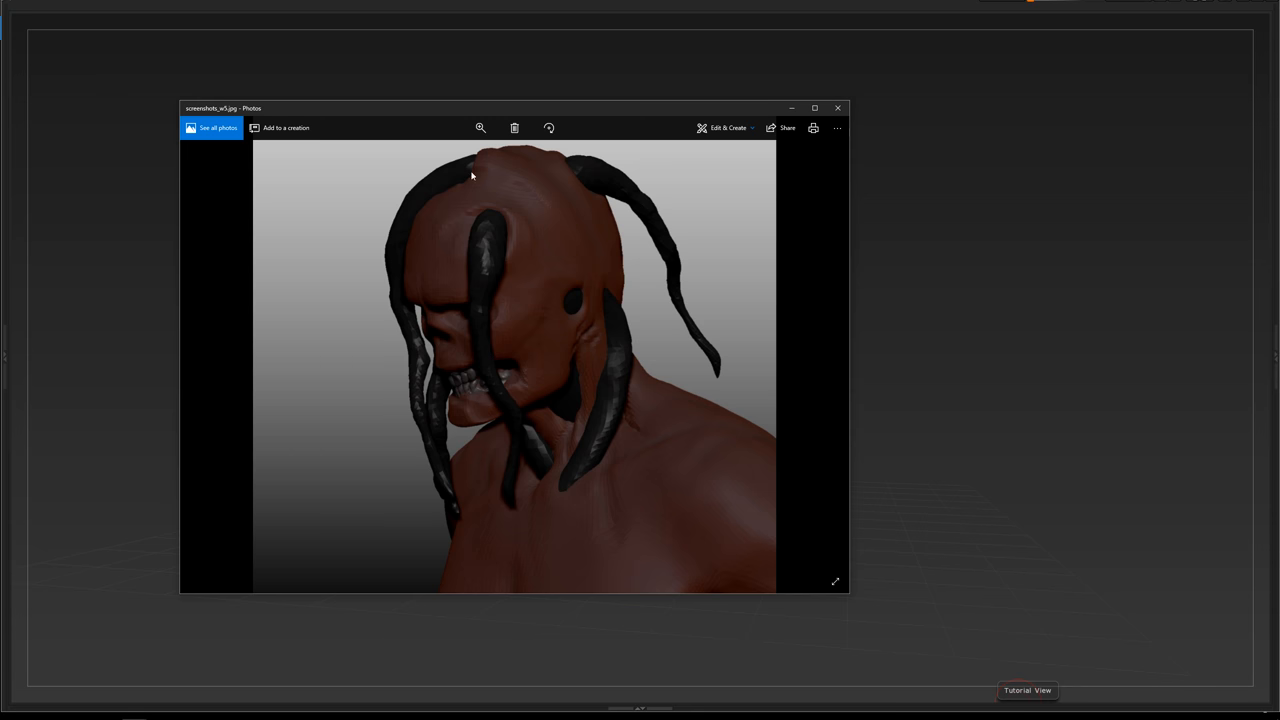
pyautogui.moveTo(652, 328)
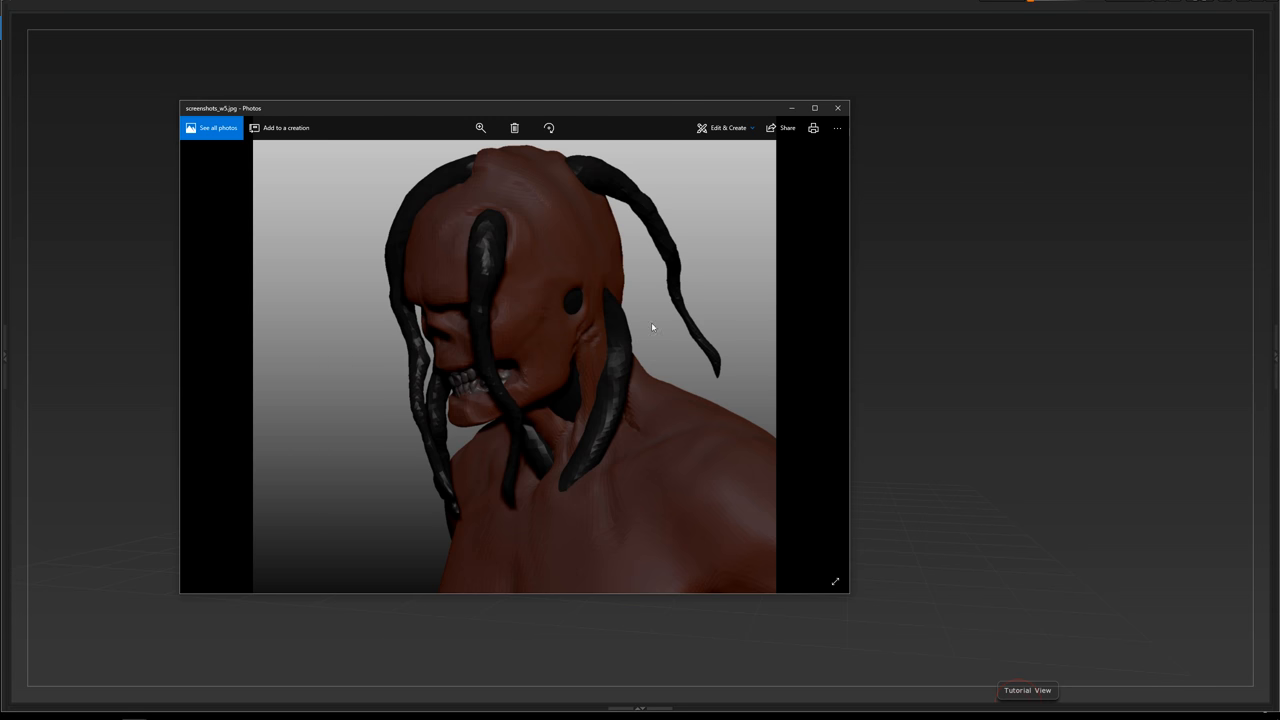
# Advance to the full-body dreadlocked zombie in a purple shirt and dark trousers.
pyautogui.click(824, 356)
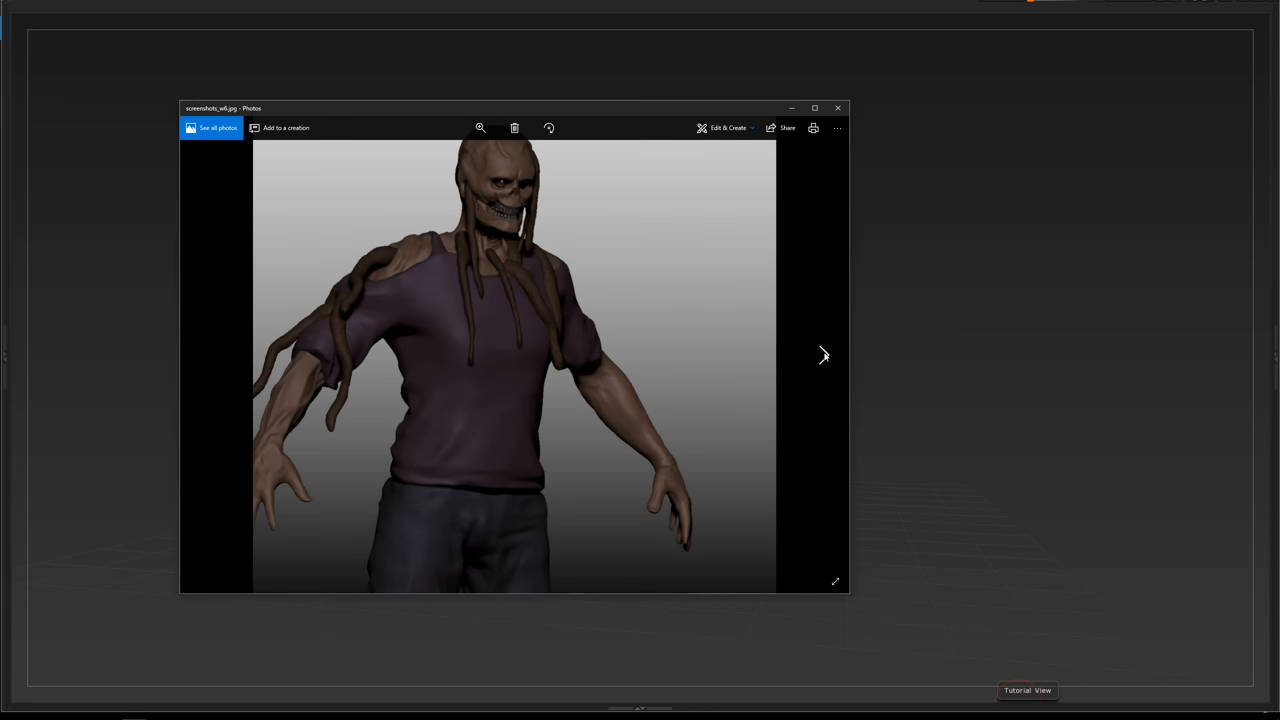
pyautogui.moveTo(558, 308)
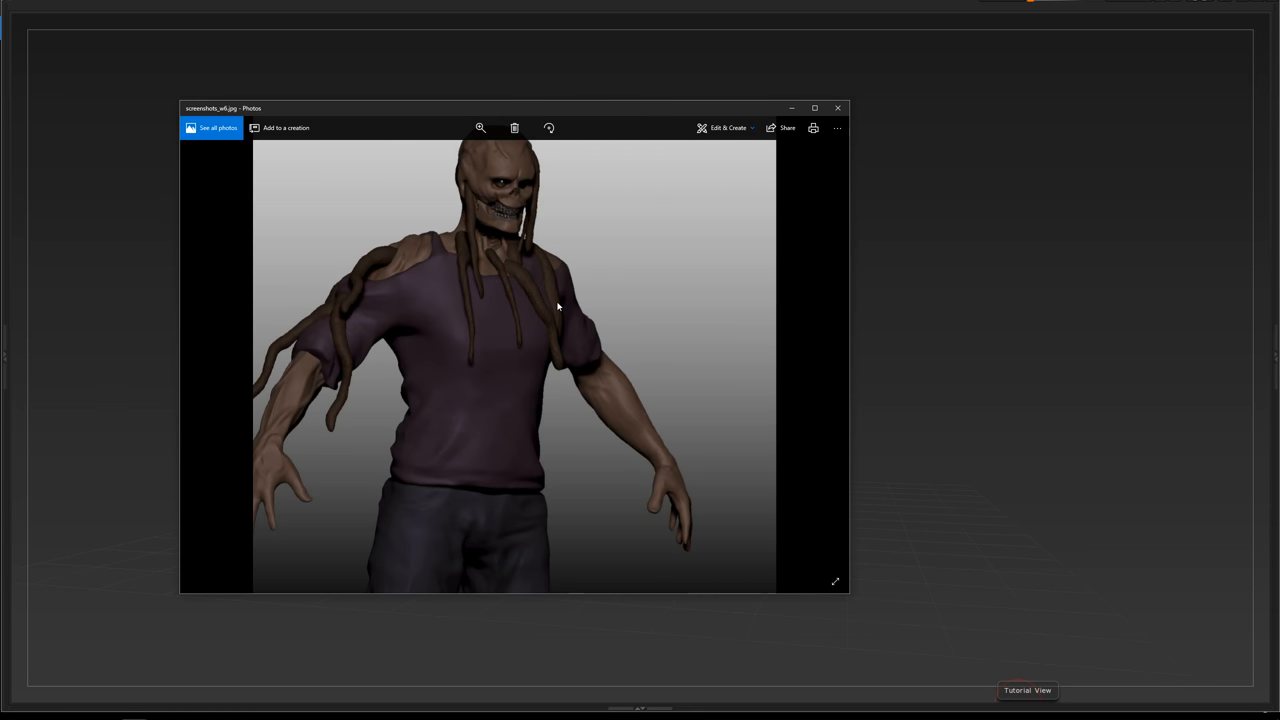
pyautogui.moveTo(512, 224)
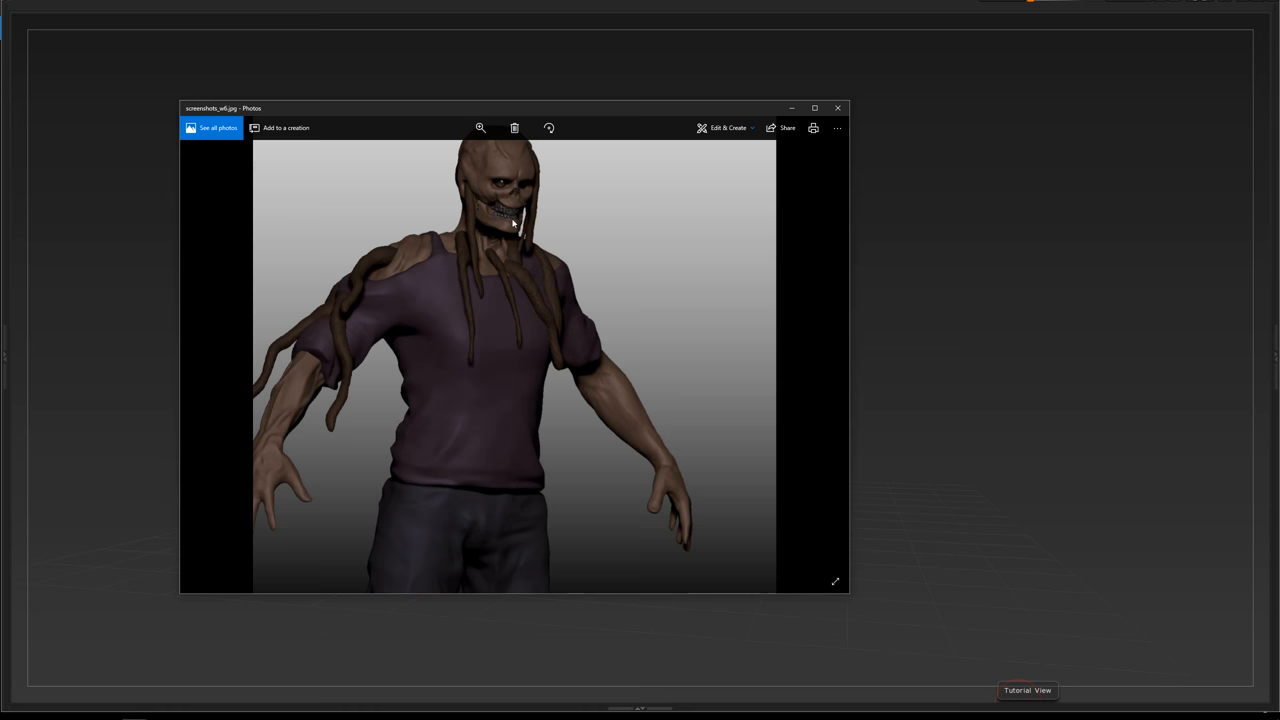
pyautogui.moveTo(584, 348)
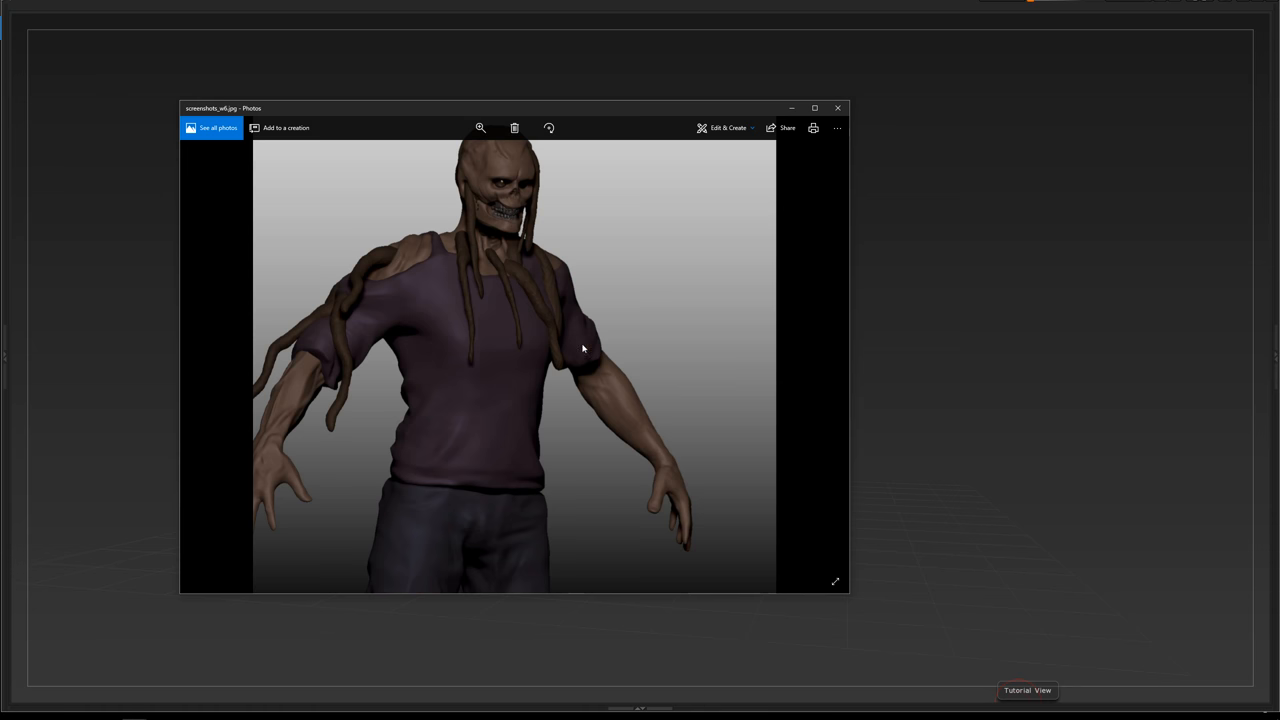
pyautogui.moveTo(712, 308)
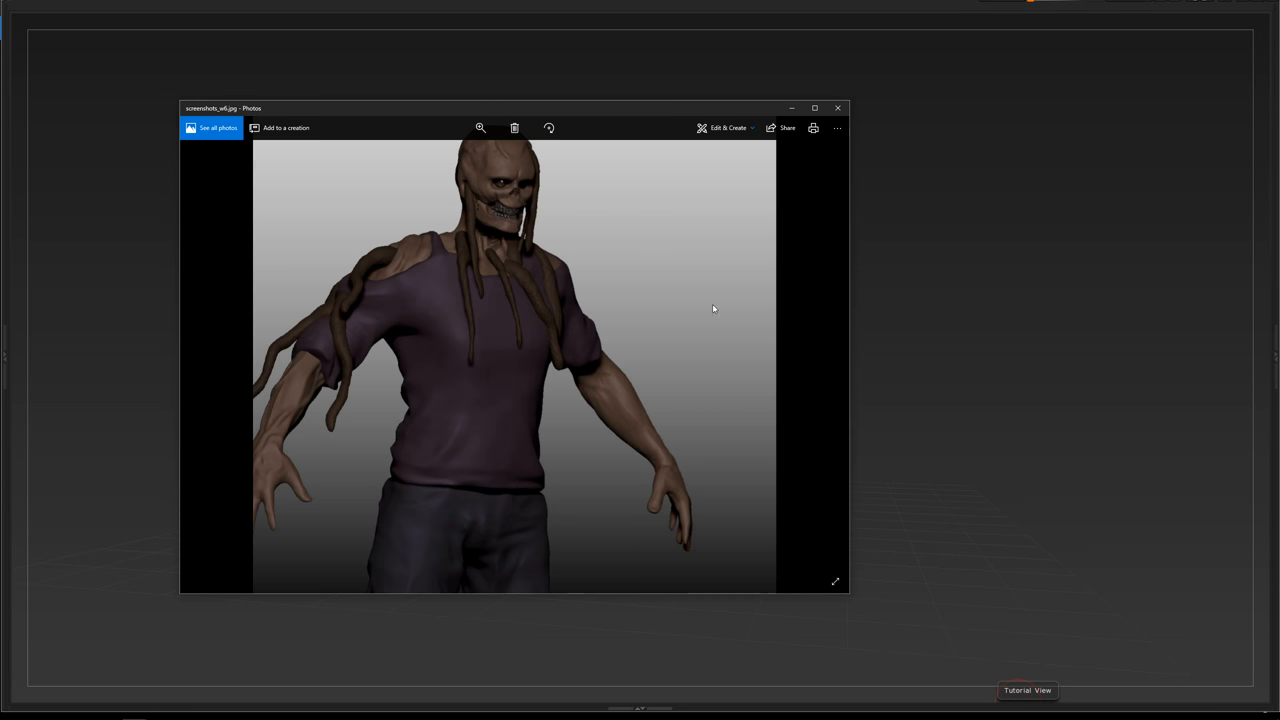
pyautogui.moveTo(784, 318)
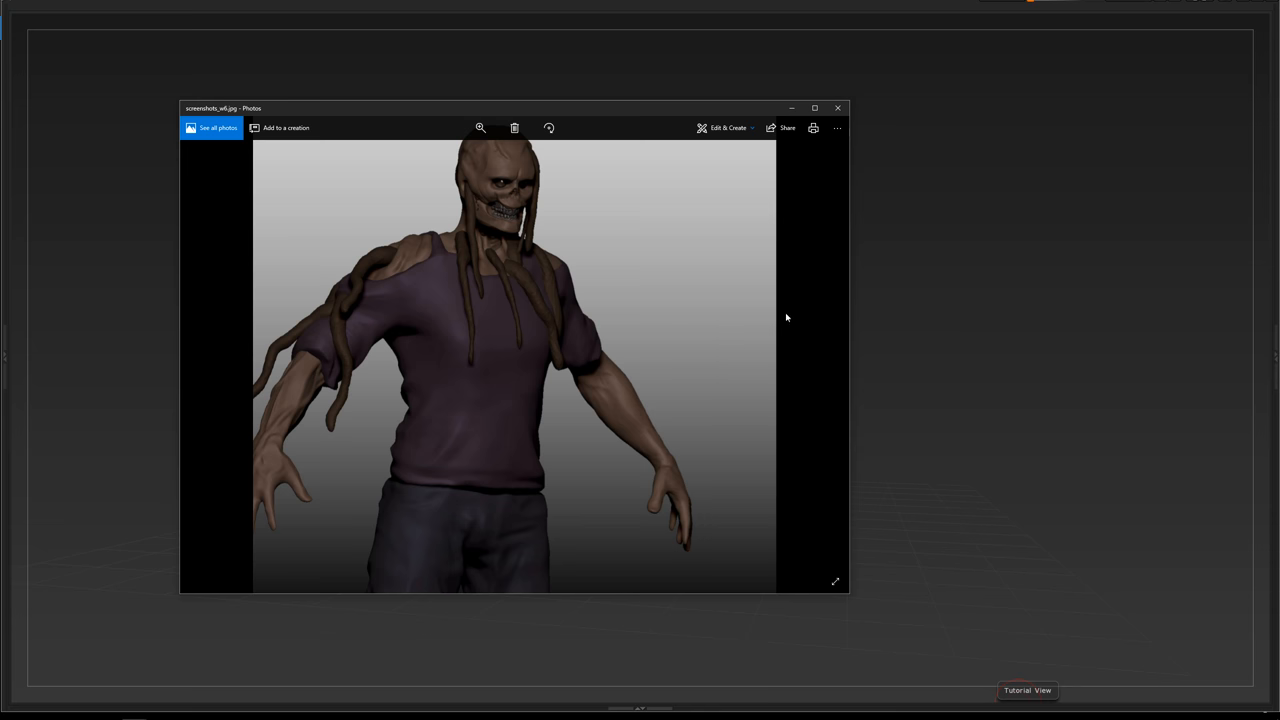
pyautogui.moveTo(492, 270)
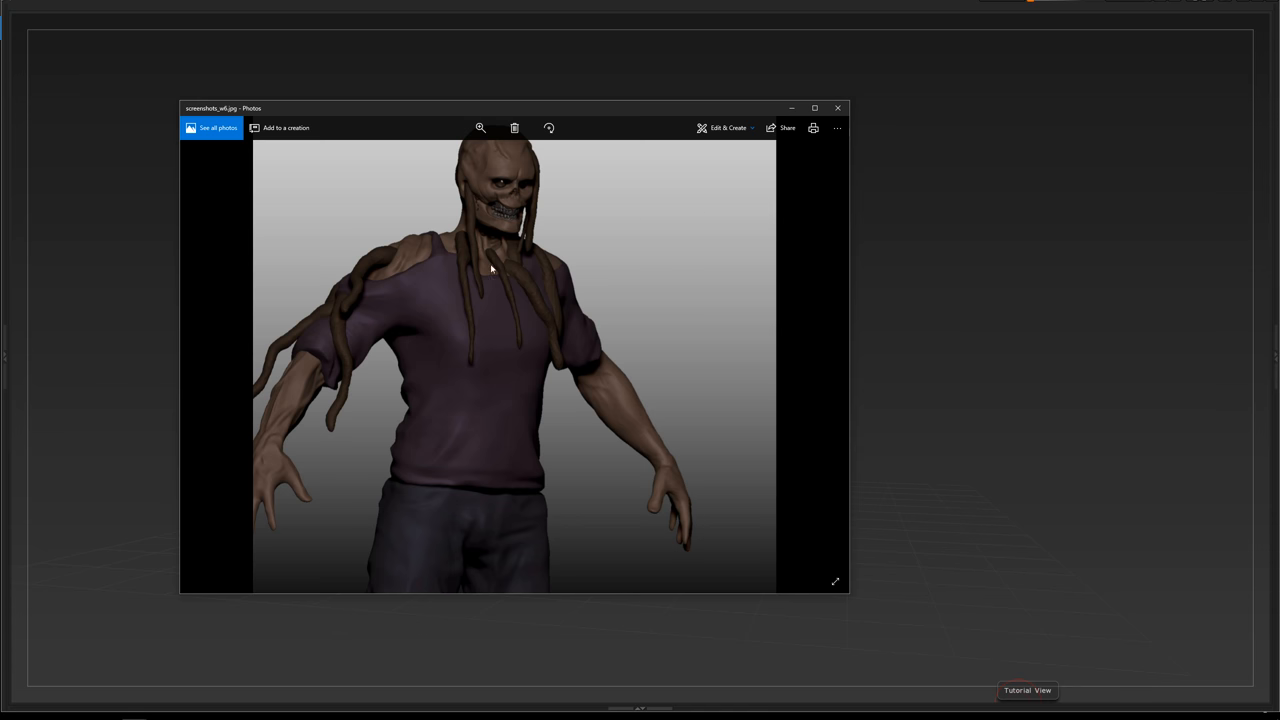
pyautogui.moveTo(822, 356)
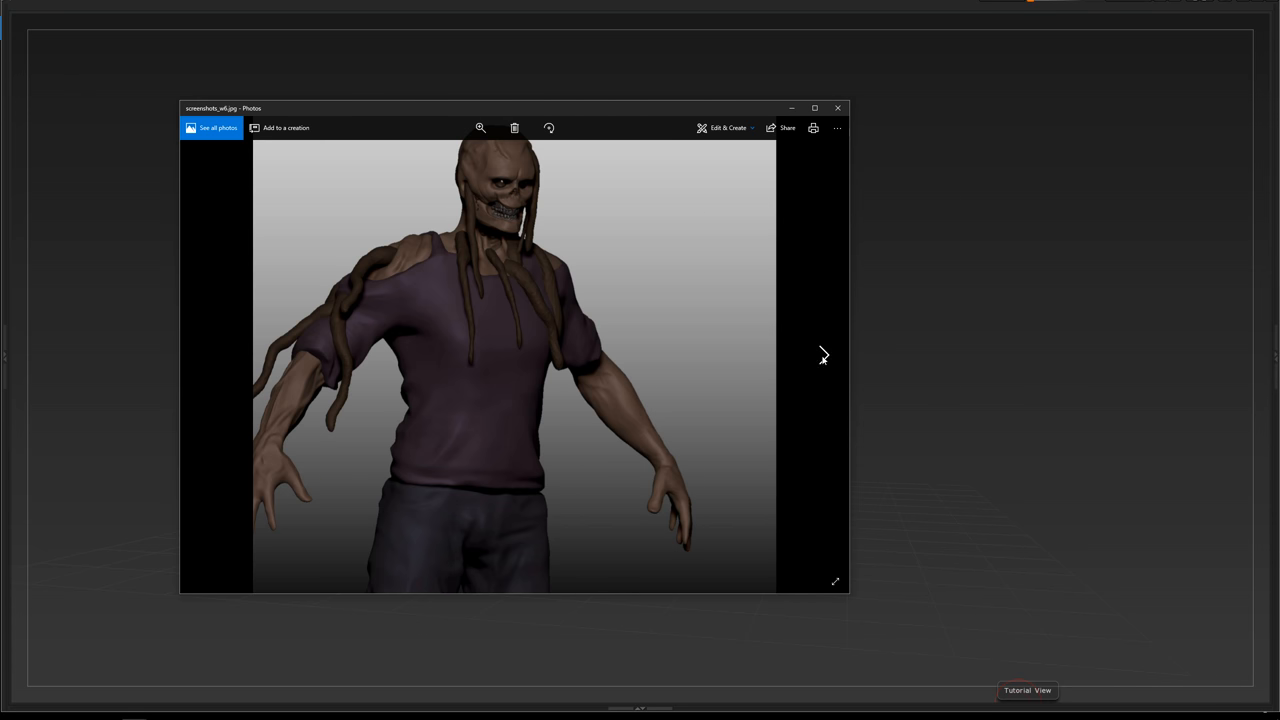
pyautogui.moveTo(822, 356)
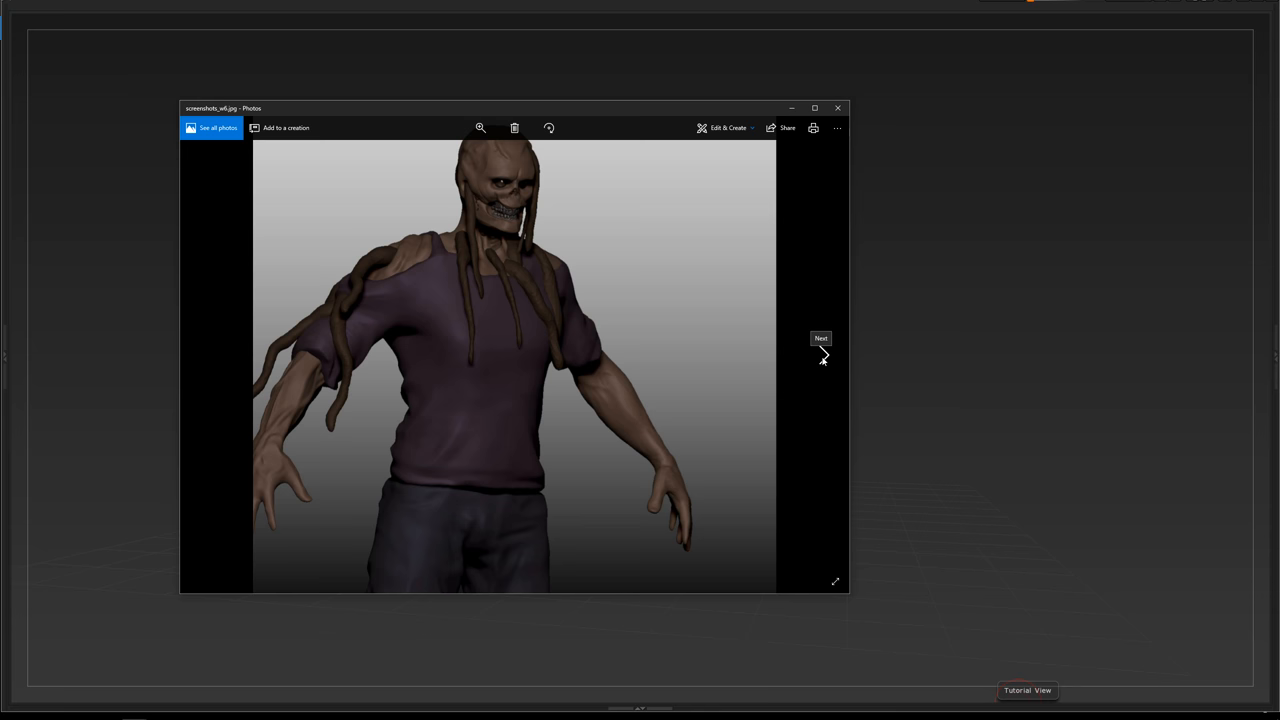
pyautogui.moveTo(540, 280)
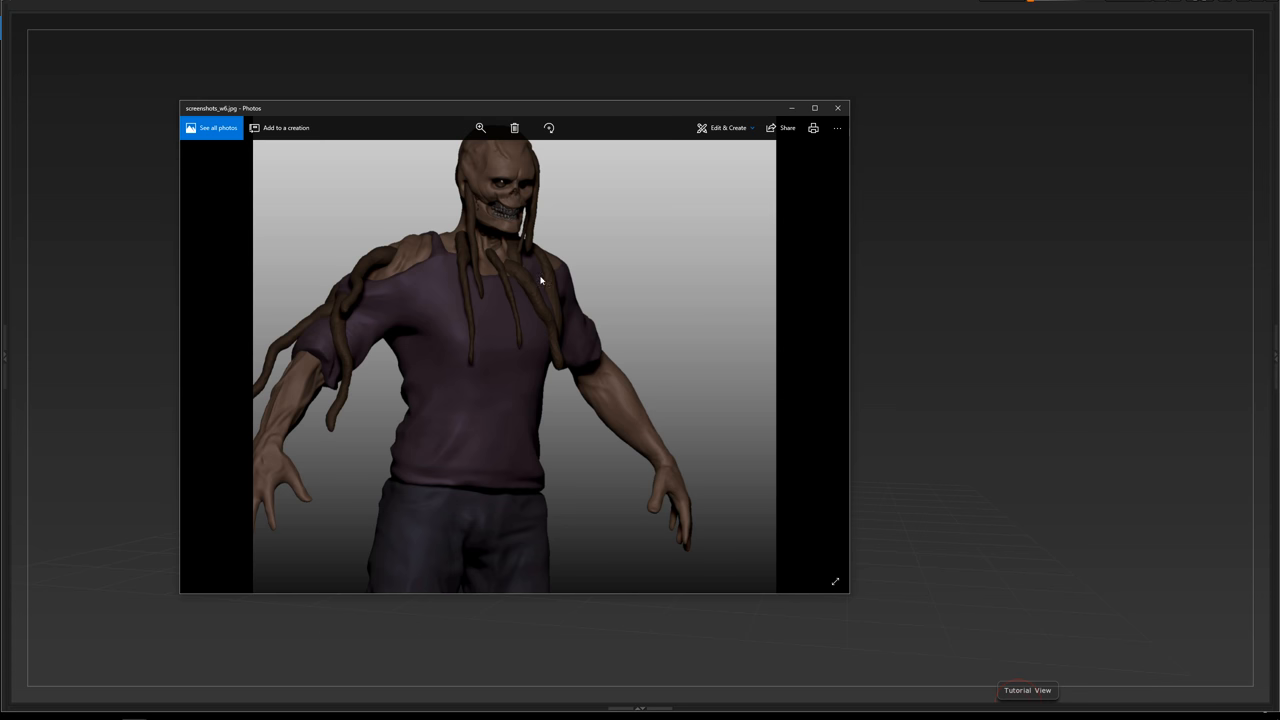
pyautogui.moveTo(690, 344)
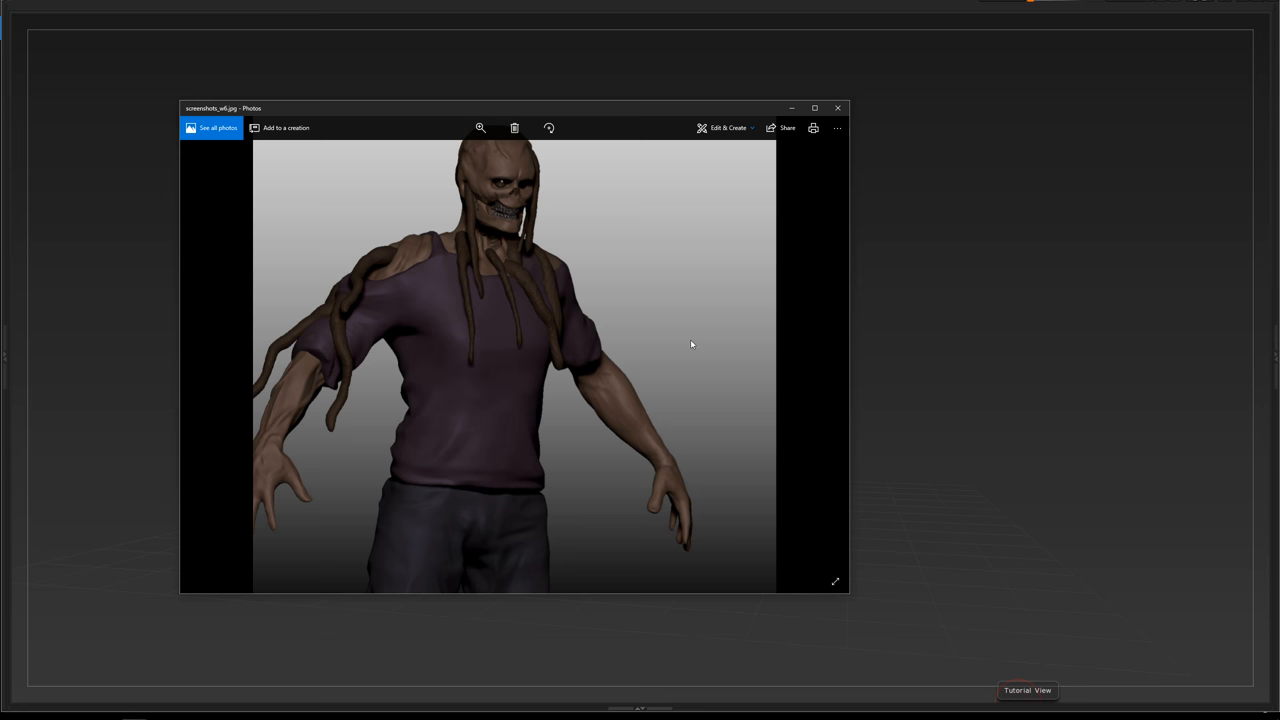
pyautogui.moveTo(824, 356)
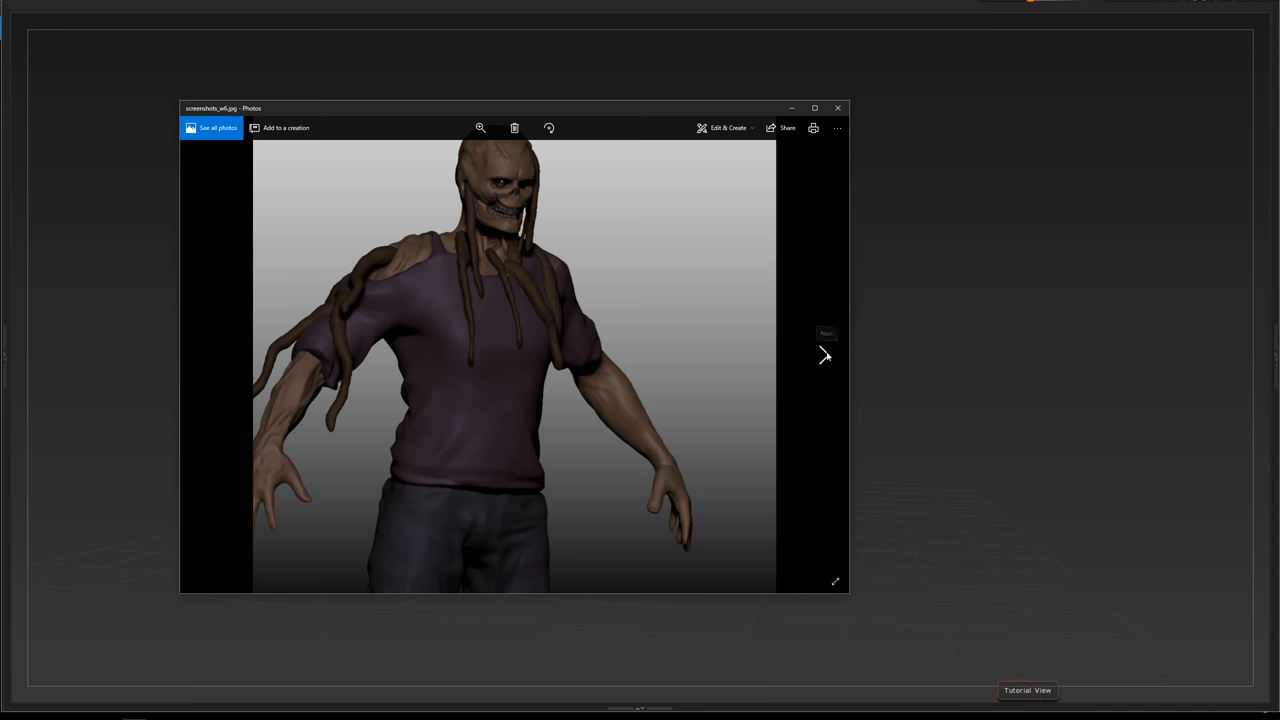
pyautogui.click(824, 356)
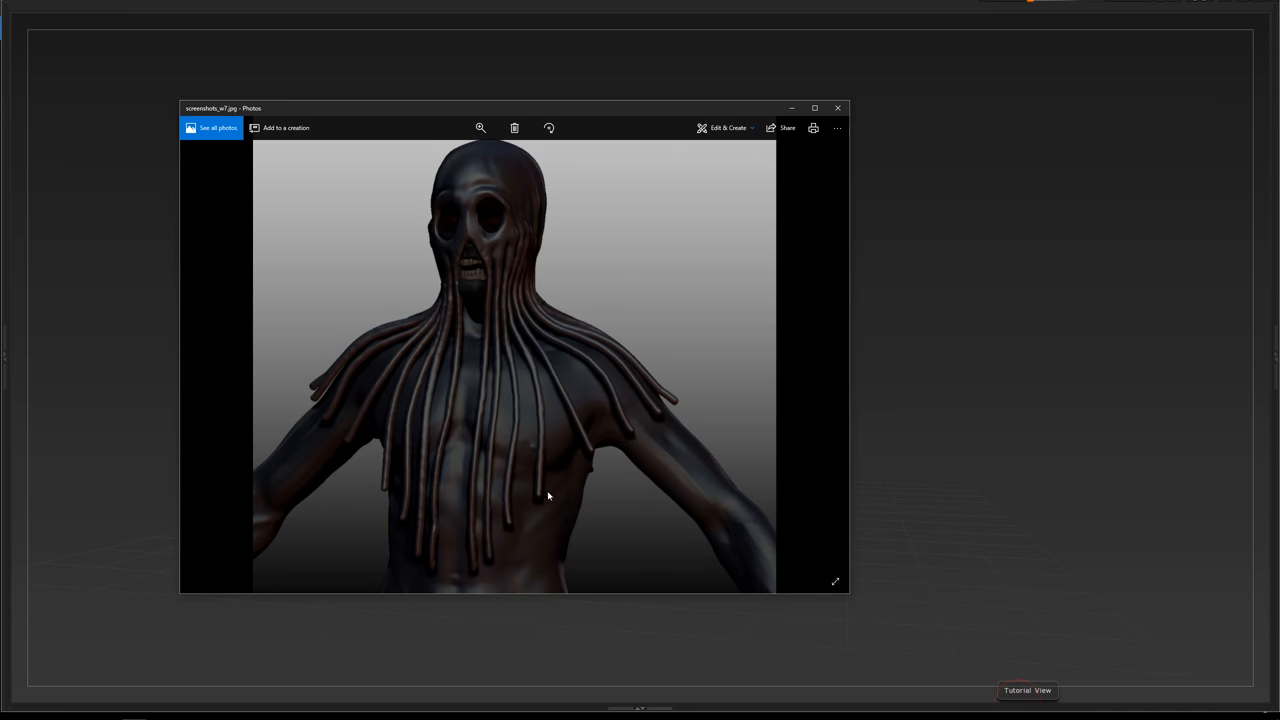
pyautogui.moveTo(690, 416)
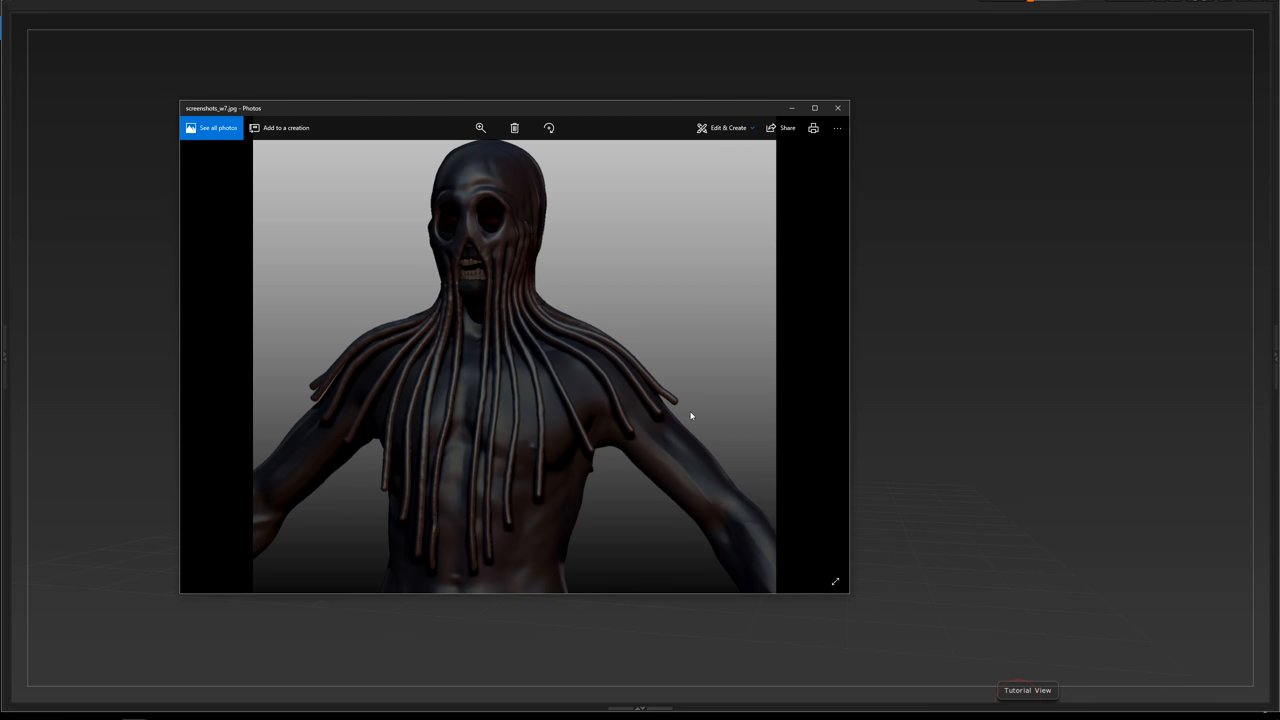
pyautogui.moveTo(704, 344)
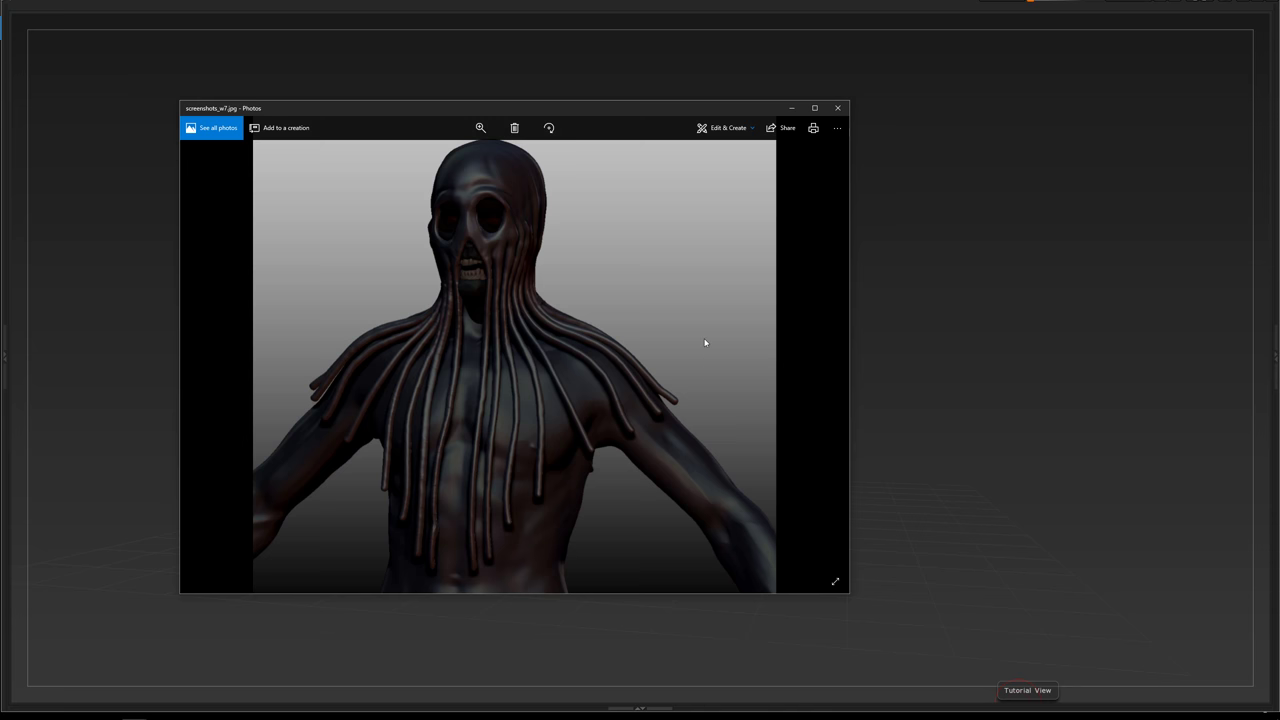
pyautogui.moveTo(370, 384)
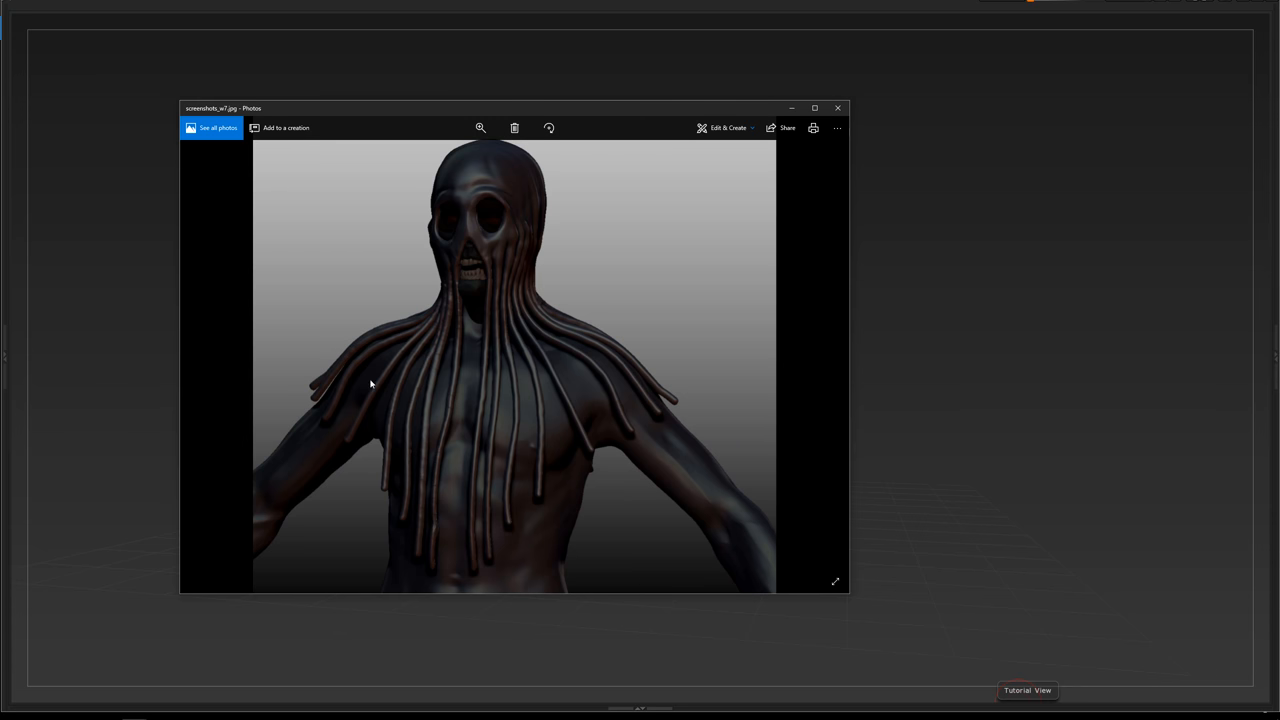
pyautogui.moveTo(748, 354)
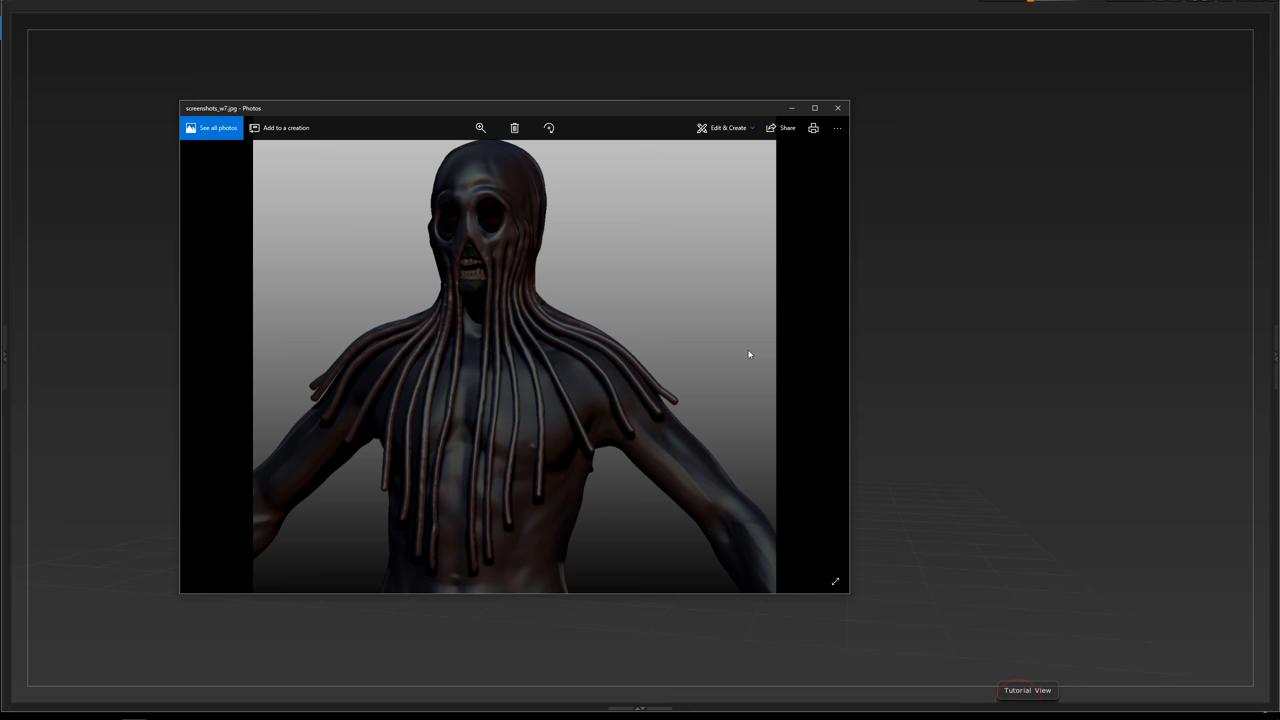
pyautogui.moveTo(588, 376)
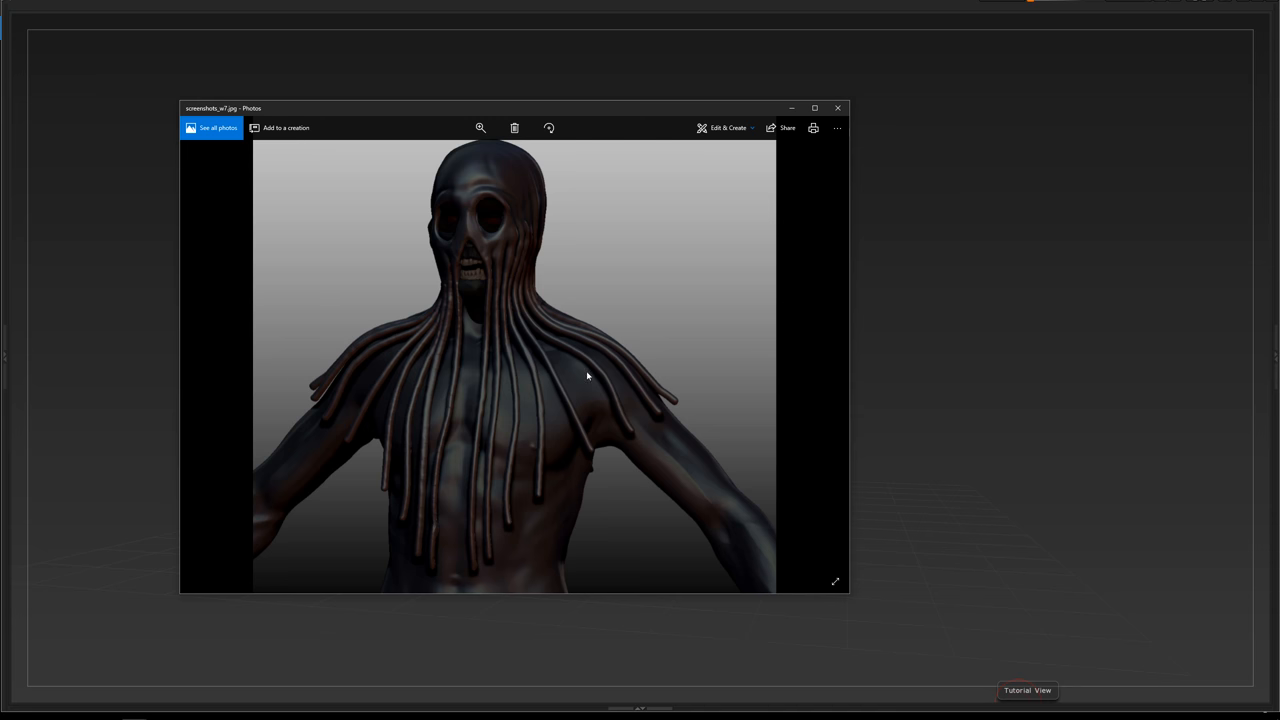
pyautogui.moveTo(614, 378)
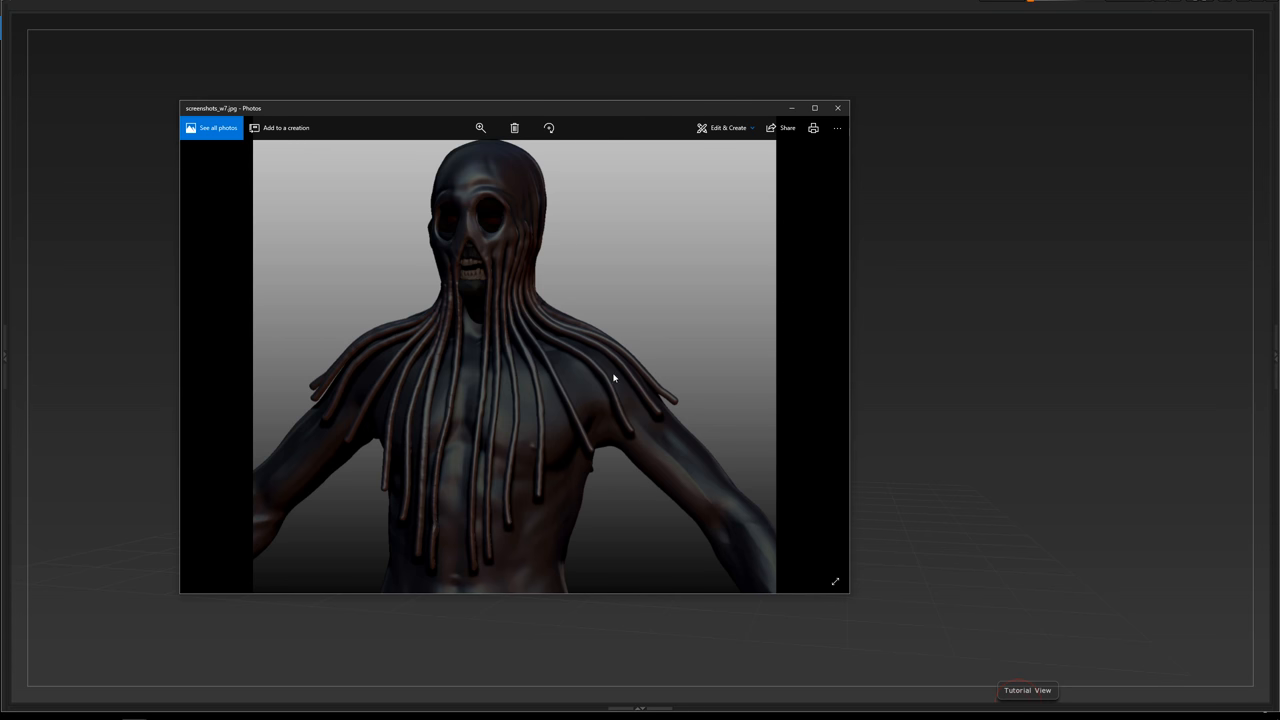
pyautogui.moveTo(636, 324)
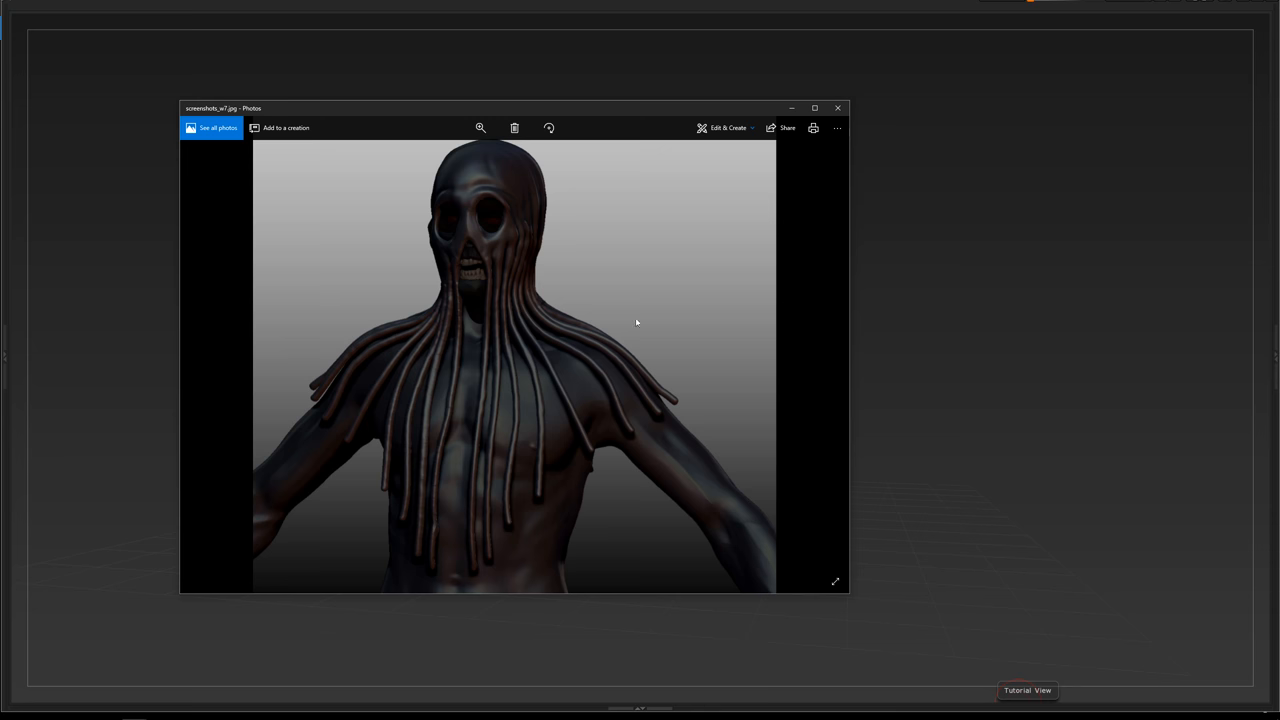
pyautogui.moveTo(630, 324)
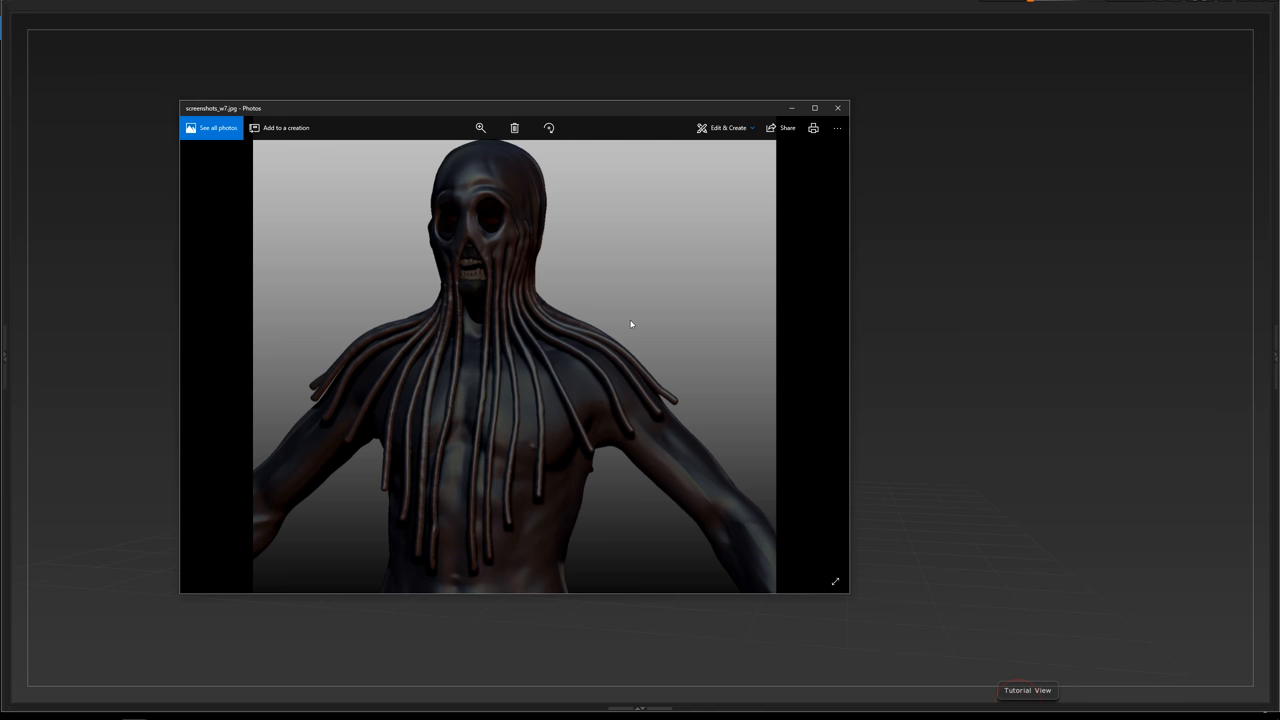
pyautogui.moveTo(470, 276)
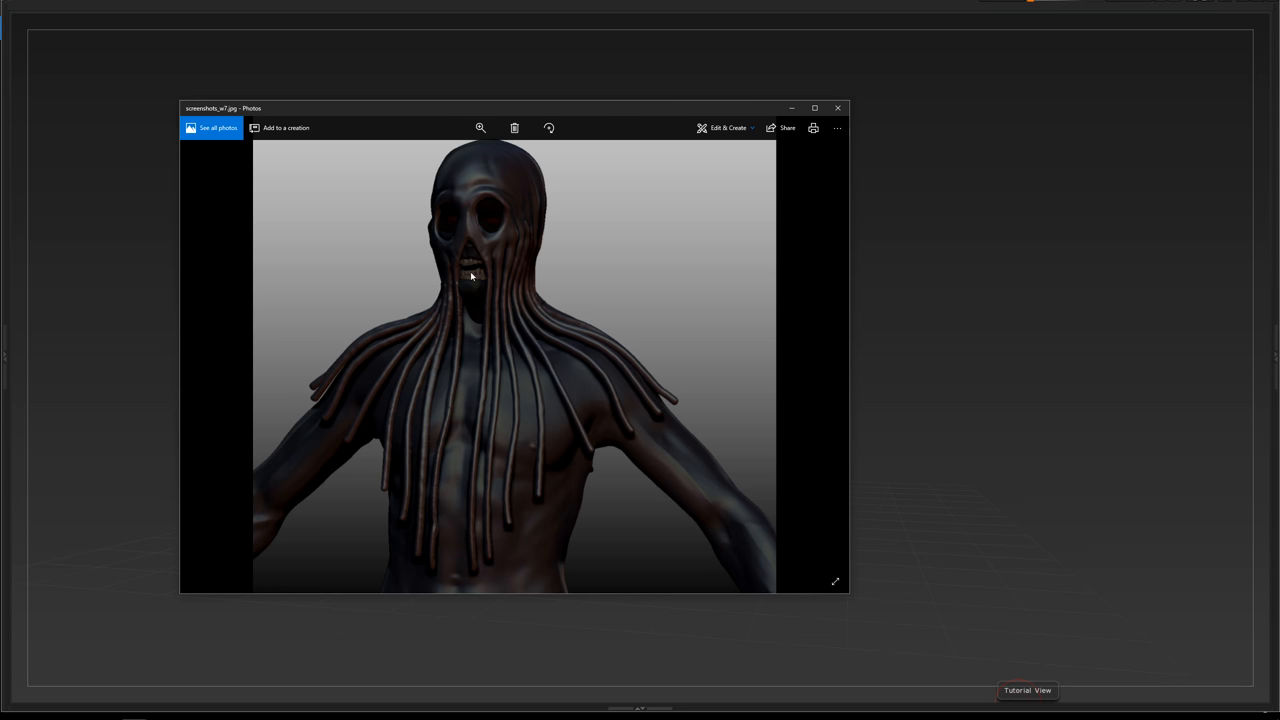
pyautogui.moveTo(824, 356)
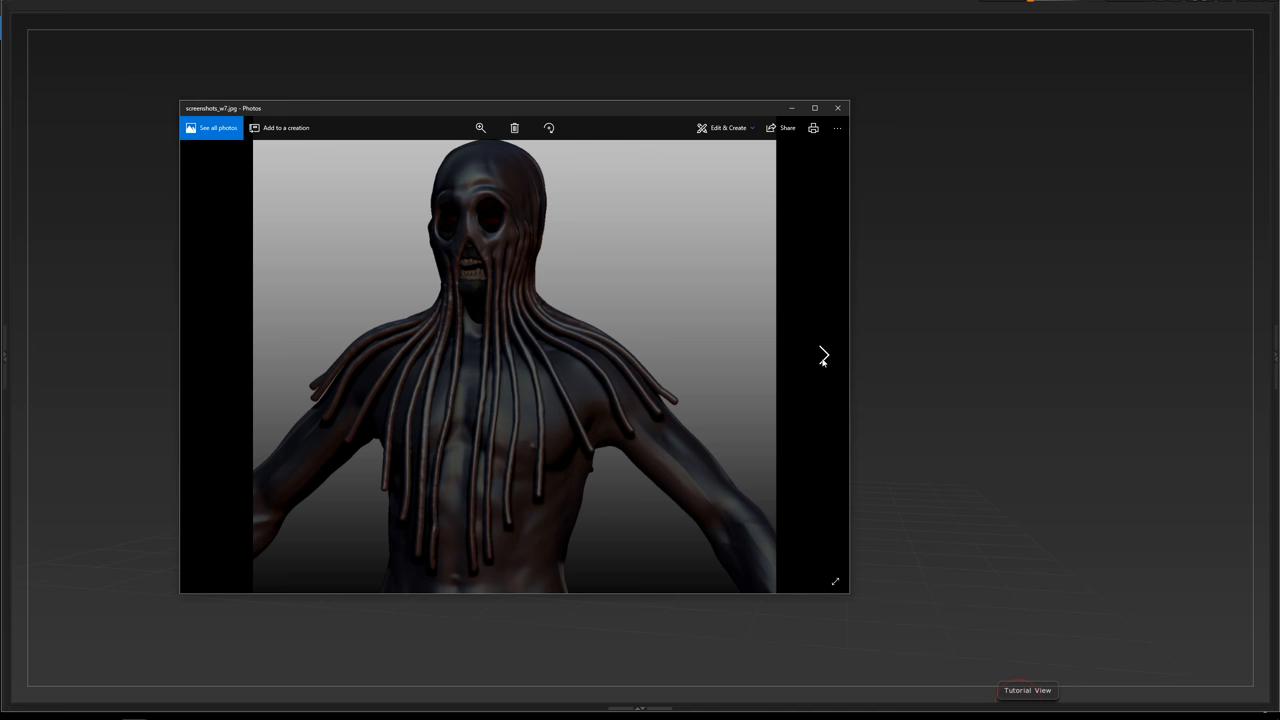
# Advance to the pale skull-faced zombie bust in front and side views.
pyautogui.click(822, 356)
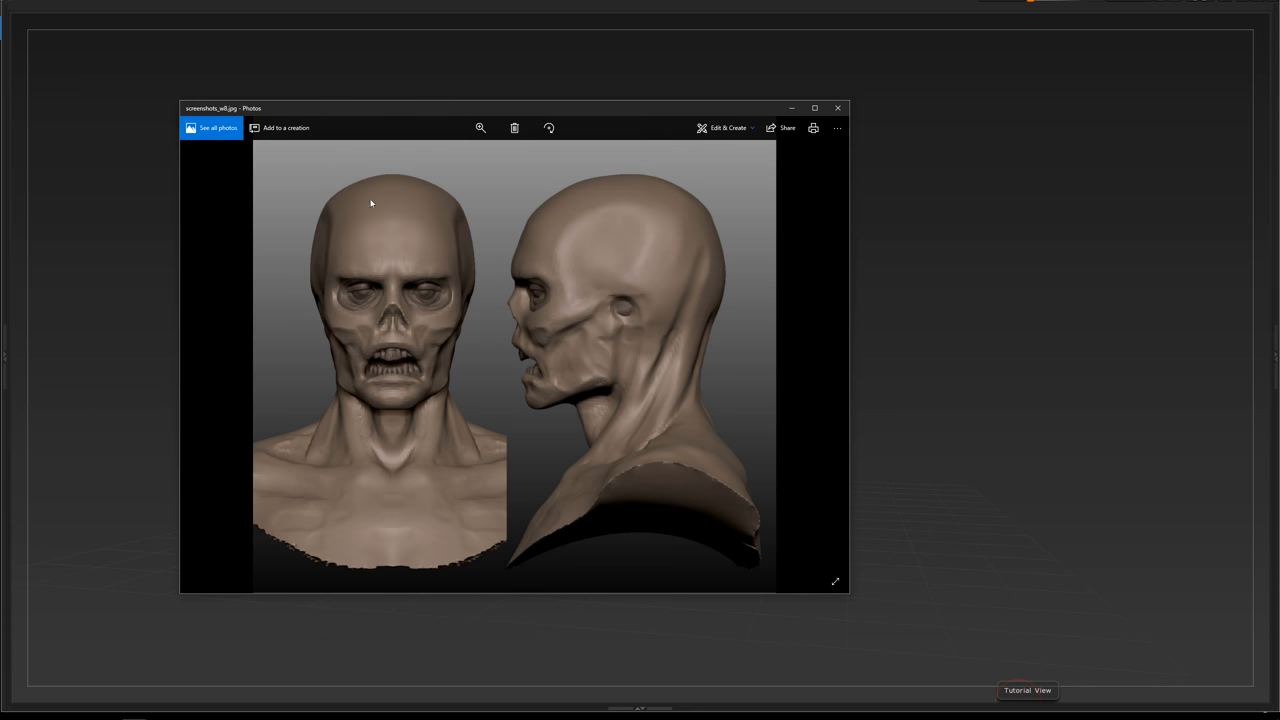
pyautogui.moveTo(290, 390)
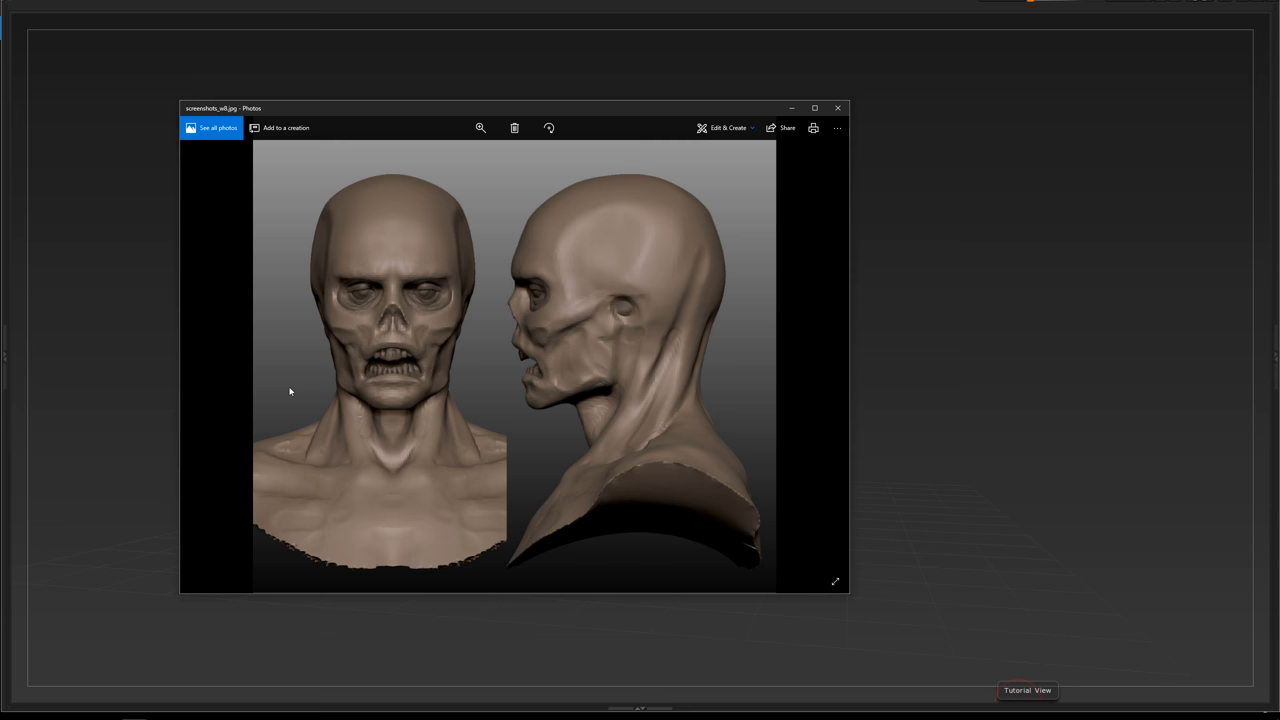
pyautogui.moveTo(638, 300)
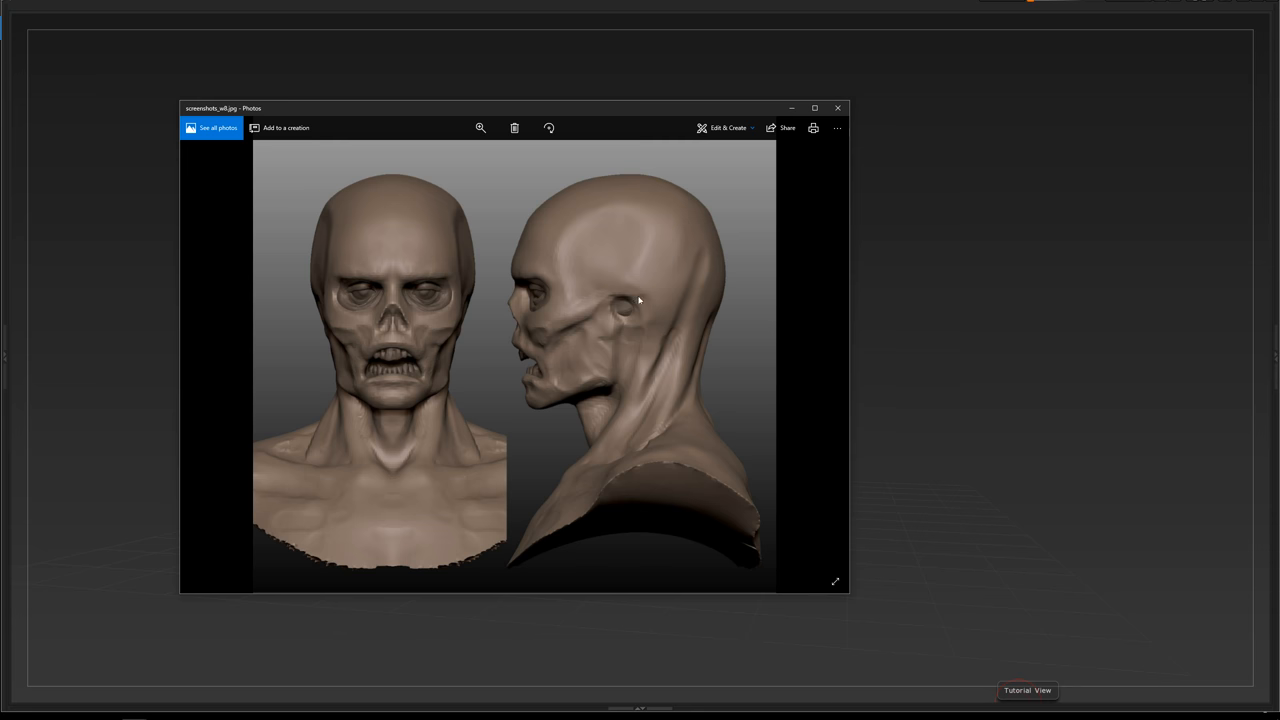
pyautogui.moveTo(400, 276)
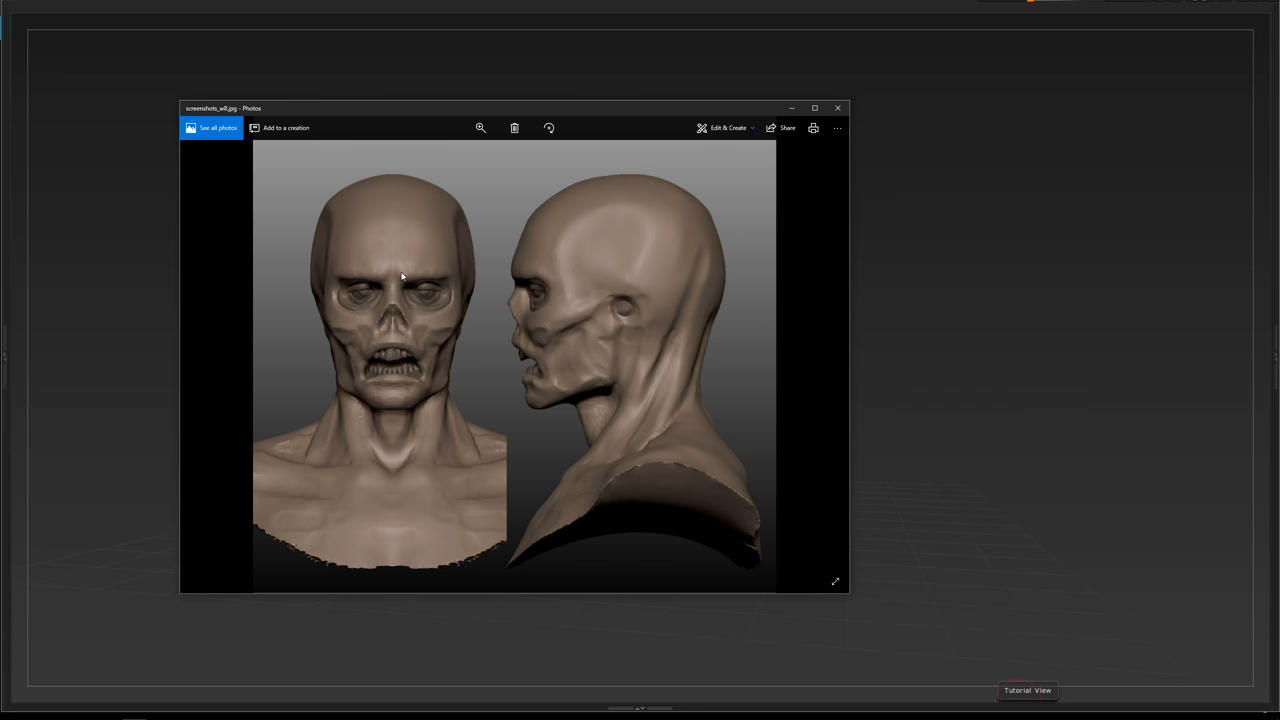
pyautogui.moveTo(324, 390)
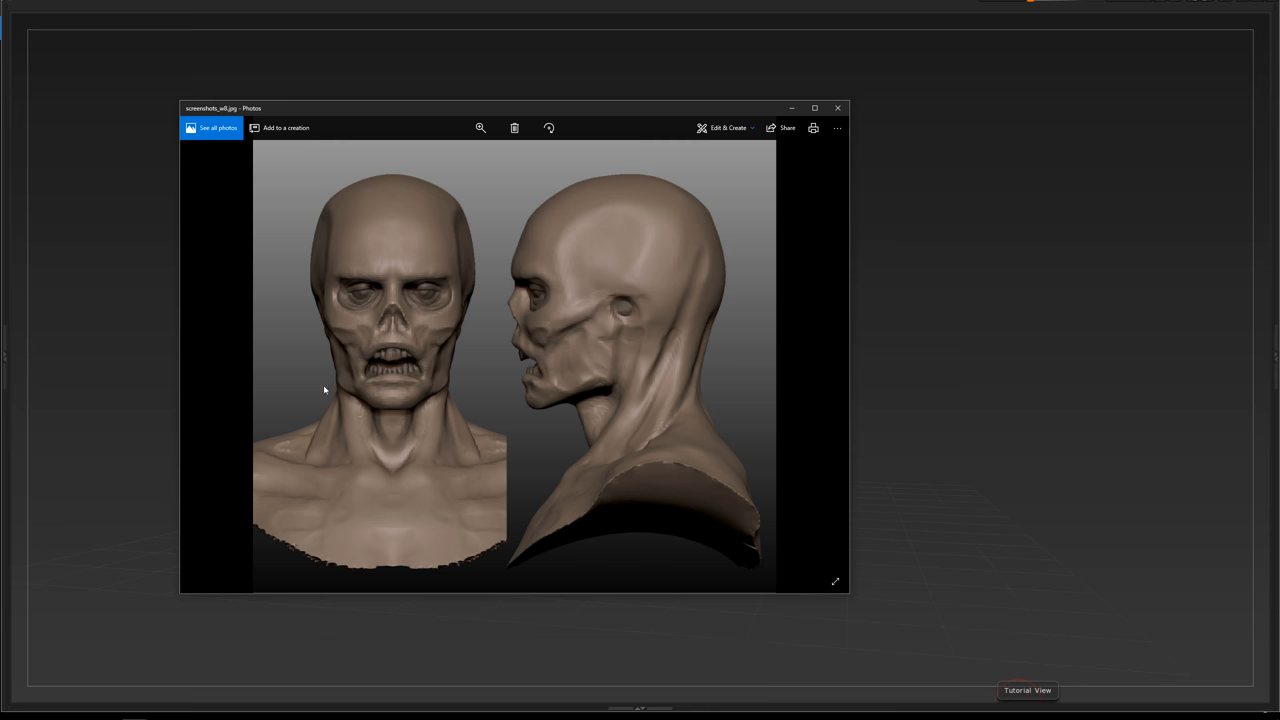
pyautogui.moveTo(556, 358)
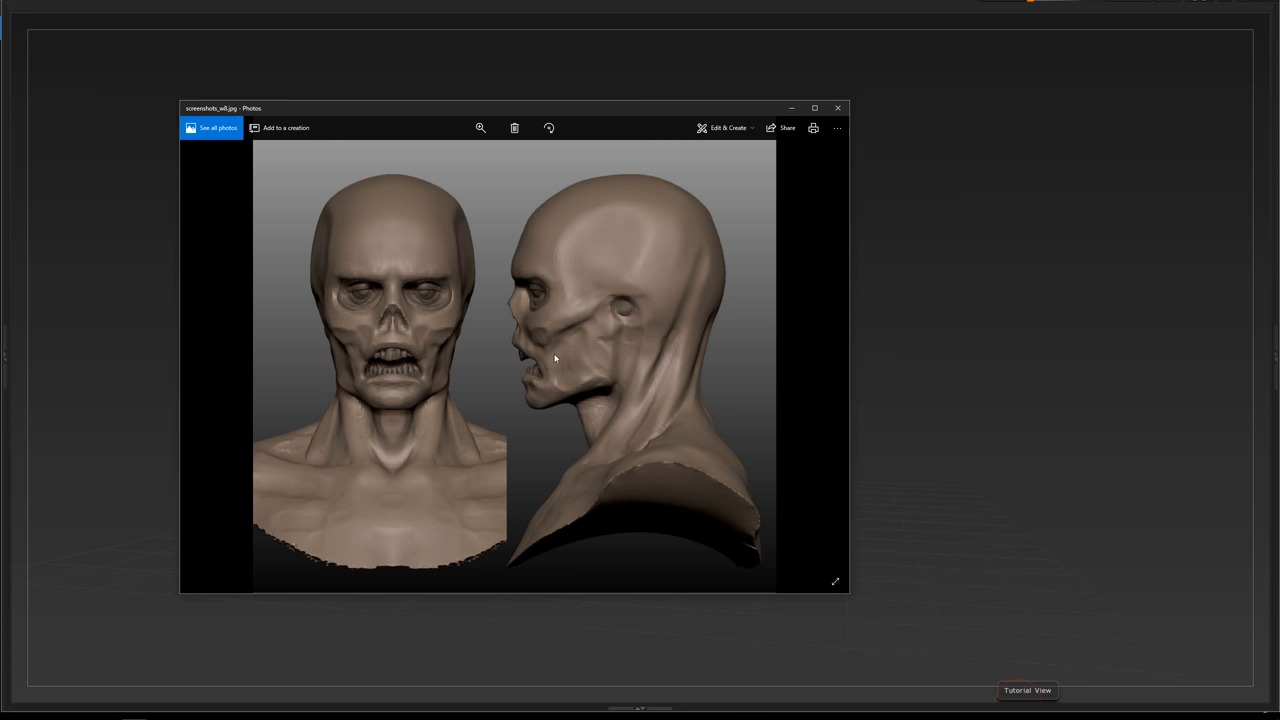
pyautogui.moveTo(410, 216)
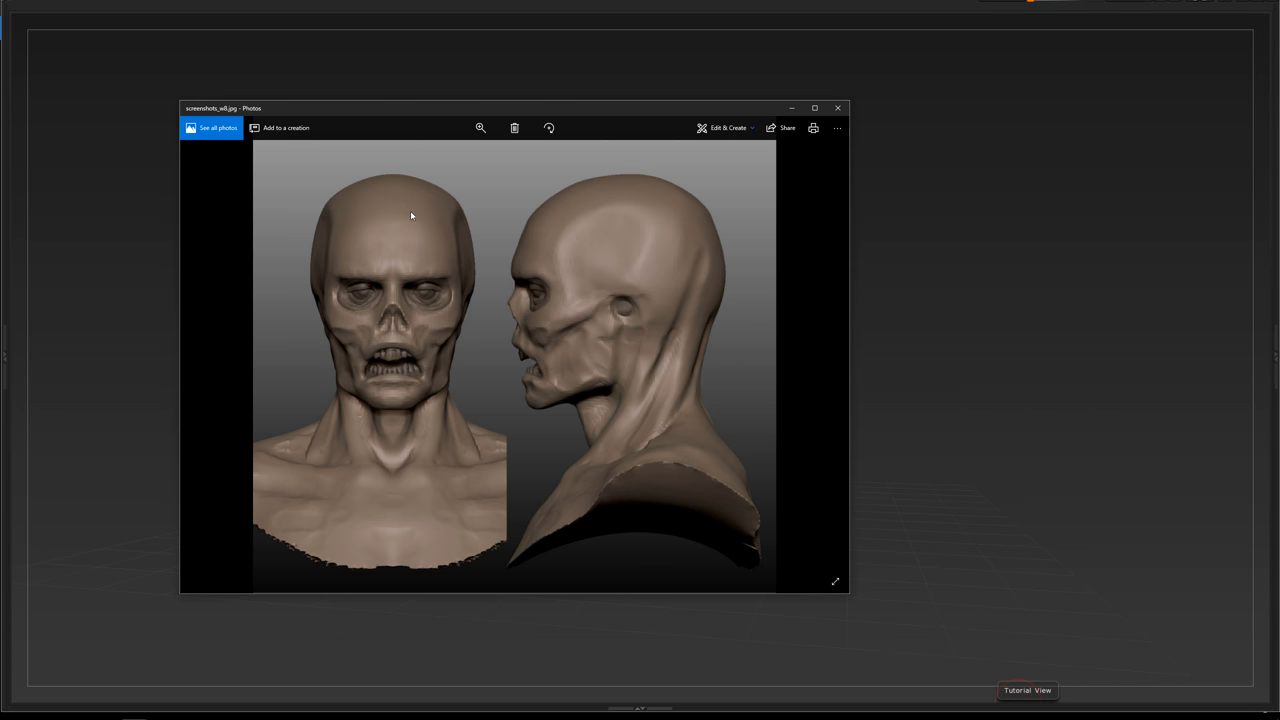
pyautogui.moveTo(392, 242)
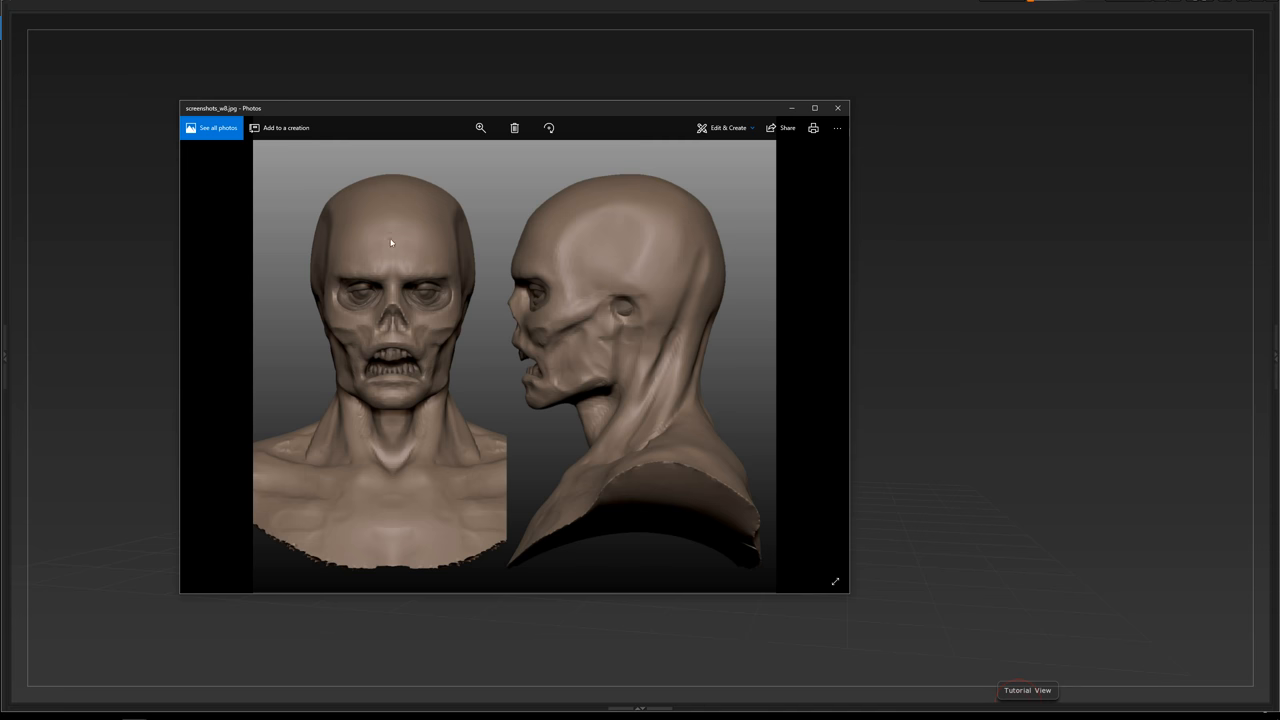
pyautogui.moveTo(386, 252)
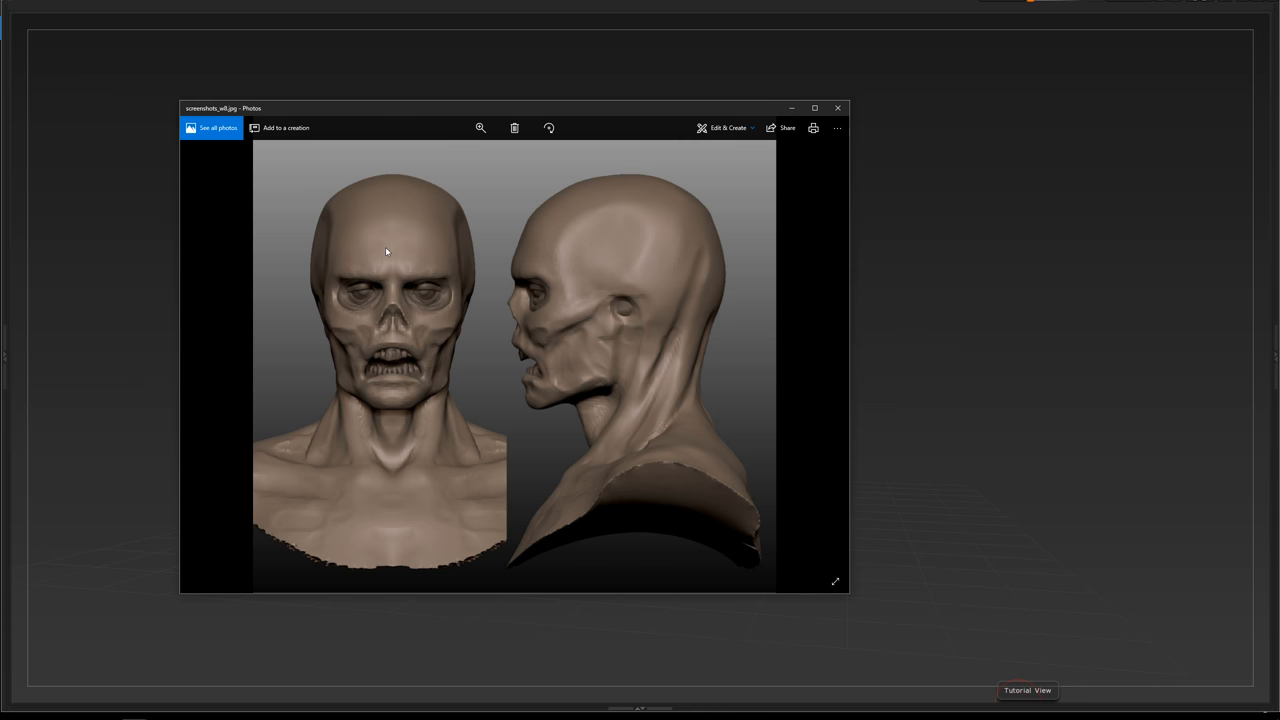
pyautogui.moveTo(436, 232)
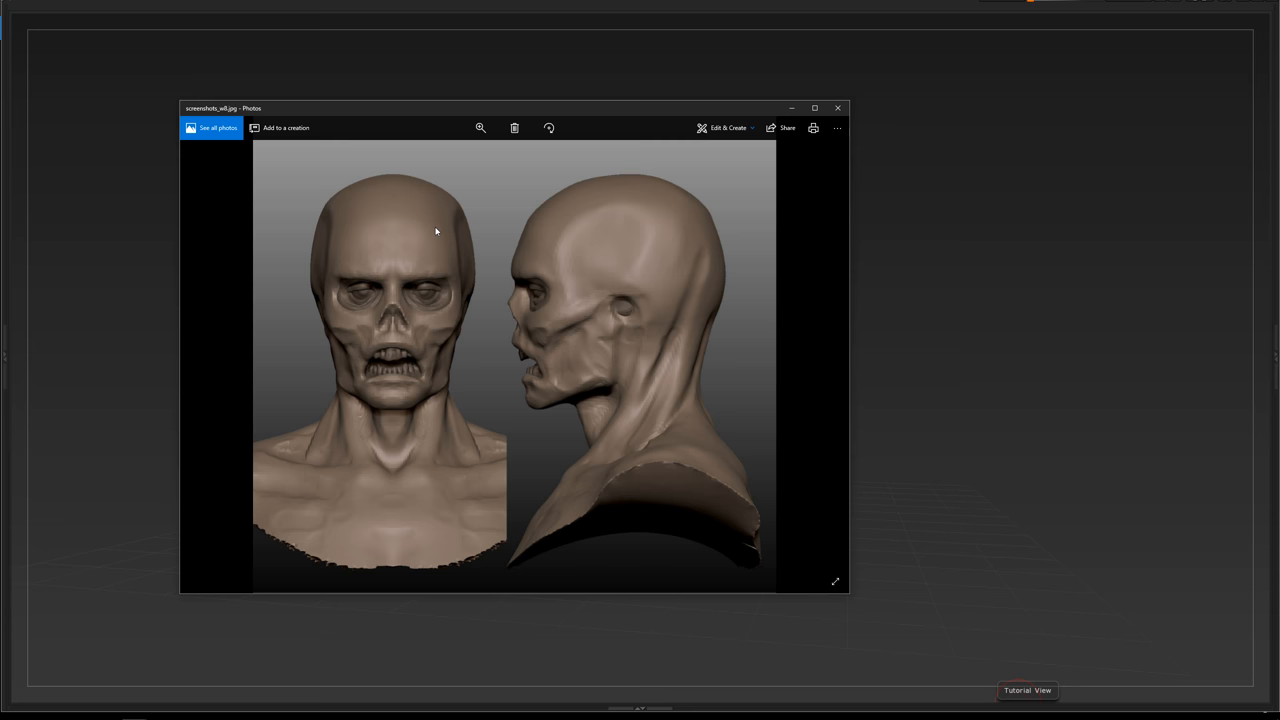
pyautogui.moveTo(420, 264)
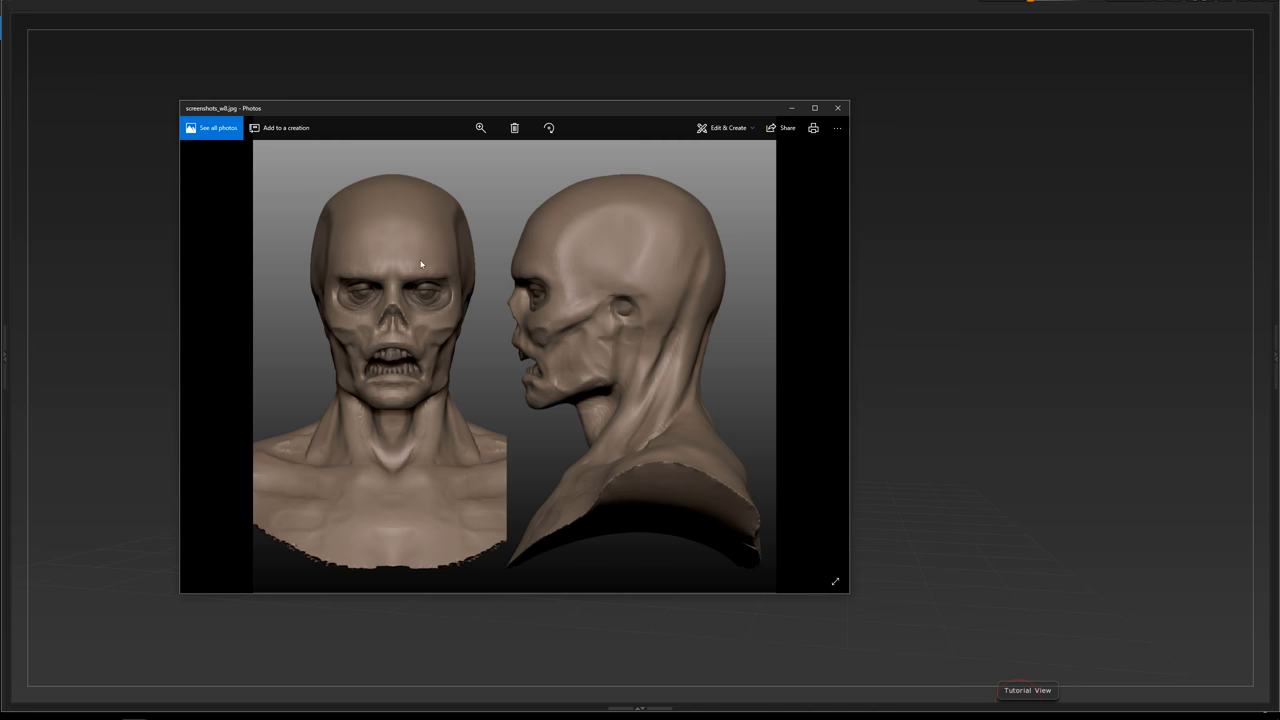
pyautogui.moveTo(744, 312)
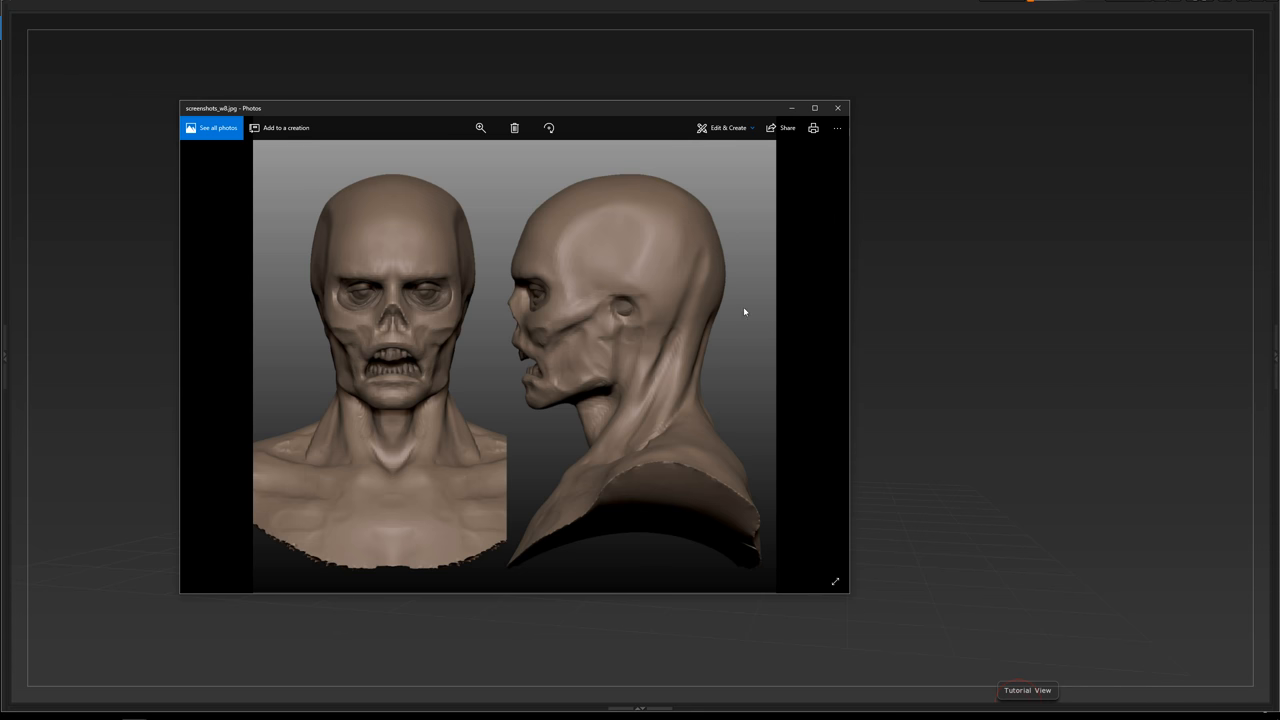
pyautogui.moveTo(342, 250)
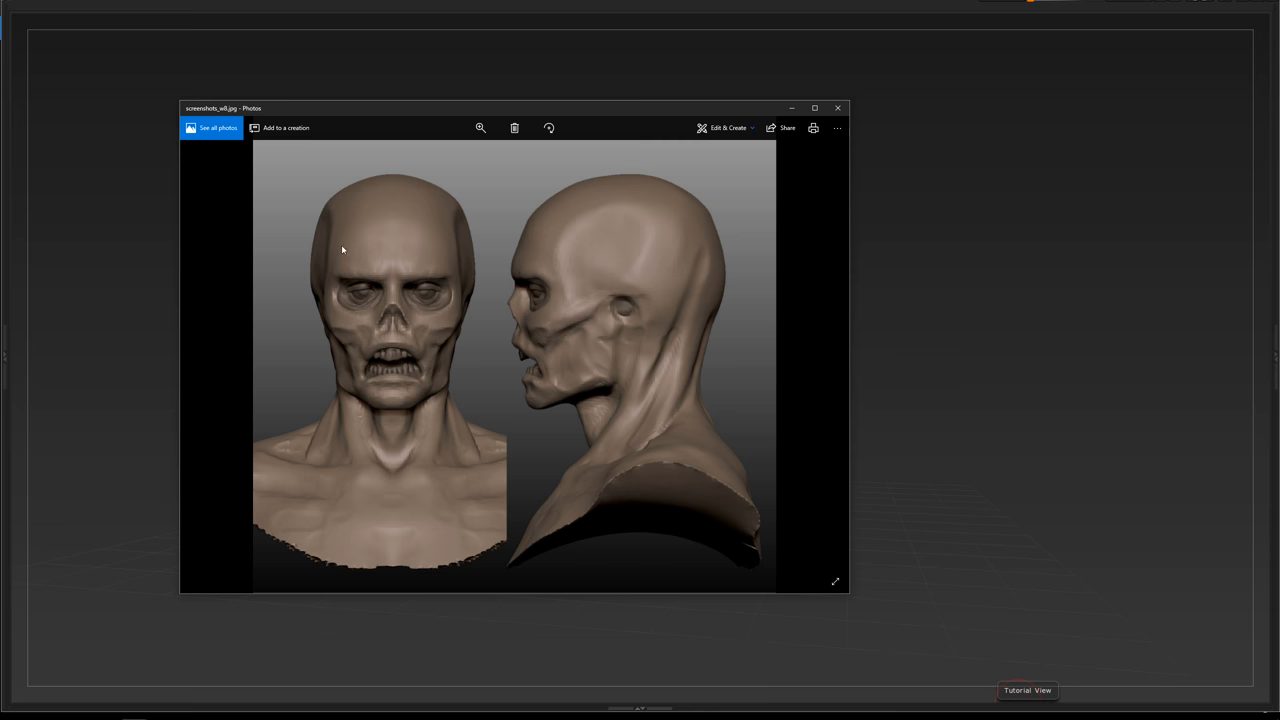
pyautogui.moveTo(420, 180)
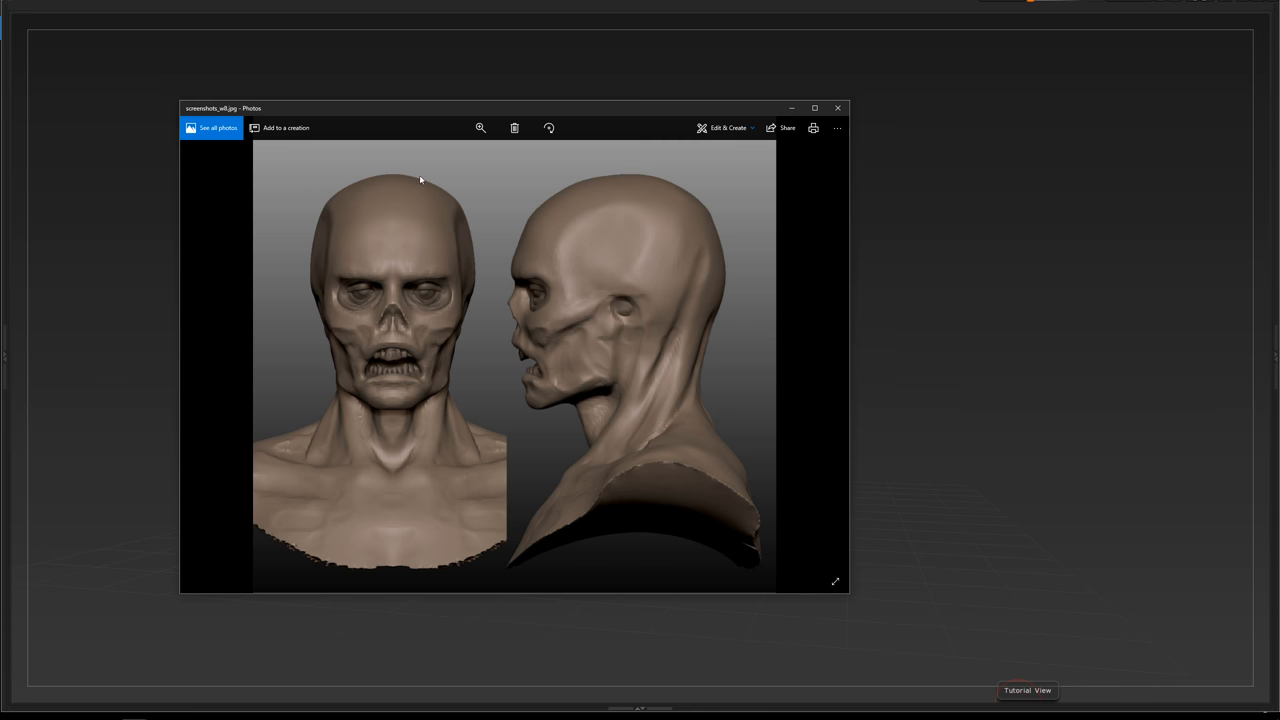
pyautogui.moveTo(424, 512)
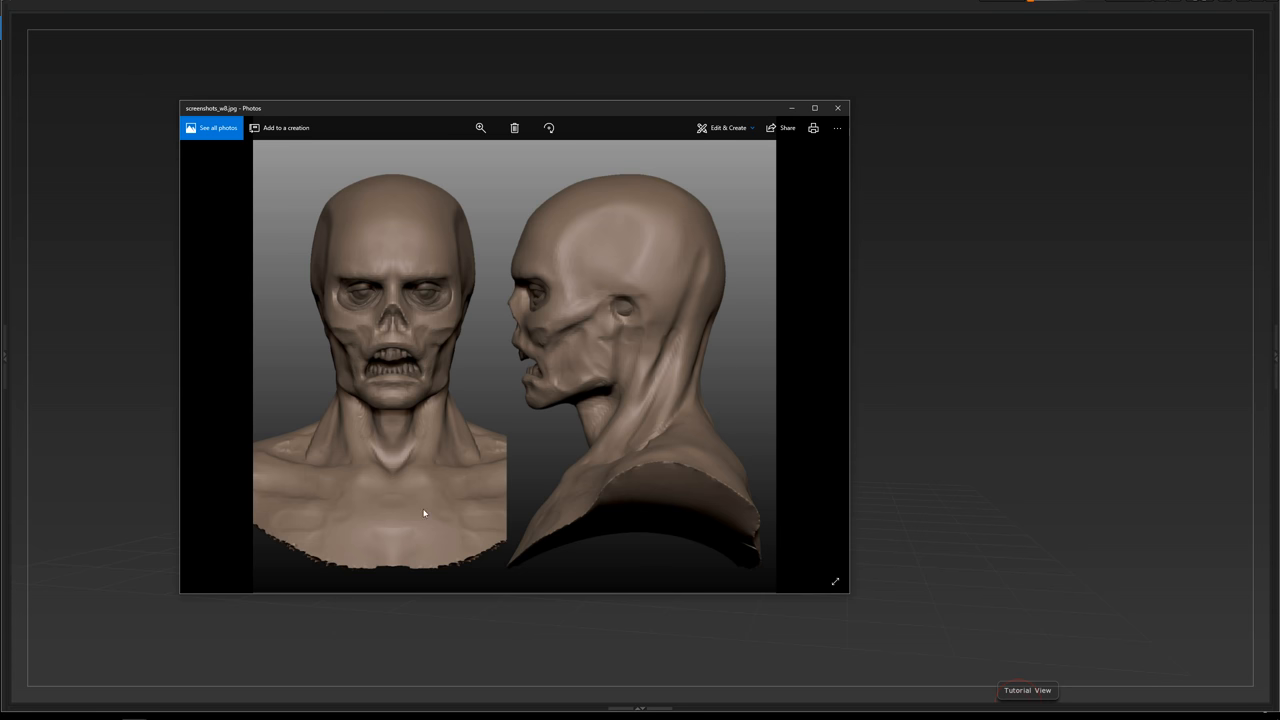
pyautogui.moveTo(736, 336)
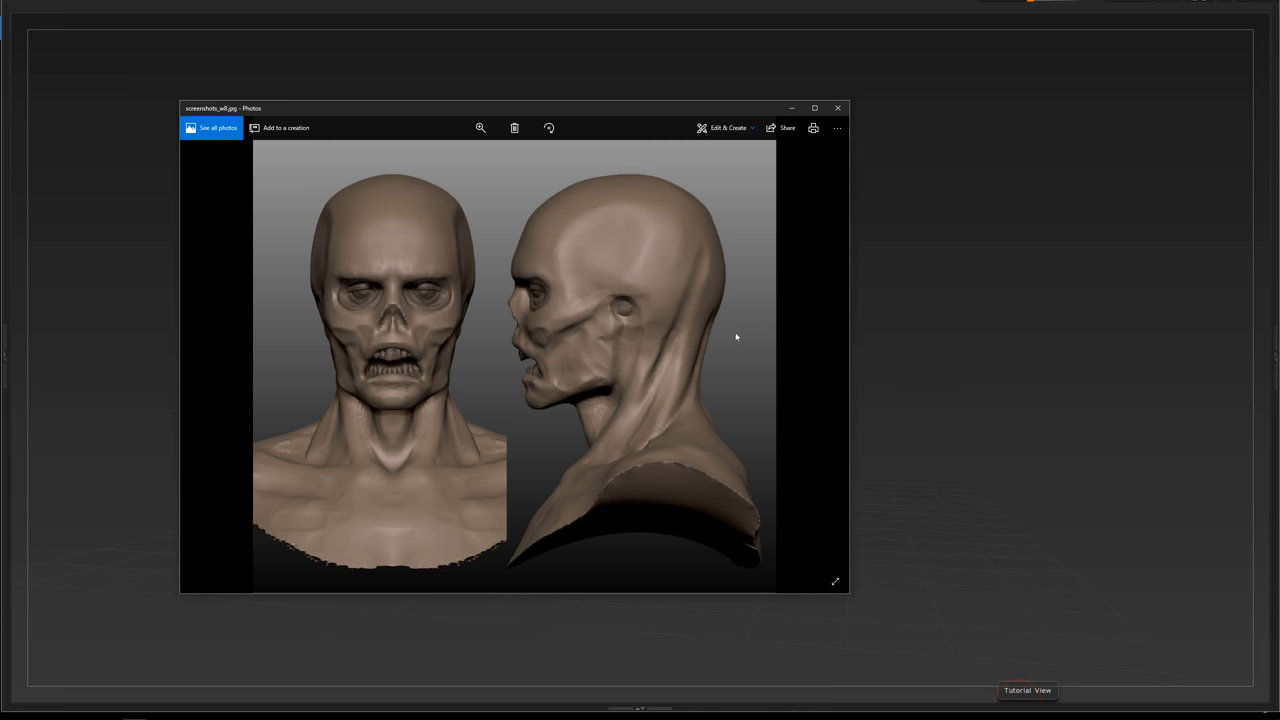
pyautogui.moveTo(796, 336)
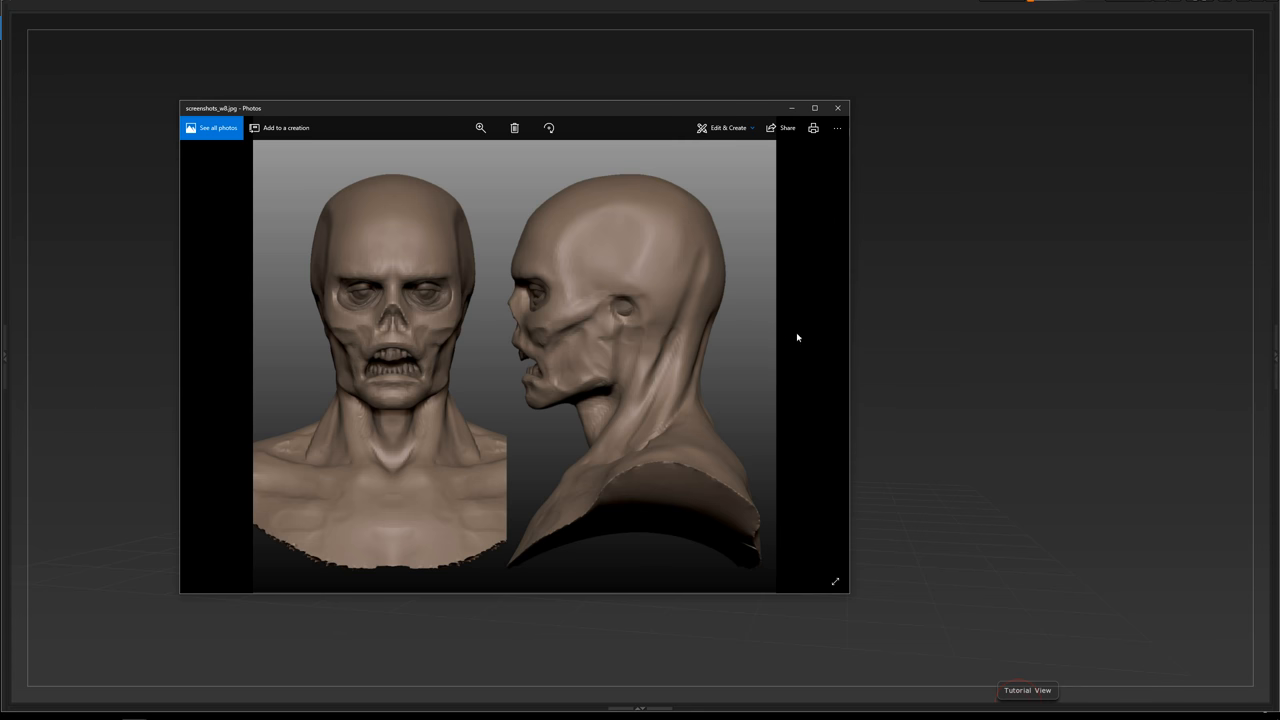
pyautogui.moveTo(776, 336)
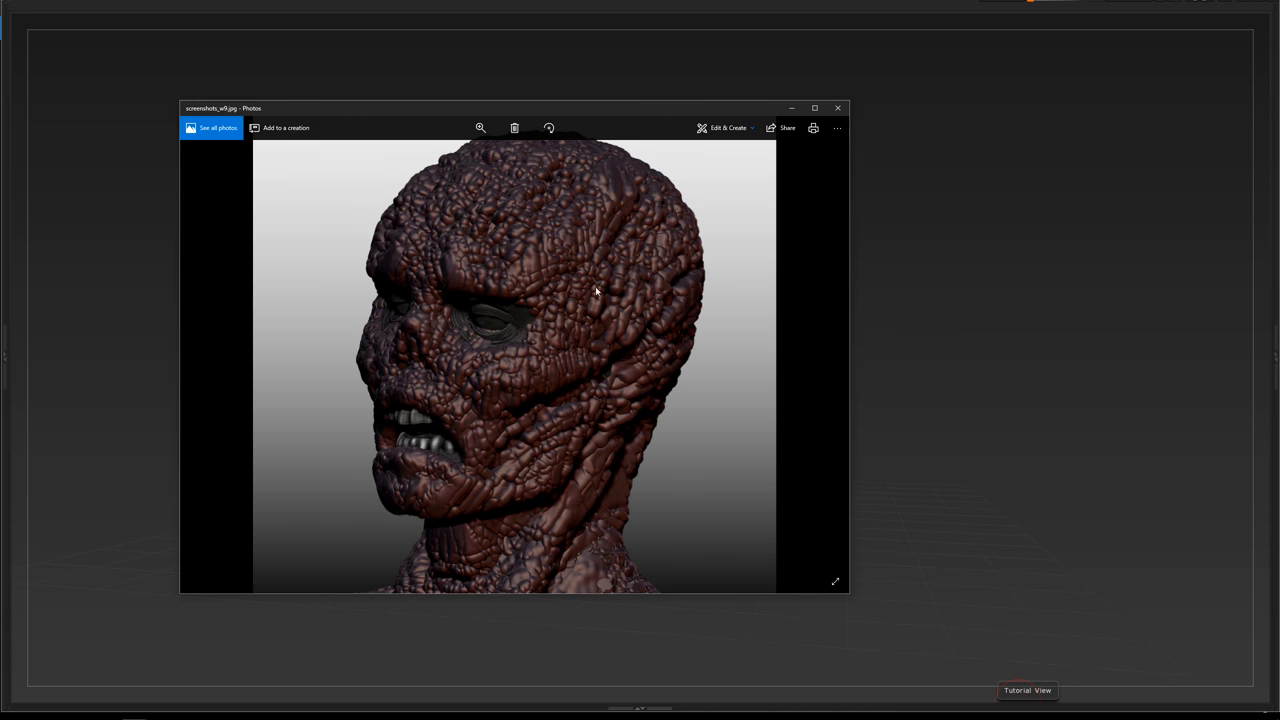
pyautogui.moveTo(564, 356)
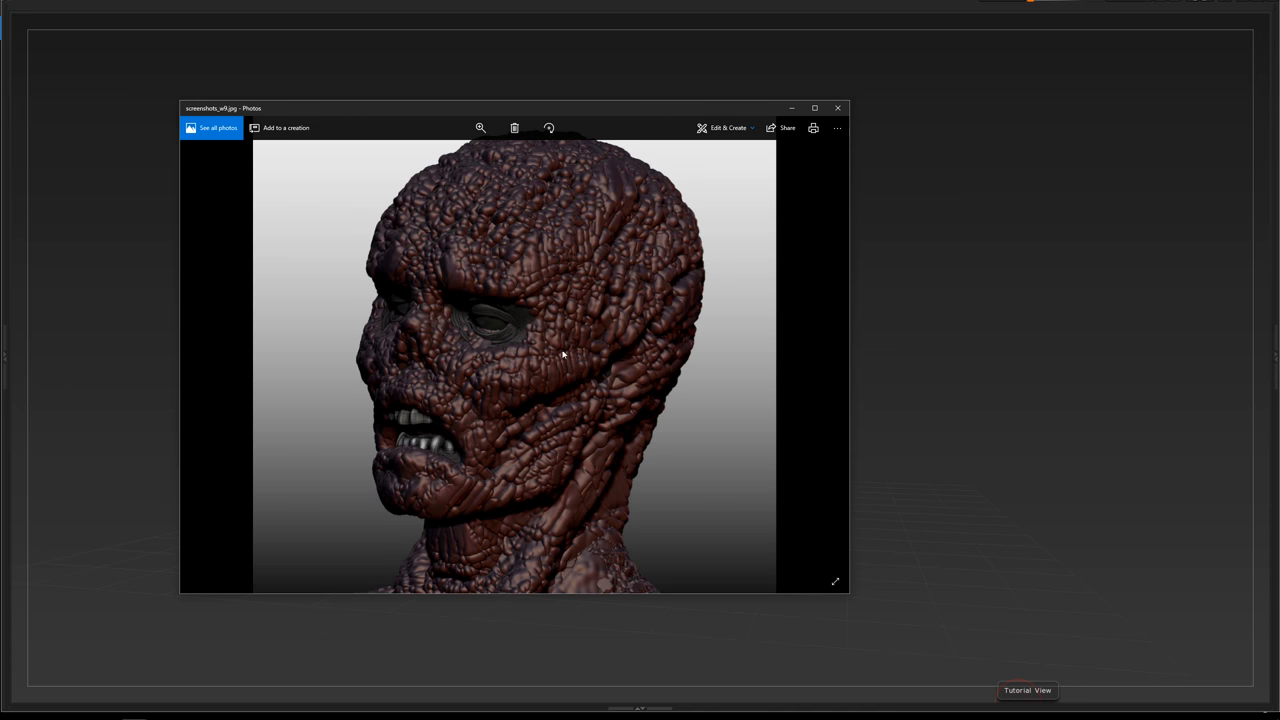
pyautogui.moveTo(624, 238)
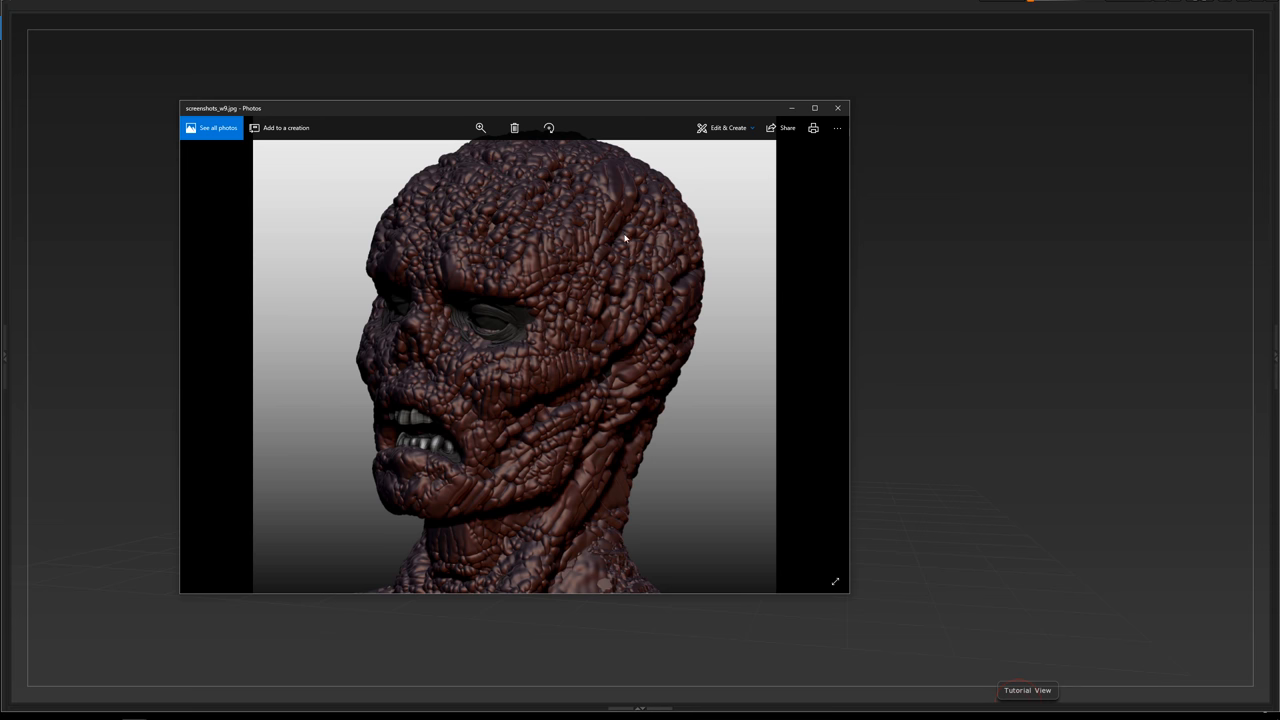
pyautogui.moveTo(824, 356)
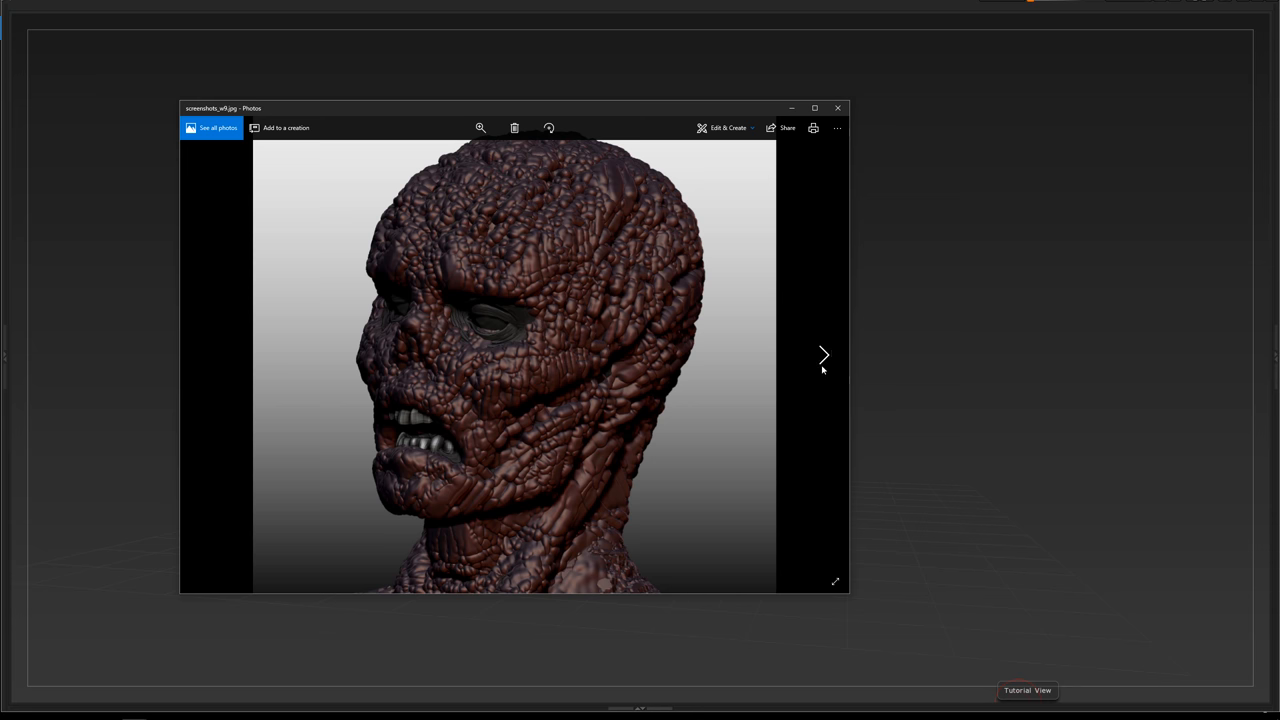
pyautogui.click(824, 356)
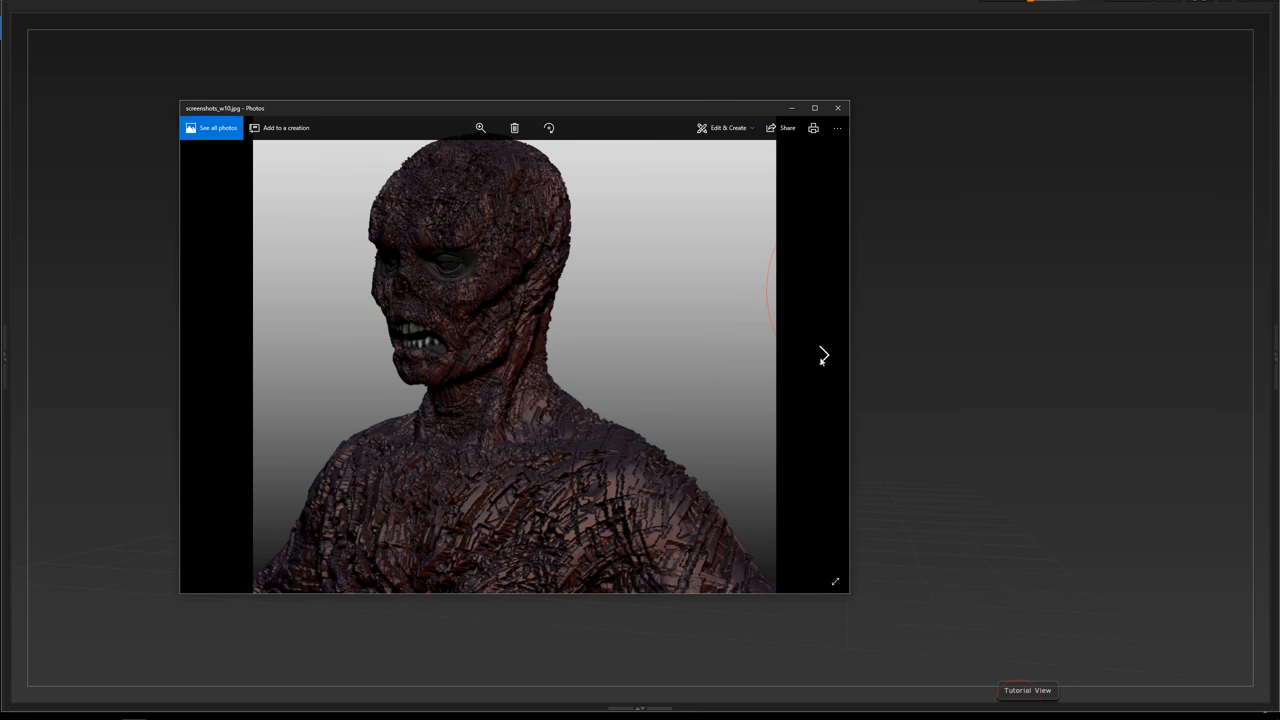
pyautogui.moveTo(476, 280)
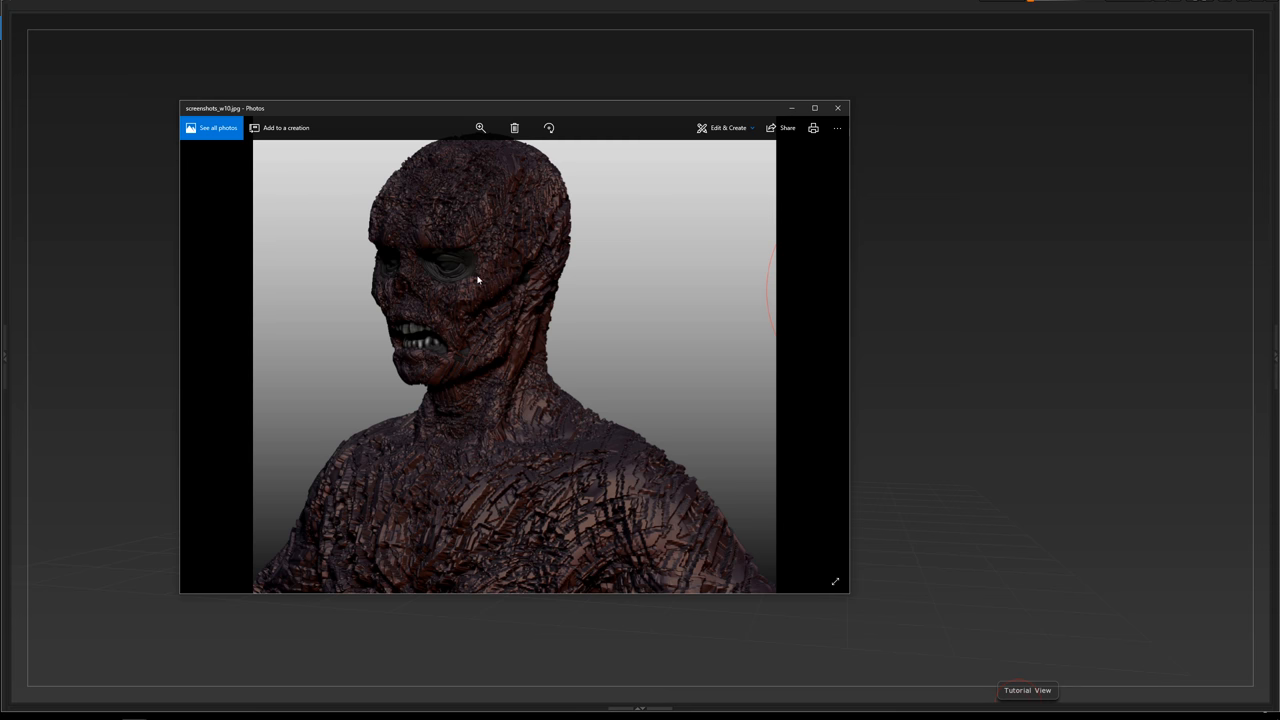
pyautogui.moveTo(512, 394)
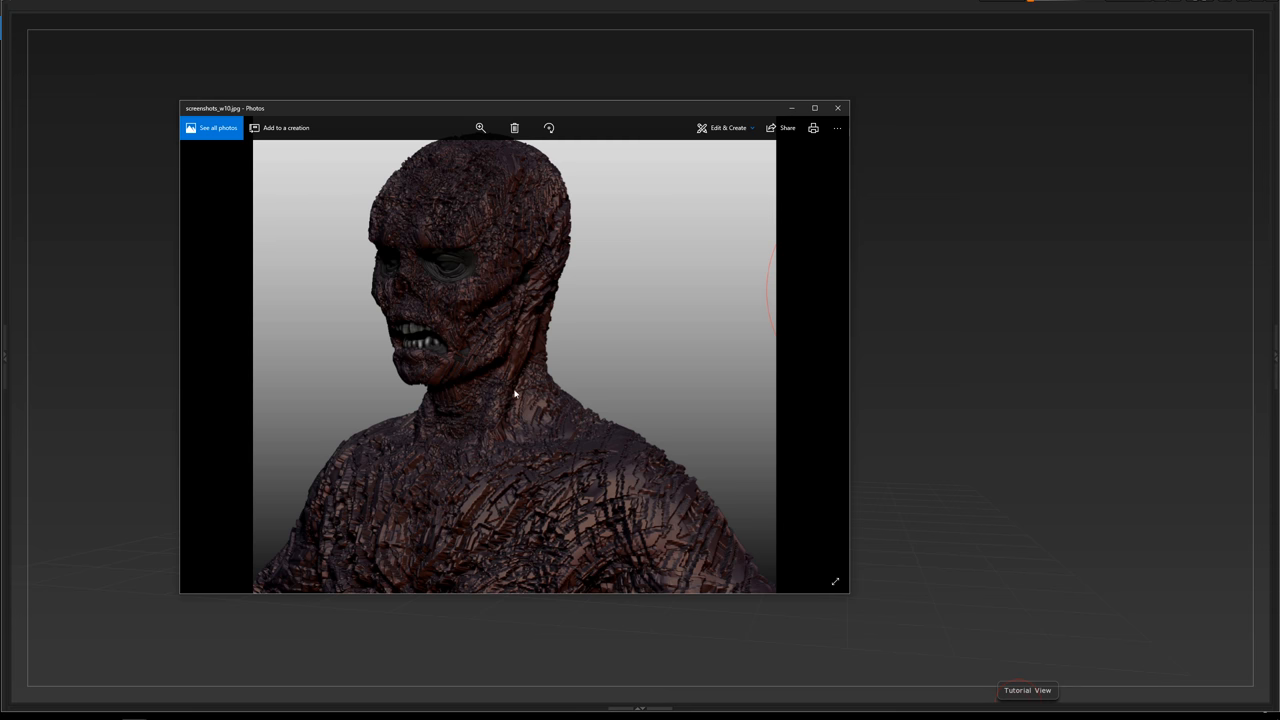
pyautogui.moveTo(488, 438)
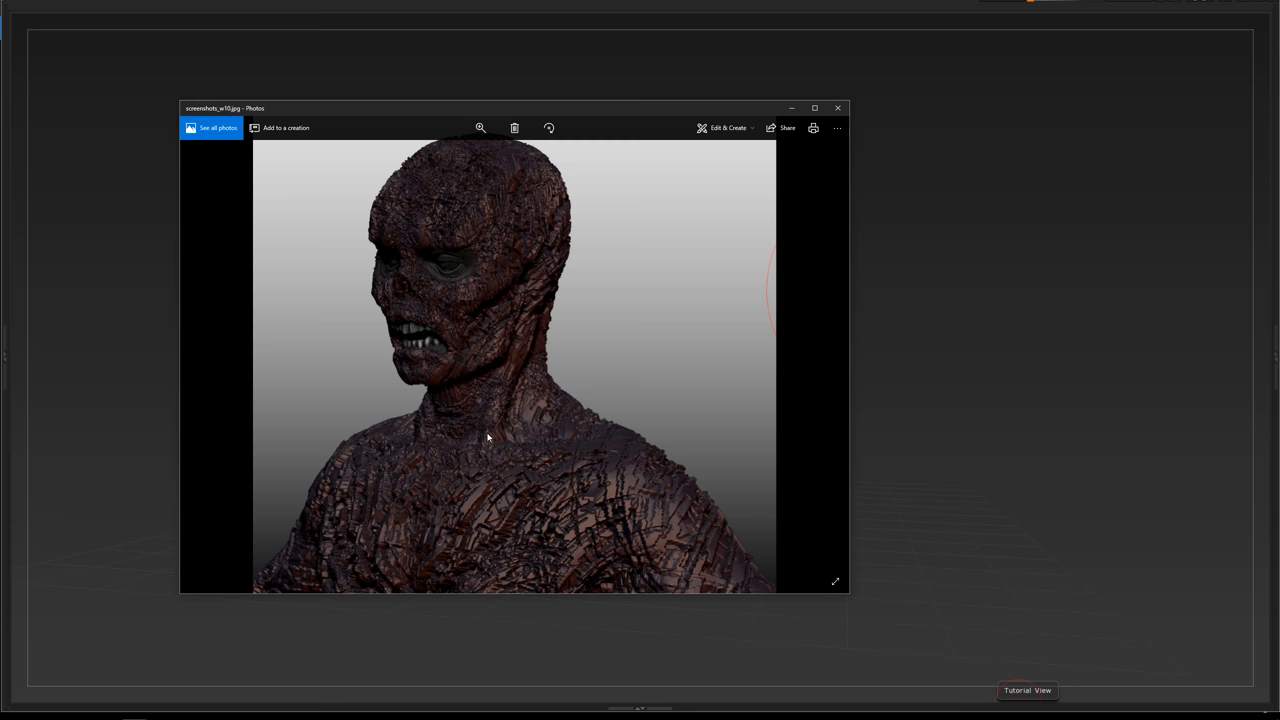
pyautogui.moveTo(528, 480)
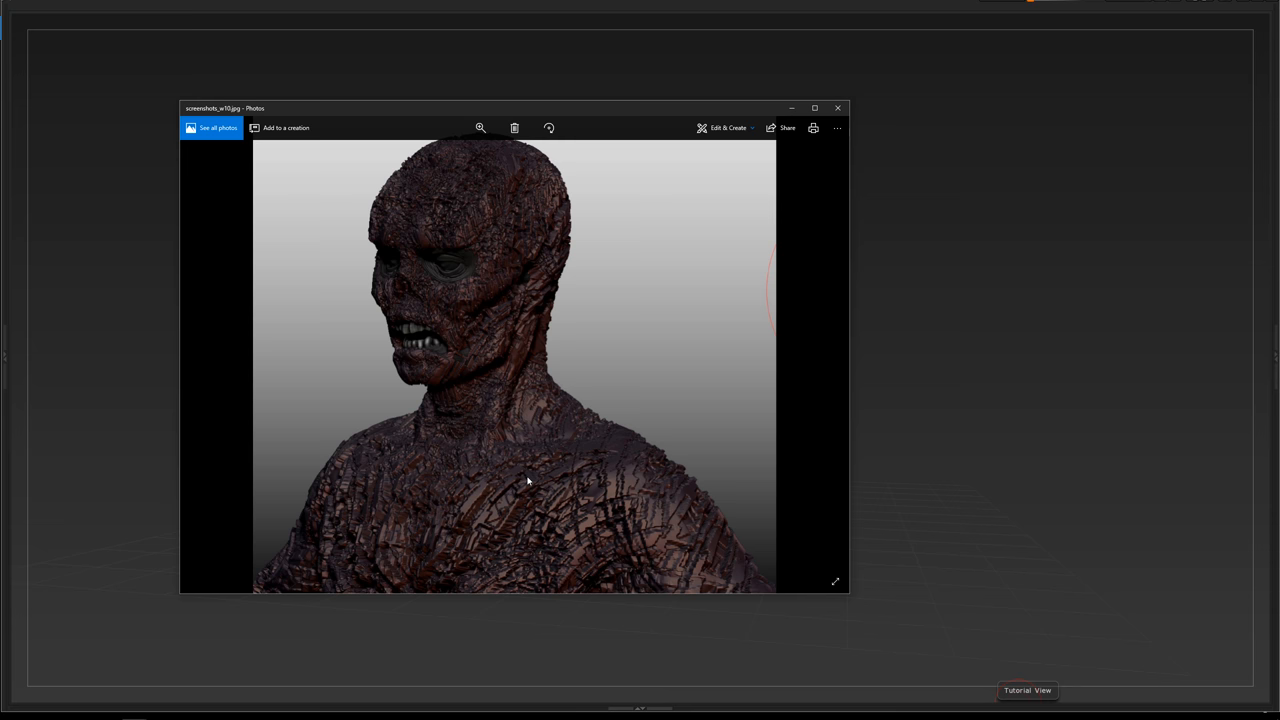
pyautogui.moveTo(512, 368)
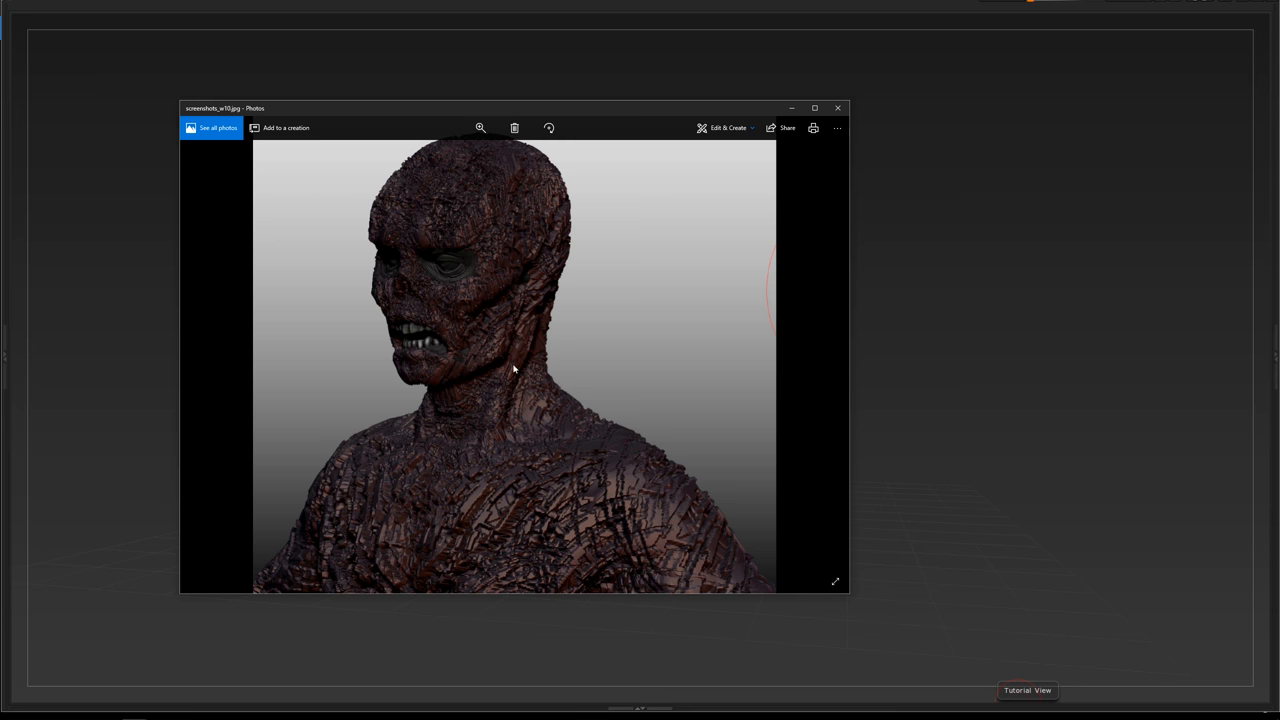
pyautogui.moveTo(564, 354)
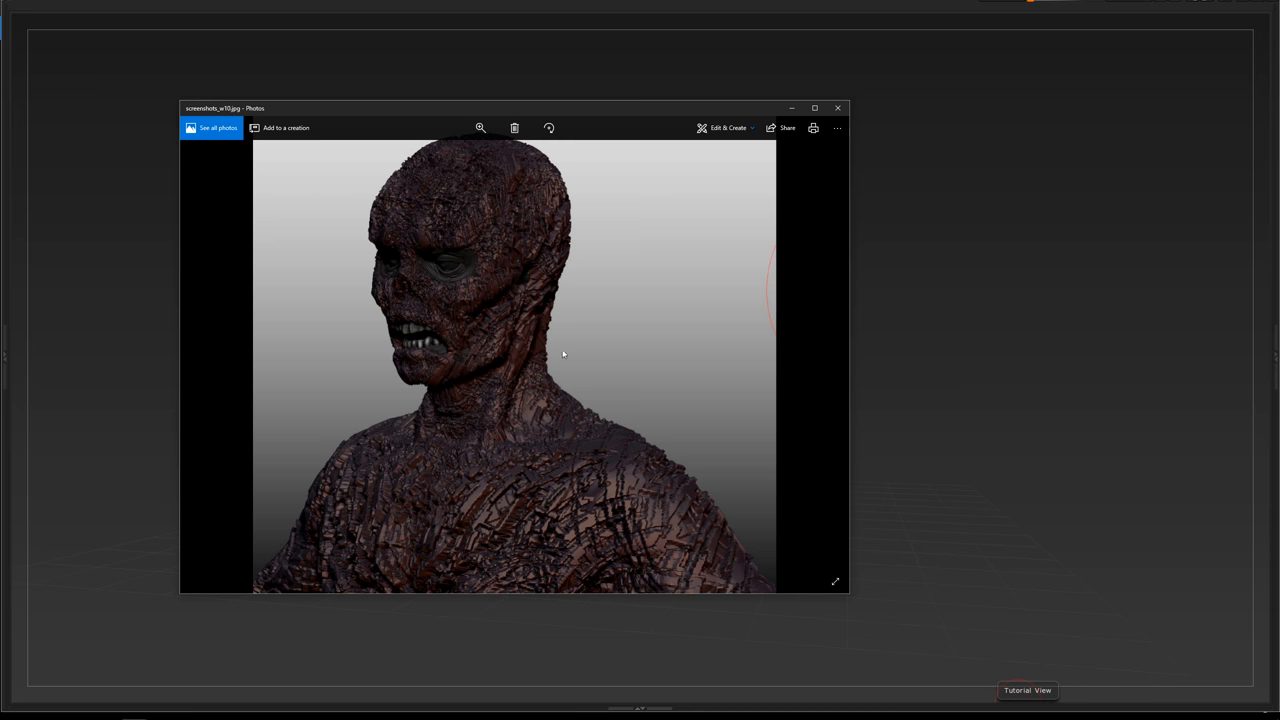
pyautogui.moveTo(480, 424)
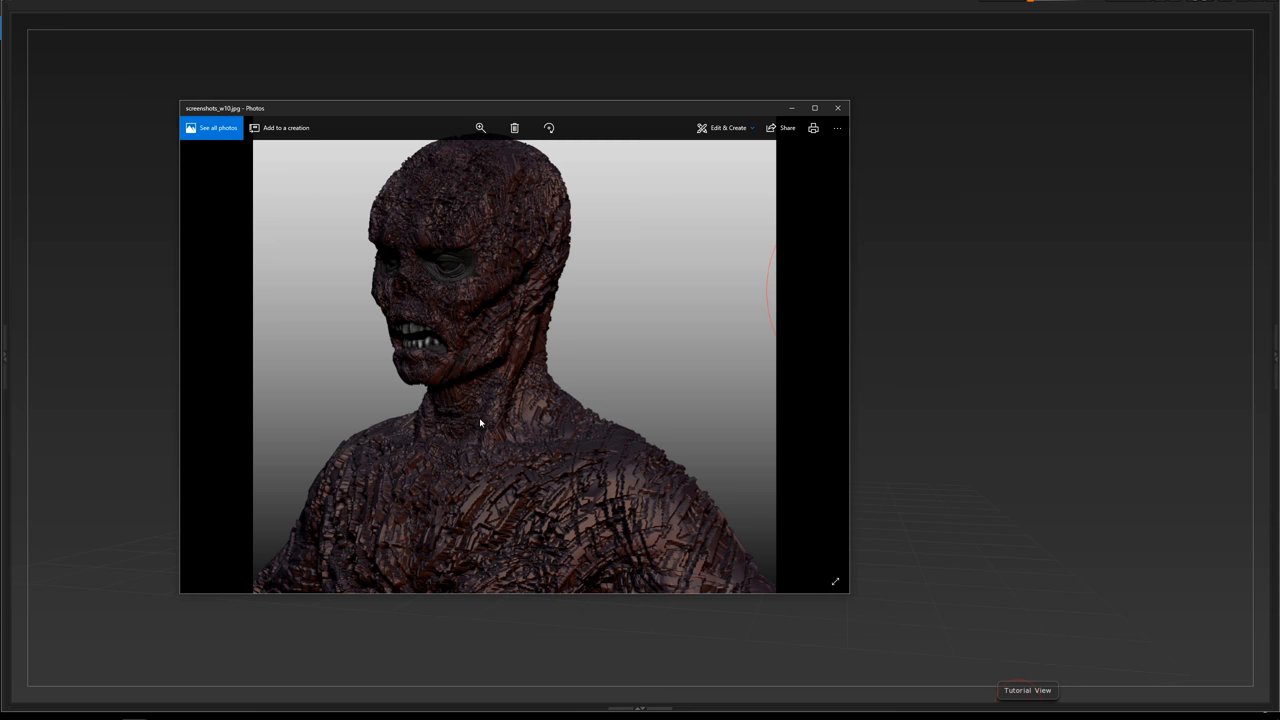
pyautogui.moveTo(484, 444)
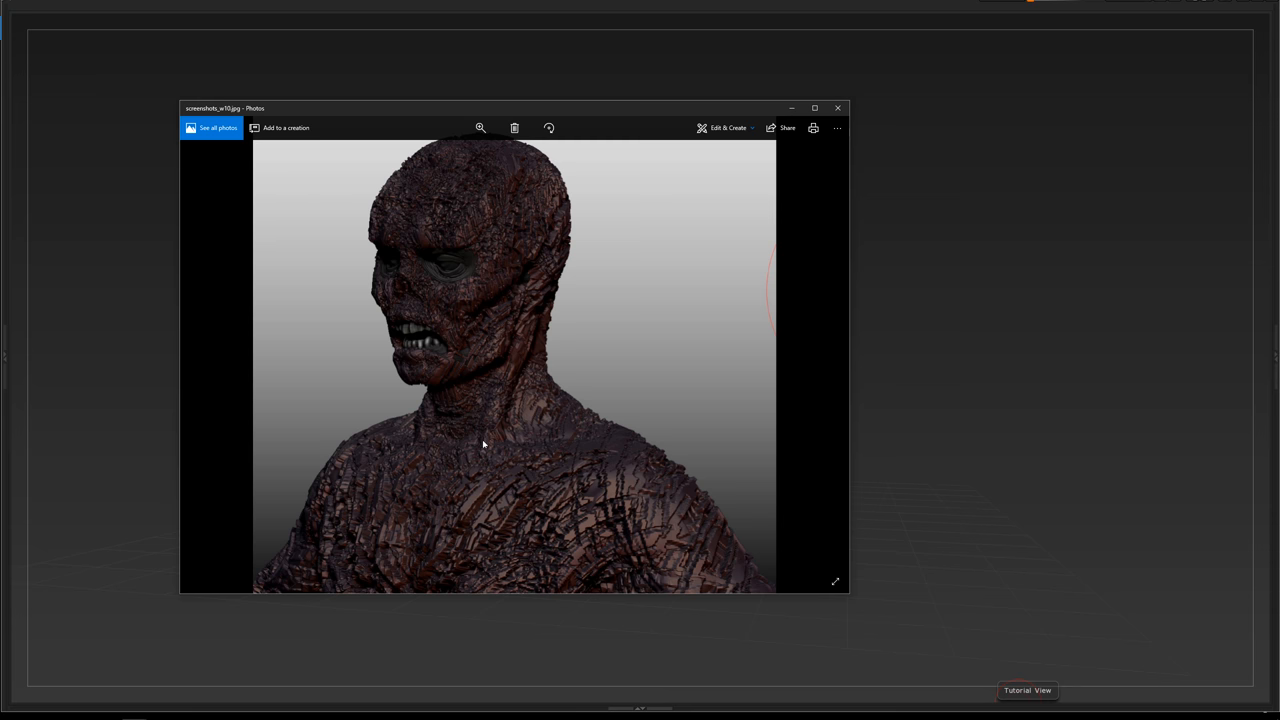
pyautogui.moveTo(508, 342)
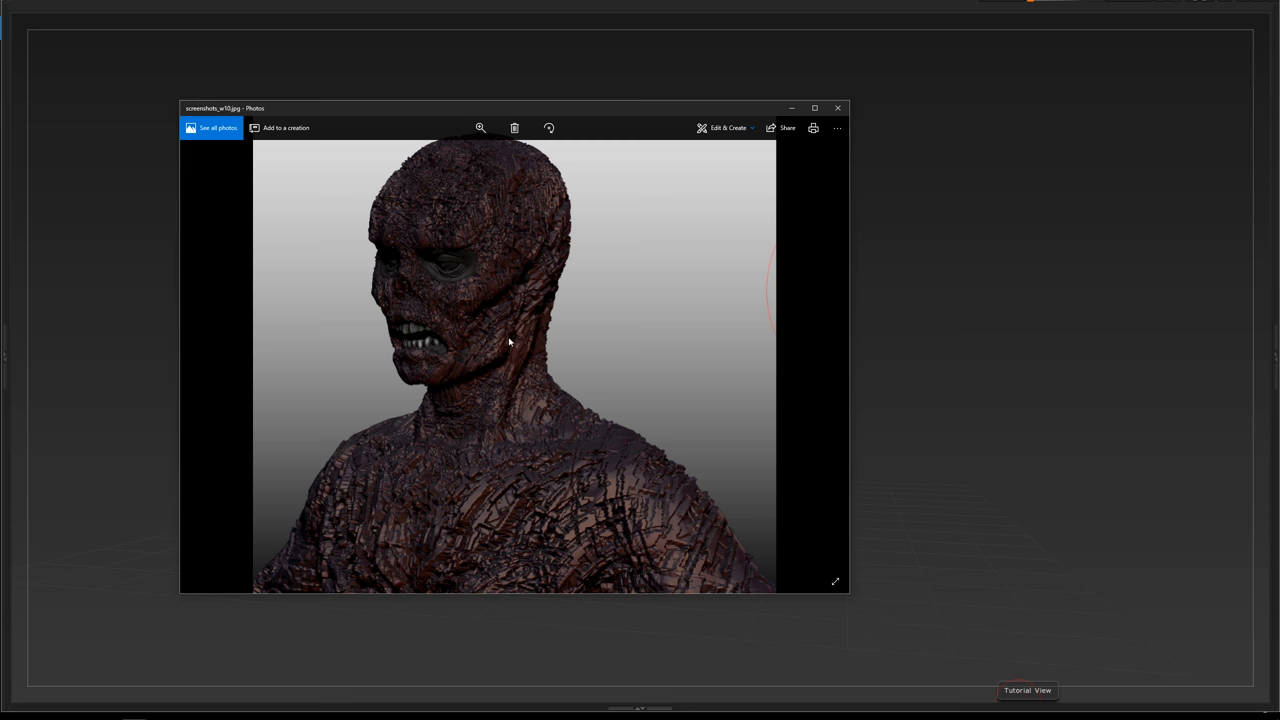
pyautogui.moveTo(508, 468)
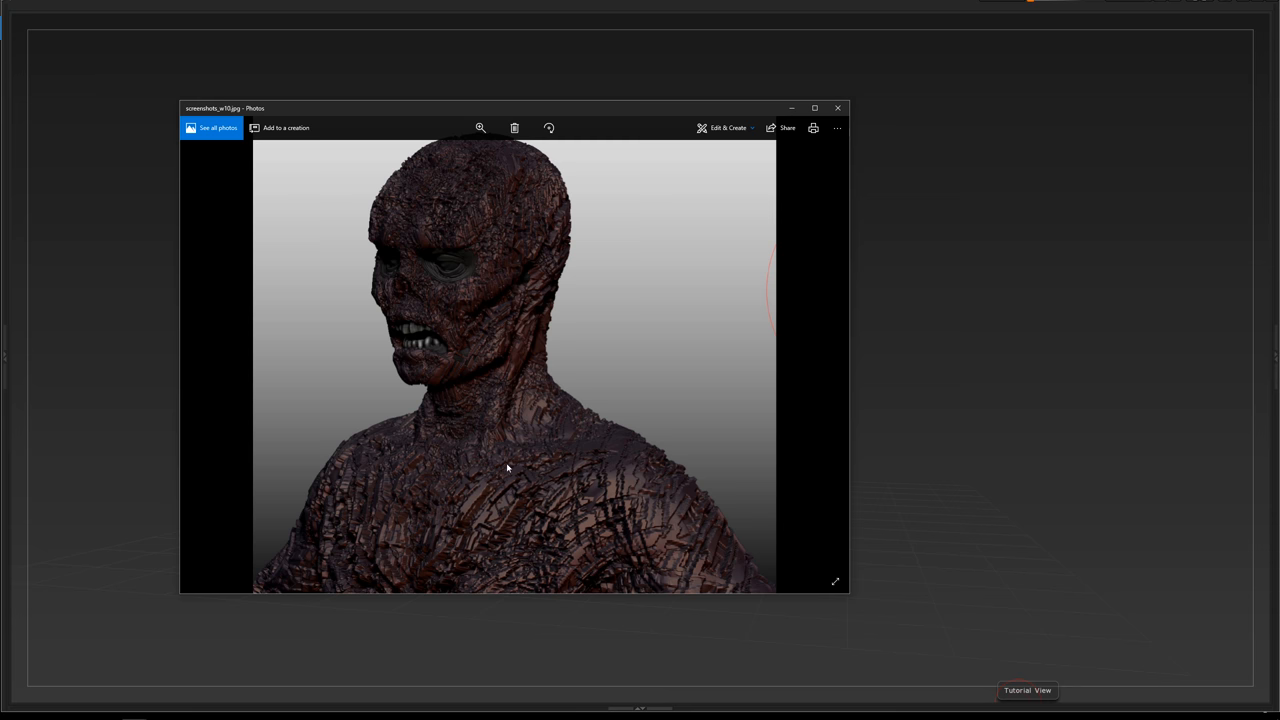
pyautogui.moveTo(500, 462)
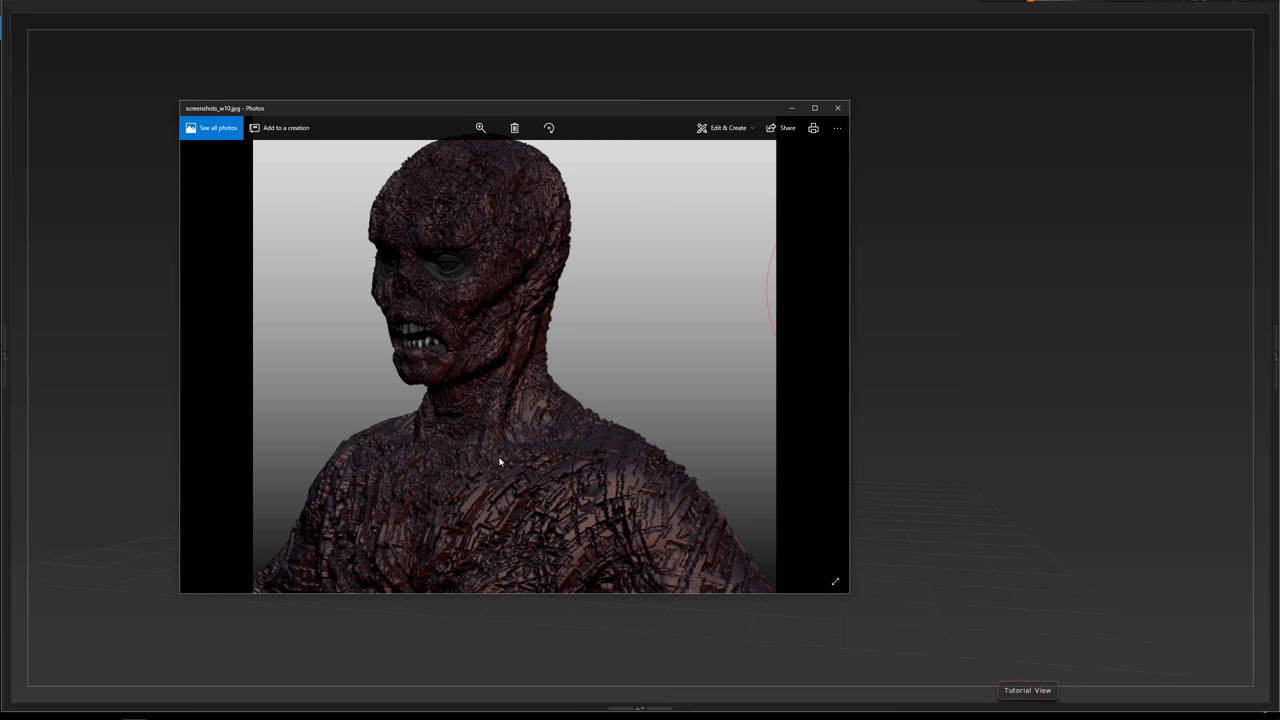
pyautogui.moveTo(456, 240)
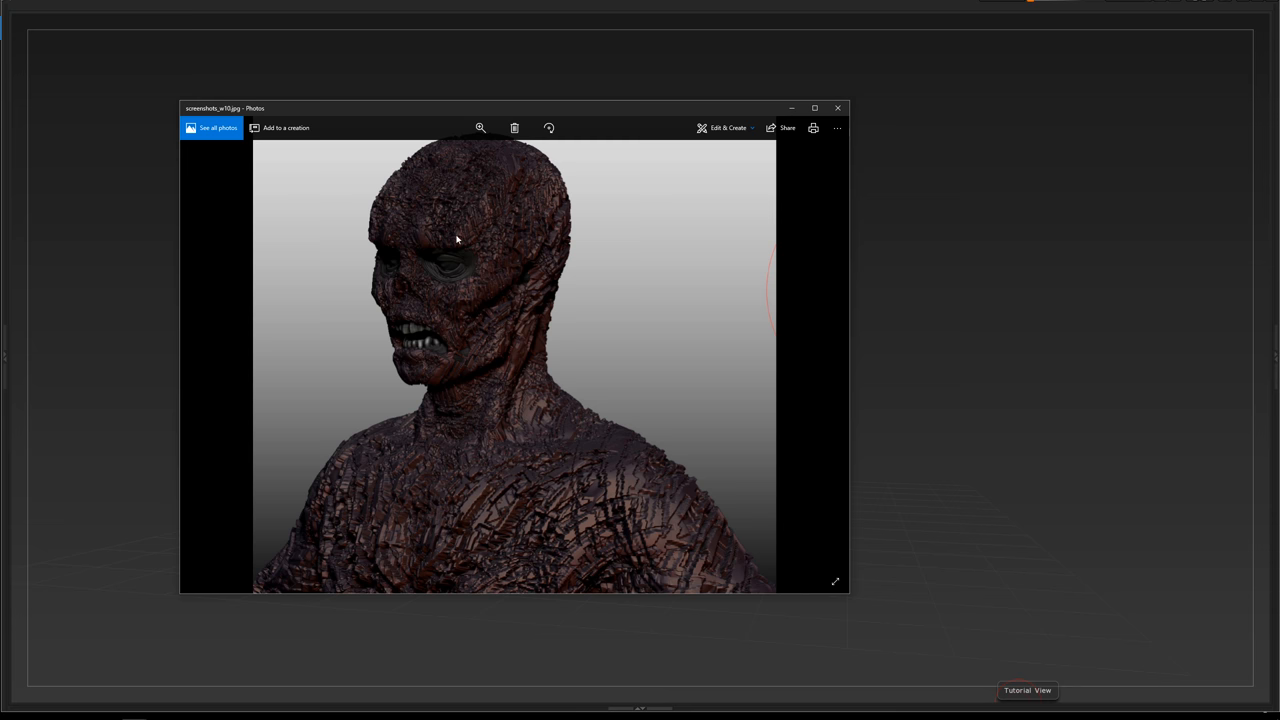
pyautogui.moveTo(452, 228)
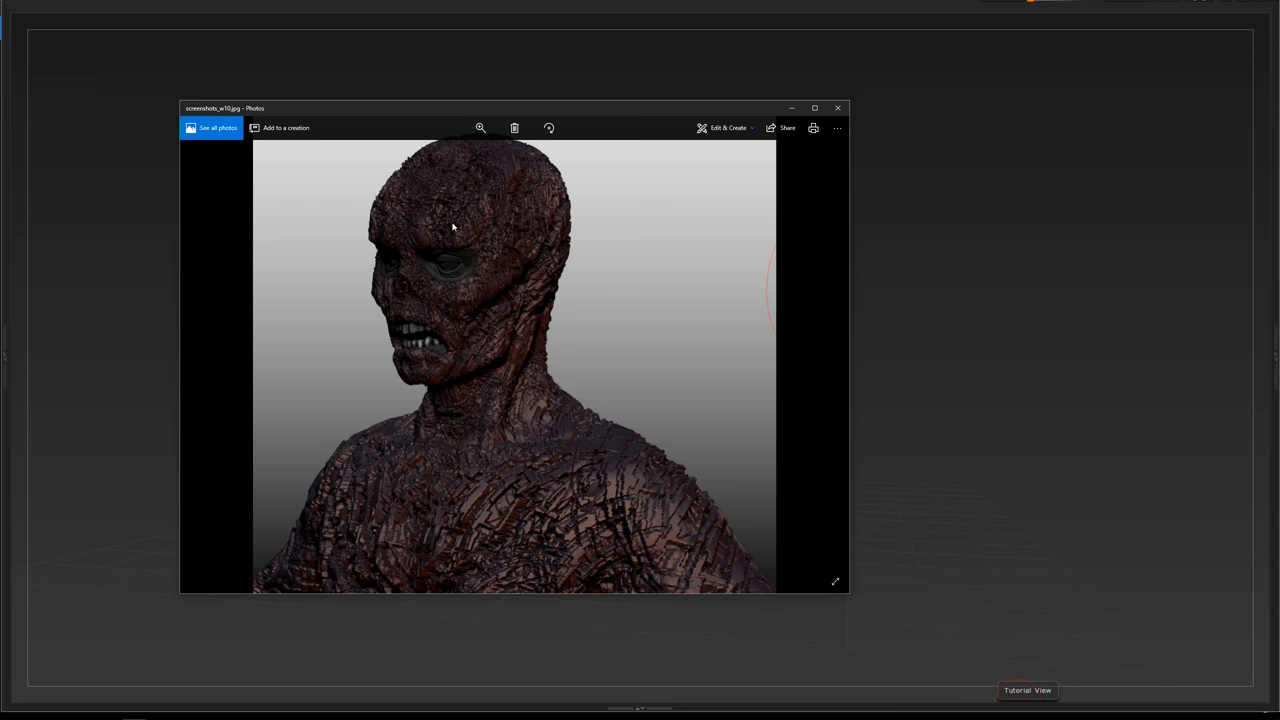
pyautogui.moveTo(448, 252)
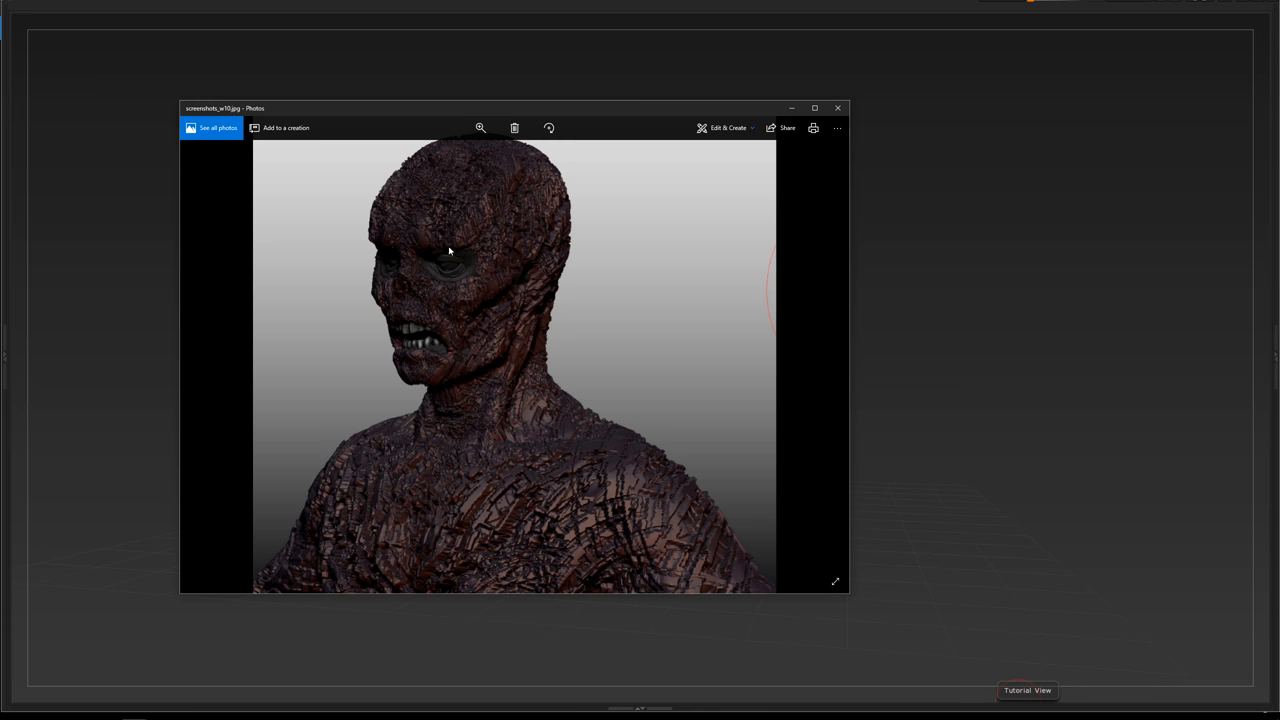
pyautogui.moveTo(452, 328)
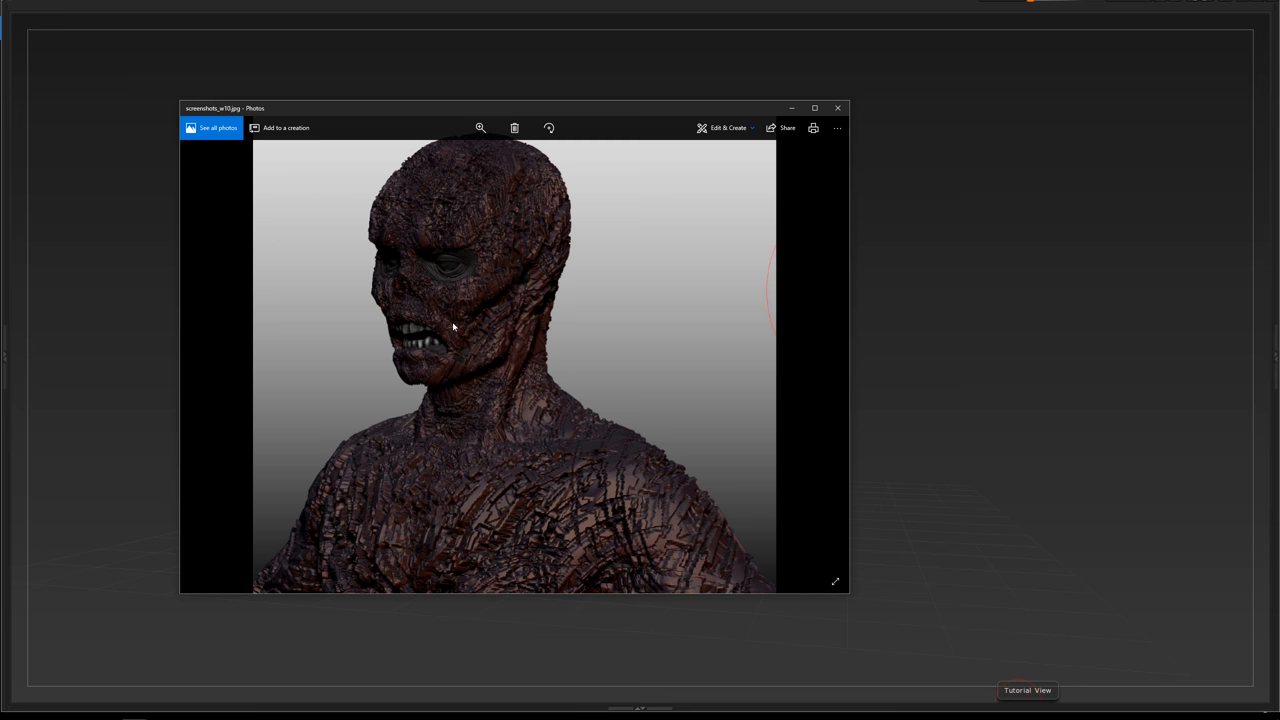
pyautogui.moveTo(532, 320)
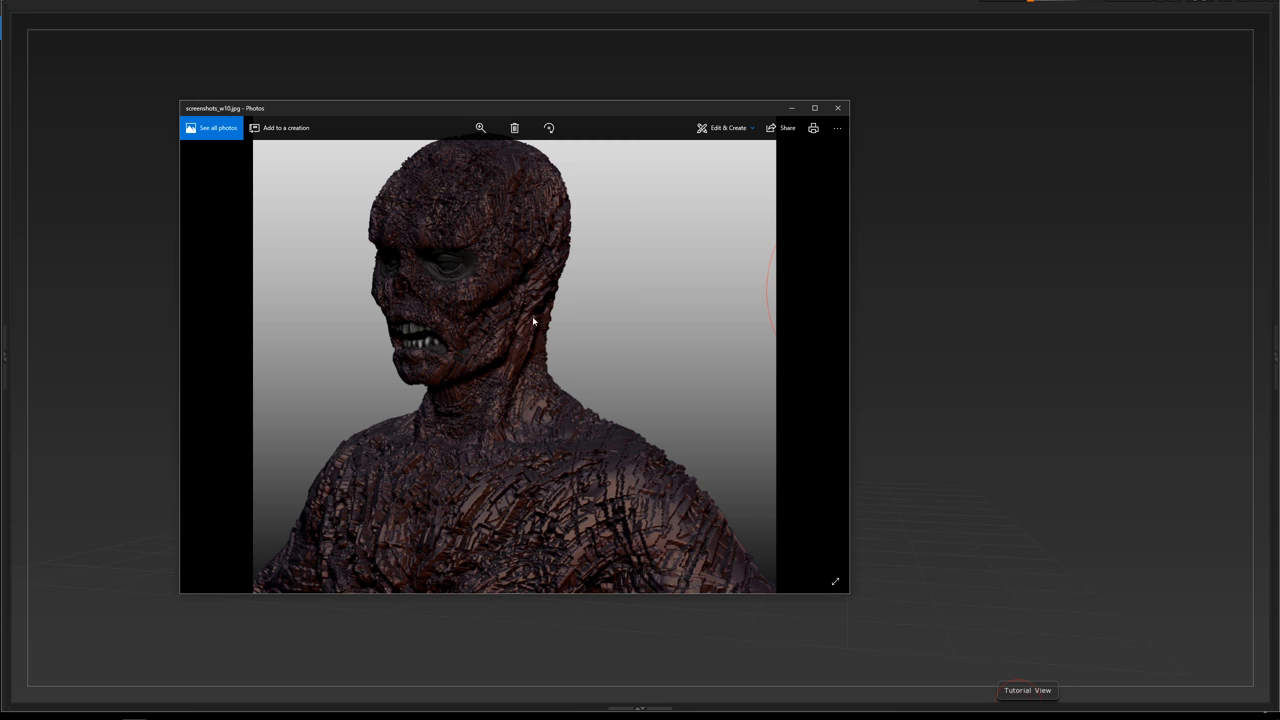
pyautogui.moveTo(790, 328)
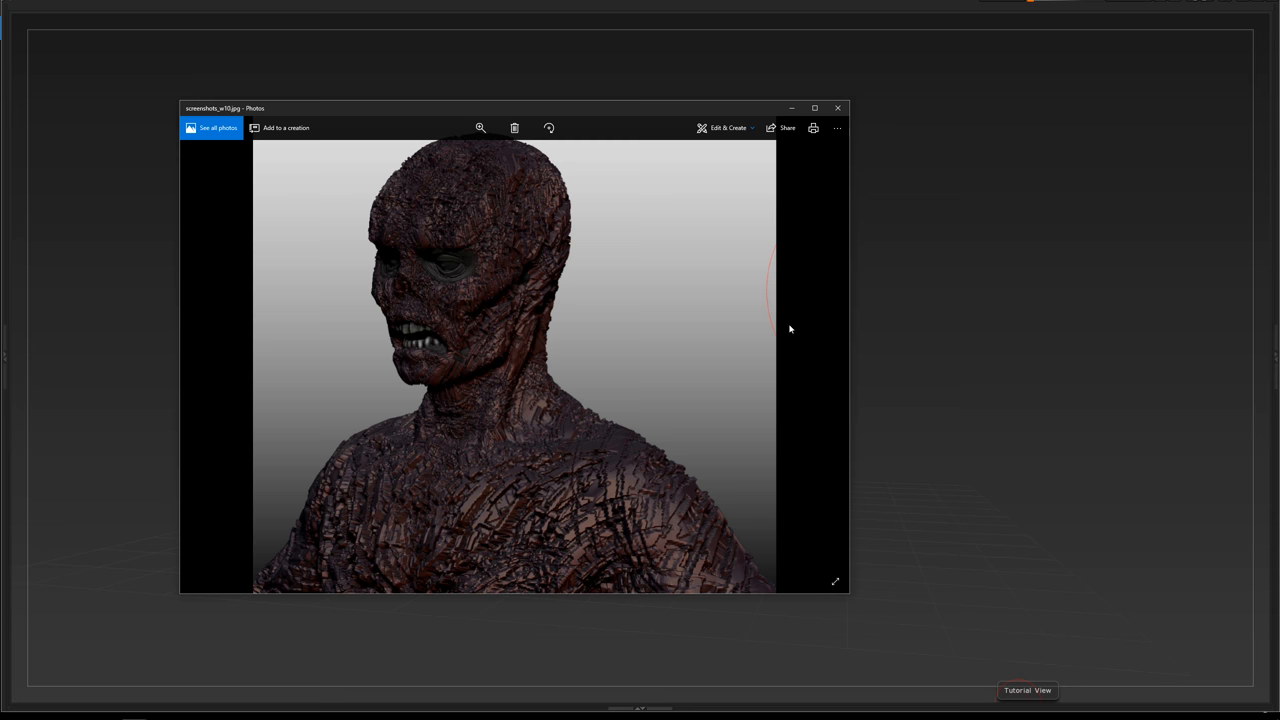
pyautogui.moveTo(824, 356)
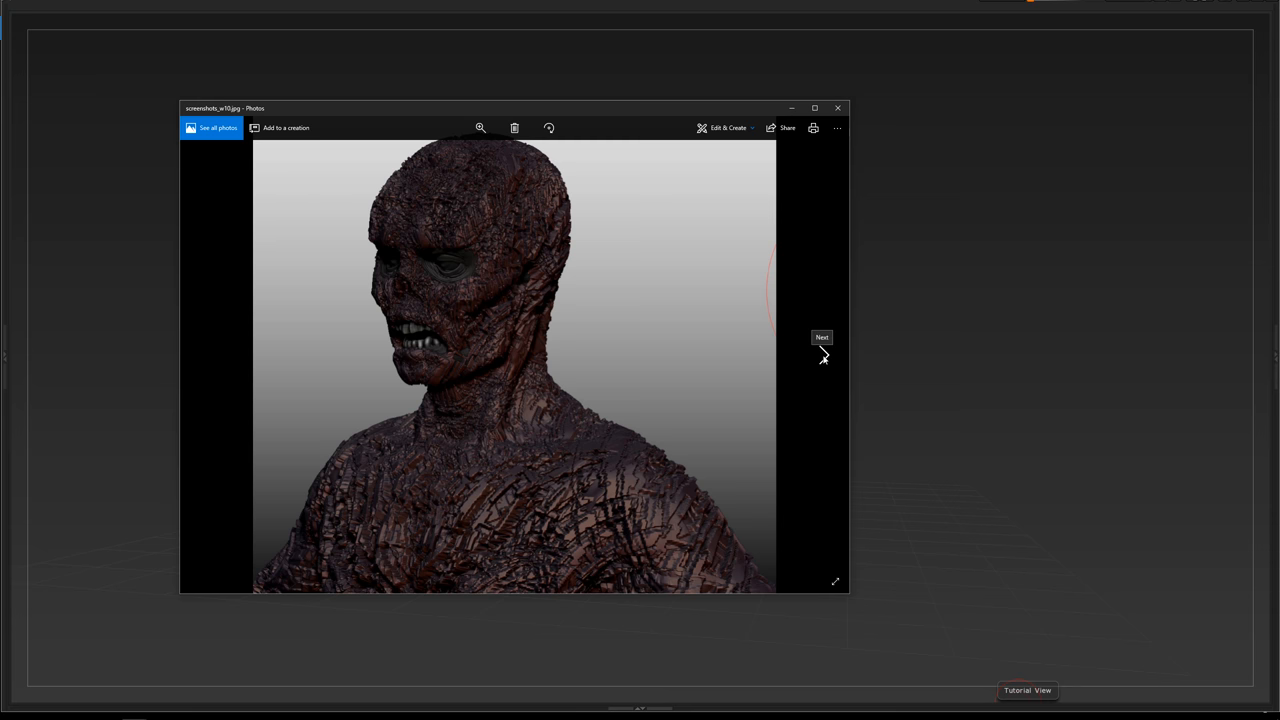
# Advance to the gold-textured zombie bust with cracked, plated skin.
pyautogui.click(822, 356)
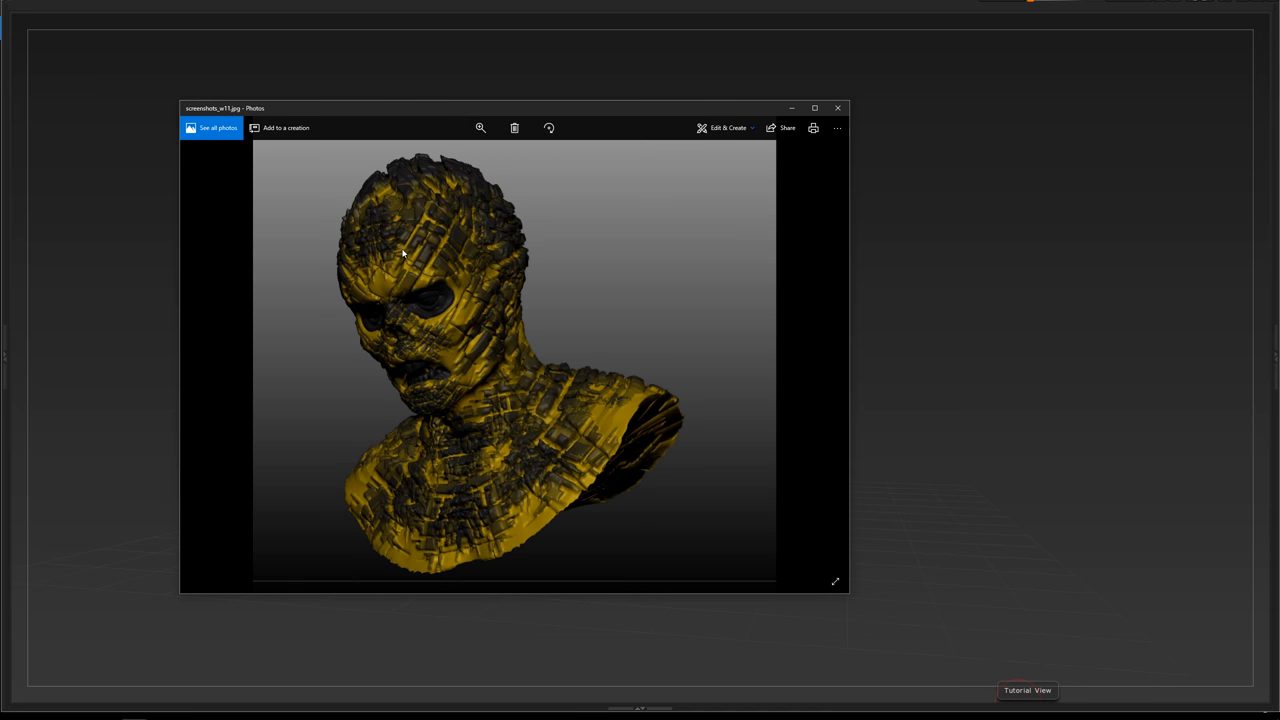
pyautogui.moveTo(408, 216)
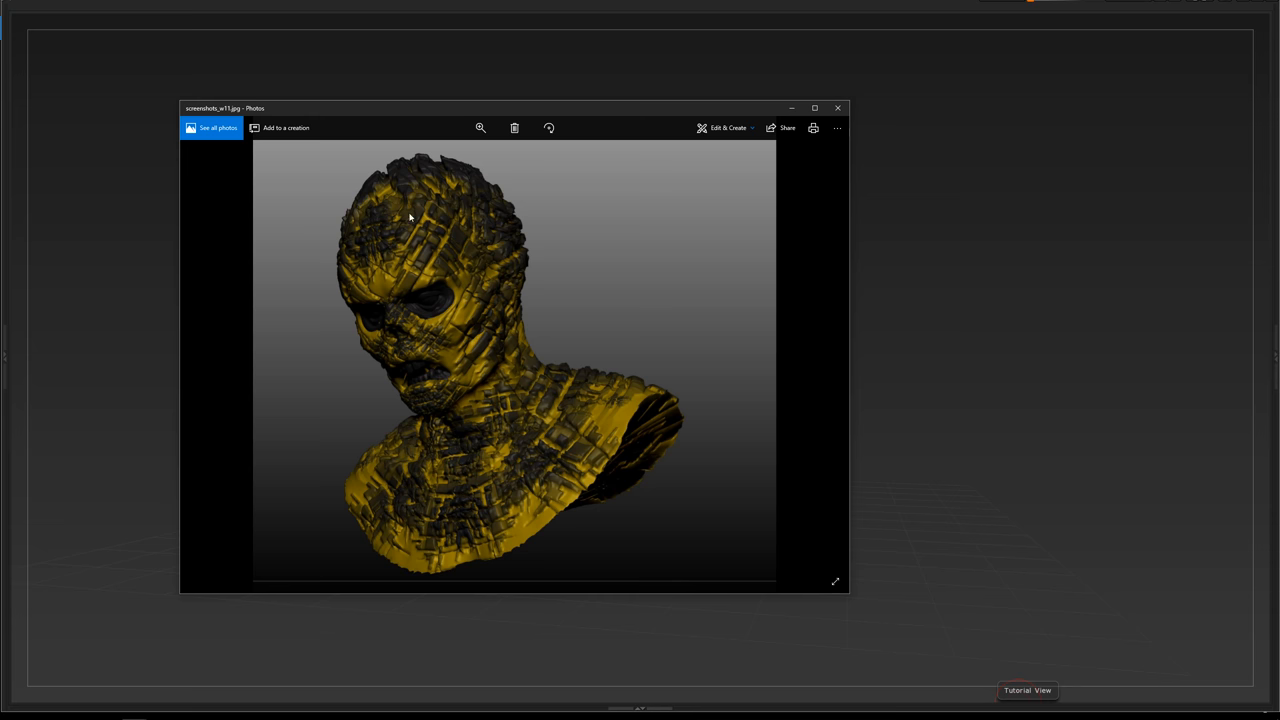
pyautogui.moveTo(456, 476)
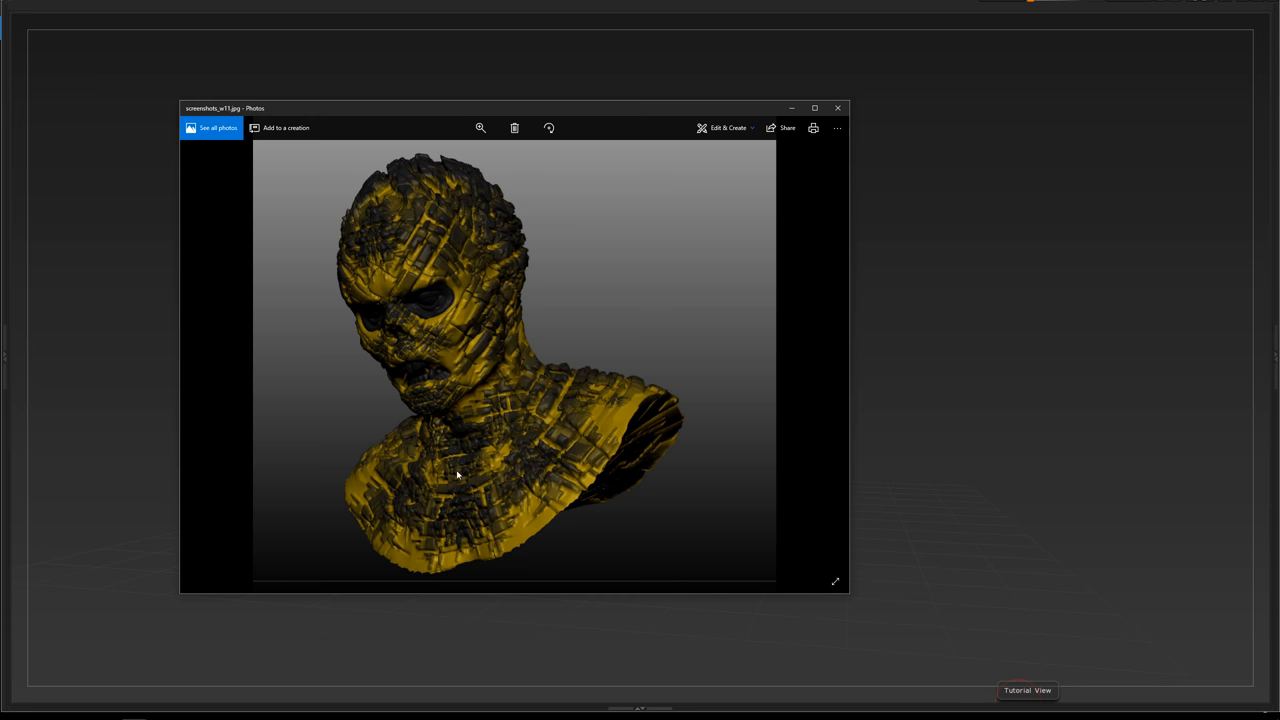
pyautogui.moveTo(432, 236)
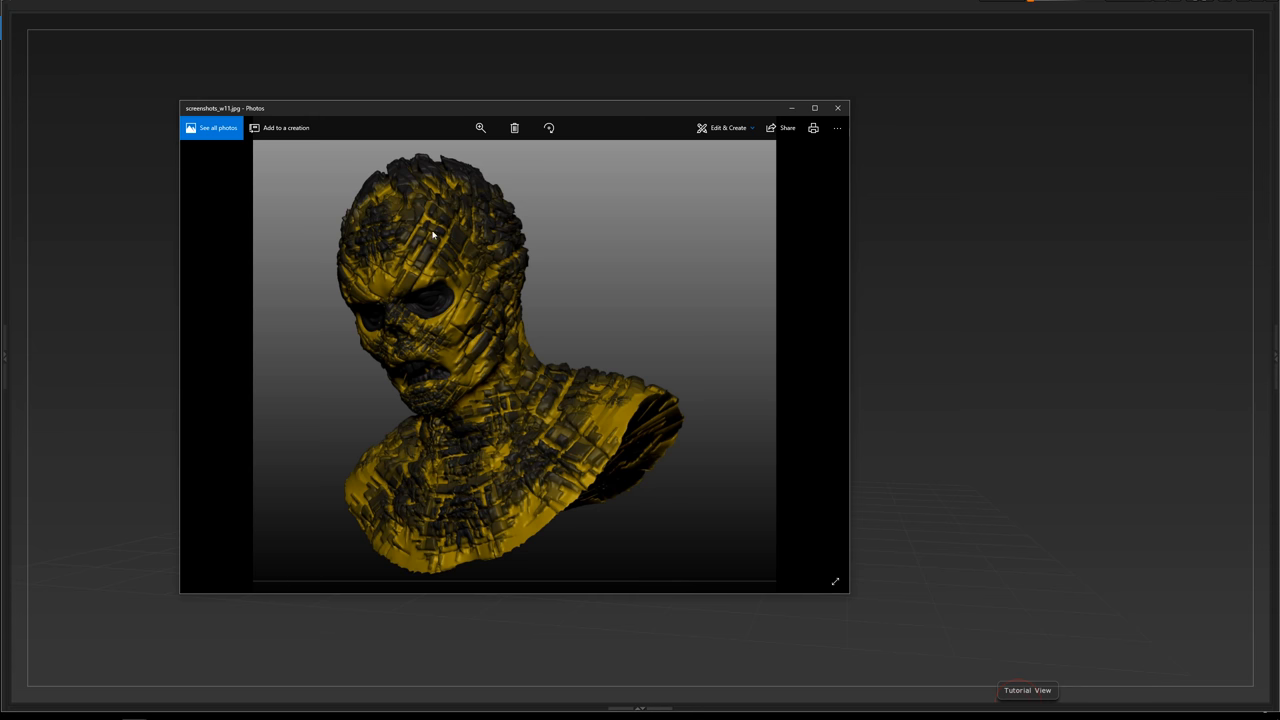
pyautogui.moveTo(408, 244)
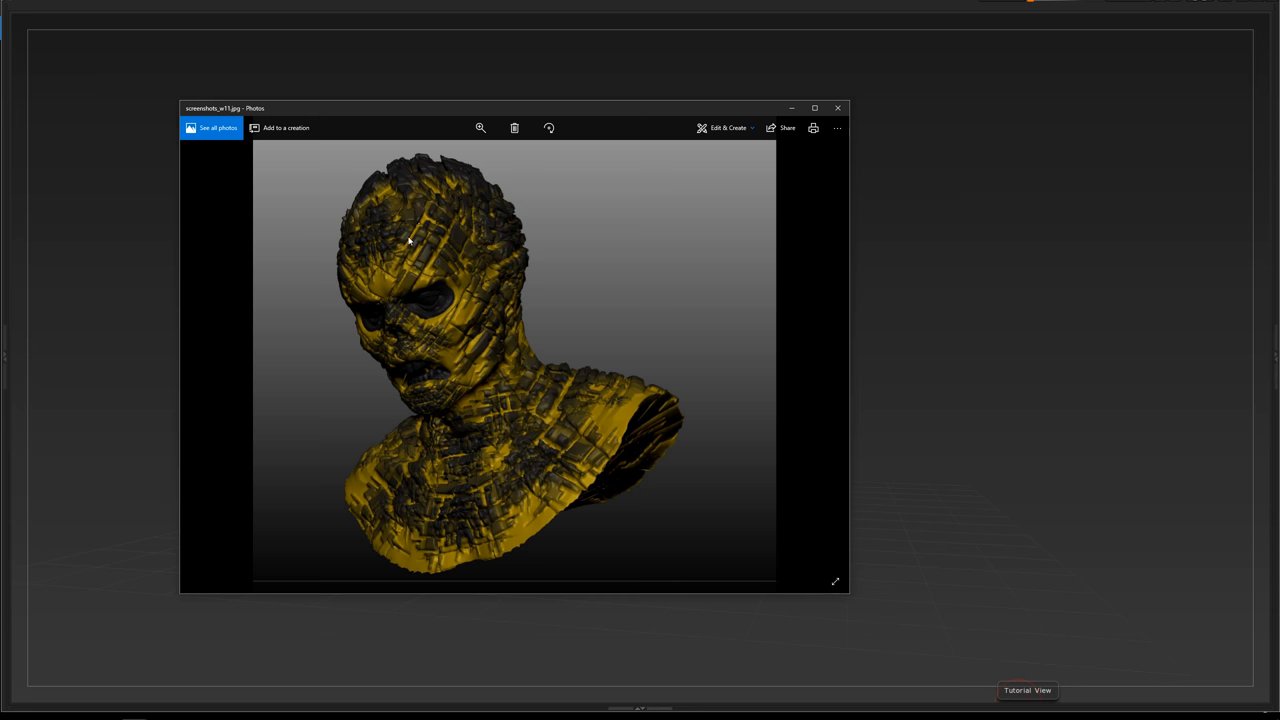
pyautogui.moveTo(442, 238)
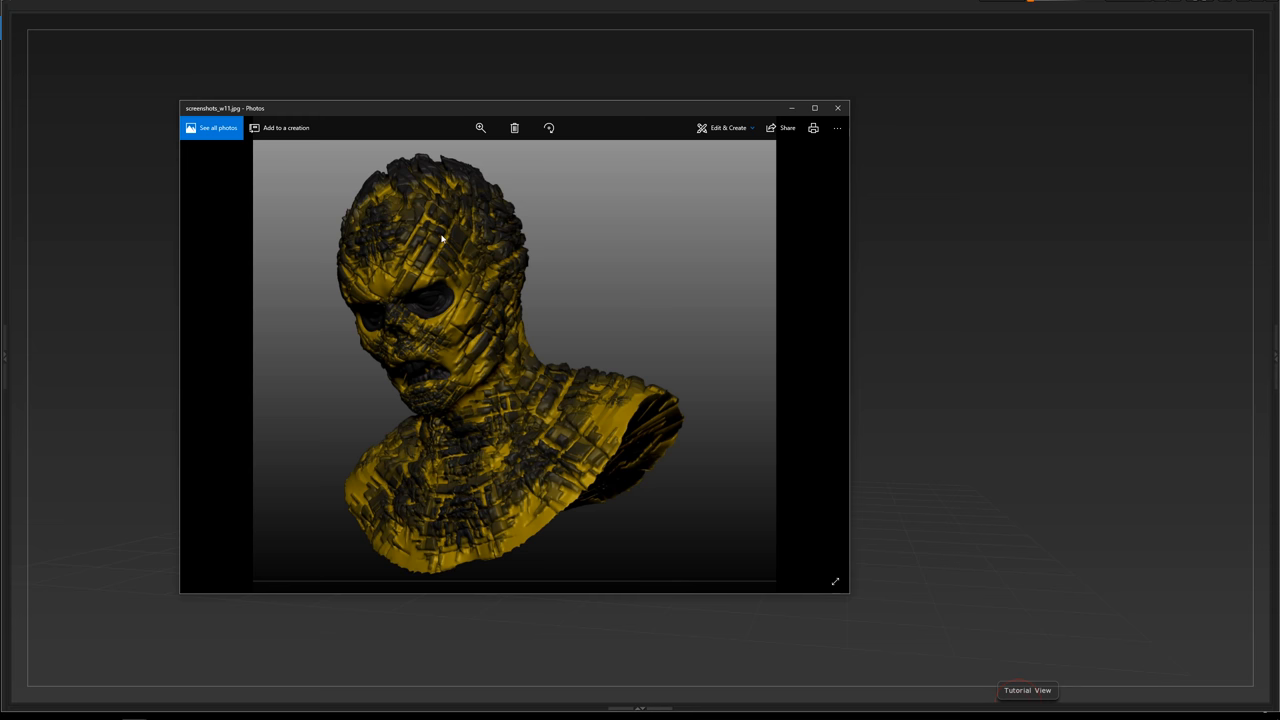
pyautogui.moveTo(458, 240)
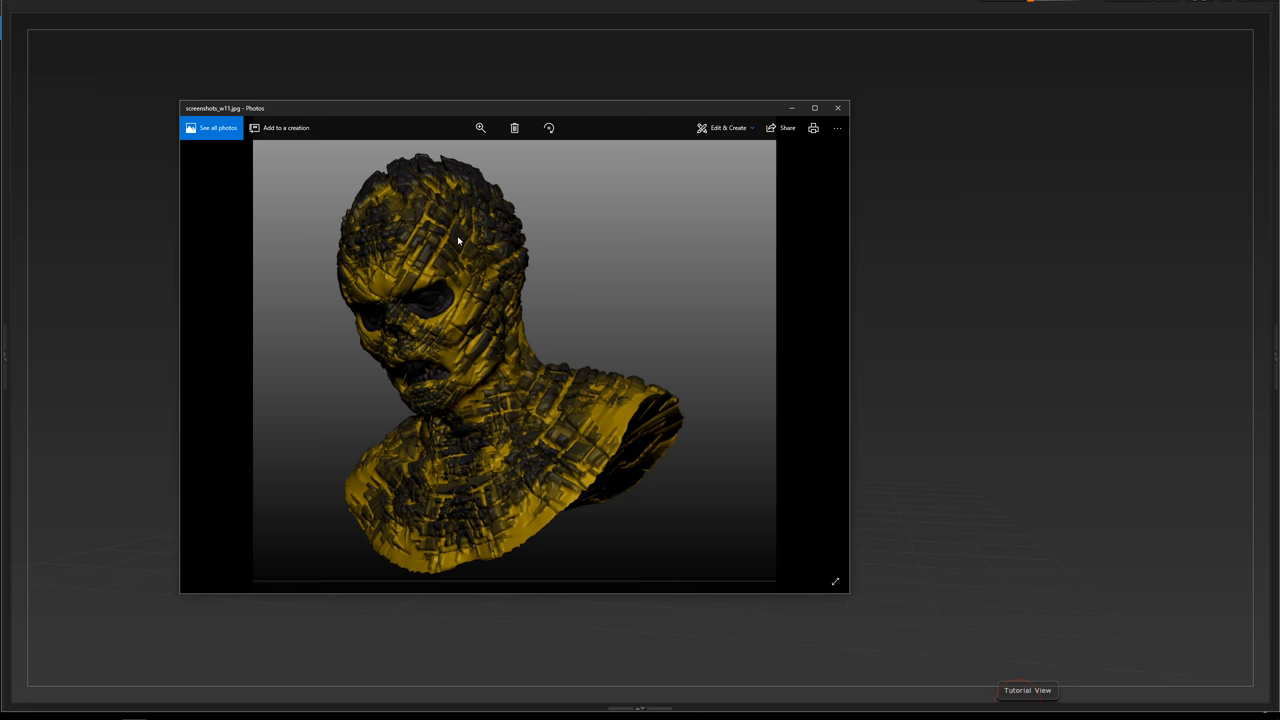
pyautogui.moveTo(400, 428)
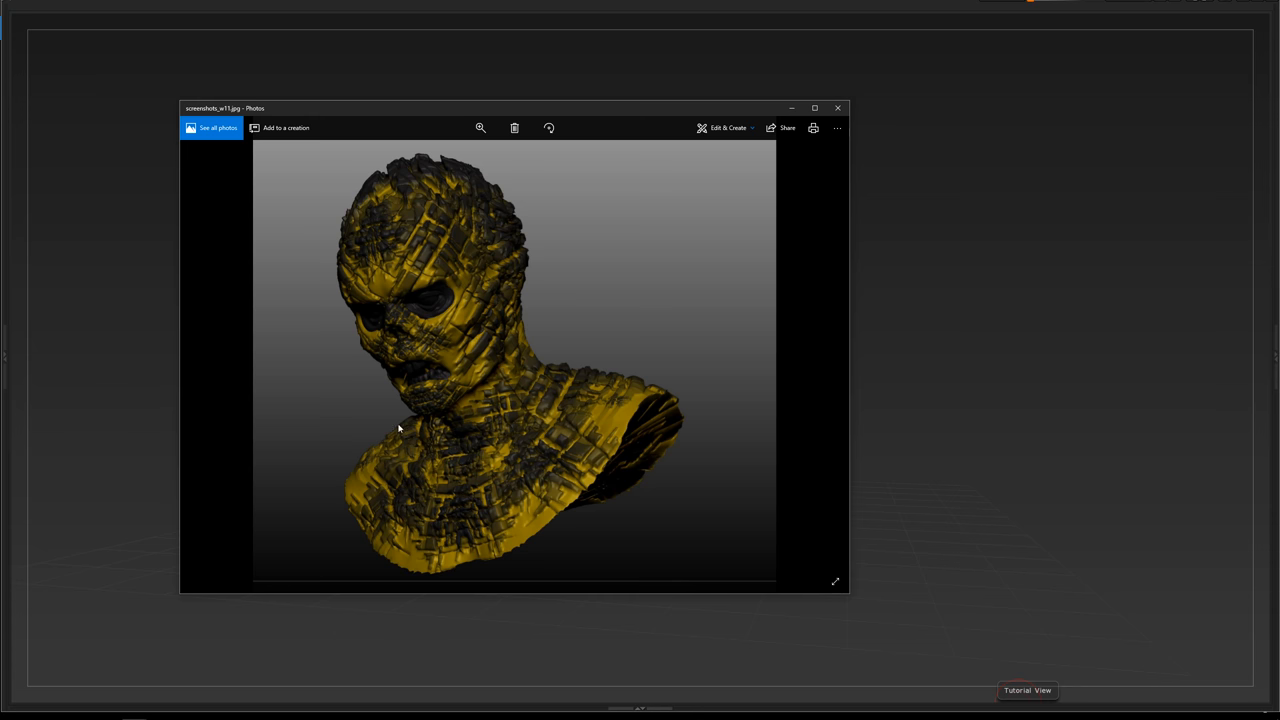
pyautogui.moveTo(524, 368)
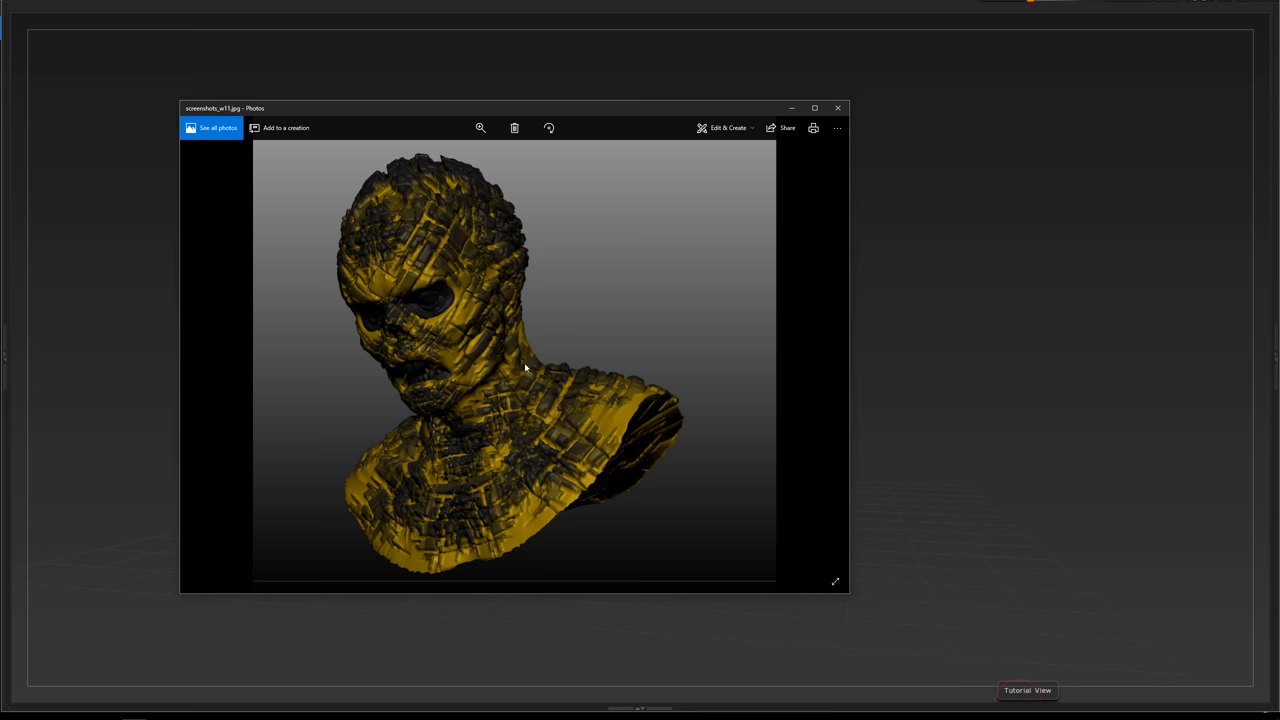
pyautogui.moveTo(824, 356)
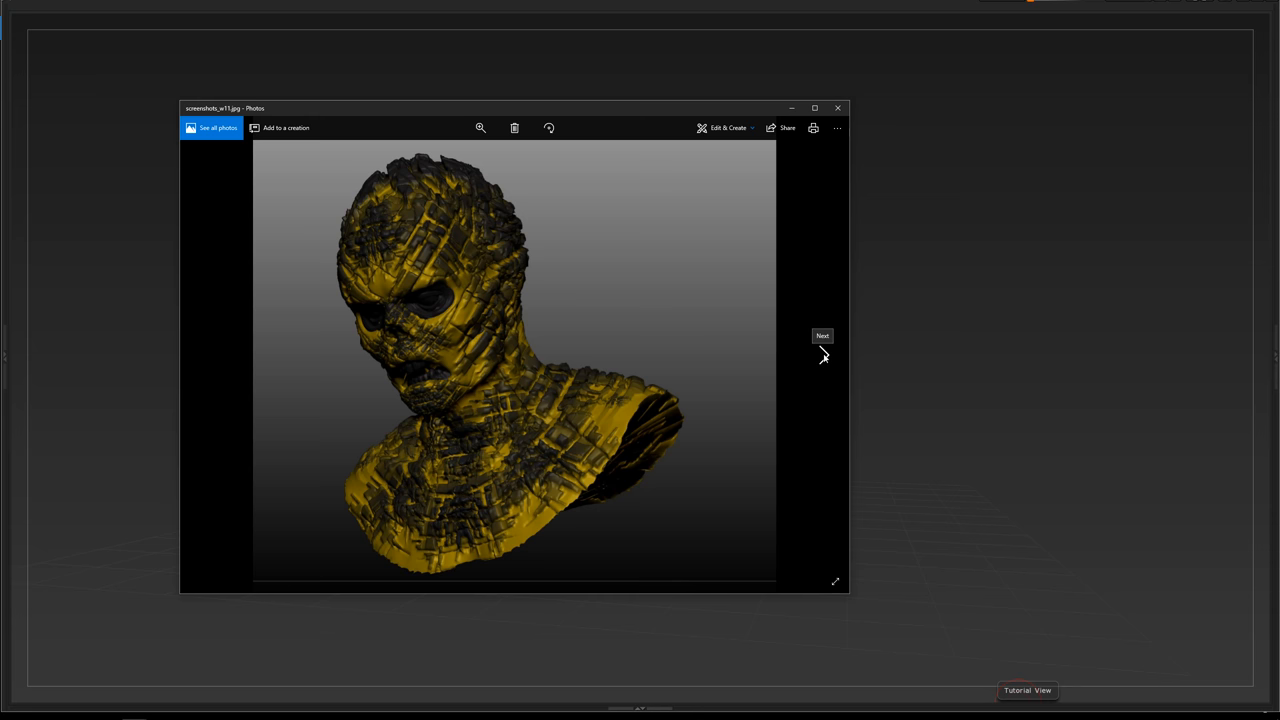
pyautogui.moveTo(406, 188)
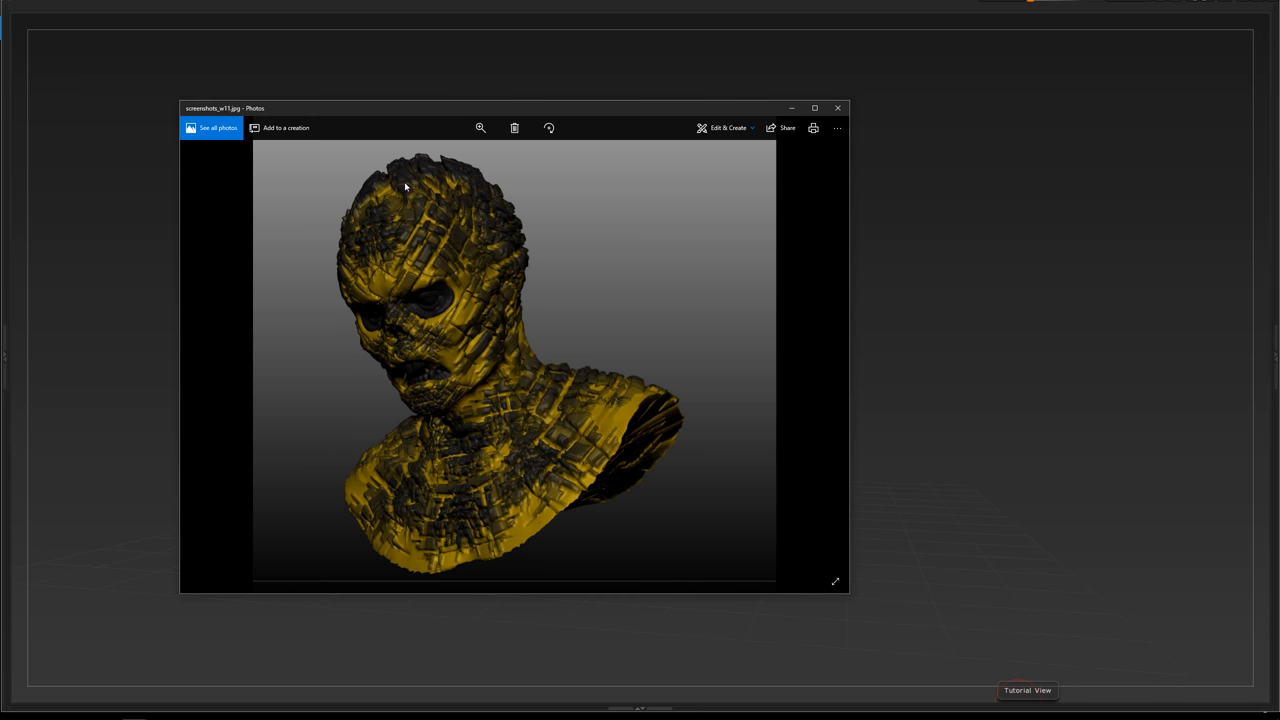
pyautogui.moveTo(822, 356)
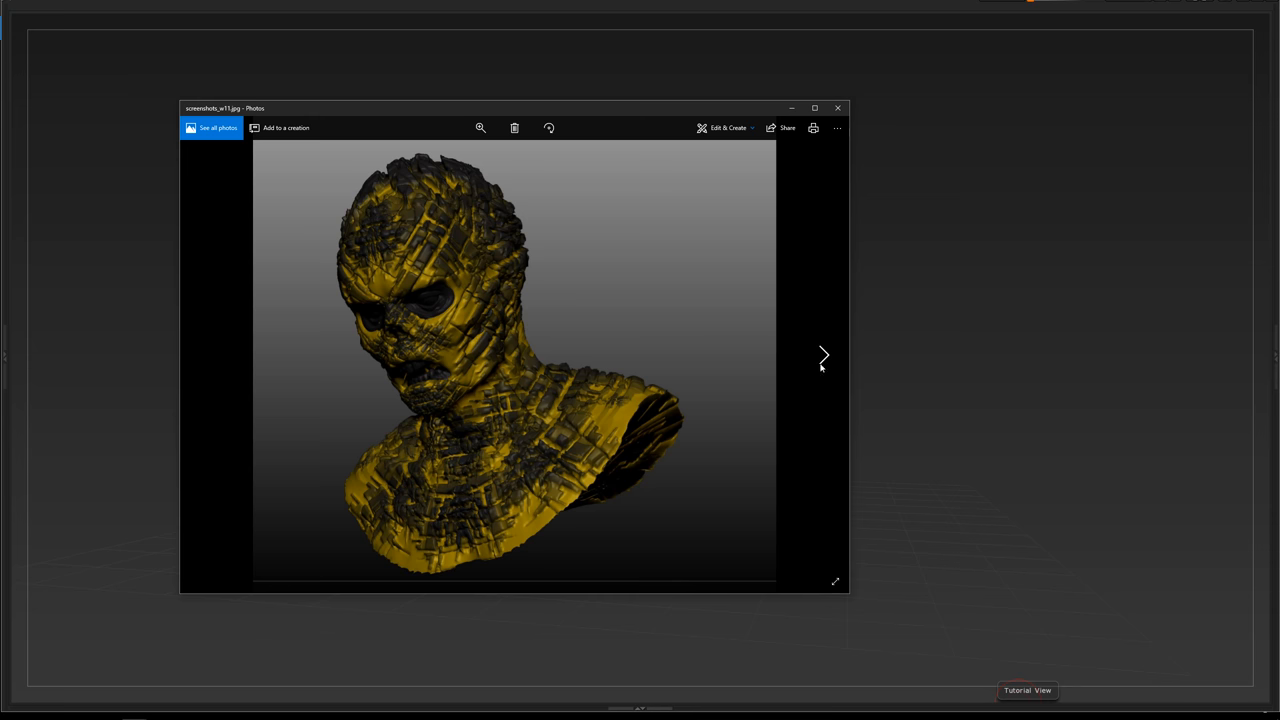
pyautogui.moveTo(820, 364)
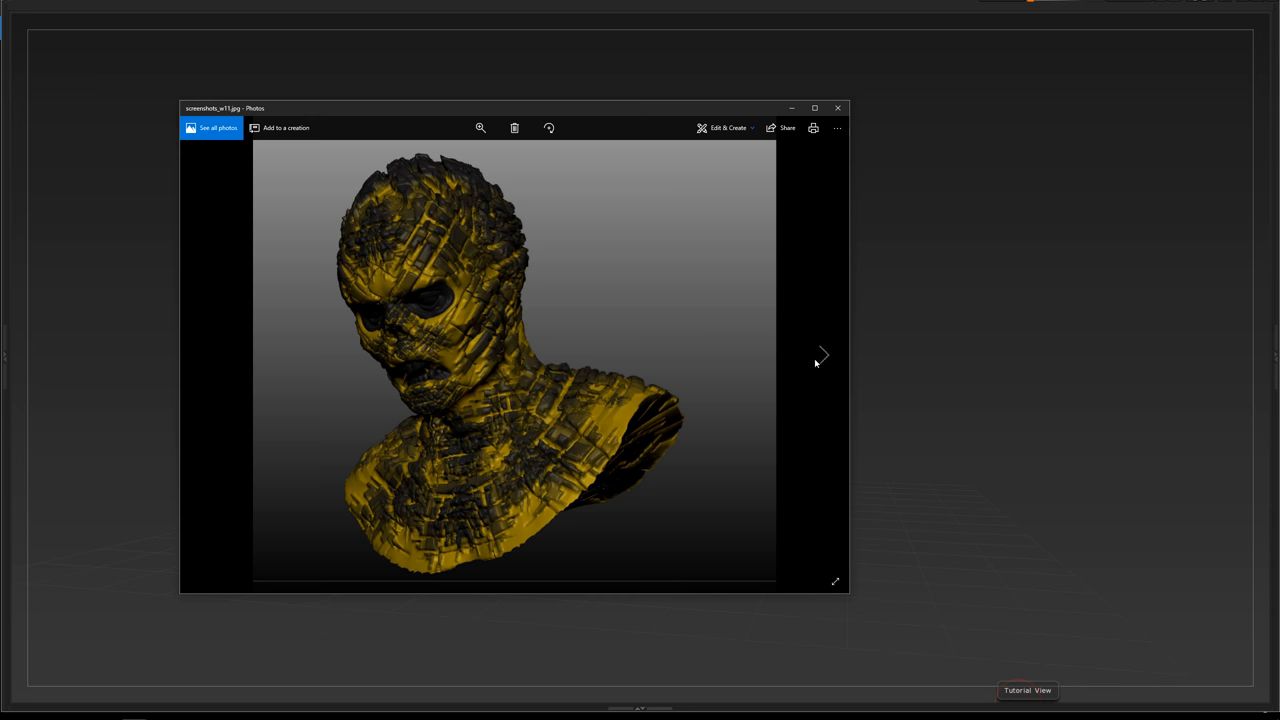
pyautogui.click(820, 356)
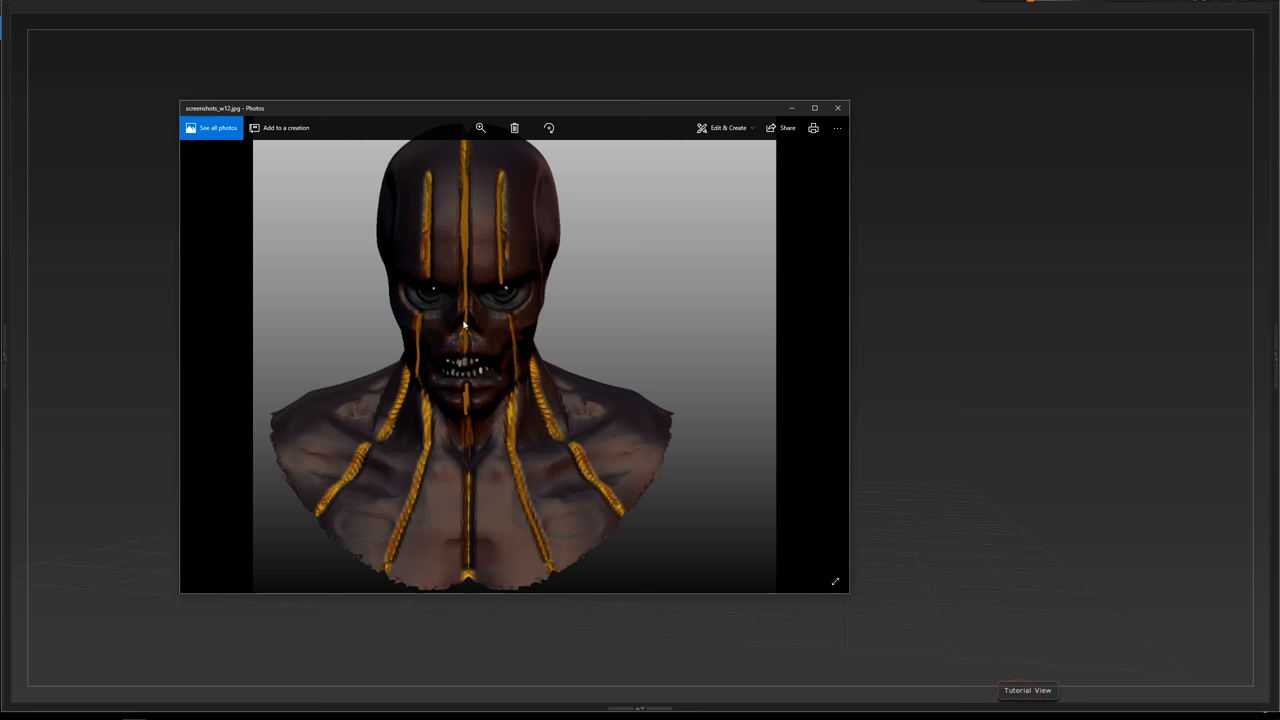
pyautogui.moveTo(528, 442)
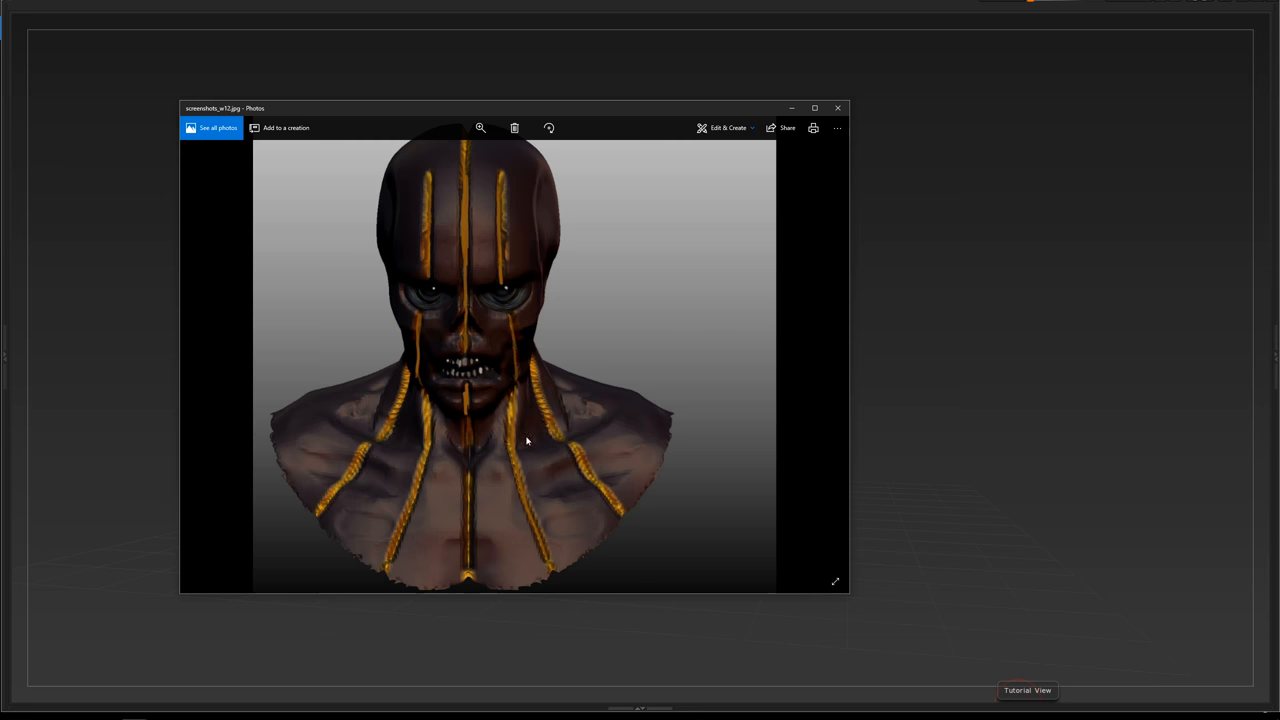
pyautogui.moveTo(604, 442)
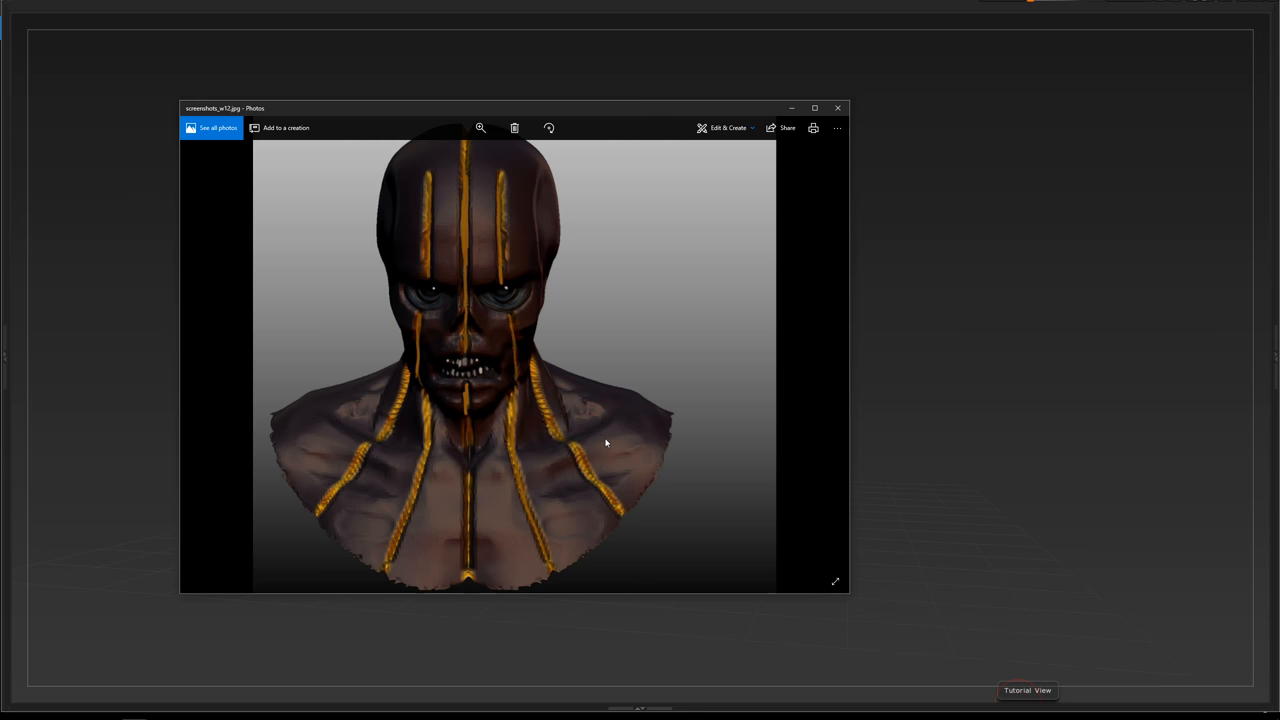
pyautogui.moveTo(304, 528)
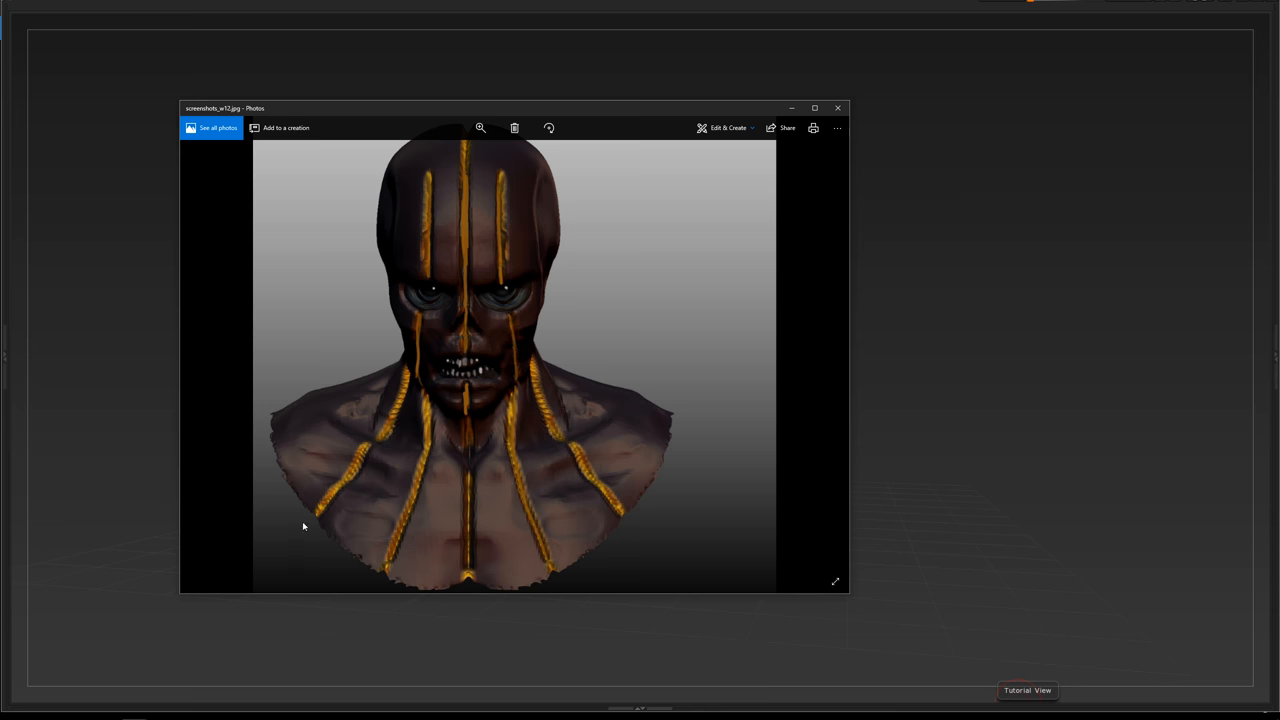
pyautogui.moveTo(236, 458)
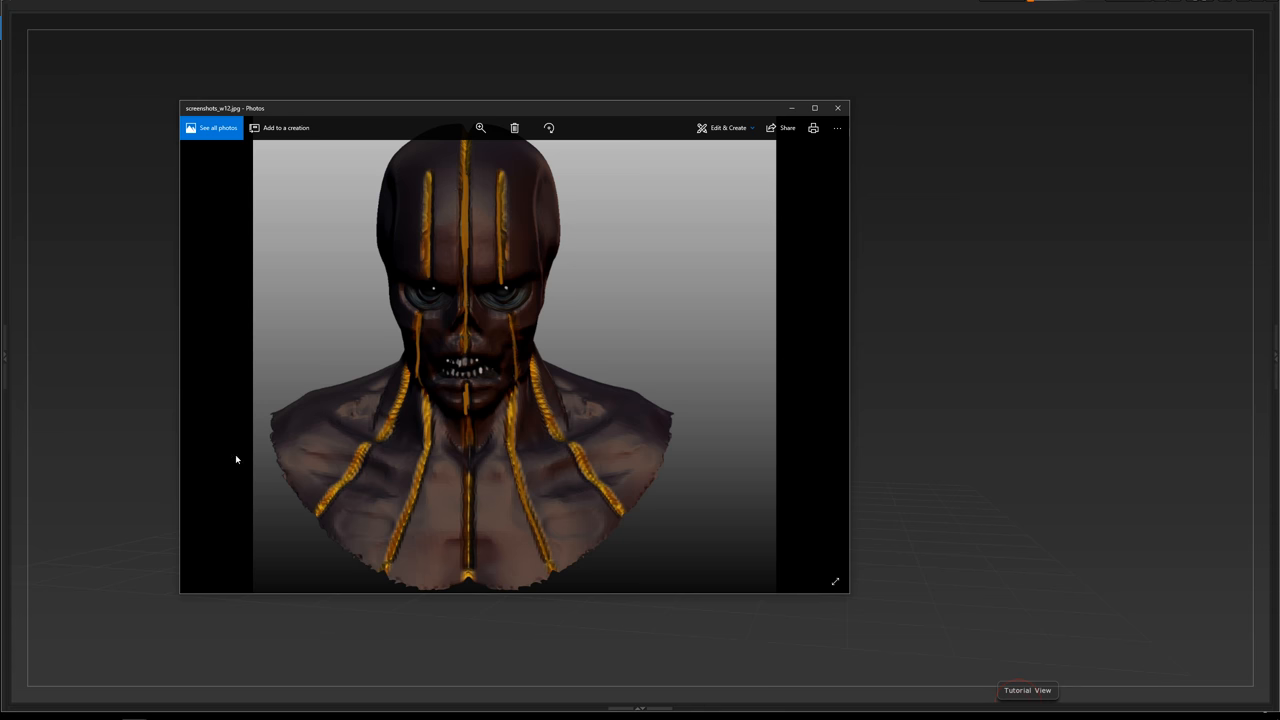
pyautogui.moveTo(488, 360)
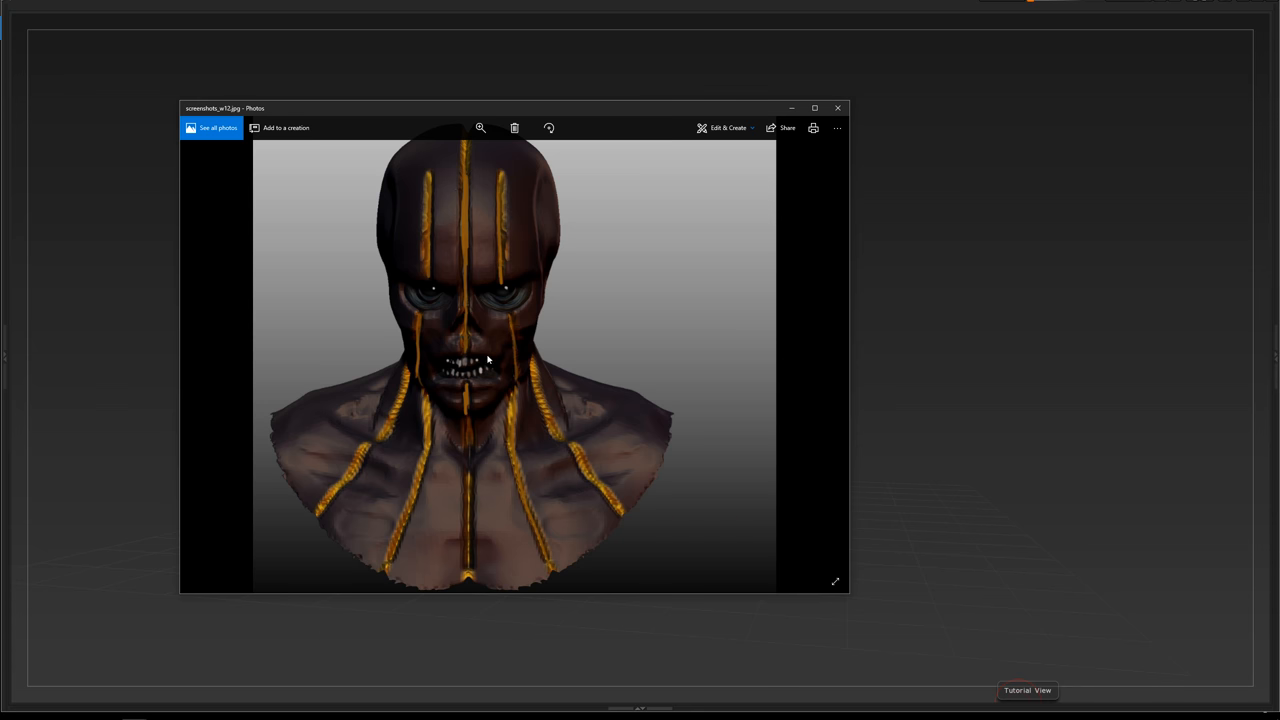
pyautogui.moveTo(548, 478)
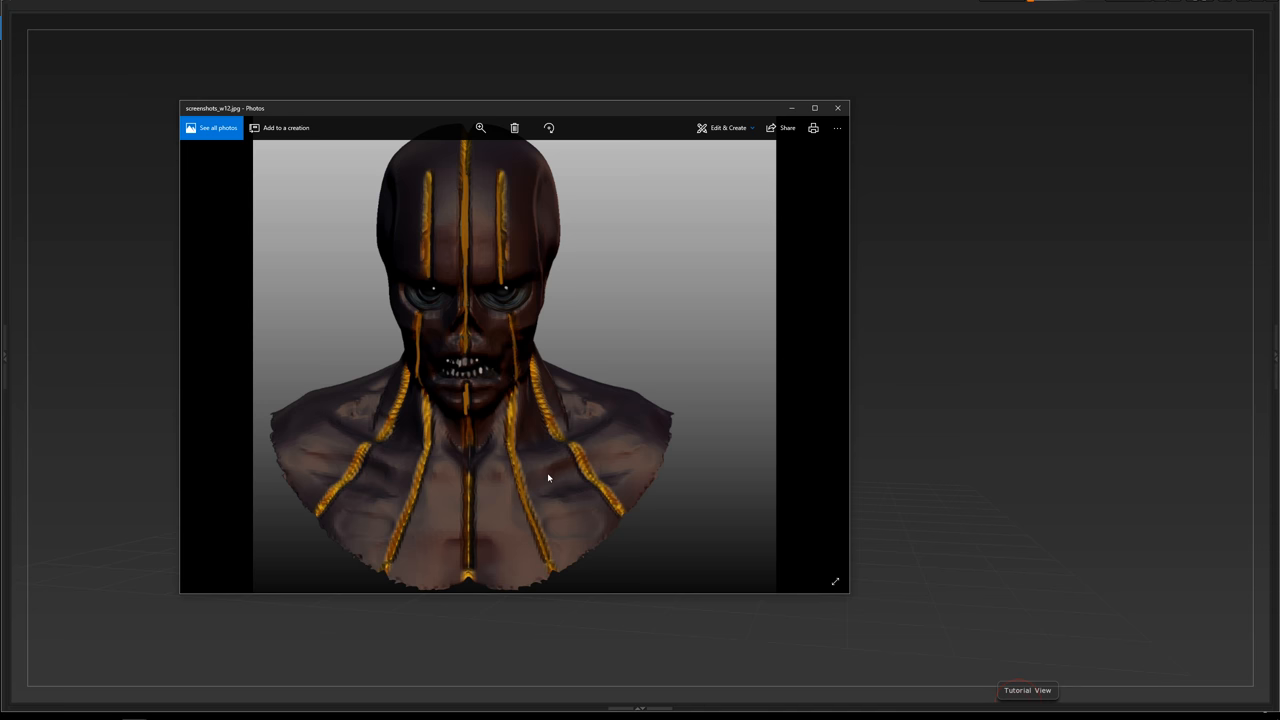
pyautogui.moveTo(490, 396)
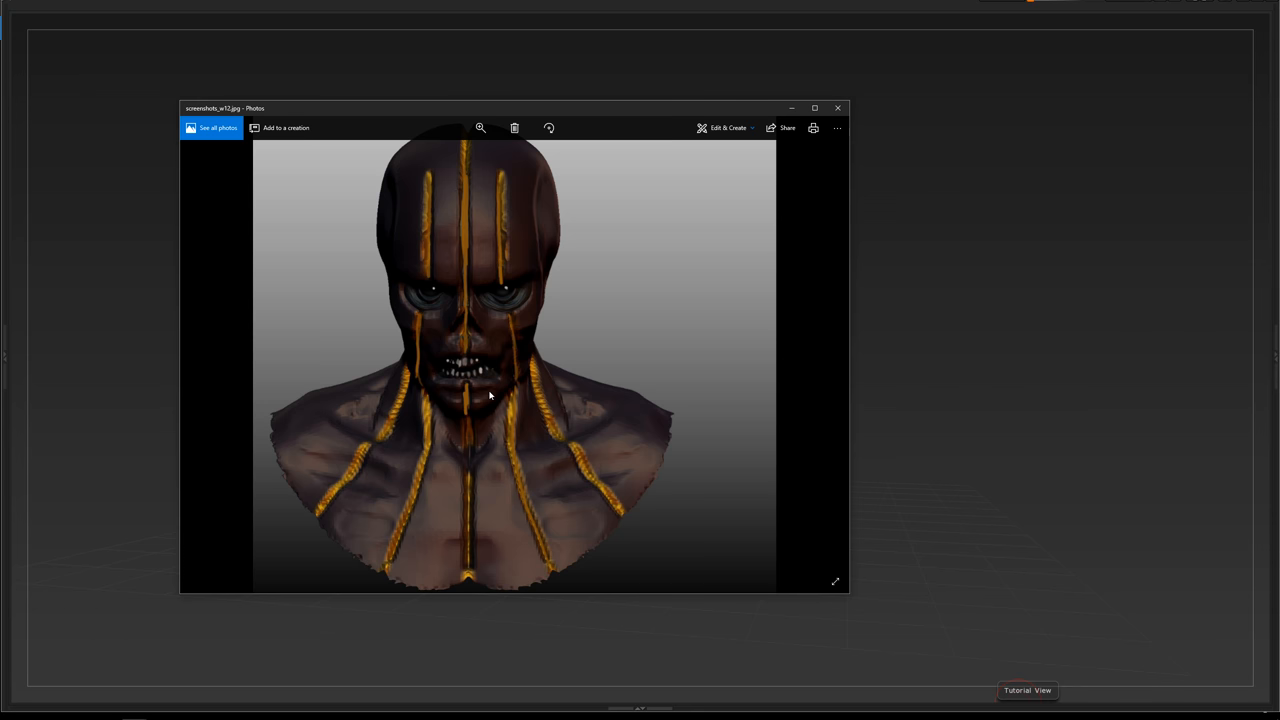
pyautogui.moveTo(332, 432)
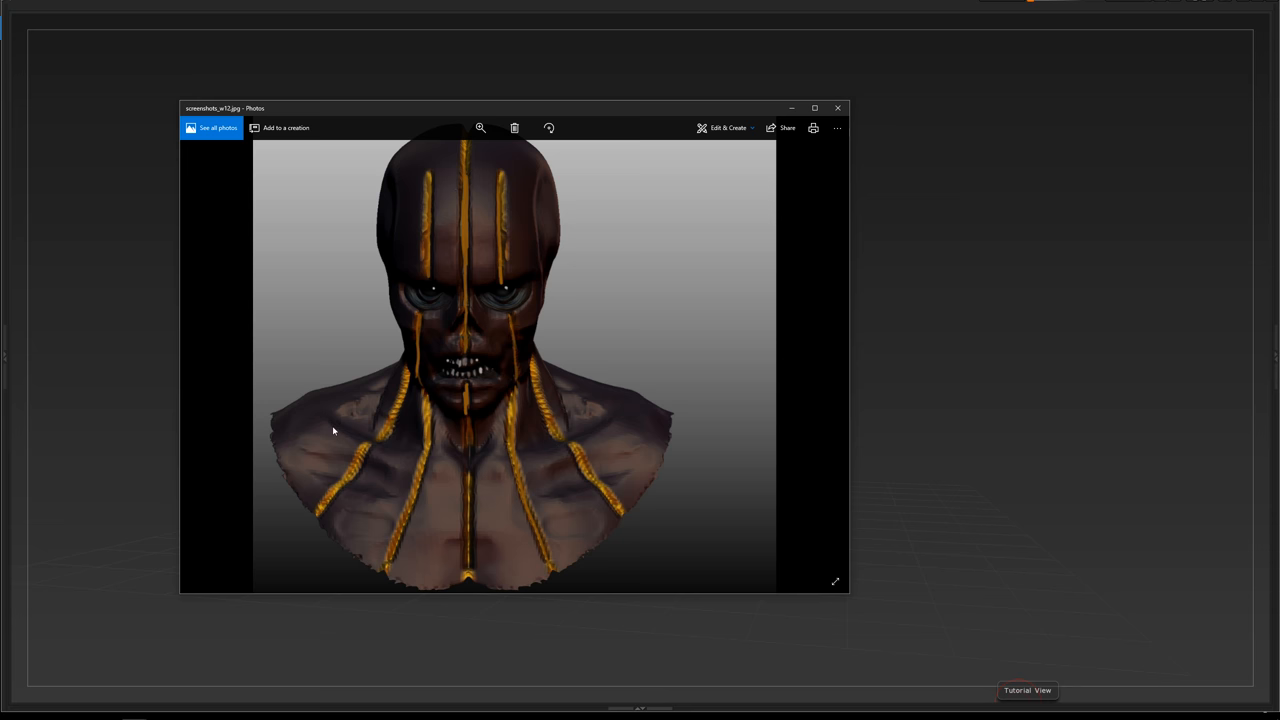
pyautogui.moveTo(492, 212)
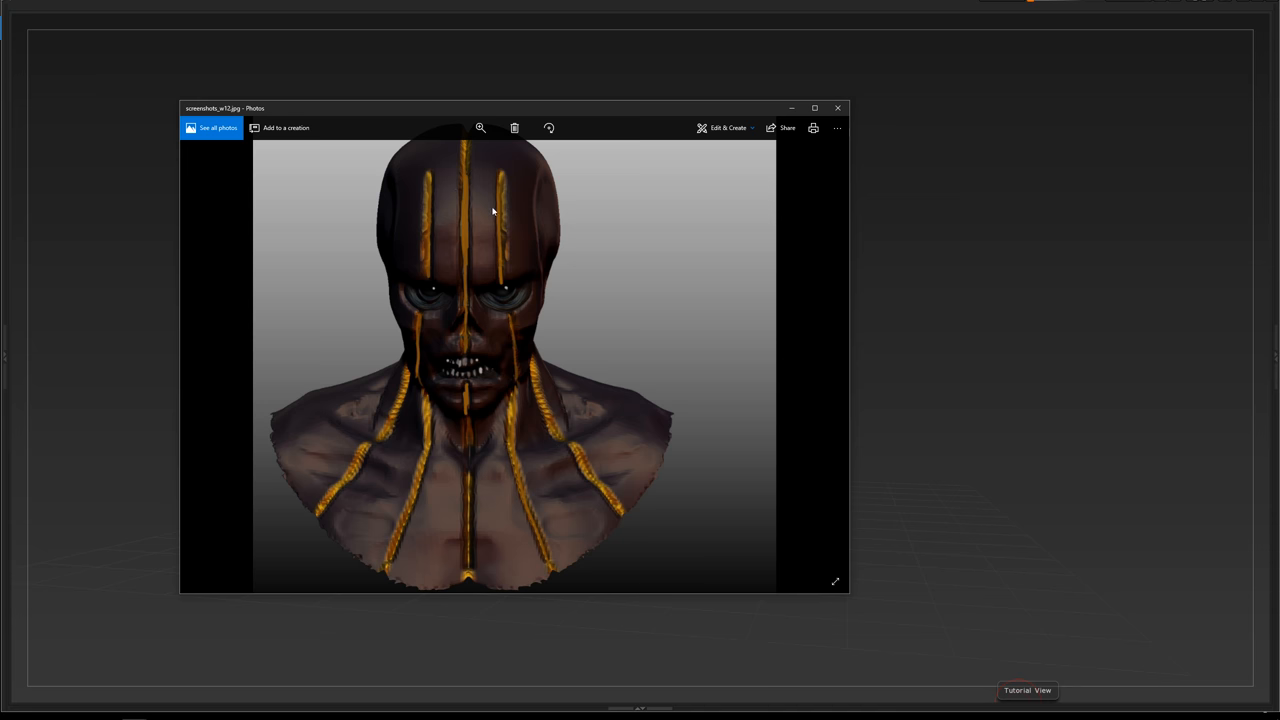
pyautogui.moveTo(472, 386)
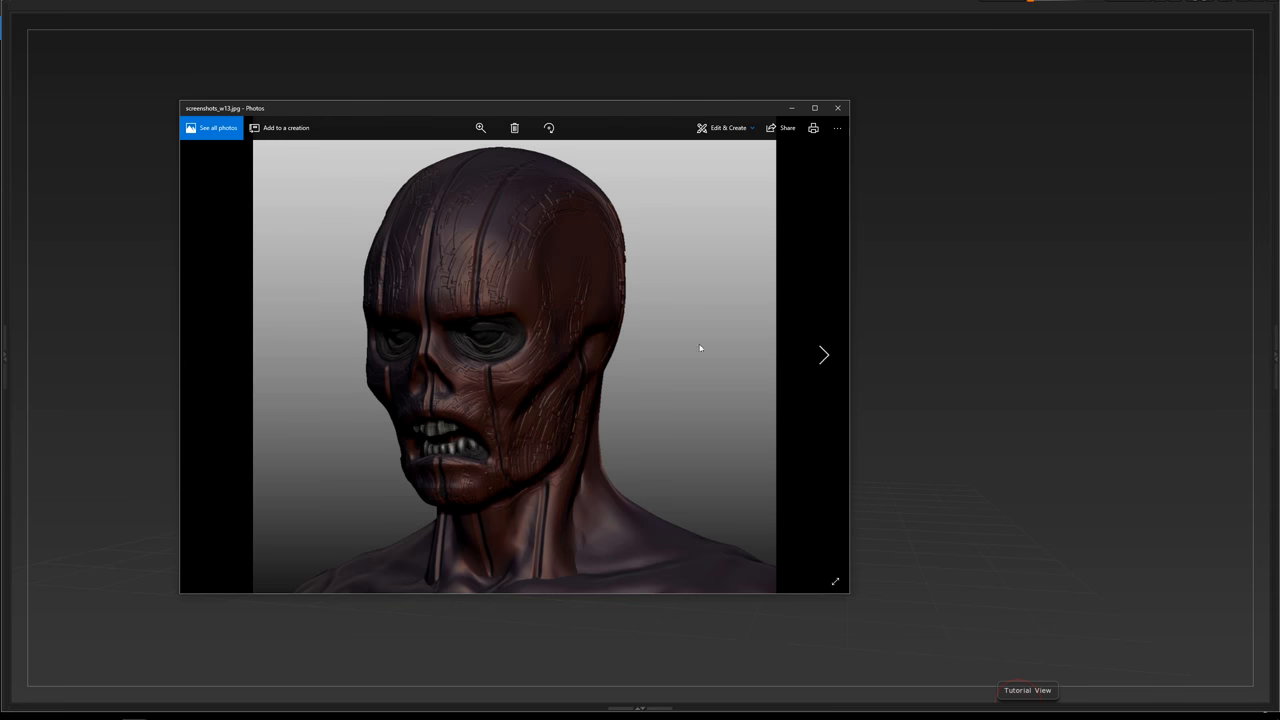
pyautogui.moveTo(508, 300)
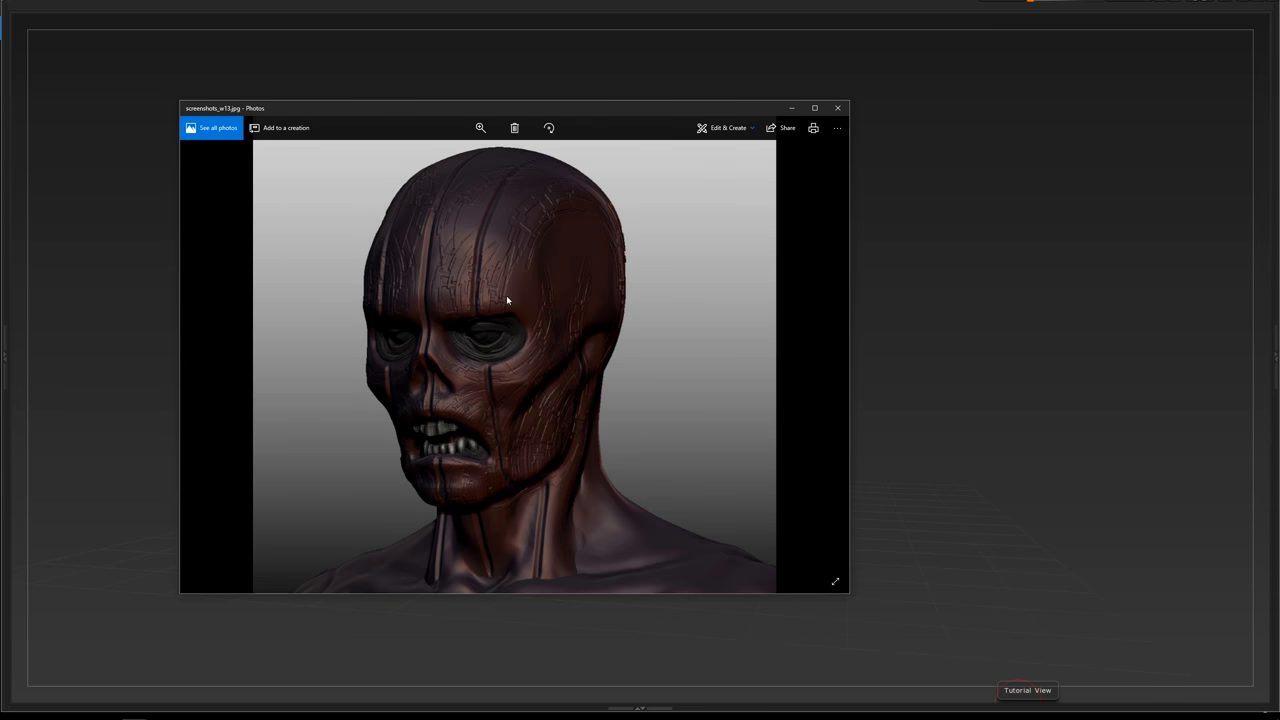
pyautogui.moveTo(740, 358)
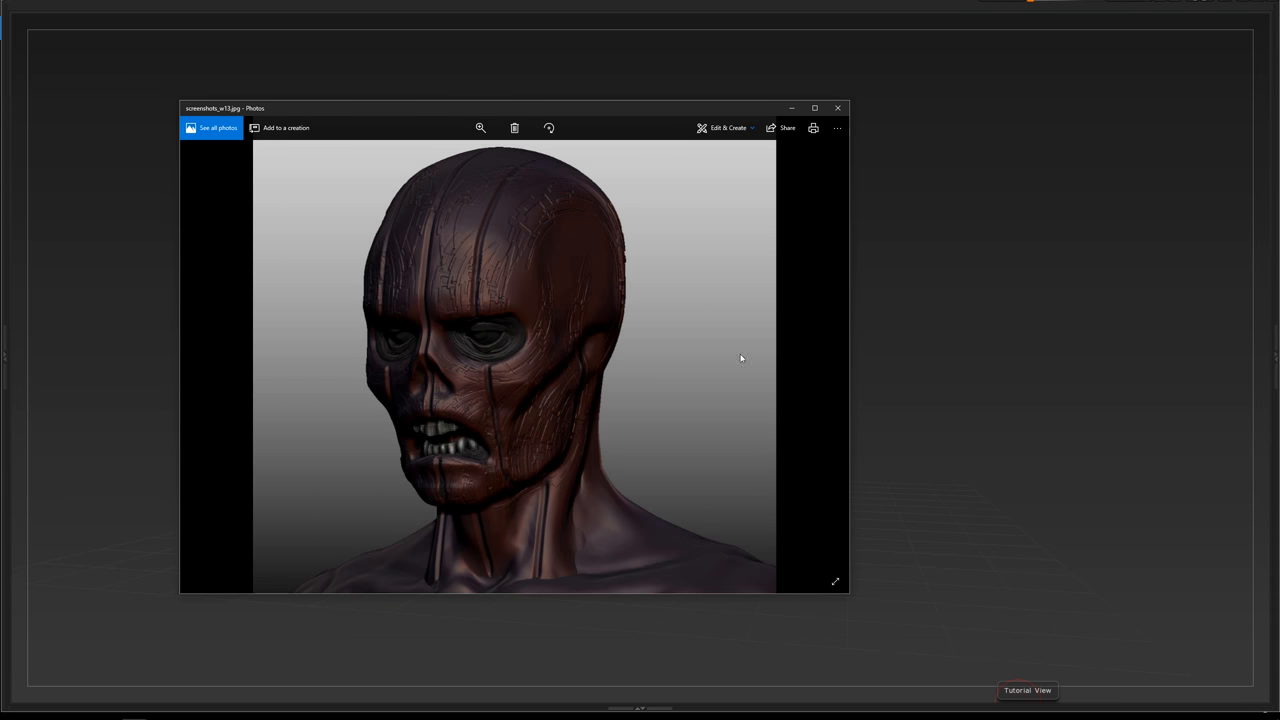
pyautogui.moveTo(332, 448)
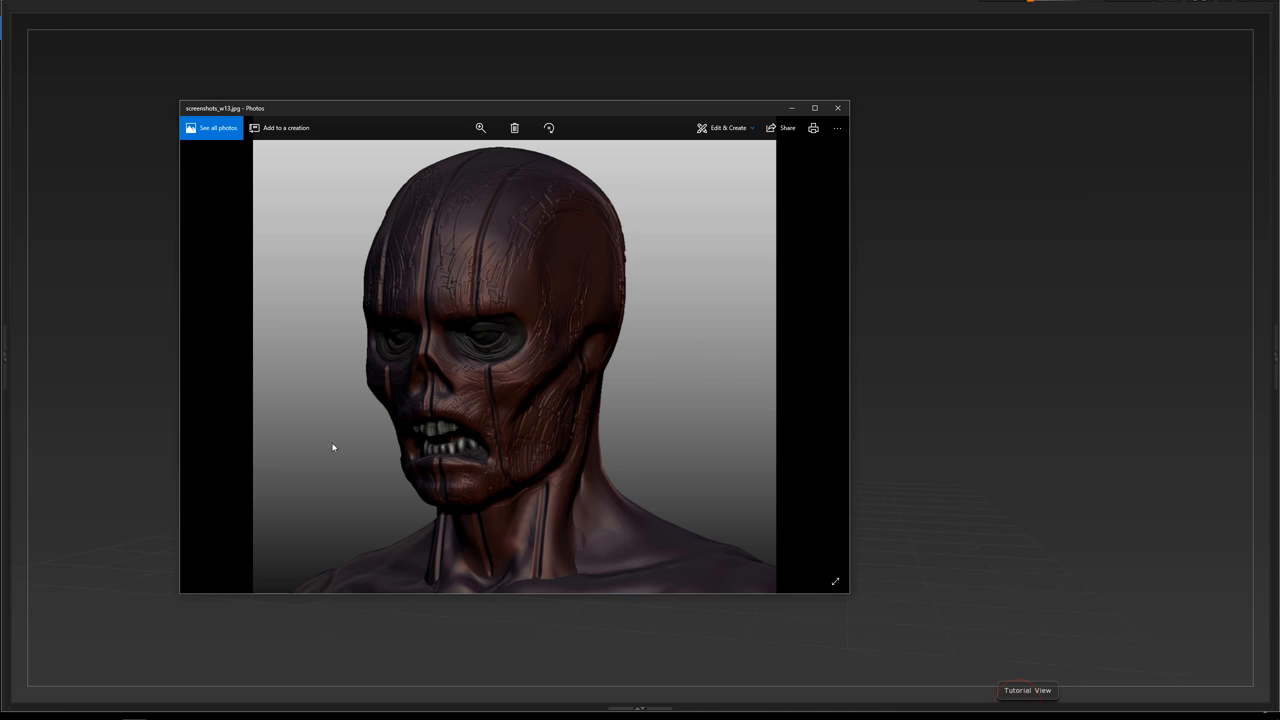
pyautogui.moveTo(408, 200)
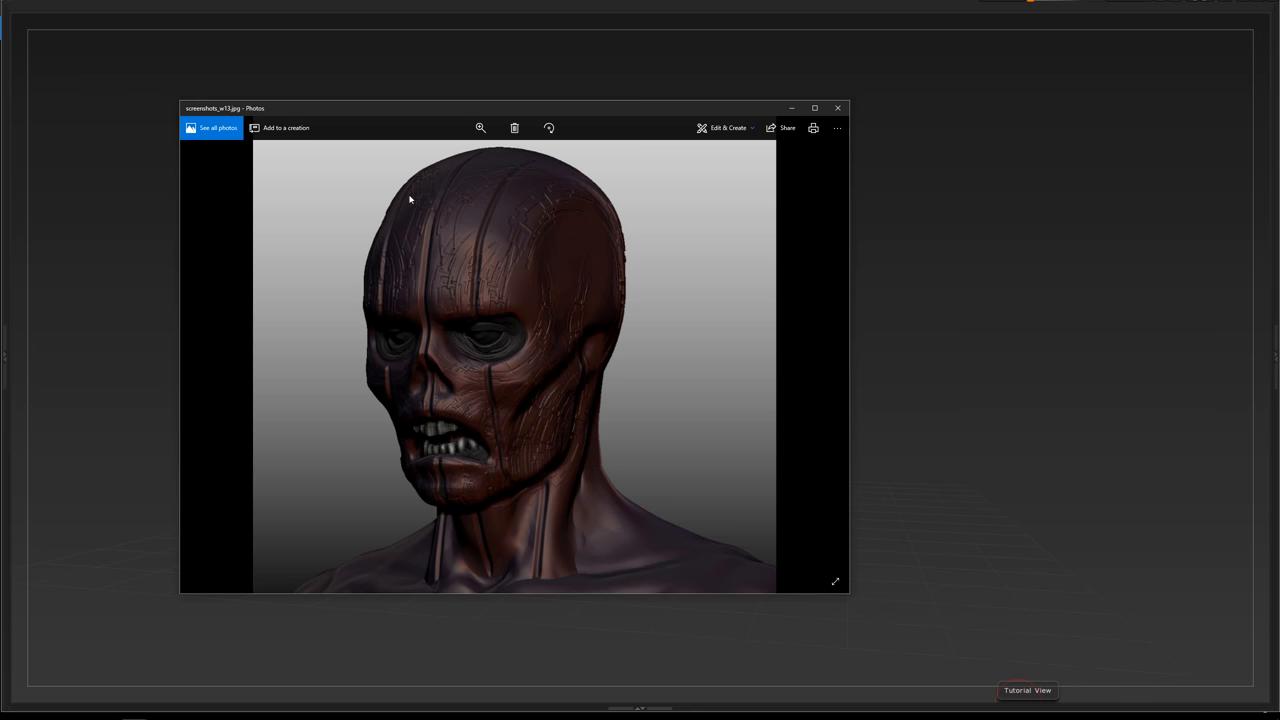
pyautogui.moveTo(556, 324)
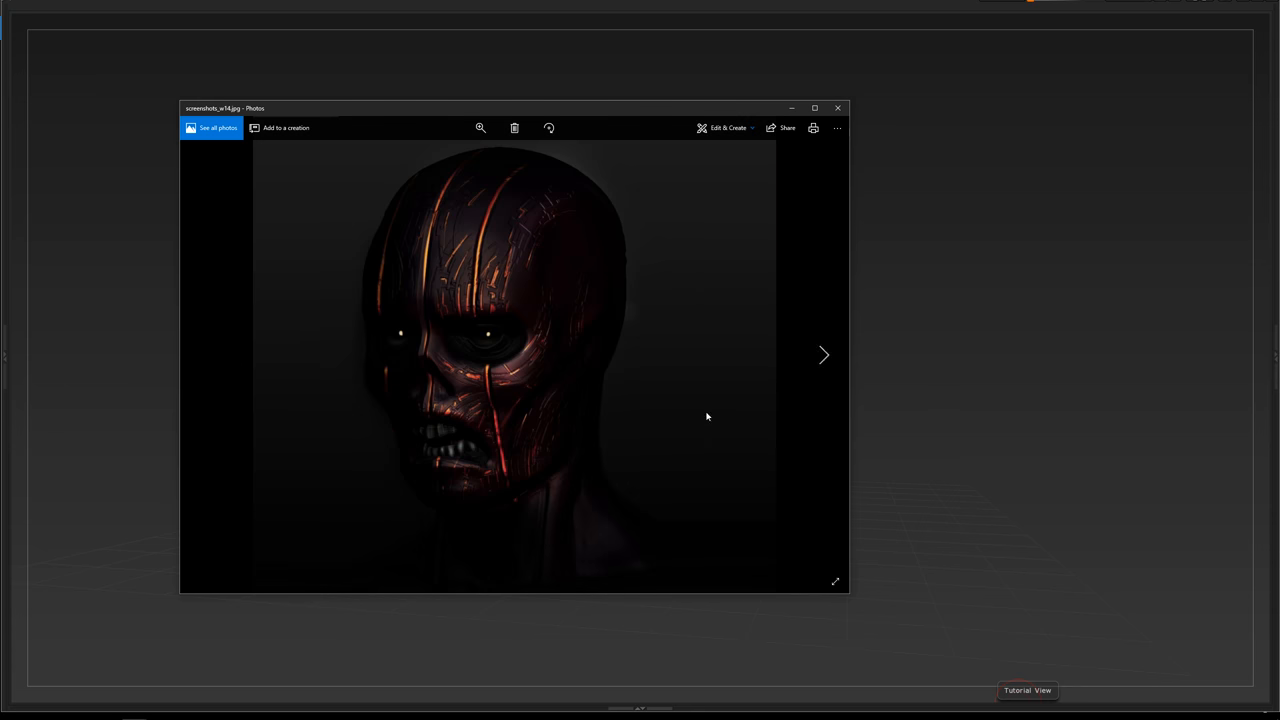
pyautogui.moveTo(478, 500)
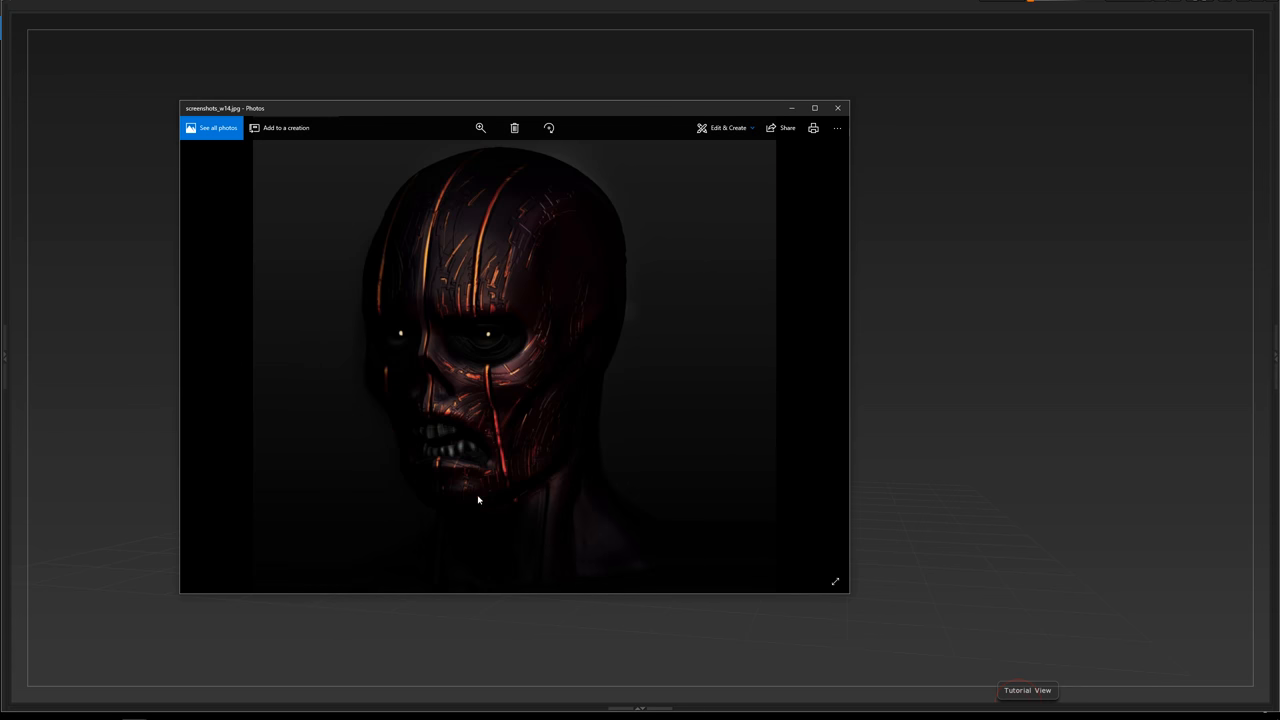
pyautogui.moveTo(496, 264)
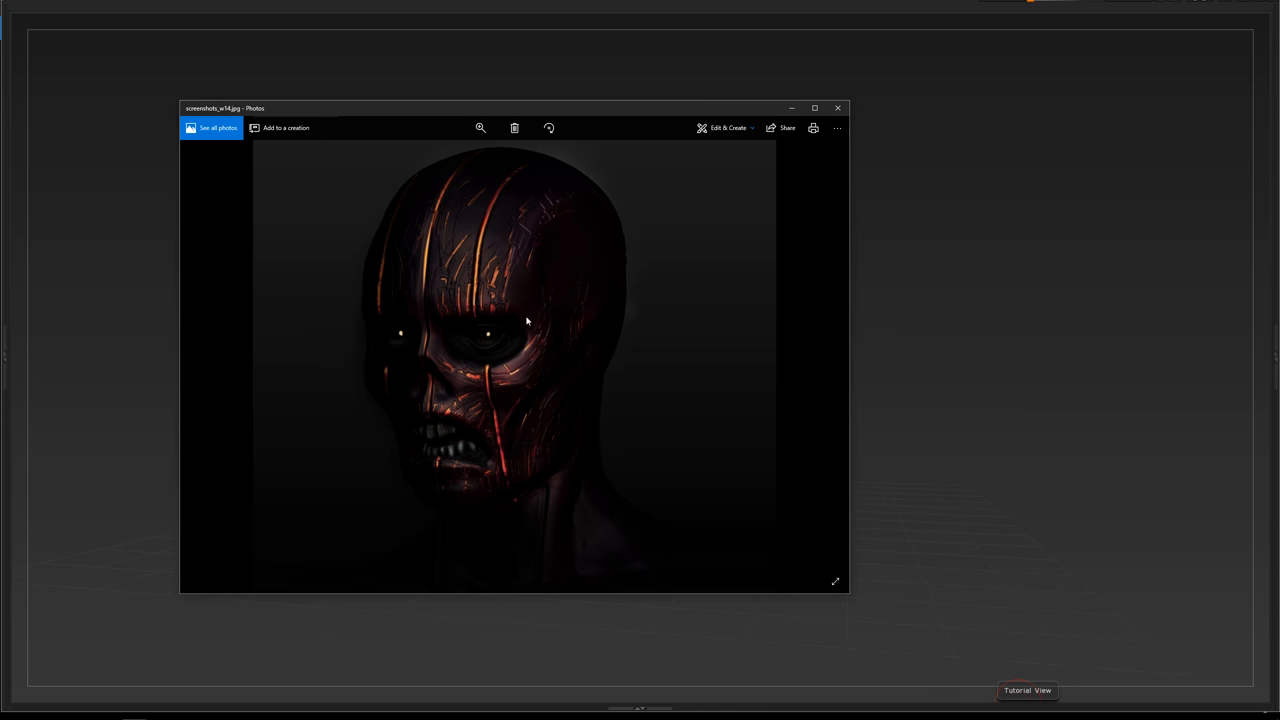
pyautogui.moveTo(504, 382)
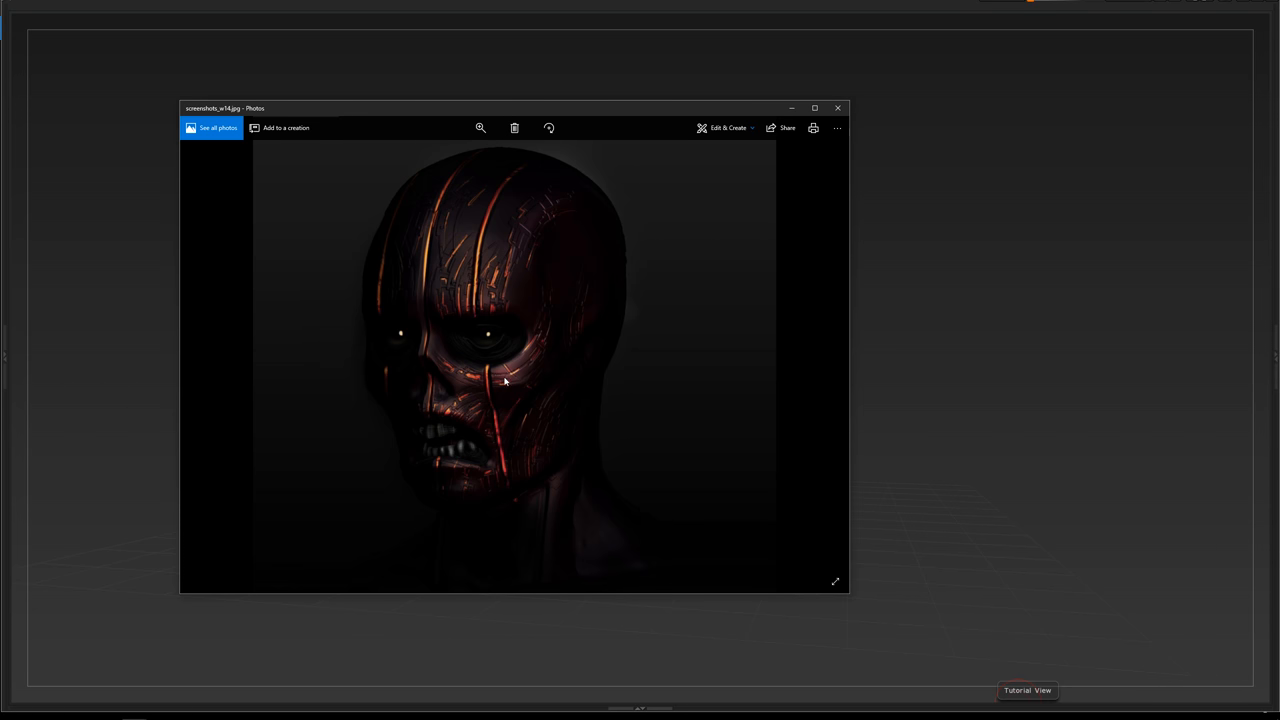
pyautogui.moveTo(612, 344)
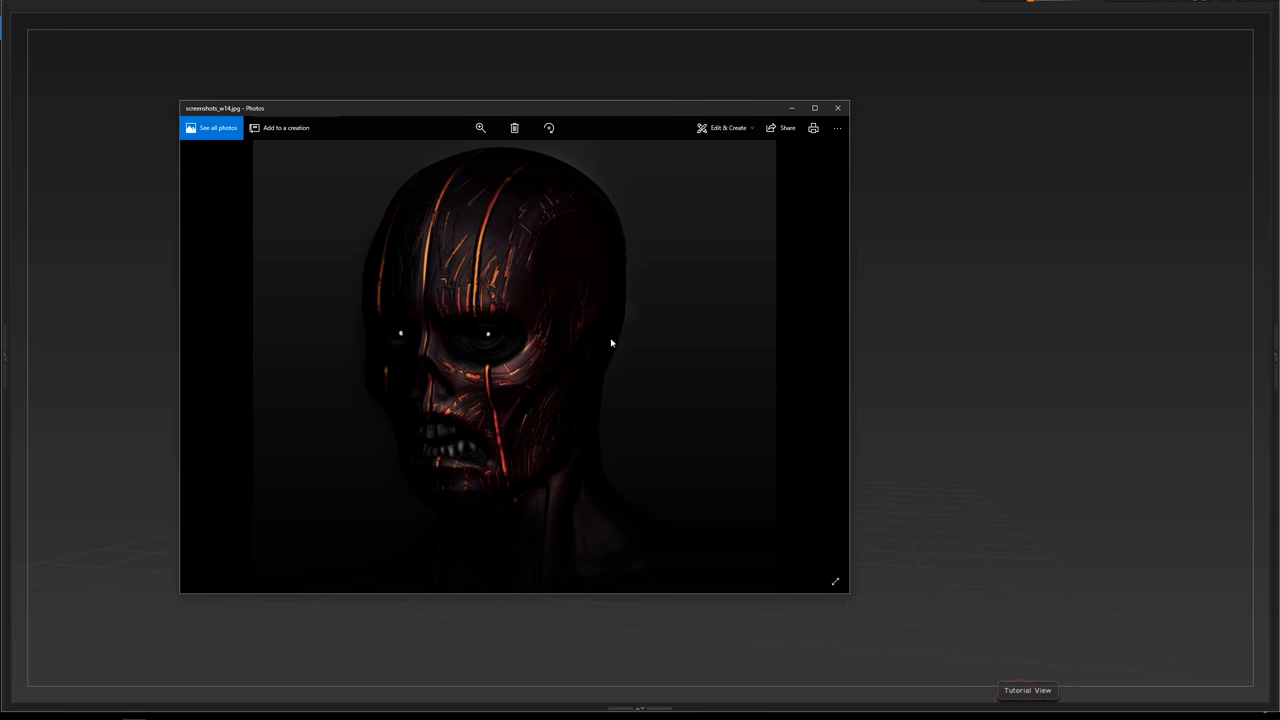
pyautogui.moveTo(822, 354)
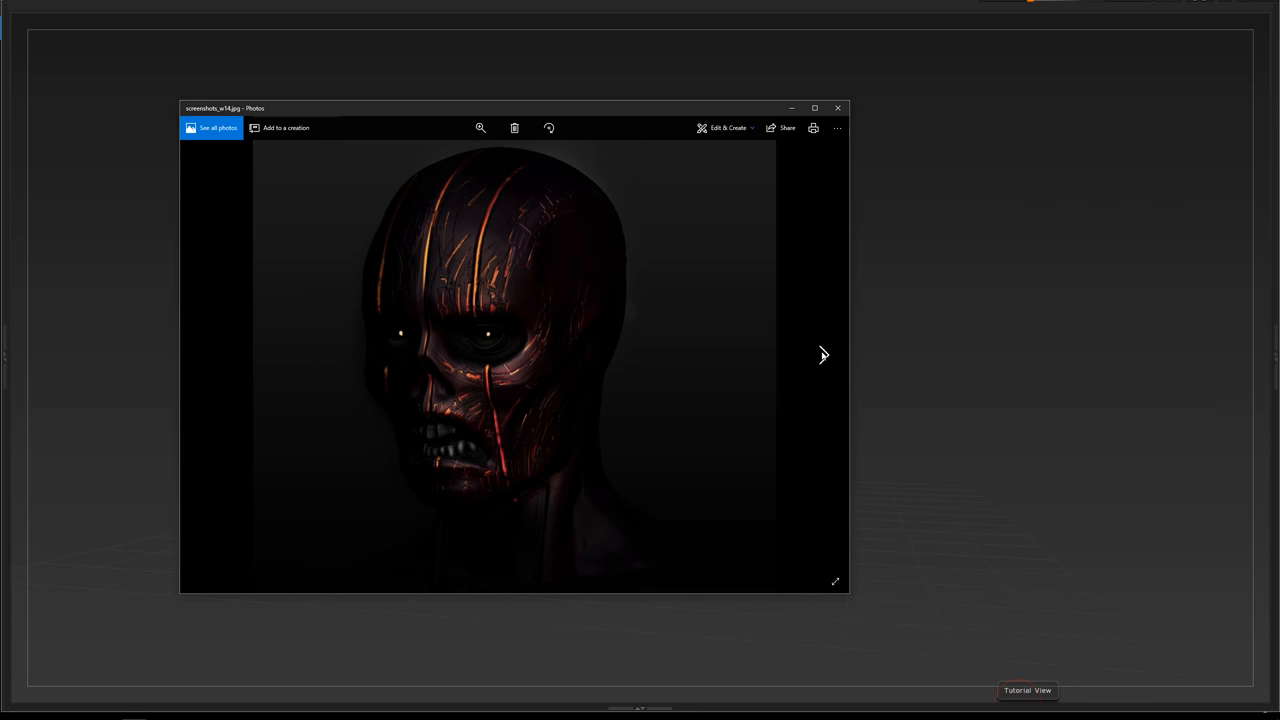
pyautogui.click(822, 356)
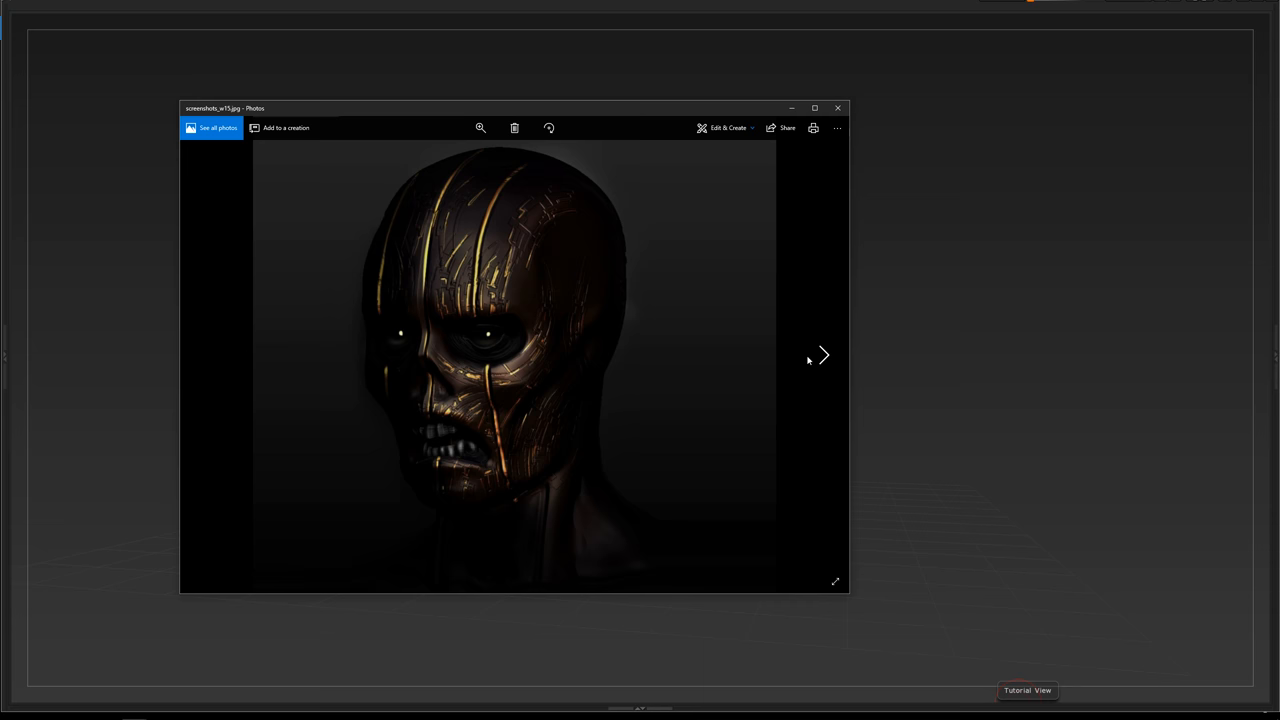
pyautogui.moveTo(770, 376)
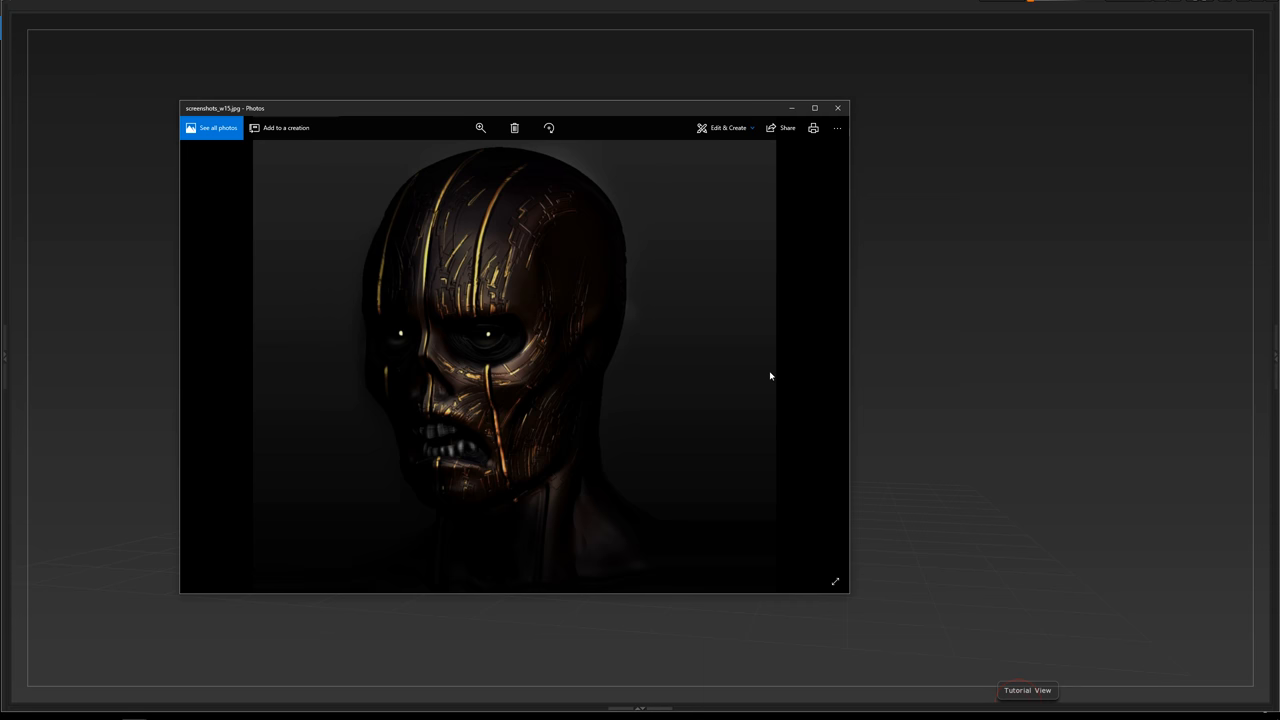
pyautogui.moveTo(508, 470)
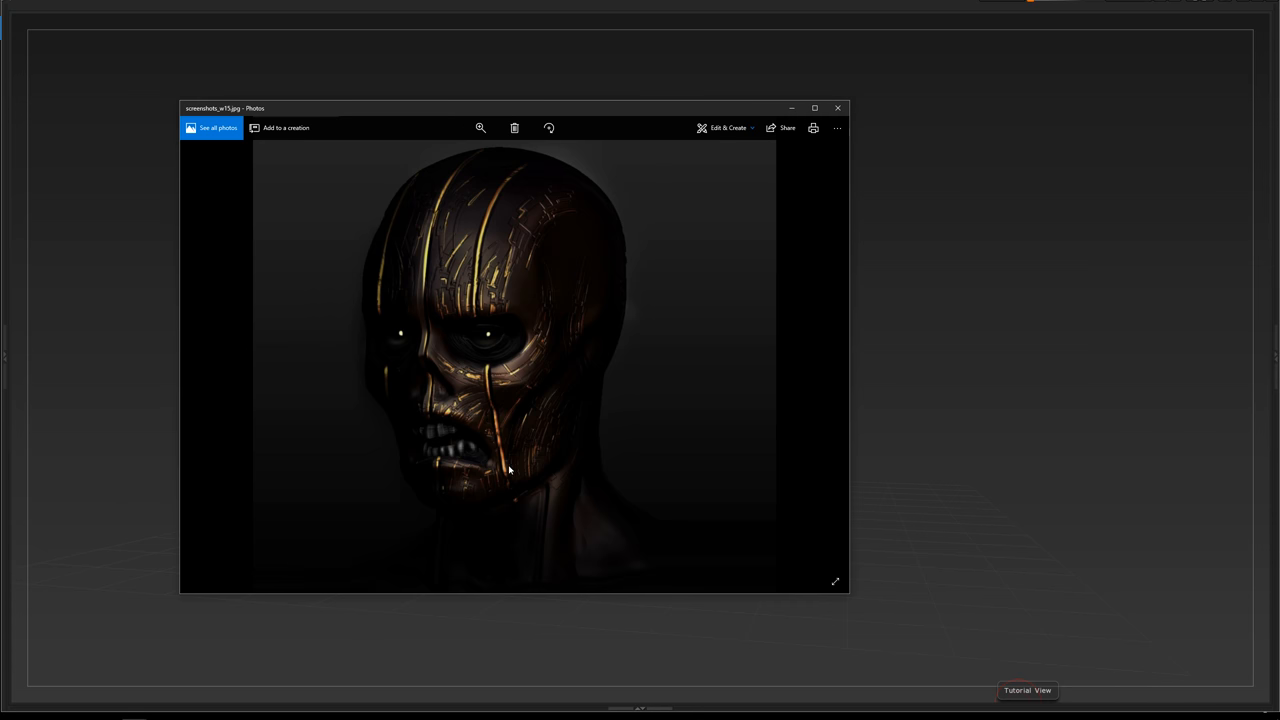
pyautogui.moveTo(488, 336)
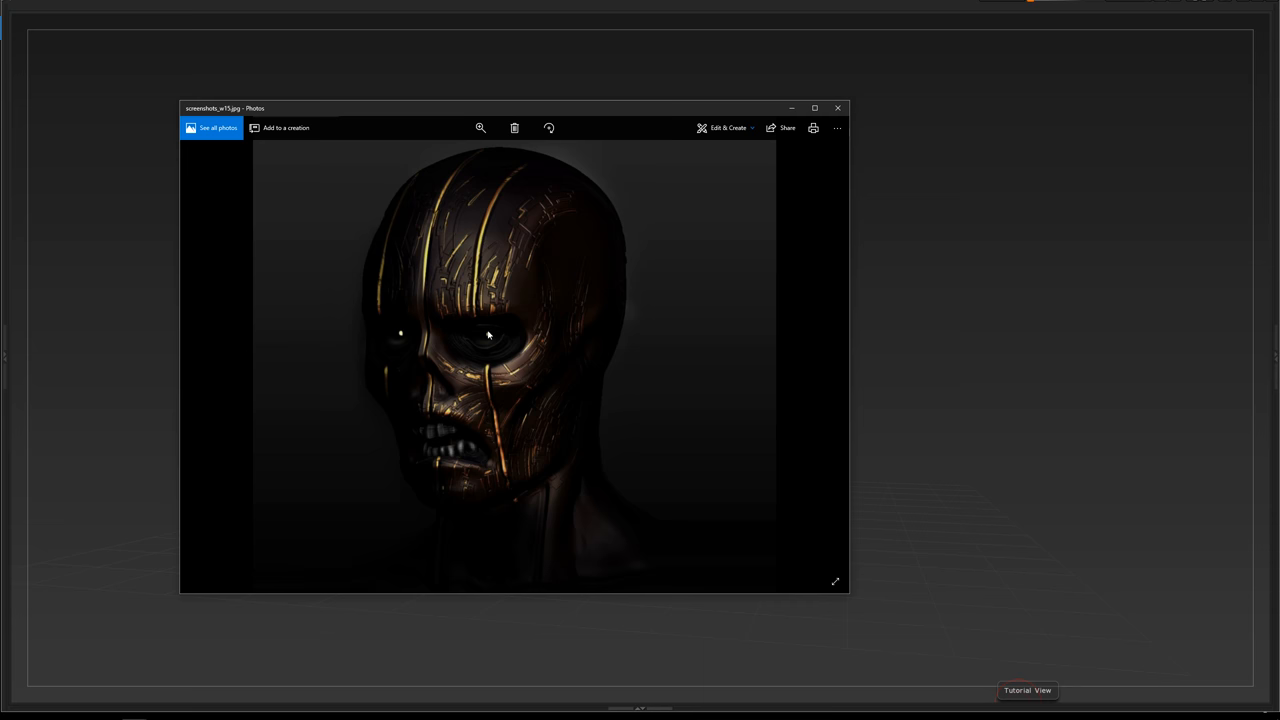
pyautogui.moveTo(532, 414)
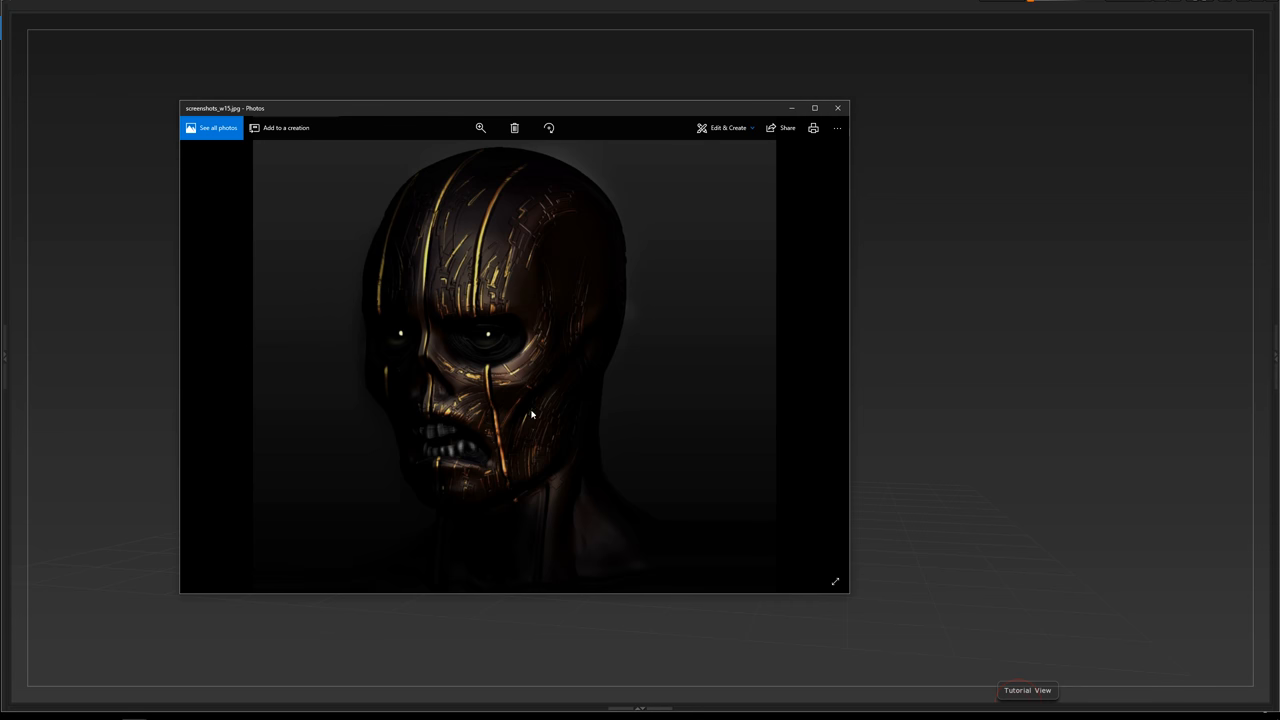
pyautogui.moveTo(468, 332)
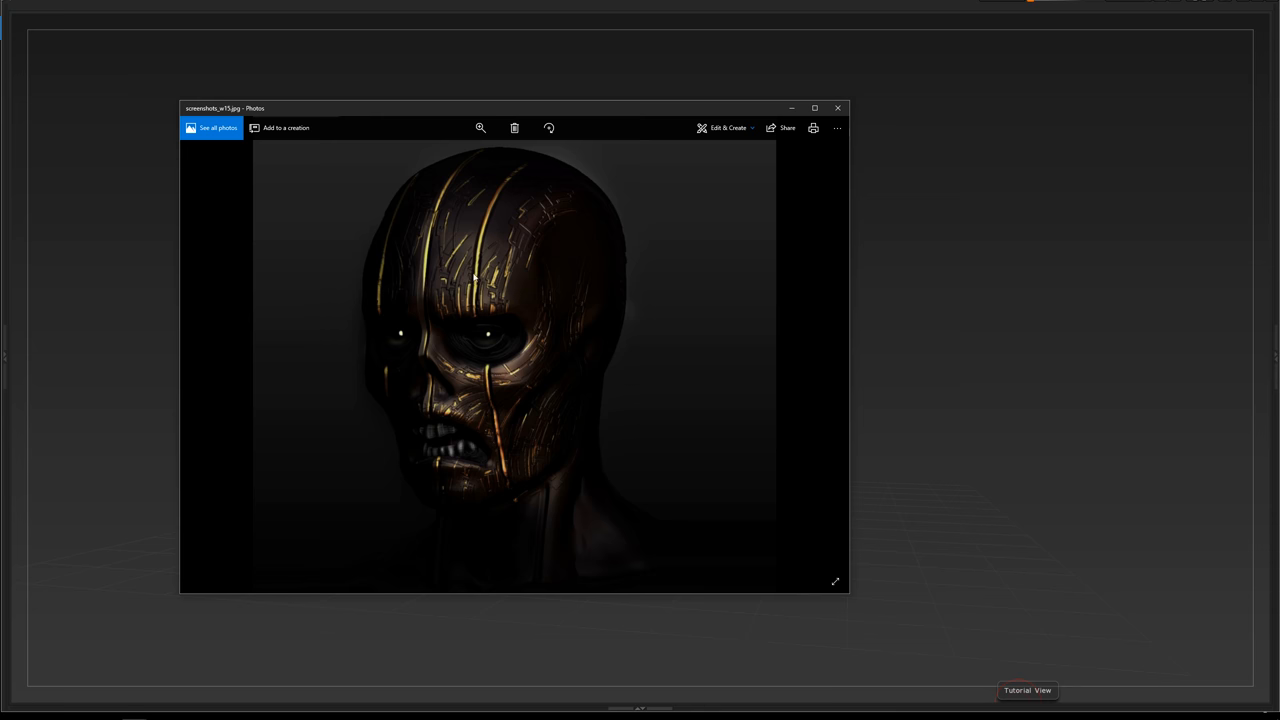
pyautogui.moveTo(484, 512)
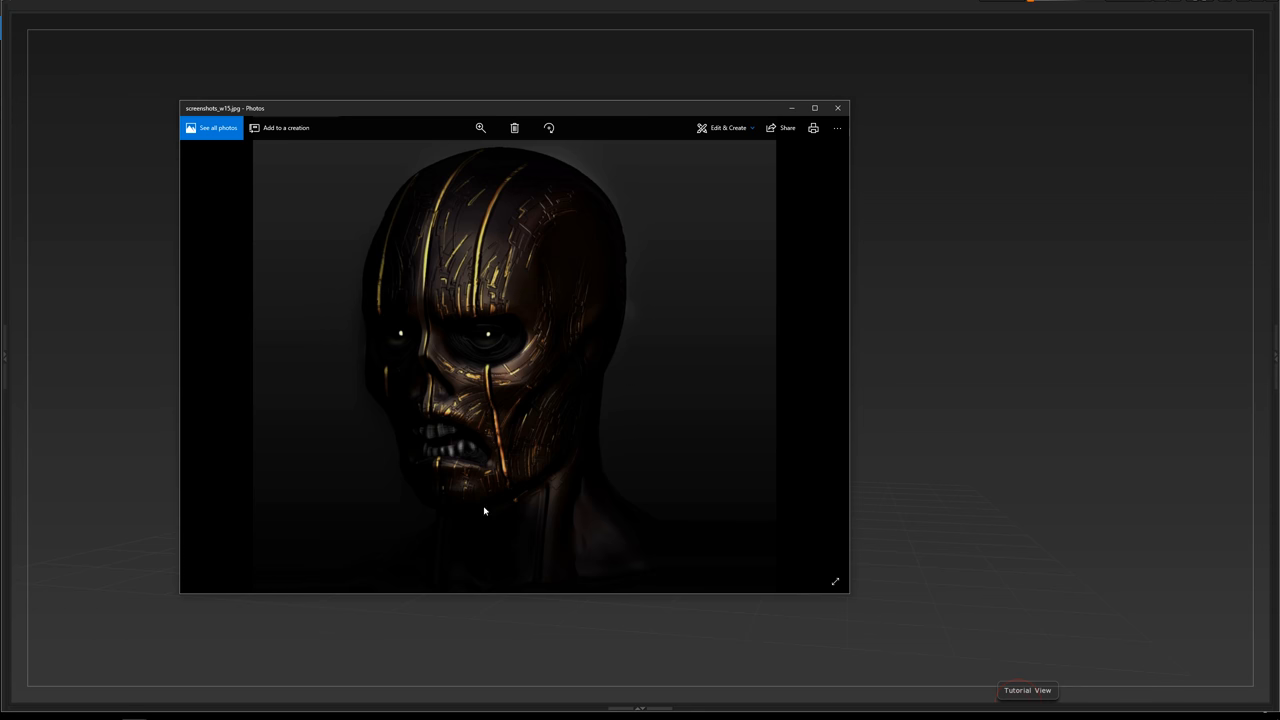
pyautogui.moveTo(548, 304)
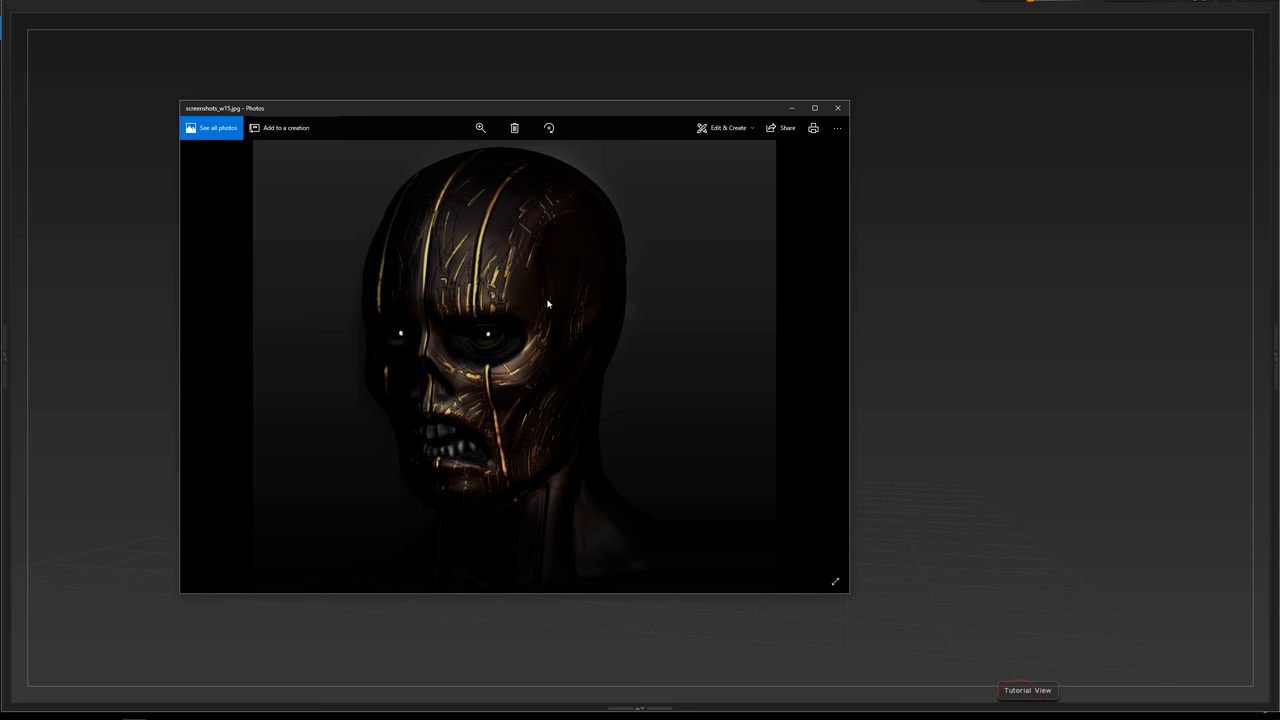
pyautogui.moveTo(578, 340)
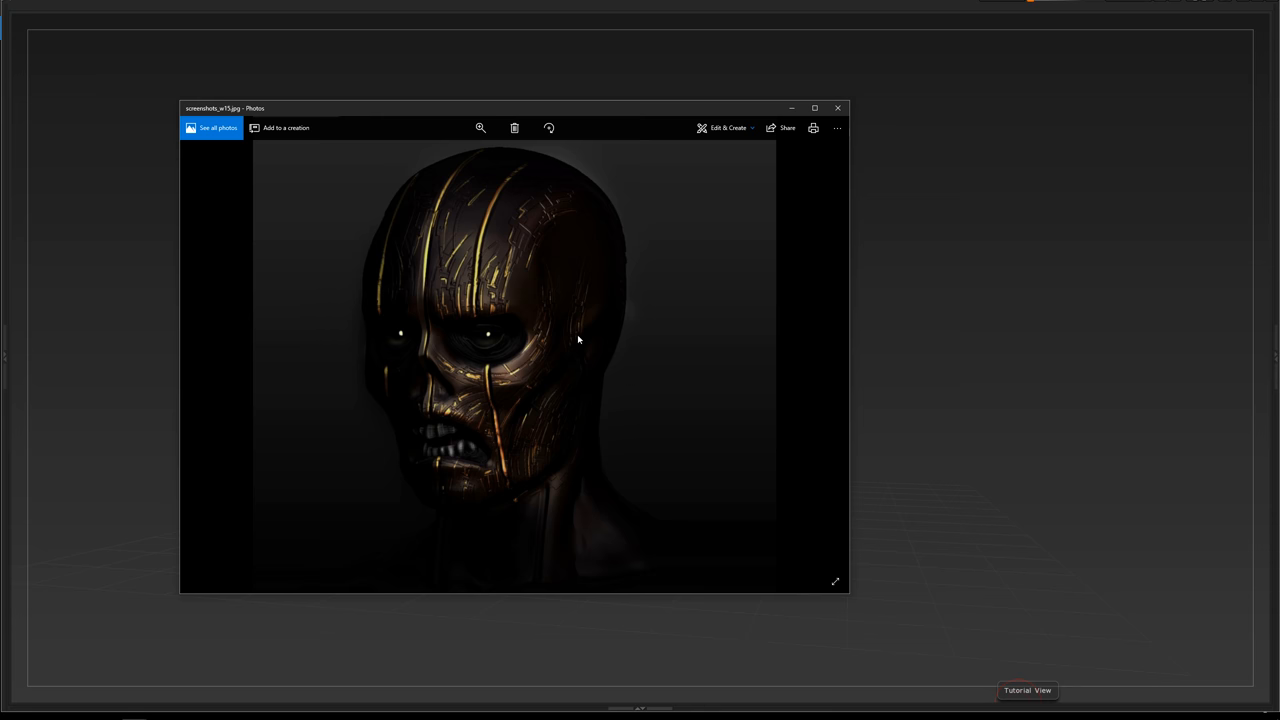
pyautogui.moveTo(566, 340)
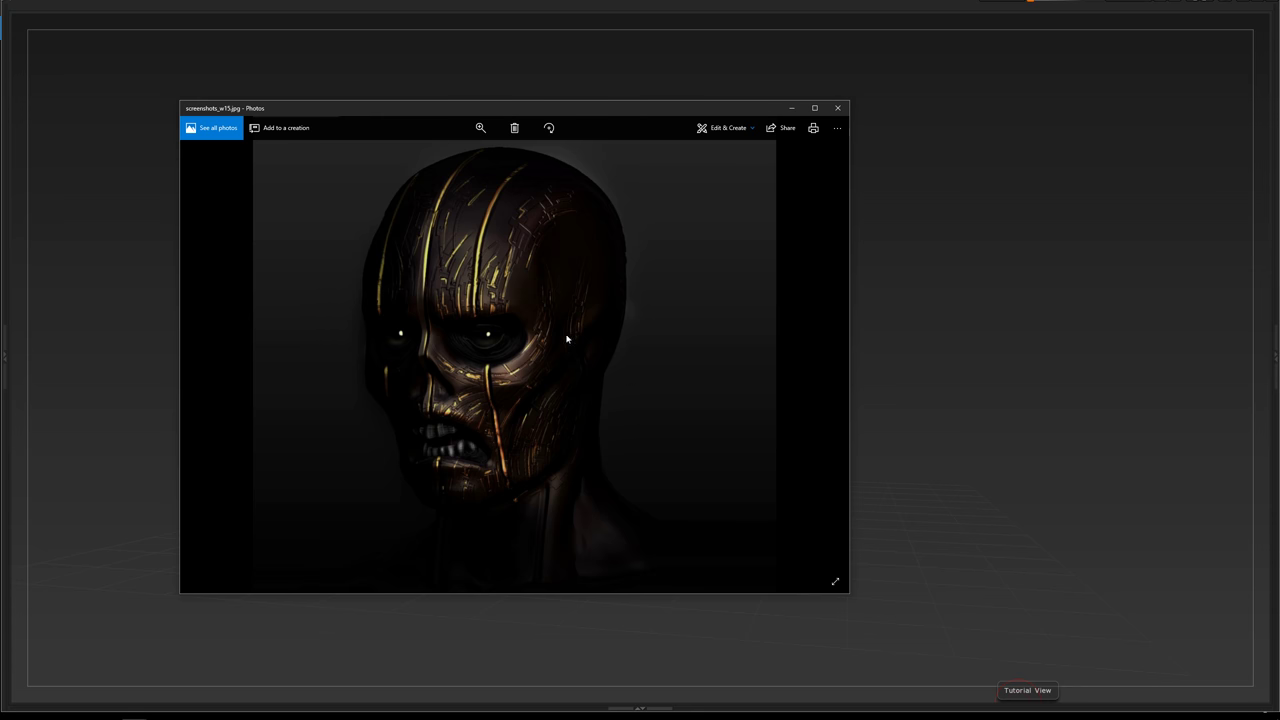
pyautogui.moveTo(492, 308)
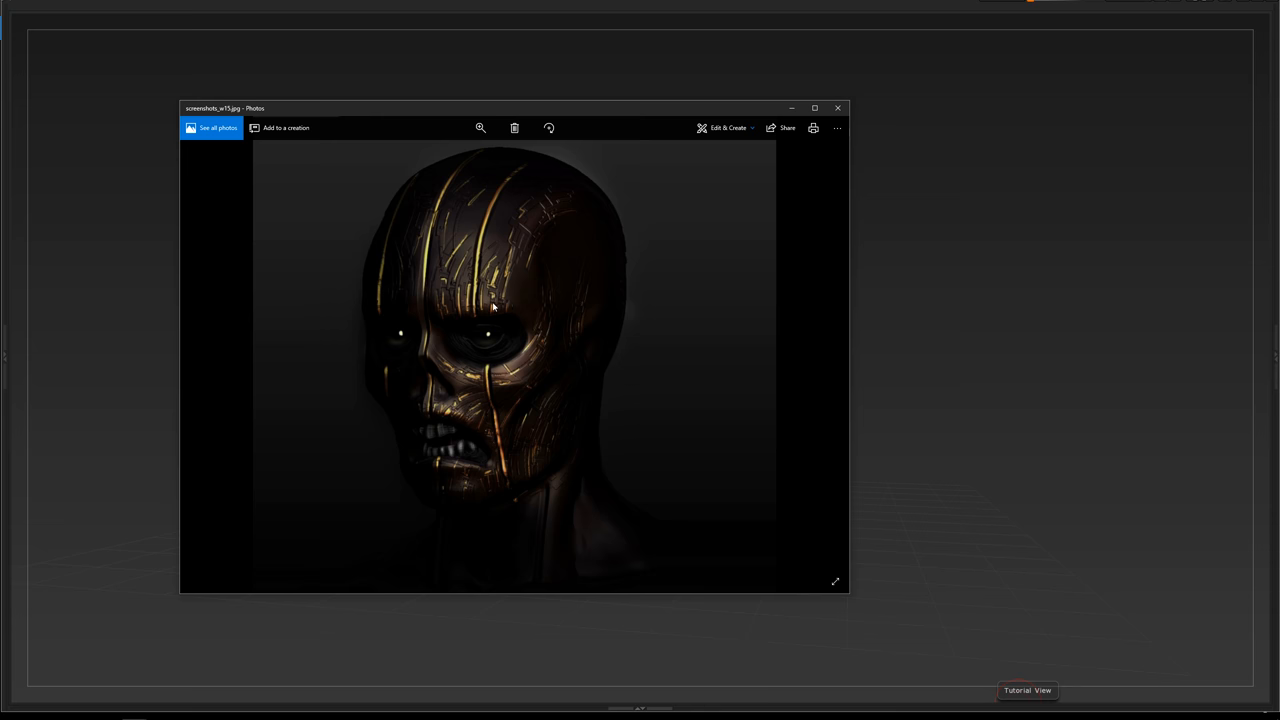
pyautogui.moveTo(450, 282)
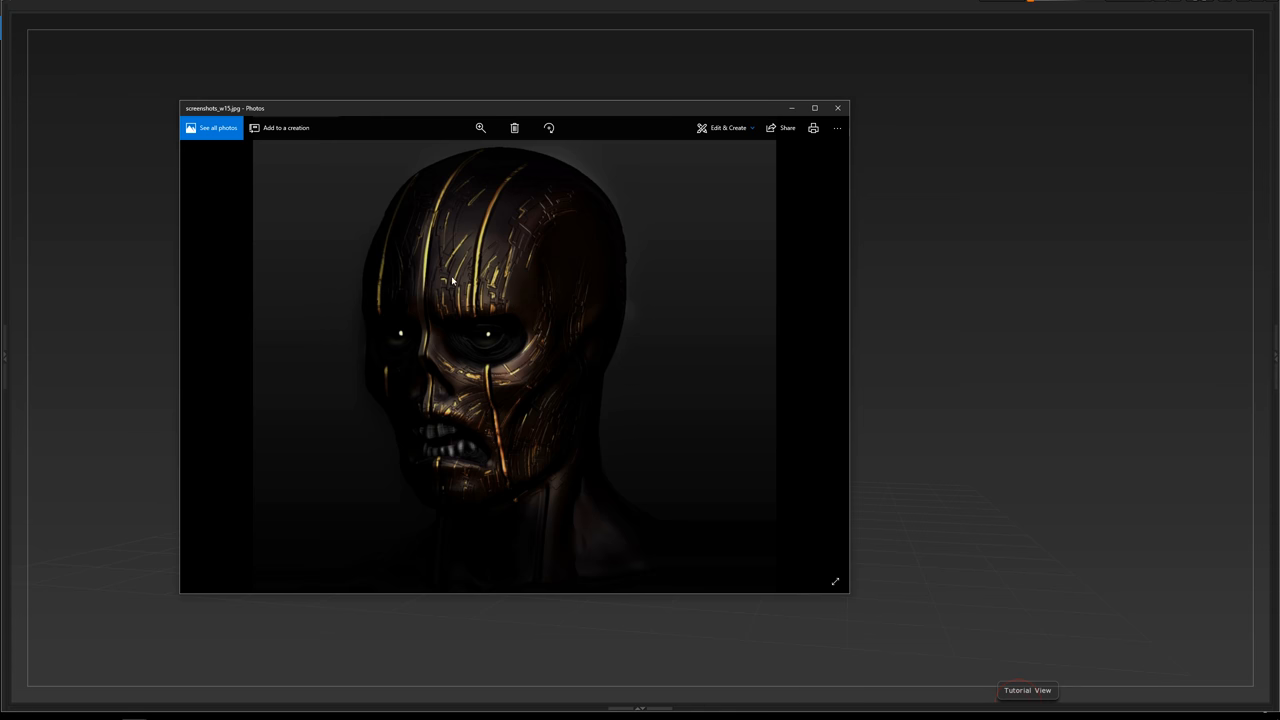
pyautogui.moveTo(502, 396)
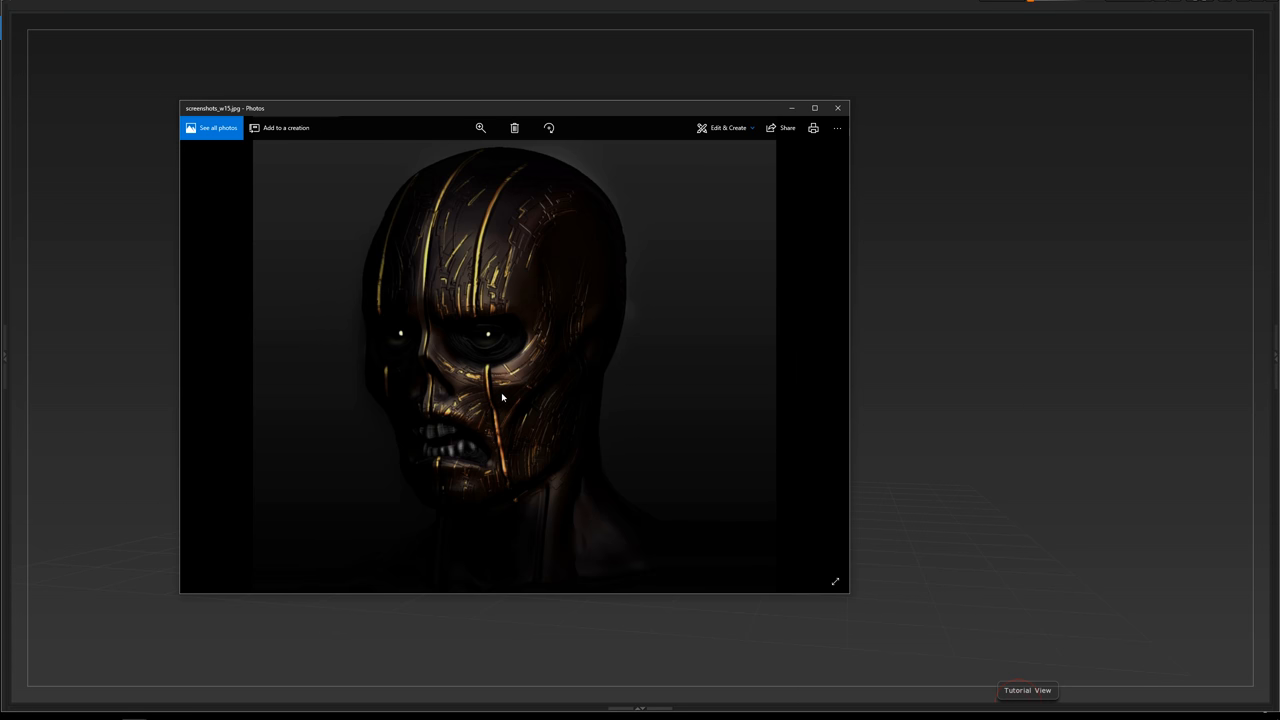
pyautogui.moveTo(482, 350)
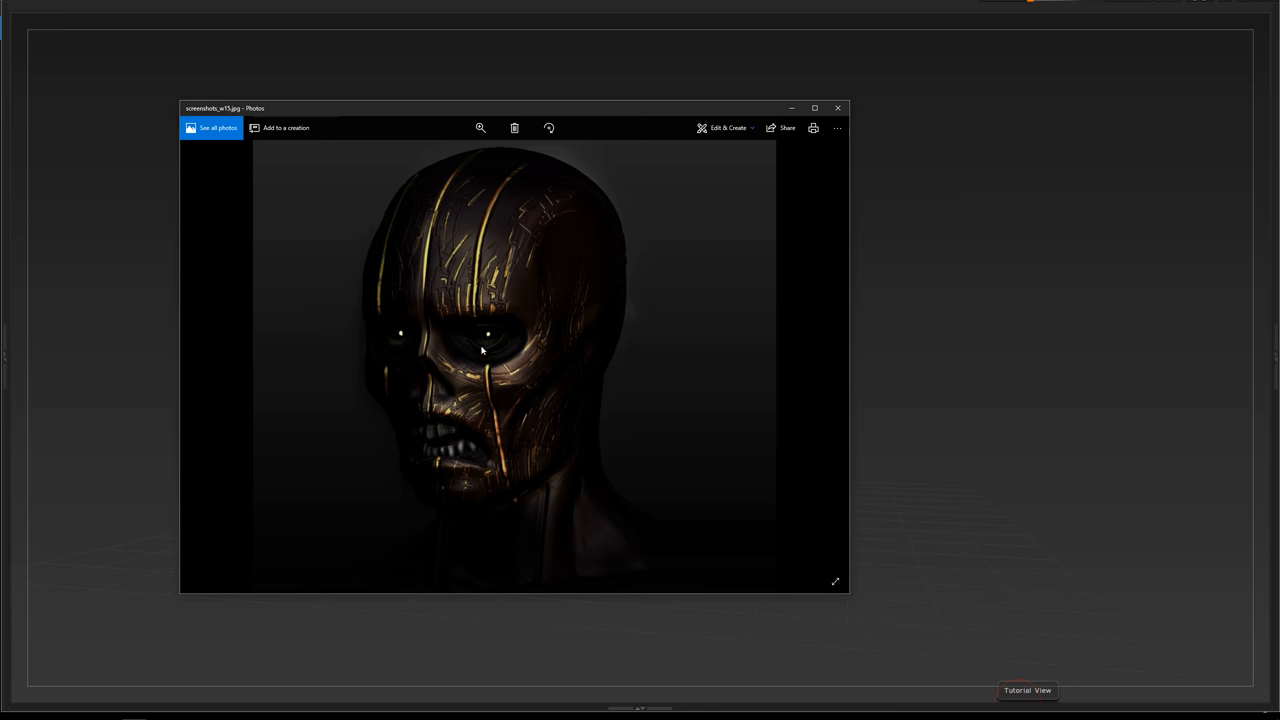
pyautogui.moveTo(480, 272)
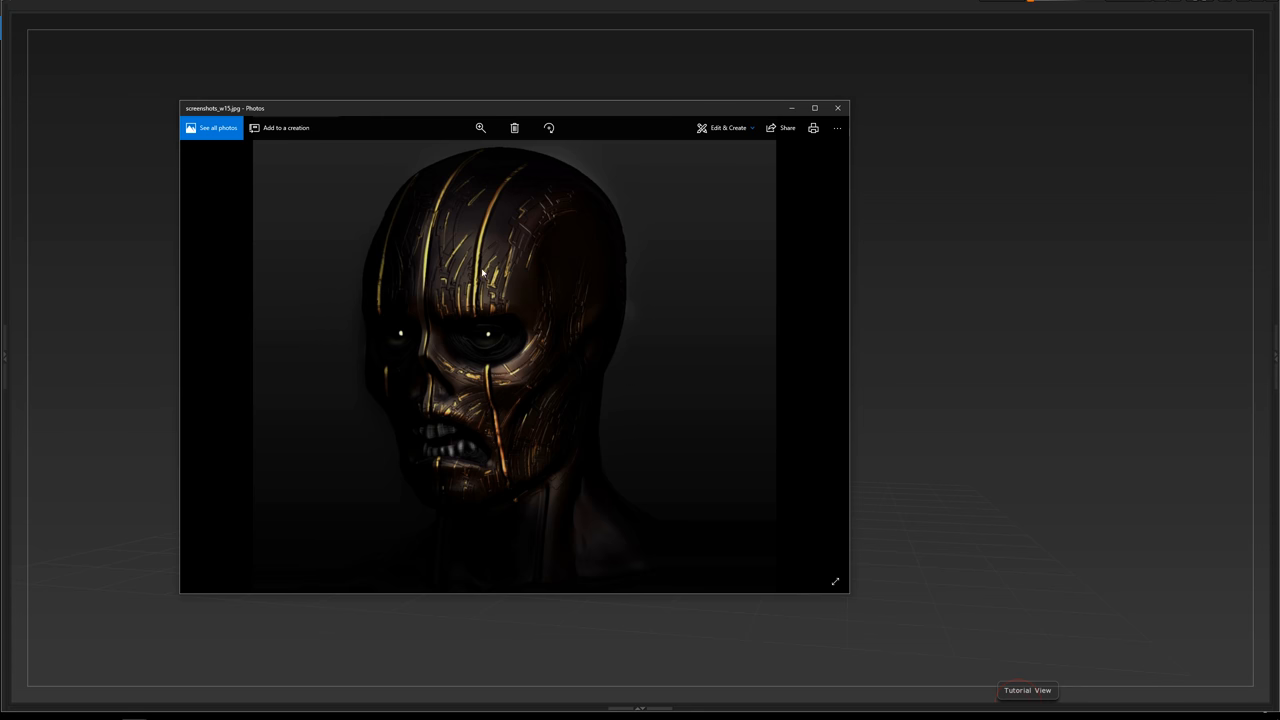
pyautogui.moveTo(504, 498)
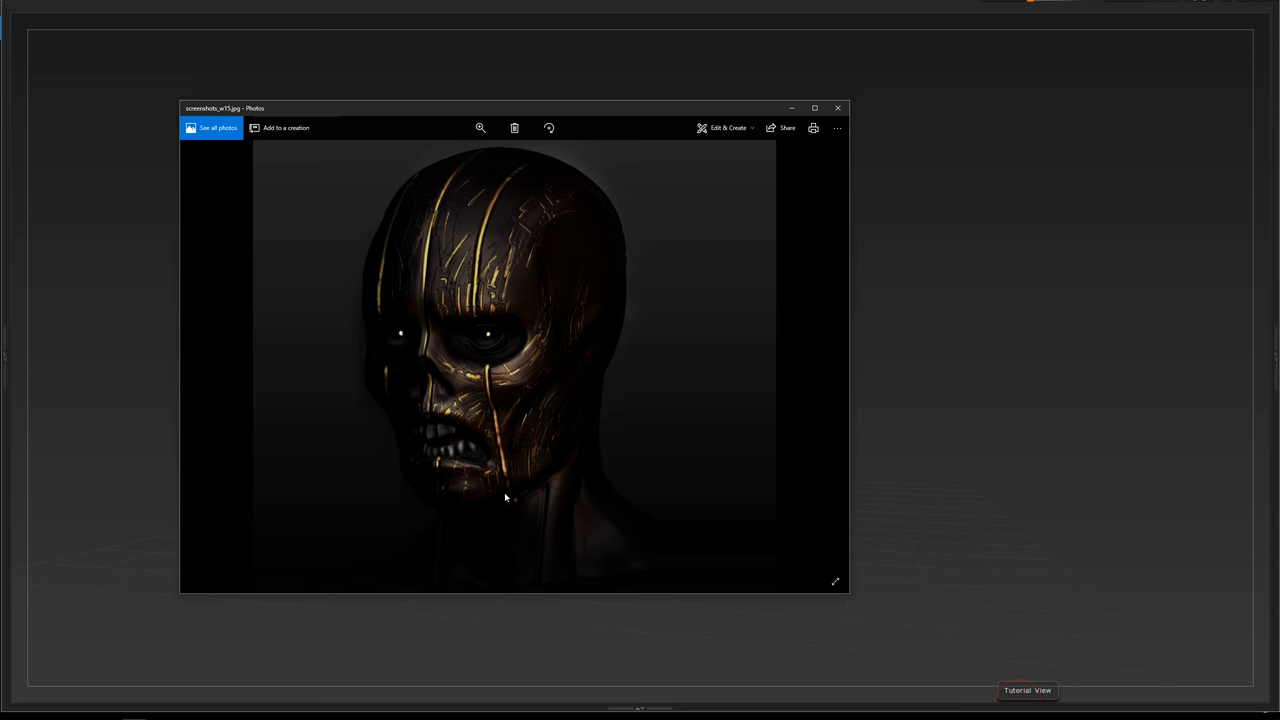
# Switch via the task switcher to the Autodesk Maya scene with the grey zombie figure.
pyautogui.press('alt+tab')
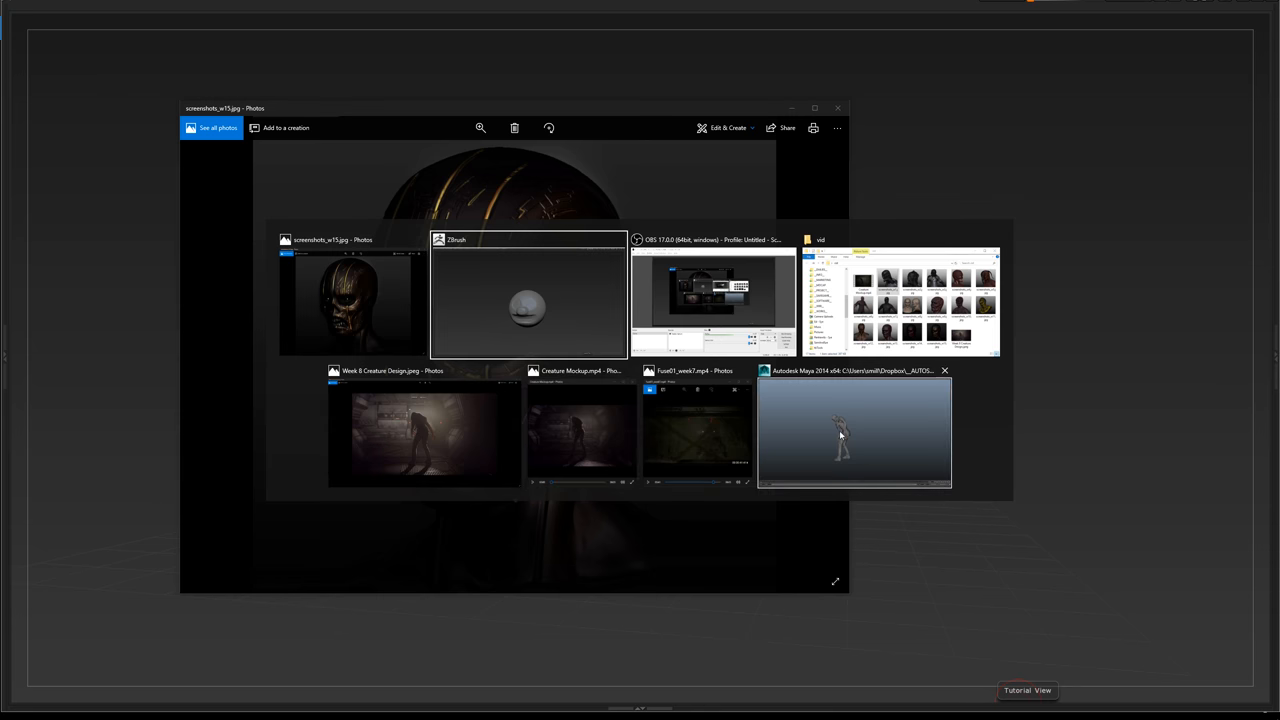
pyautogui.click(856, 430)
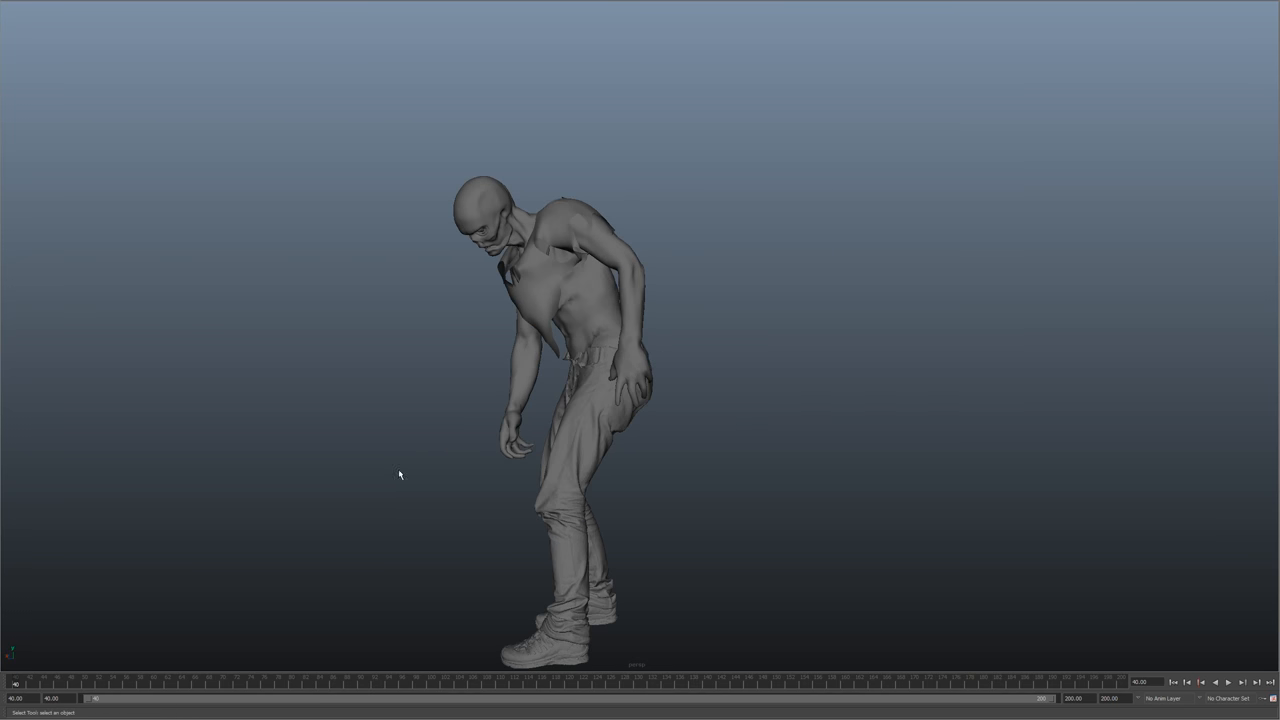
pyautogui.moveTo(534, 398)
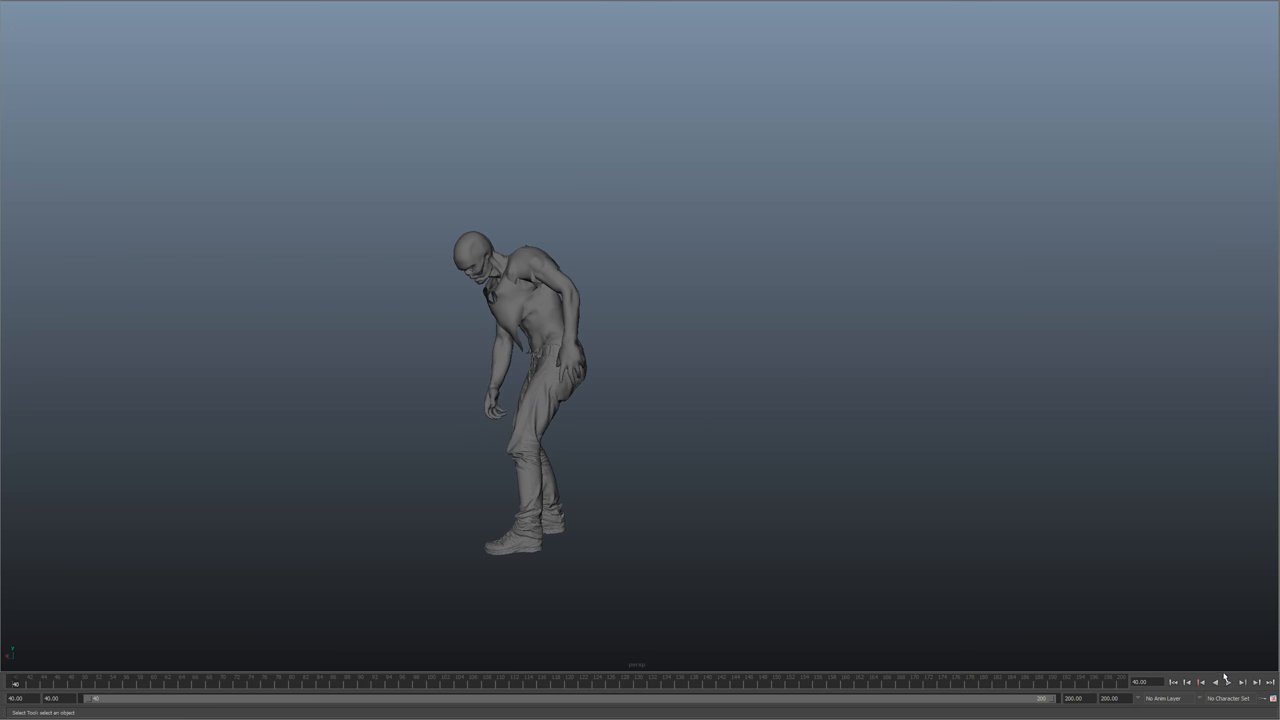
# Start playback of the rigged zombie placeholder's hunched, swaying animation.
pyautogui.click(1224, 682)
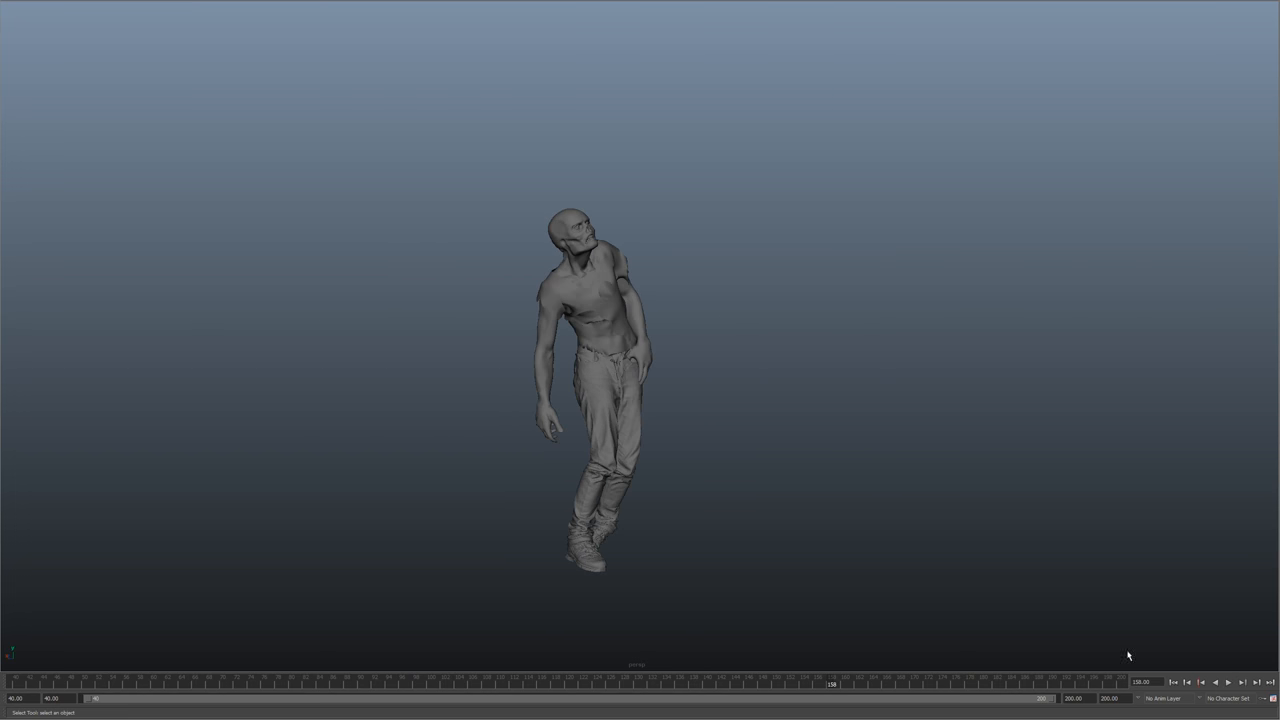
pyautogui.moveTo(616, 304)
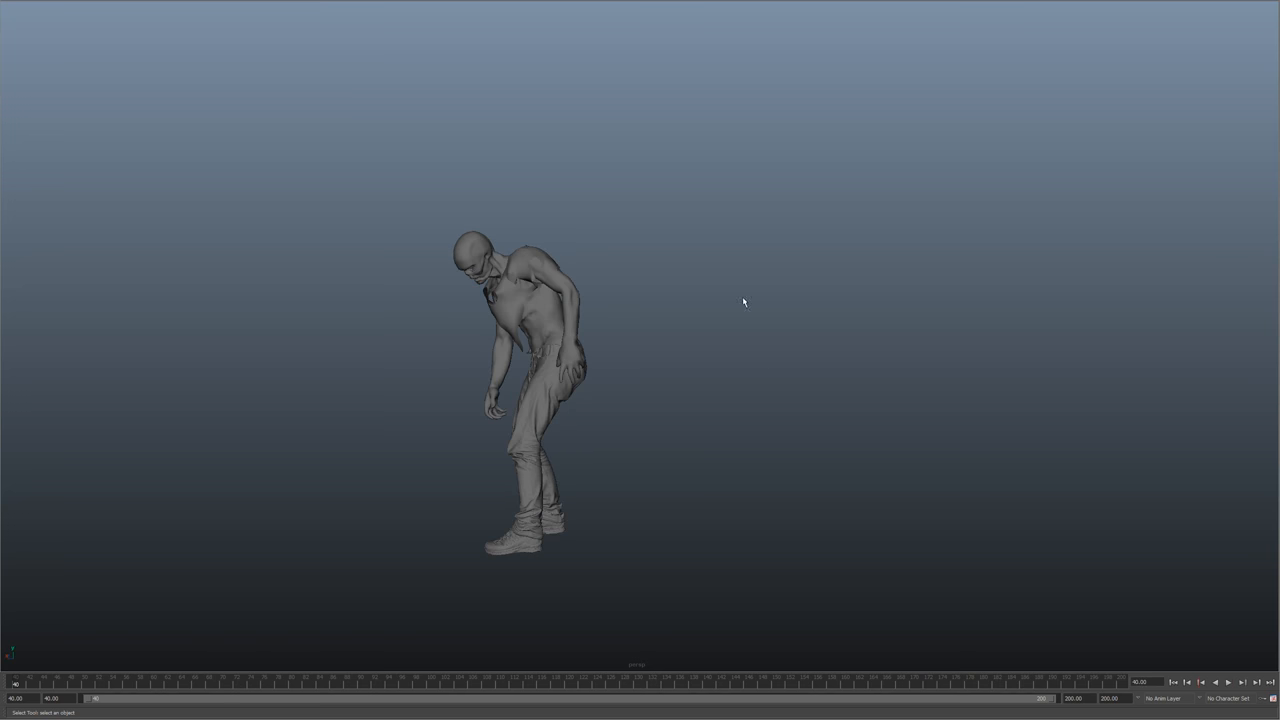
pyautogui.moveTo(784, 444)
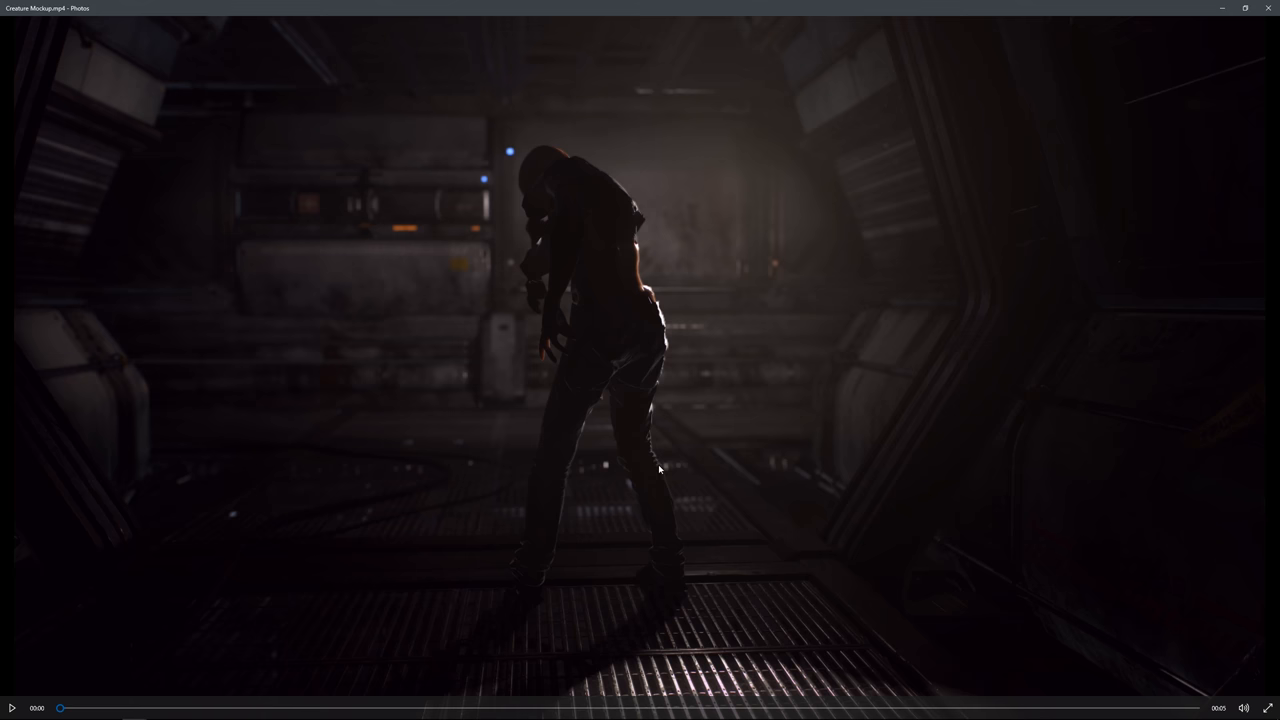
pyautogui.moveTo(560, 486)
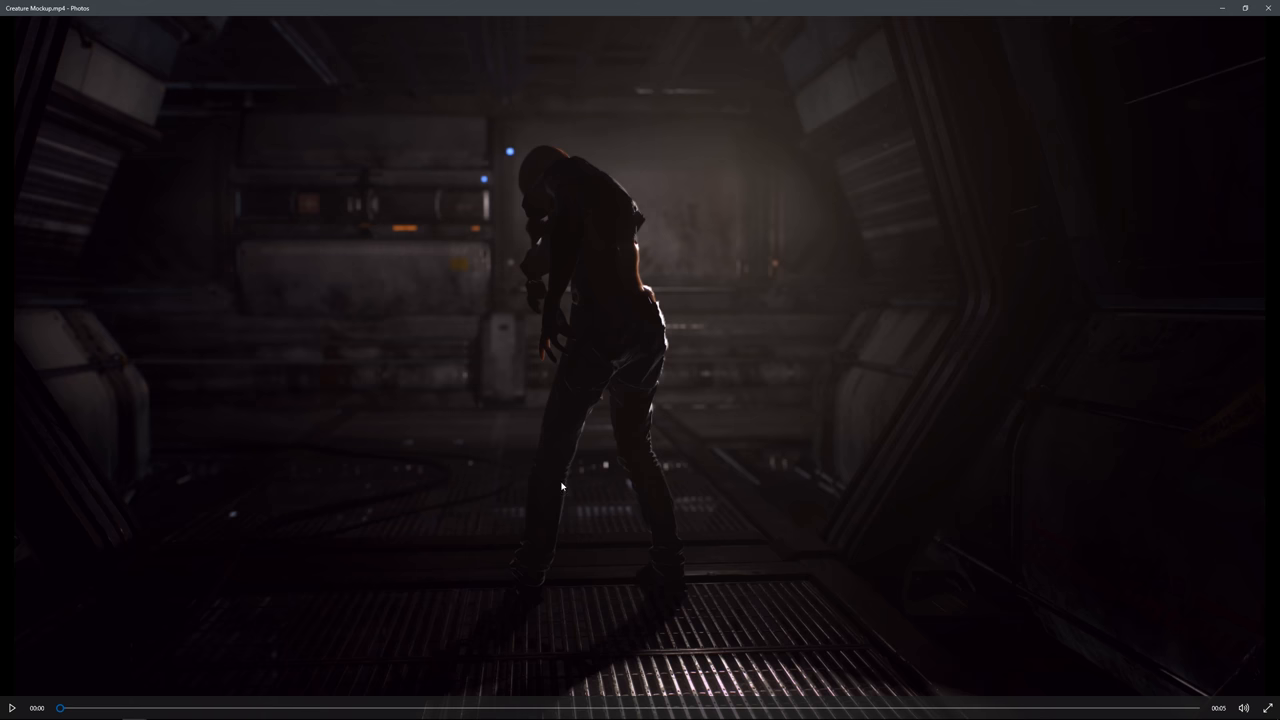
pyautogui.moveTo(596, 576)
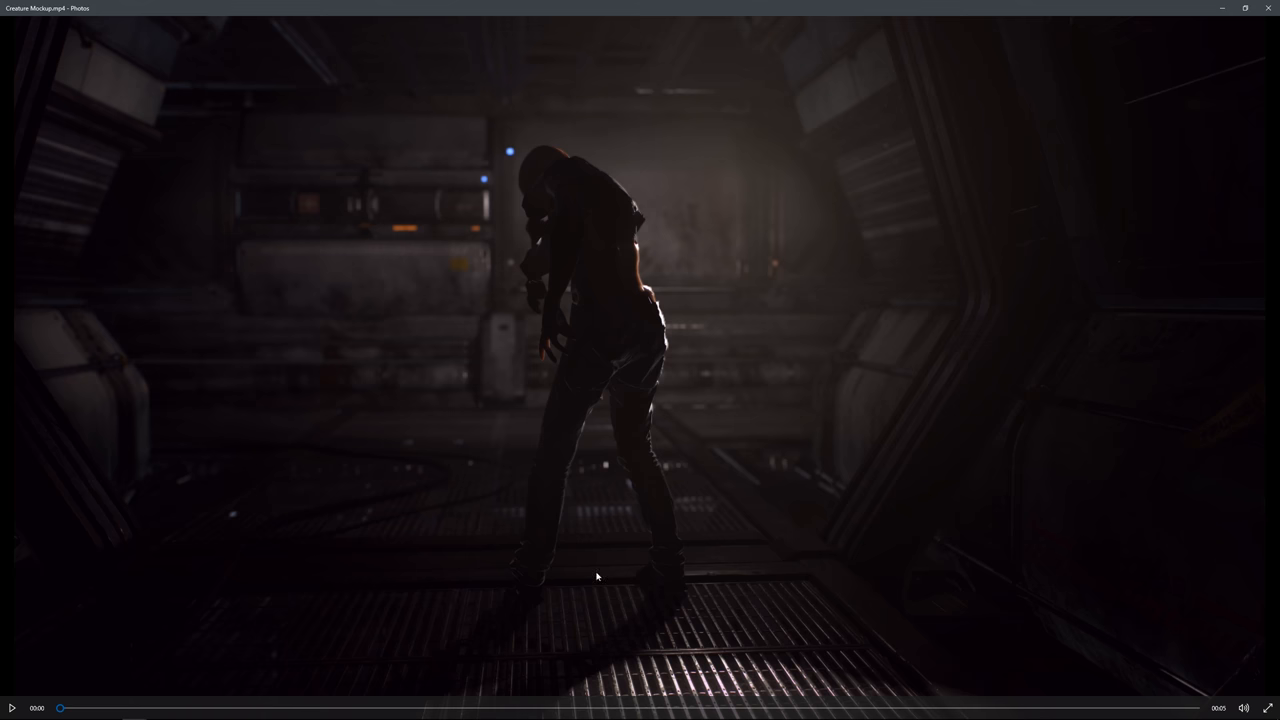
pyautogui.moveTo(536, 242)
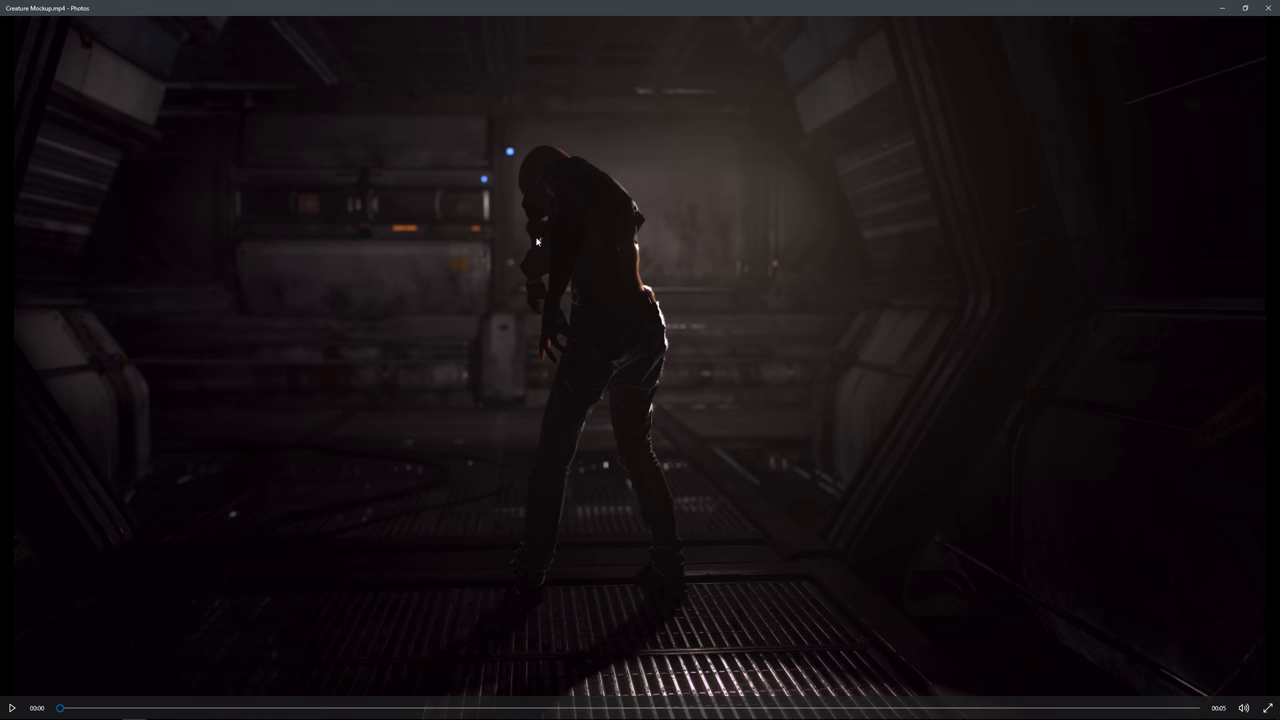
pyautogui.moveTo(588, 448)
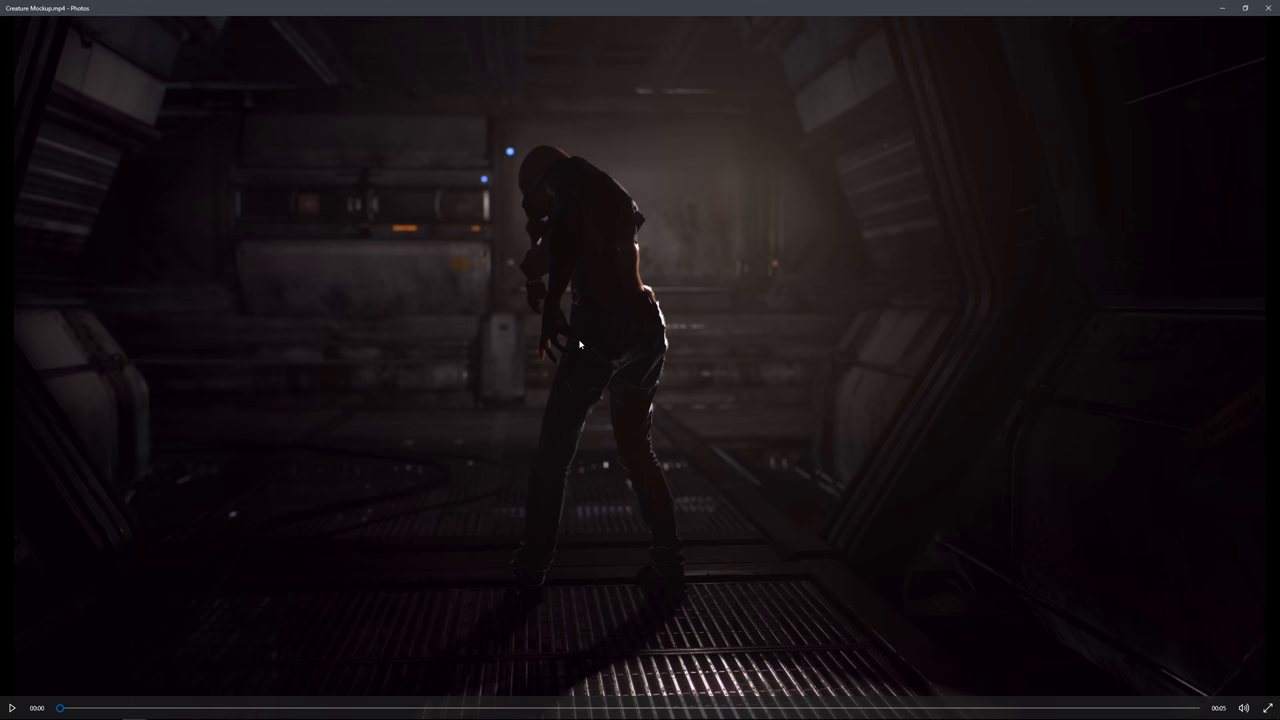
pyautogui.moveTo(302, 640)
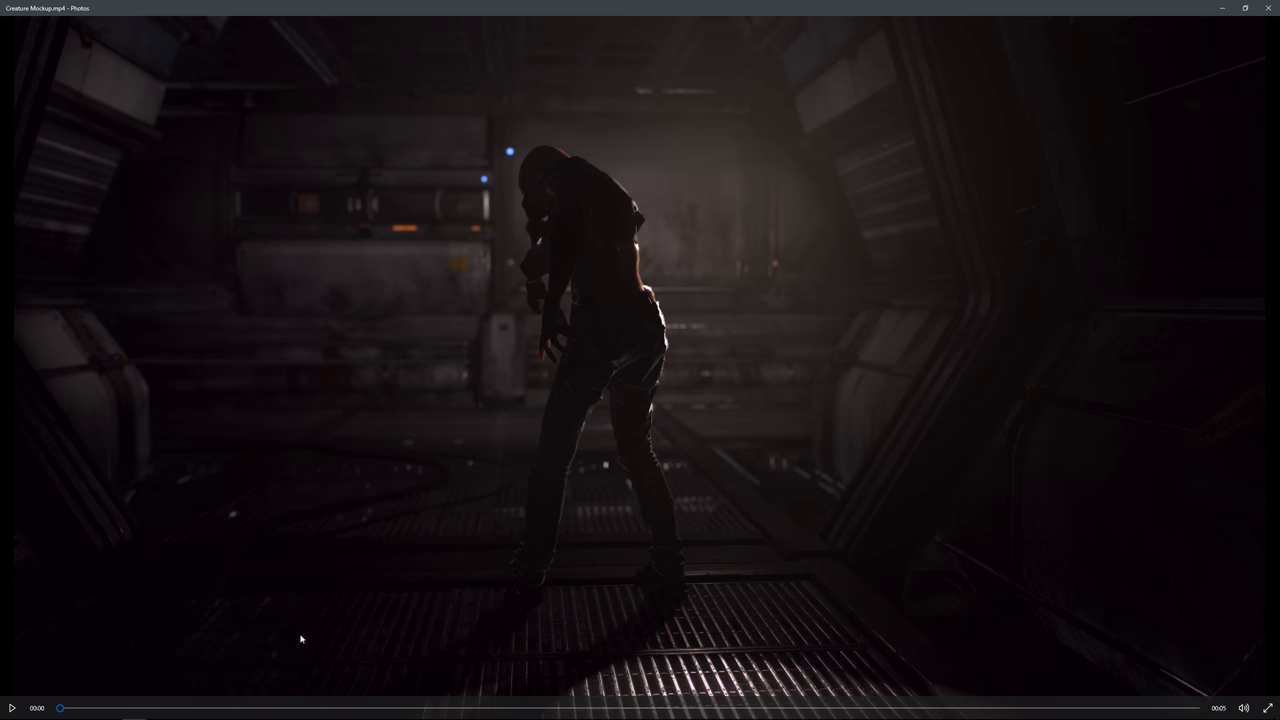
pyautogui.moveTo(72, 690)
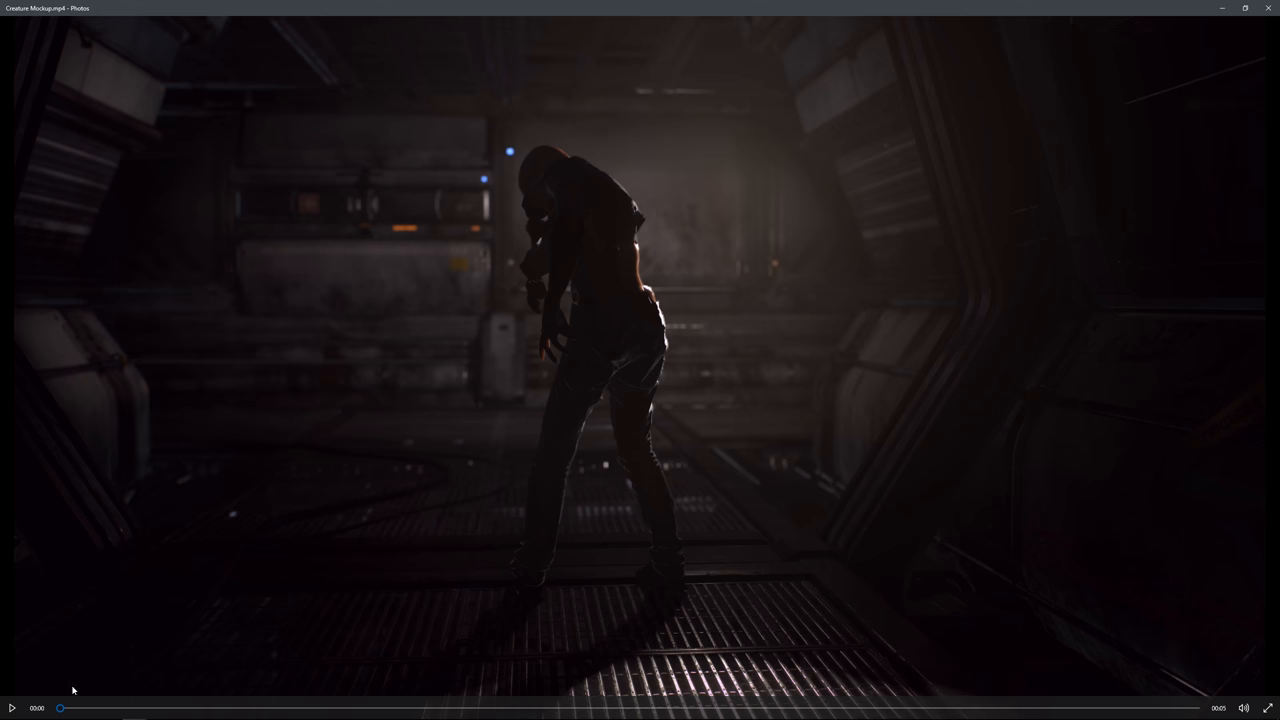
pyautogui.moveTo(418, 604)
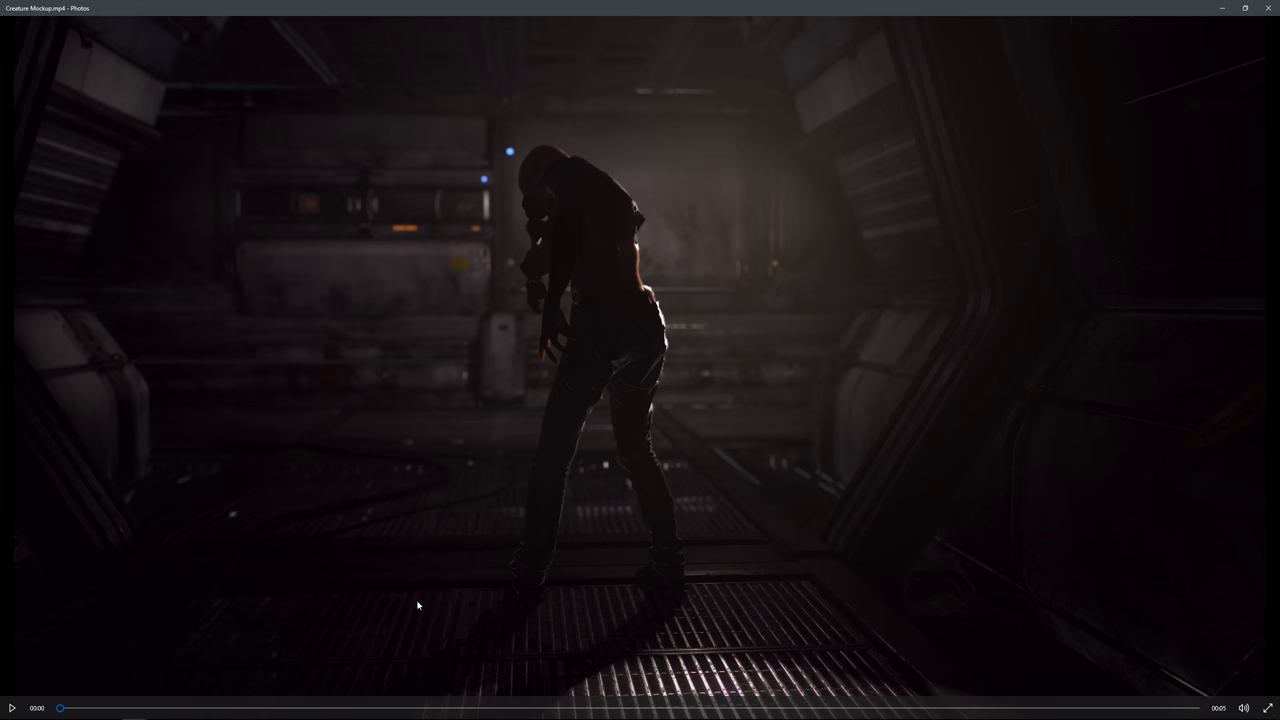
# Play the creature mockup video of the glowing-cracked zombie in the corridor.
pyautogui.click(12, 708)
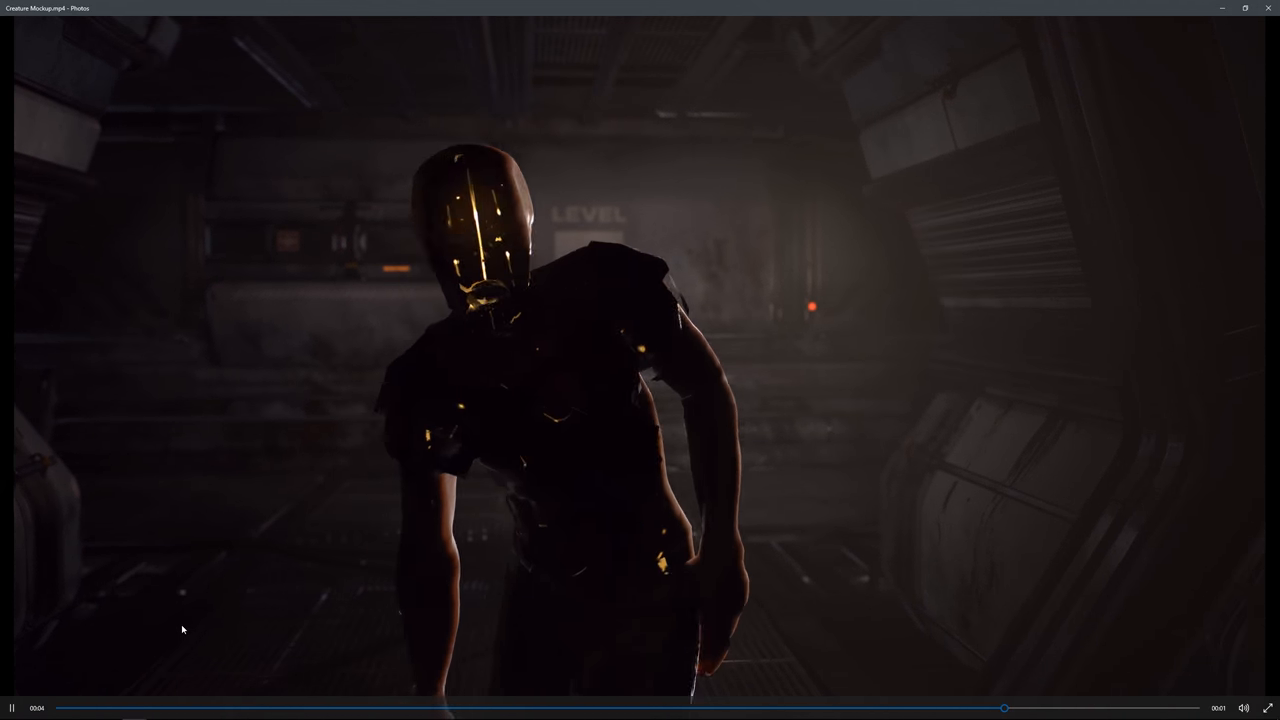
pyautogui.click(12, 708)
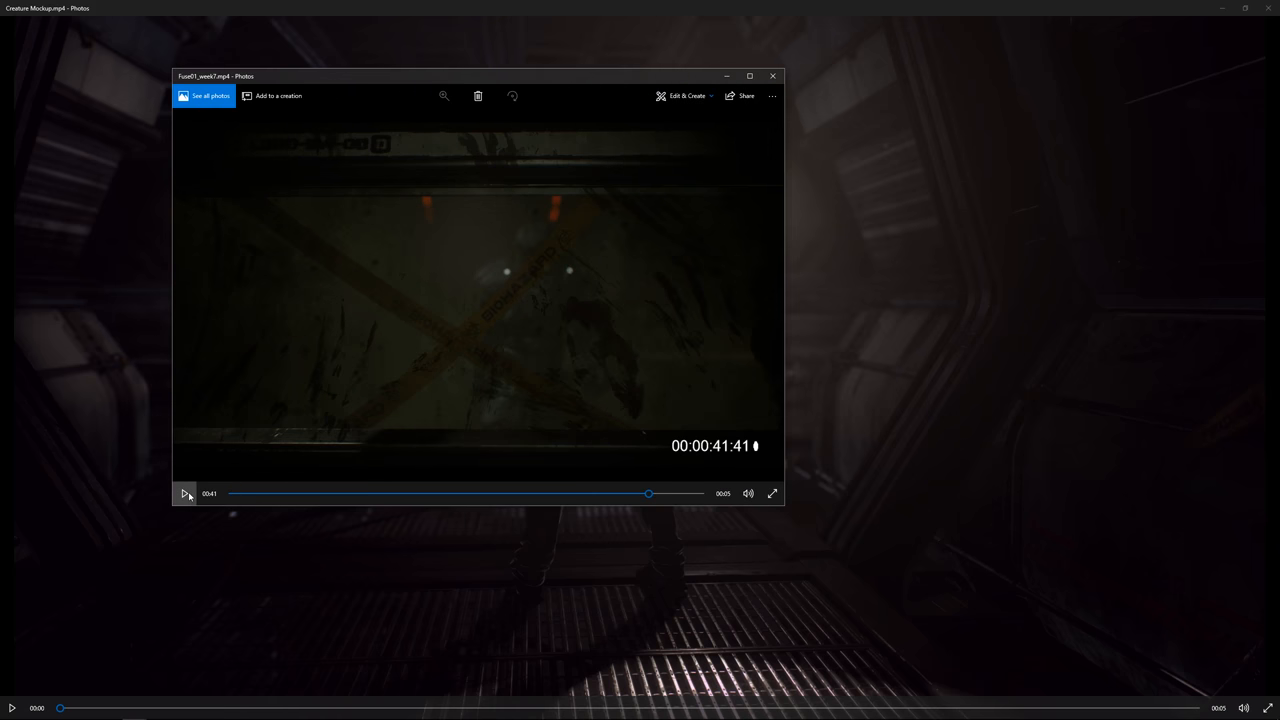
# Close the smaller video clip, returning to the mockup render's opening shot.
pyautogui.click(184, 492)
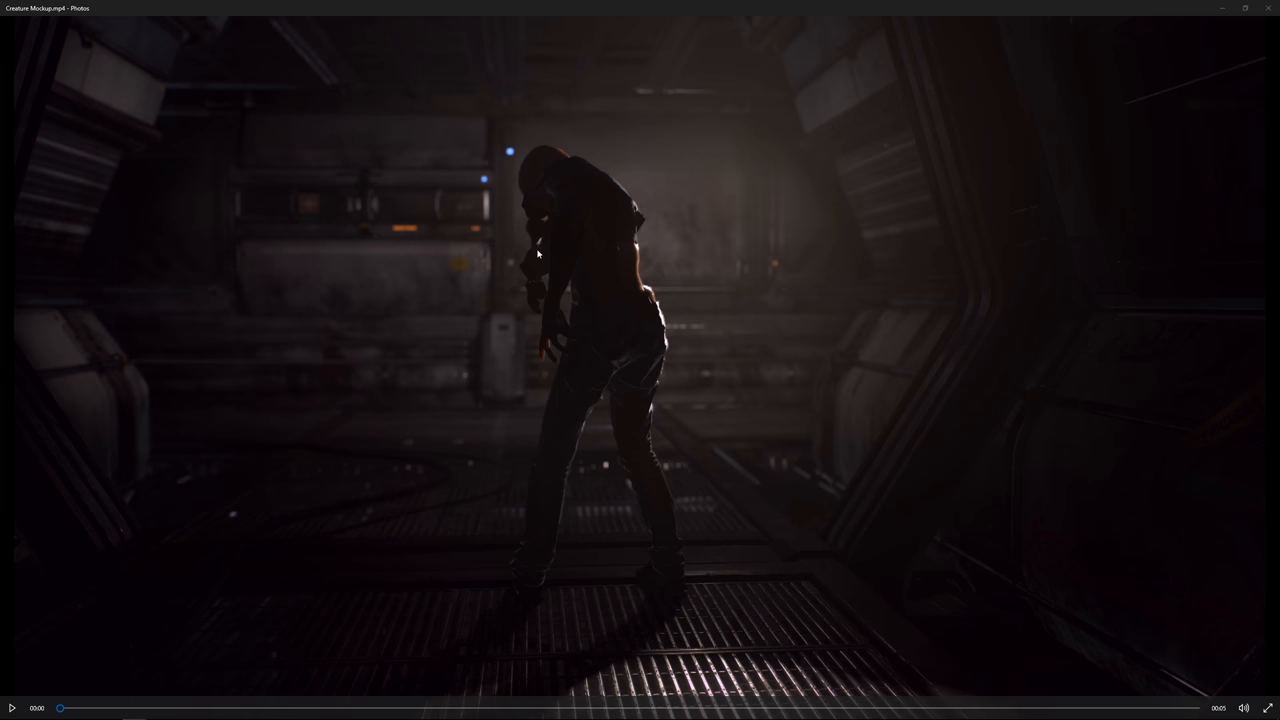
# Play the Creature Mockup render through to the close-up of the zombie's glowing emissive face.
pyautogui.click(12, 708)
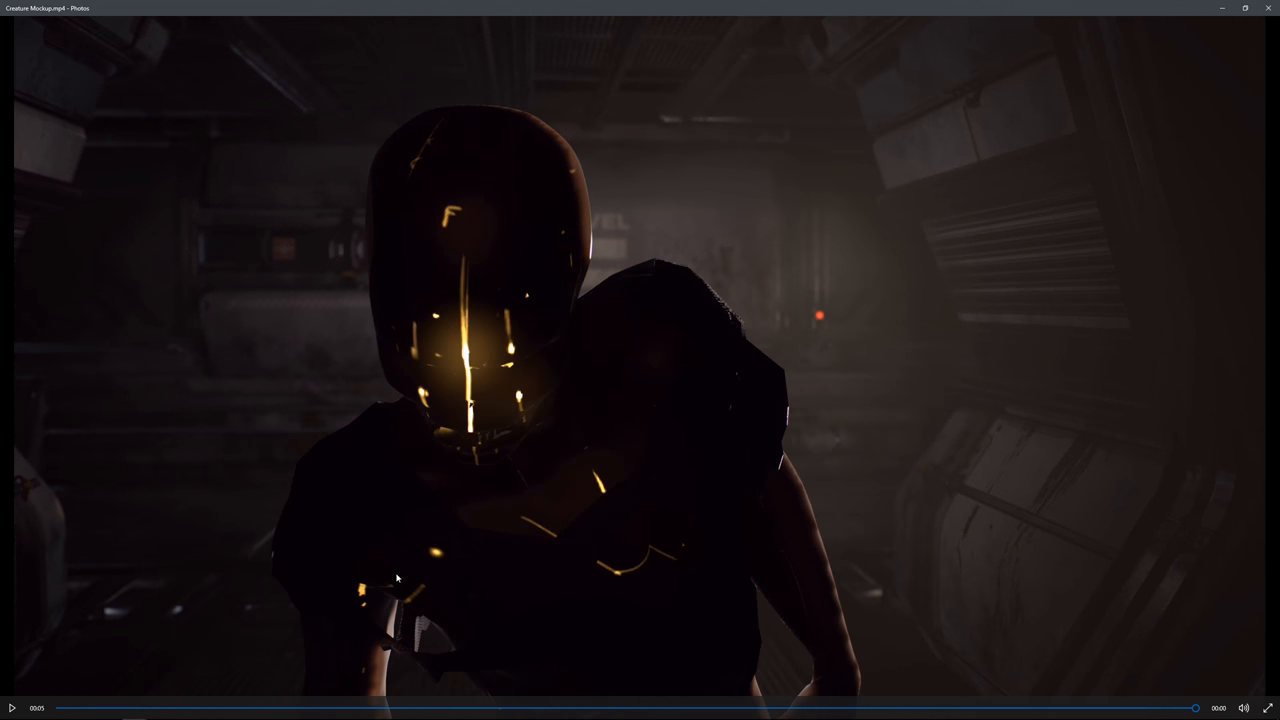
pyautogui.moveTo(636, 516)
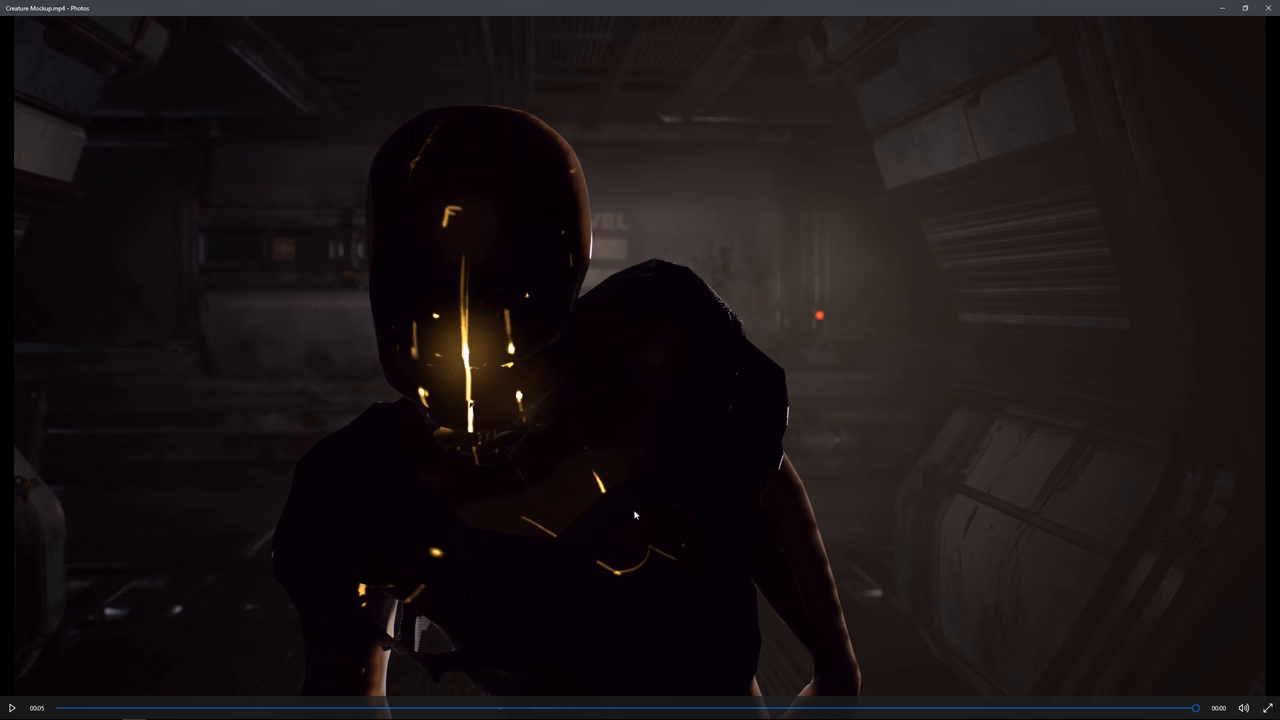
pyautogui.moveTo(658, 408)
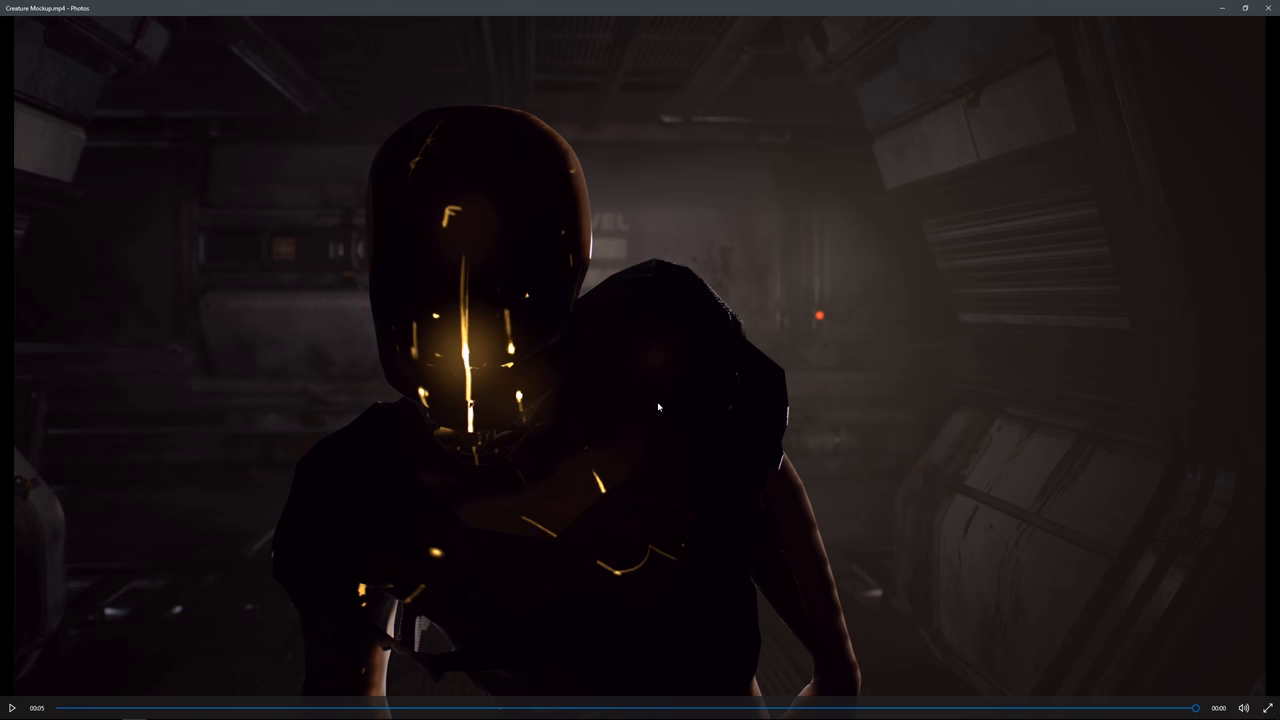
pyautogui.moveTo(696, 382)
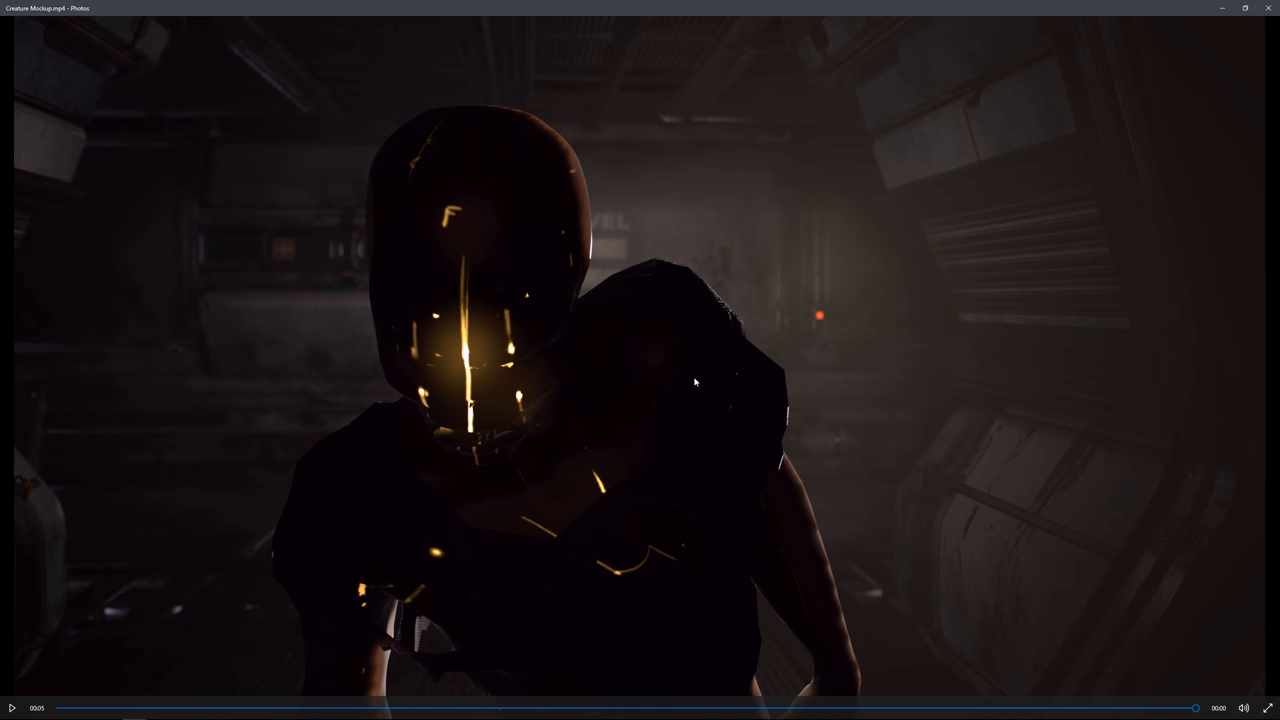